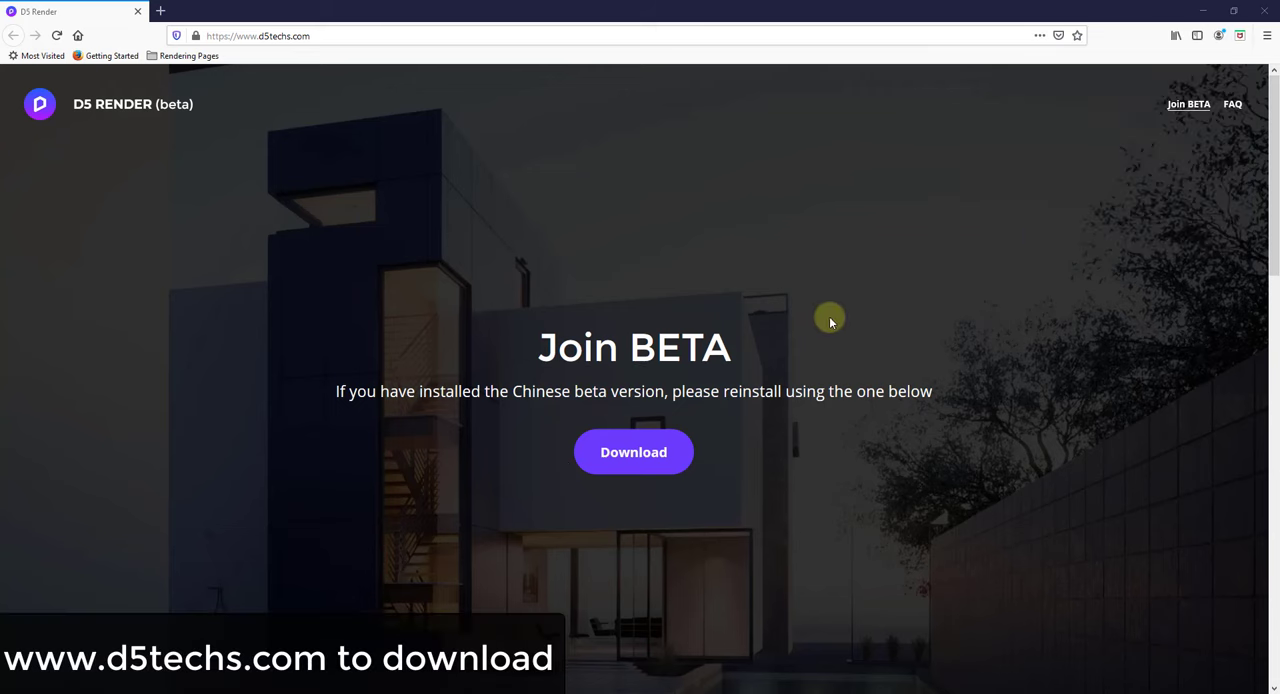
pyautogui.moveTo(128, 120)
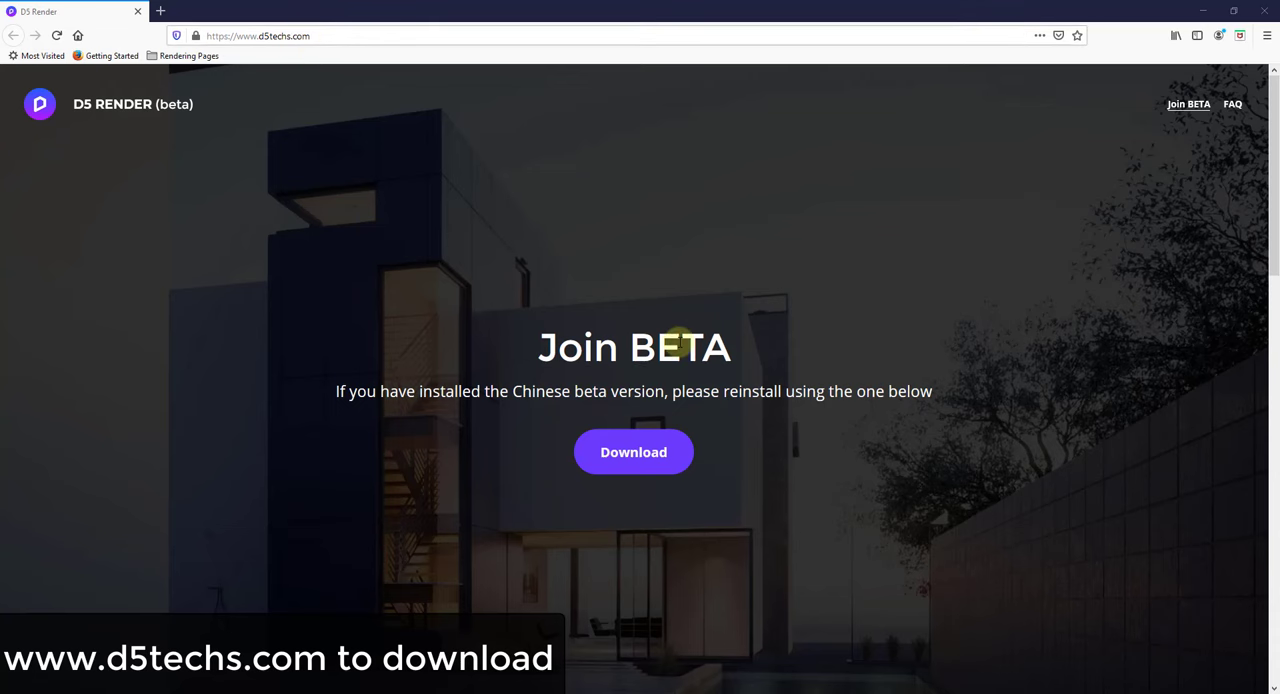
pyautogui.moveTo(492, 314)
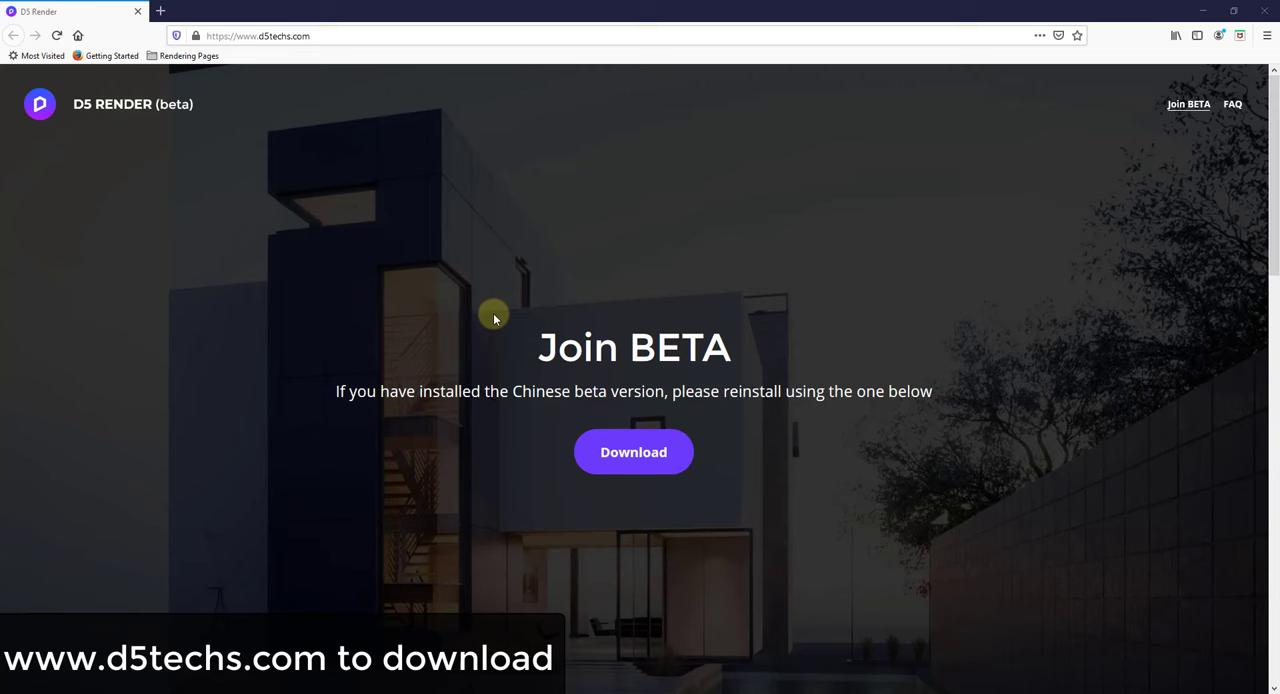
pyautogui.moveTo(704, 320)
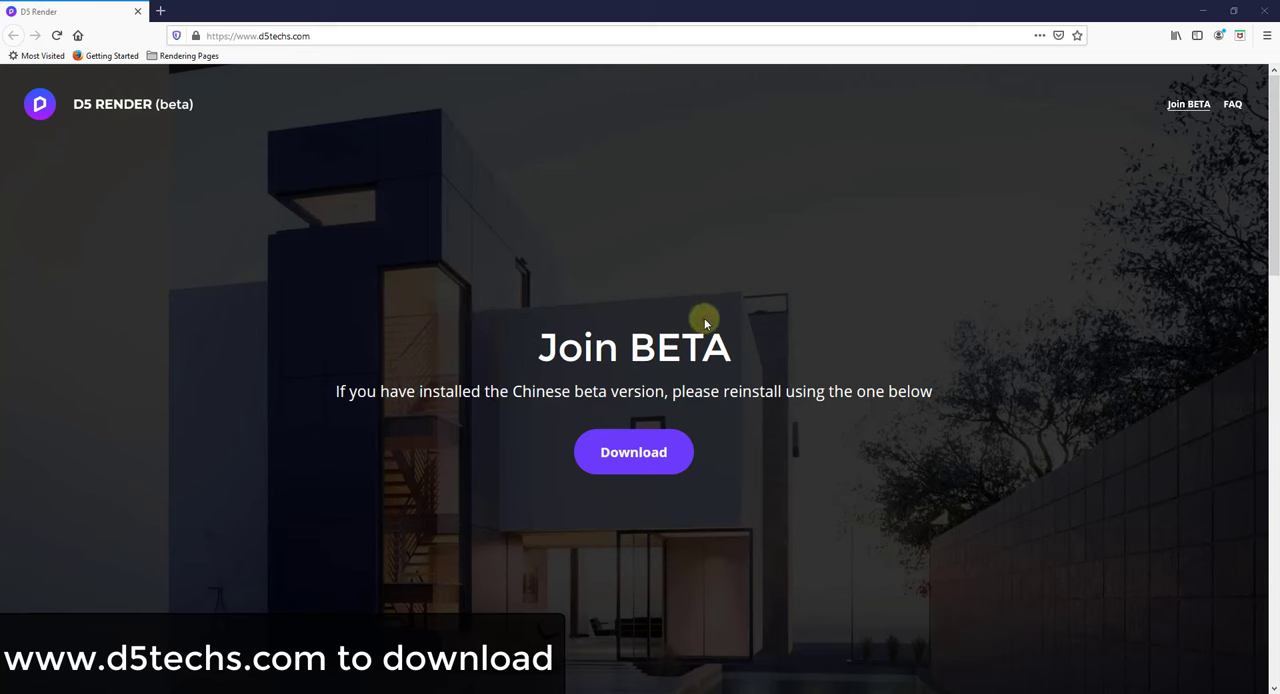
pyautogui.moveTo(470, 380)
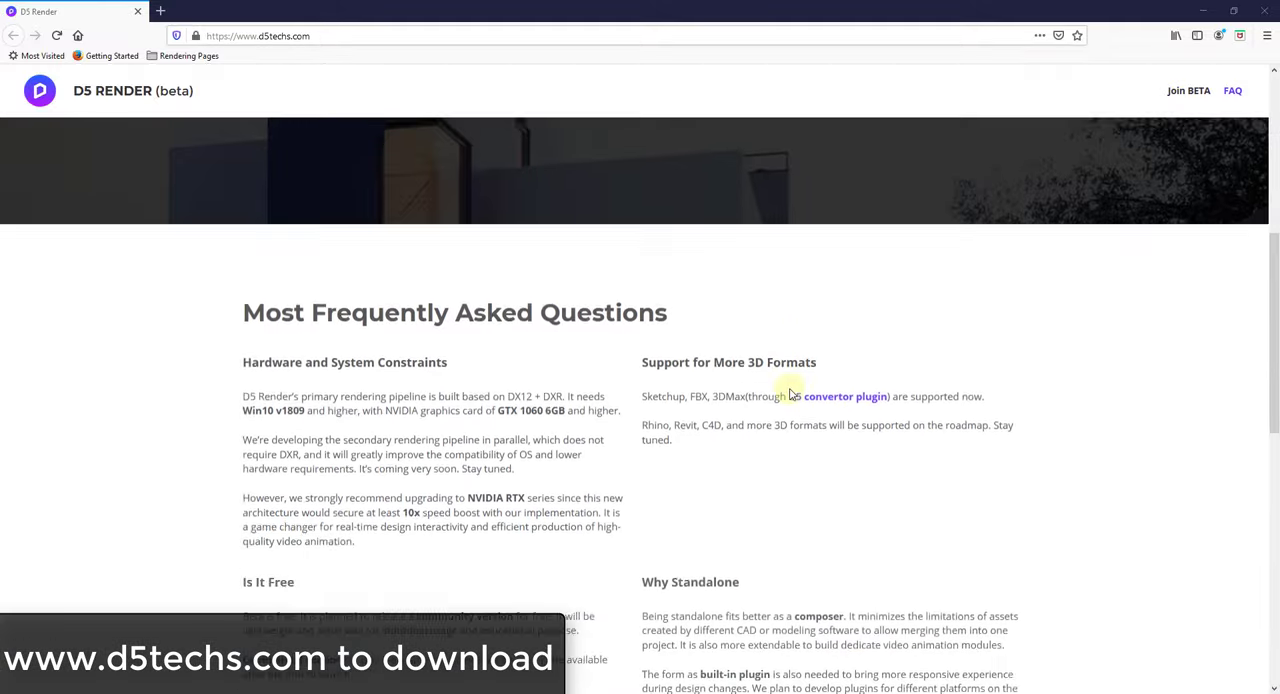
pyautogui.scroll(-3)
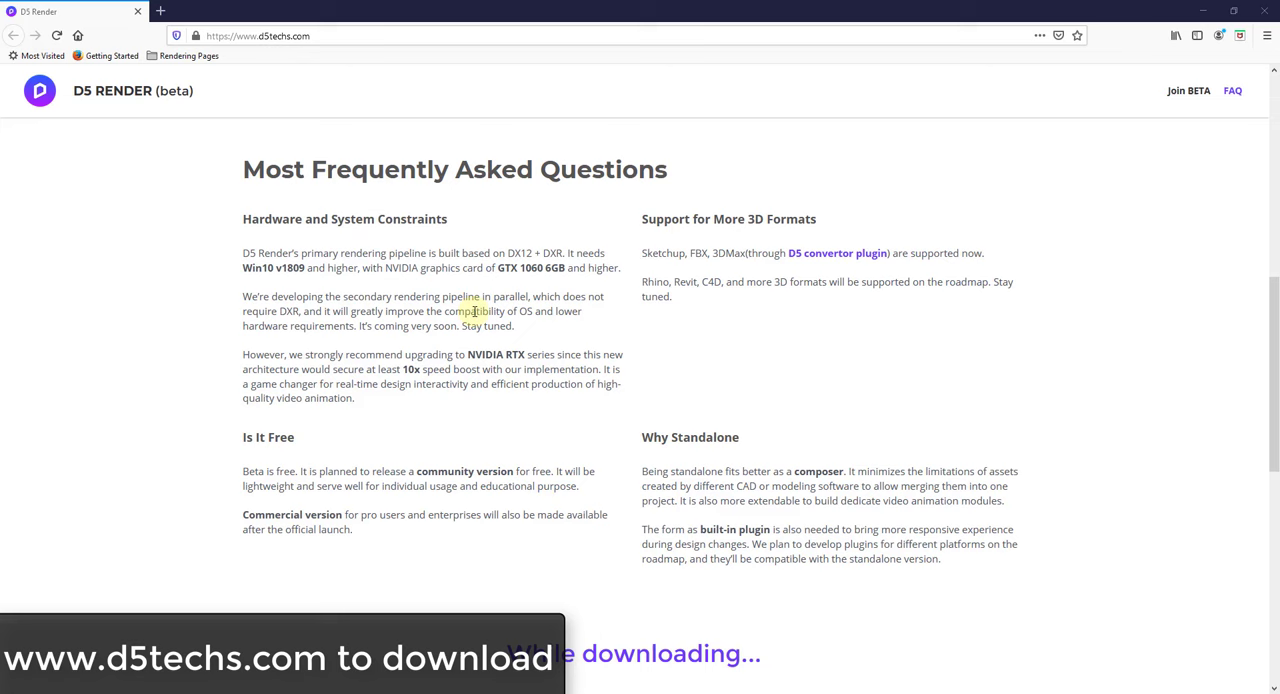
pyautogui.moveTo(528, 254)
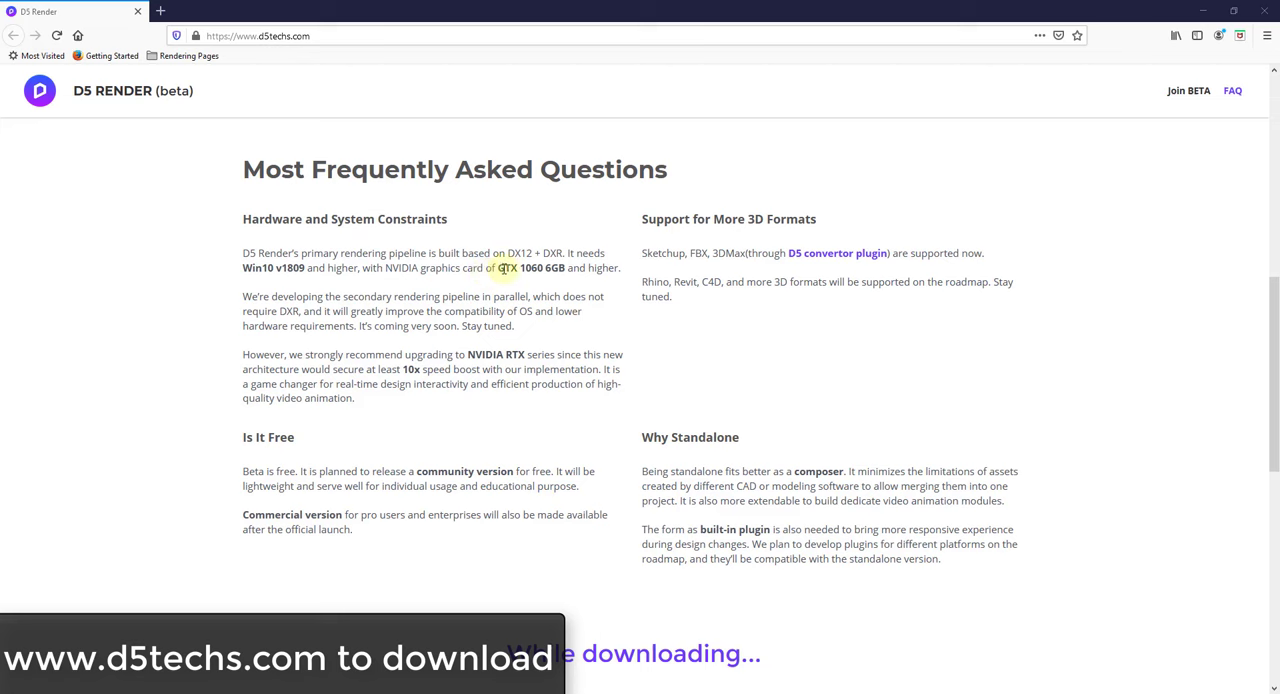
pyautogui.moveTo(504, 268)
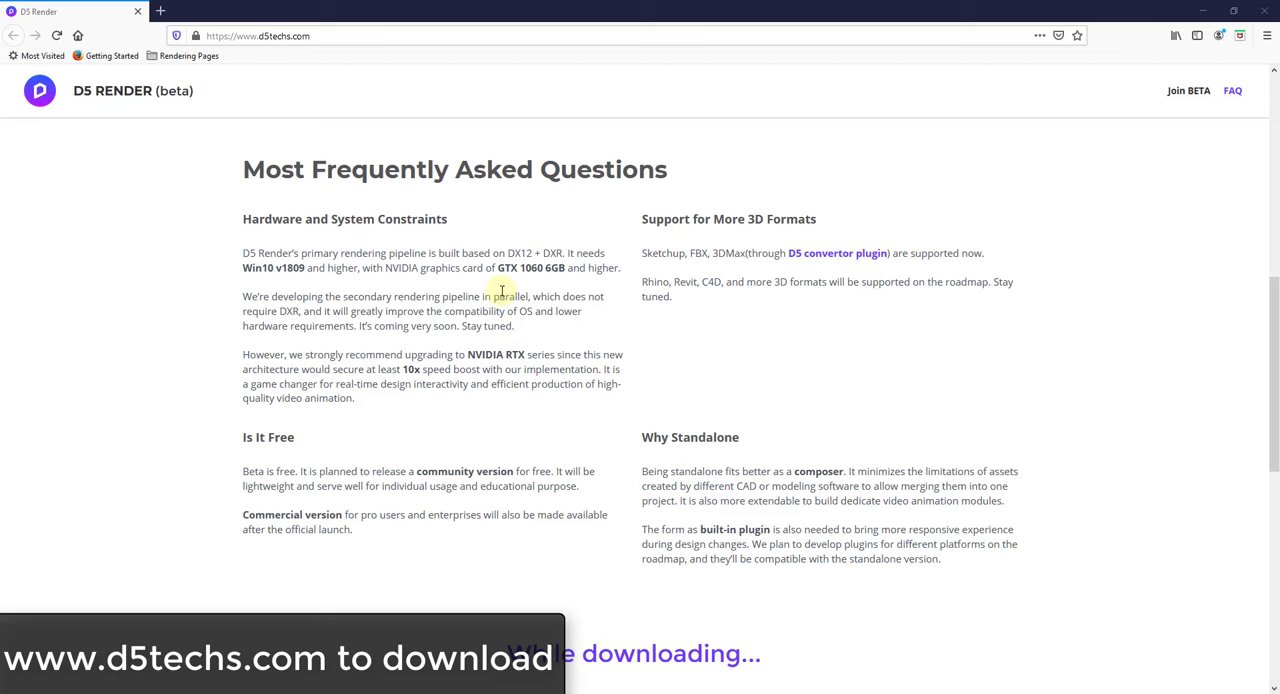
pyautogui.moveTo(498, 292)
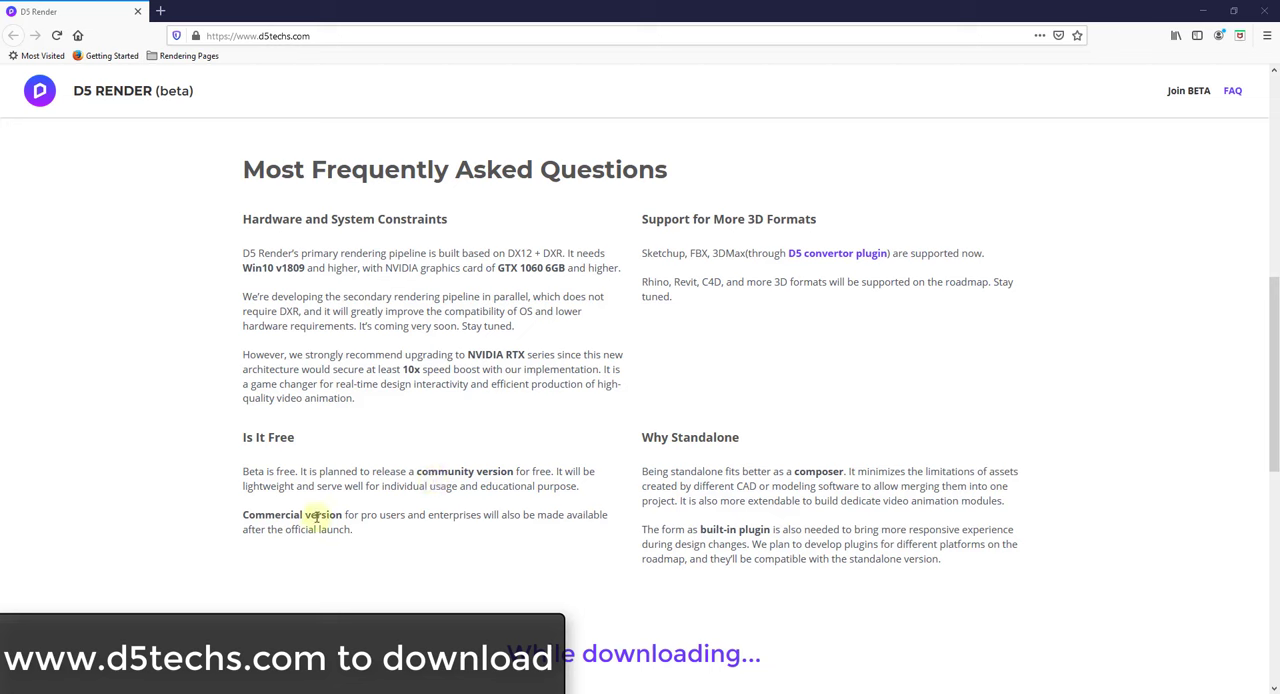
pyautogui.moveTo(384, 460)
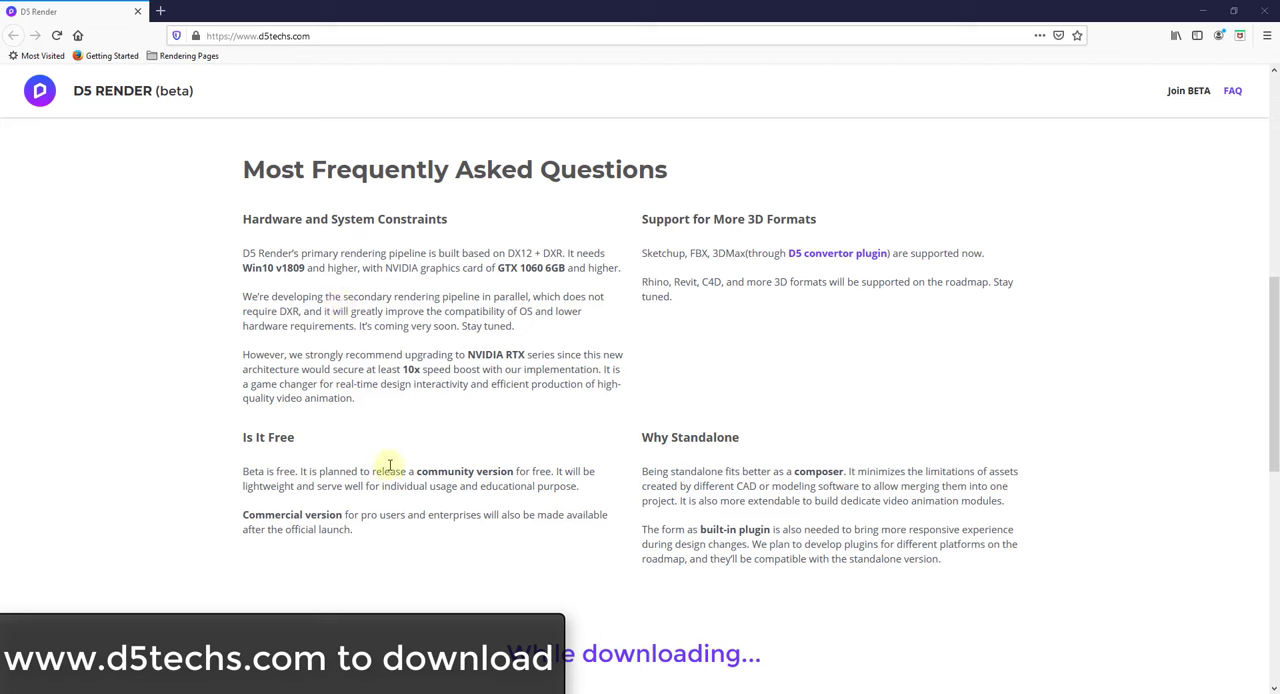
pyautogui.moveTo(524, 504)
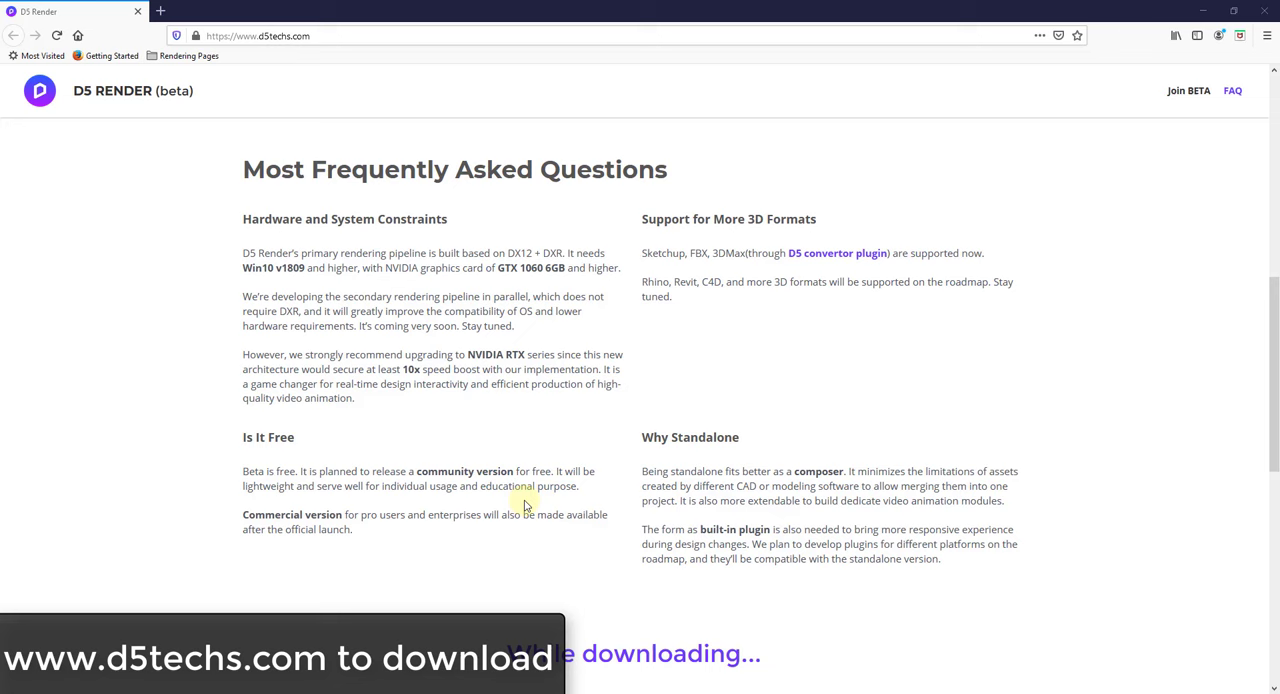
pyautogui.moveTo(248, 432)
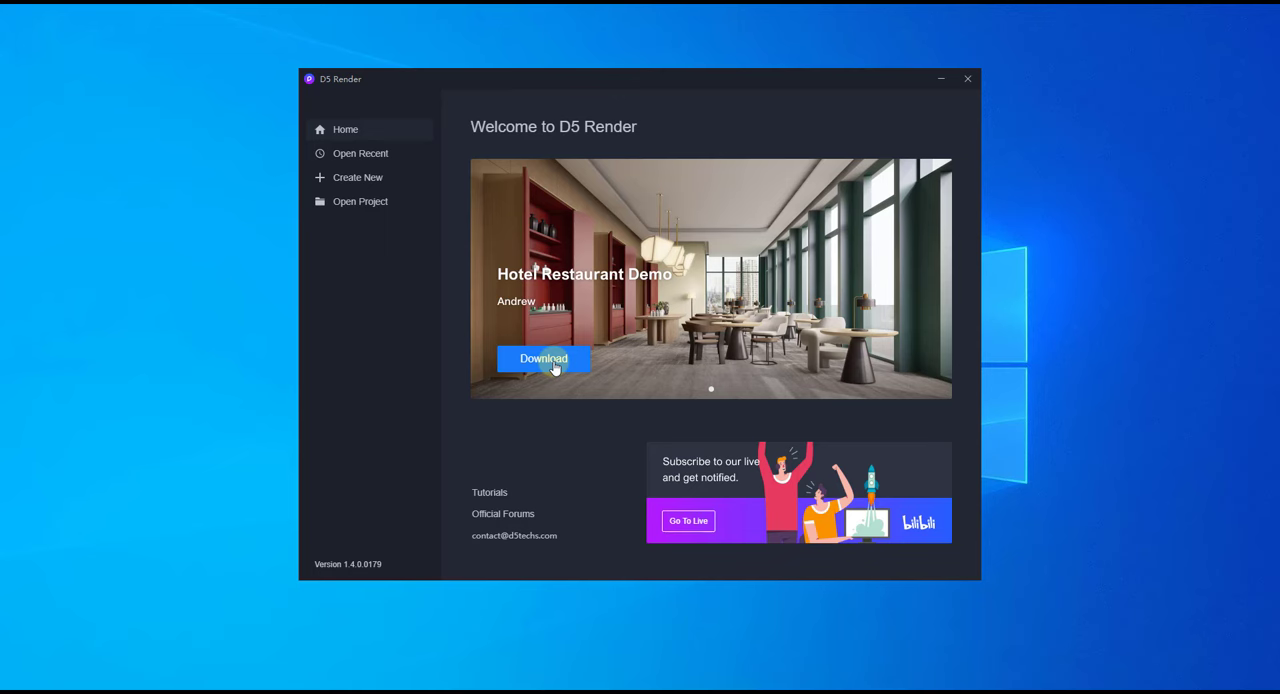
pyautogui.moveTo(628, 344)
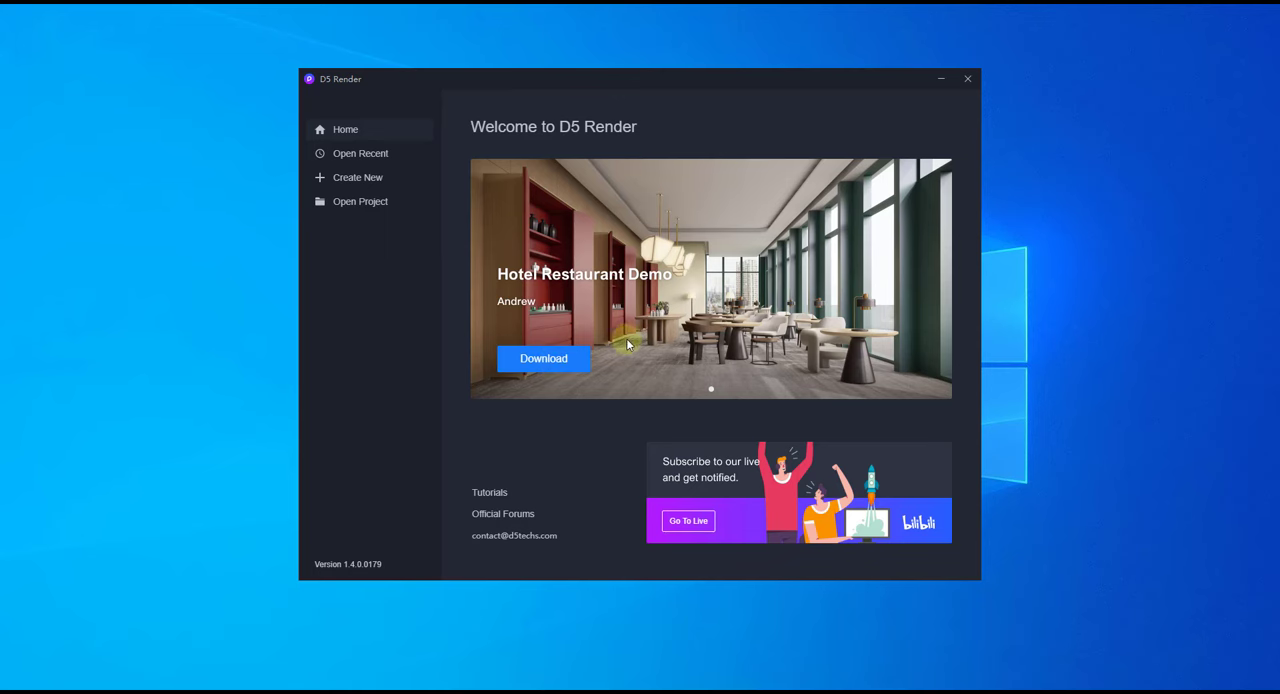
pyautogui.moveTo(678, 346)
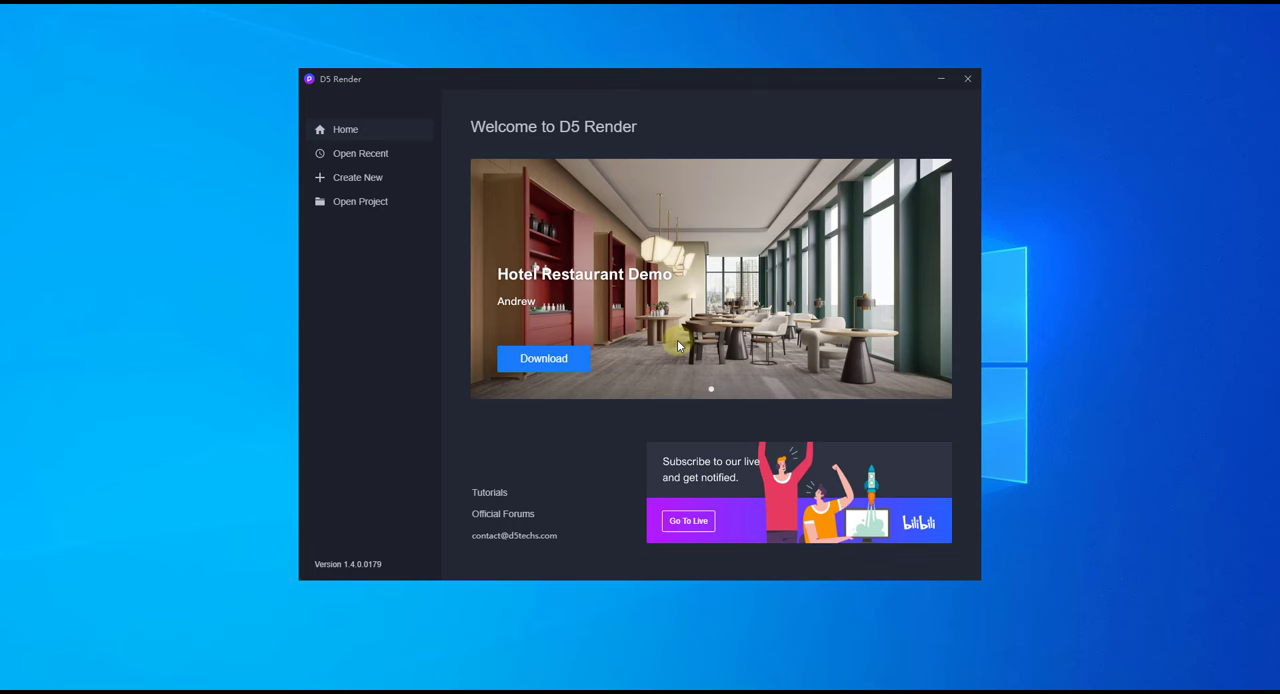
pyautogui.moveTo(376, 290)
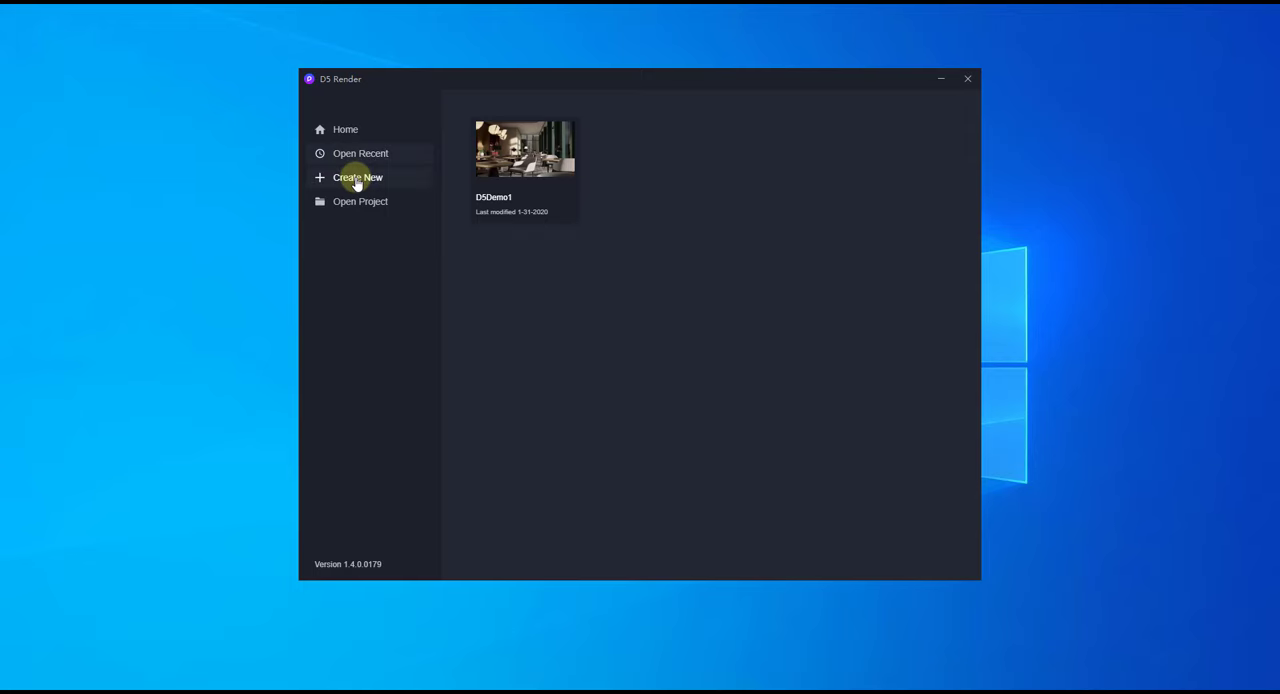
pyautogui.moveTo(358, 200)
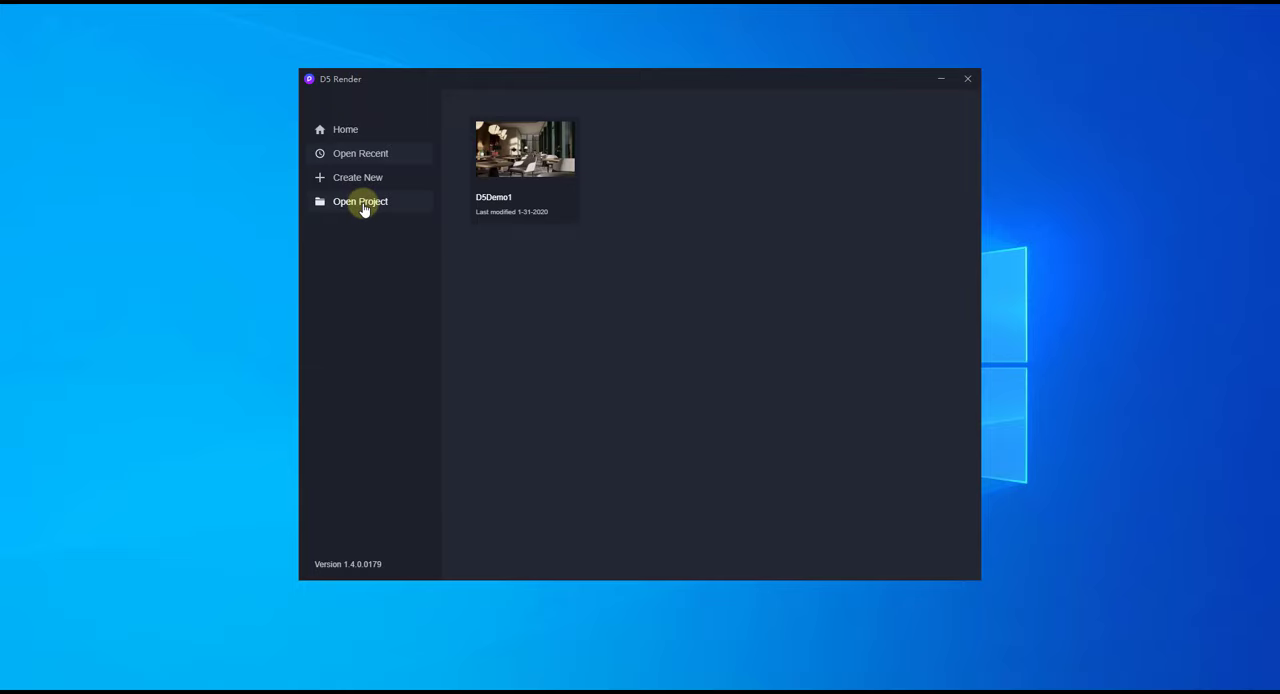
pyautogui.click(360, 200)
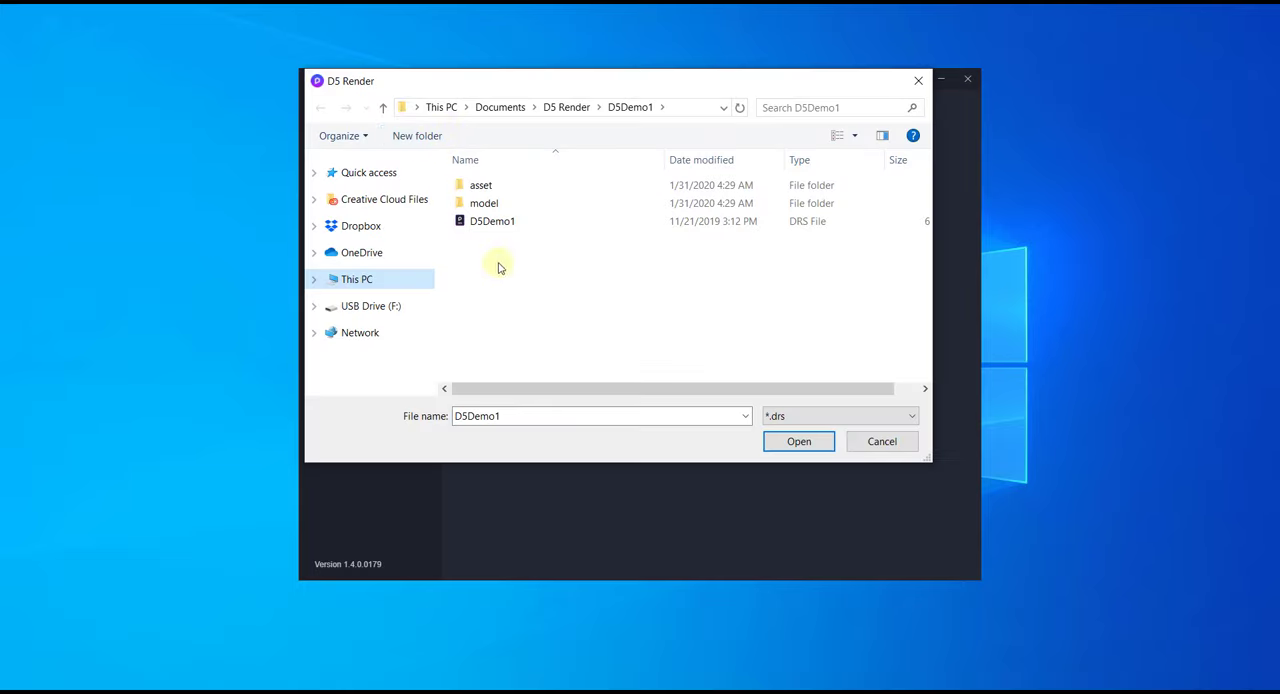
pyautogui.click(492, 220)
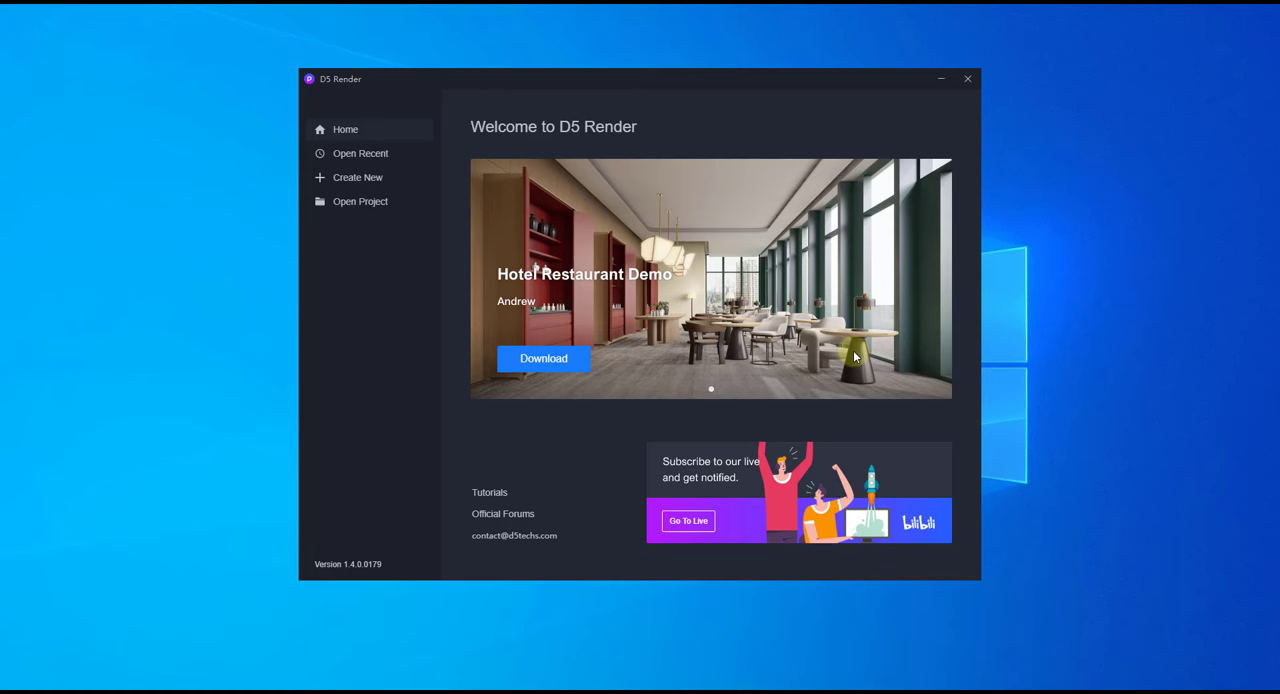
pyautogui.moveTo(494, 498)
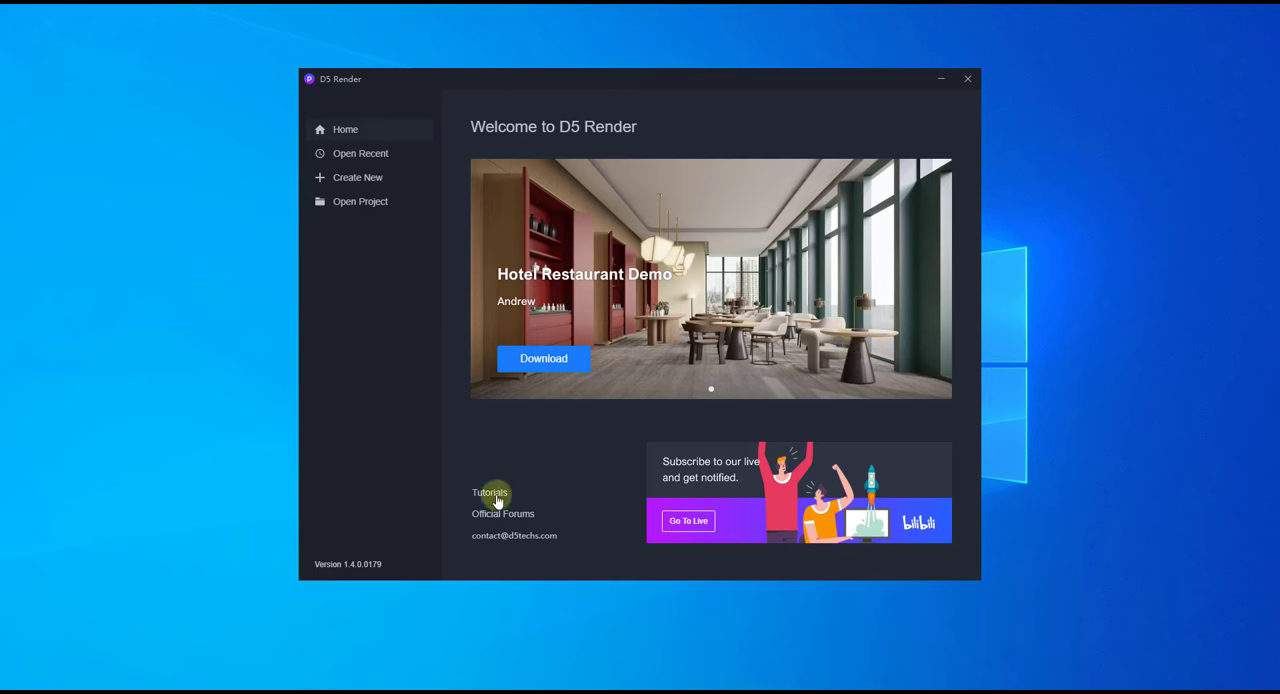
pyautogui.moveTo(510, 520)
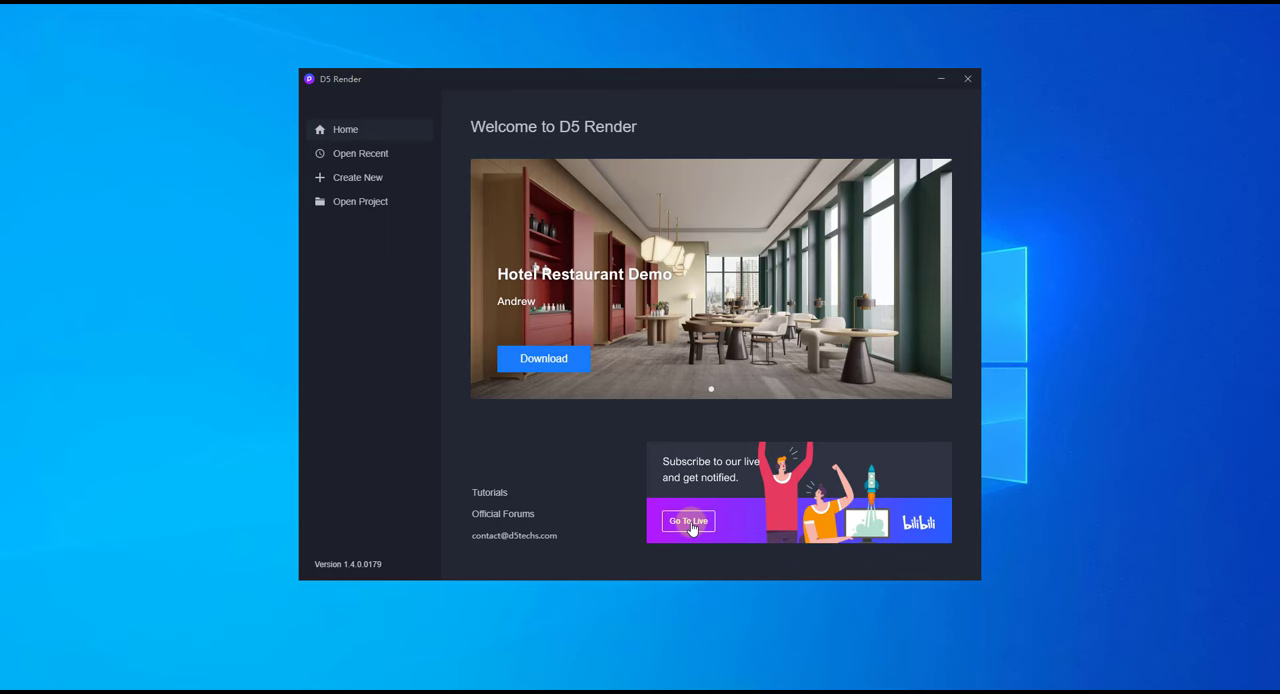
pyautogui.moveTo(808, 618)
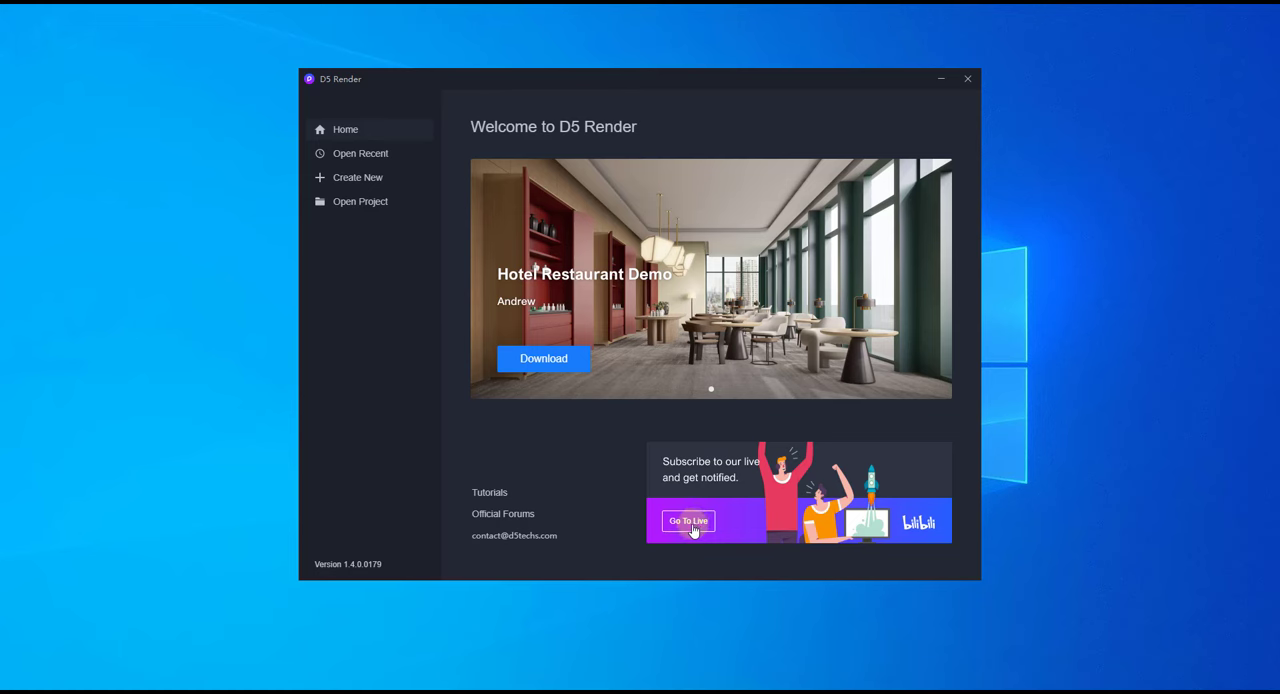
pyautogui.moveTo(380, 468)
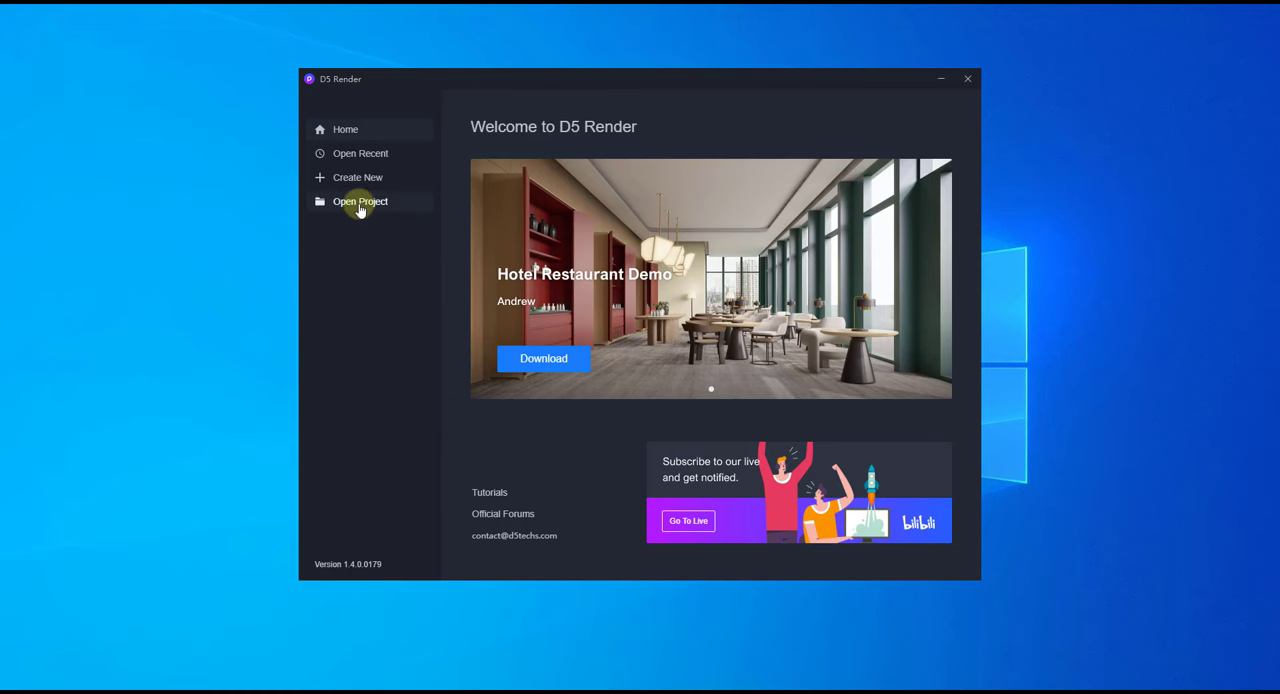
# Browse for and open the DSDemo1.drs project to load the restaurant scene.
pyautogui.click(360, 200)
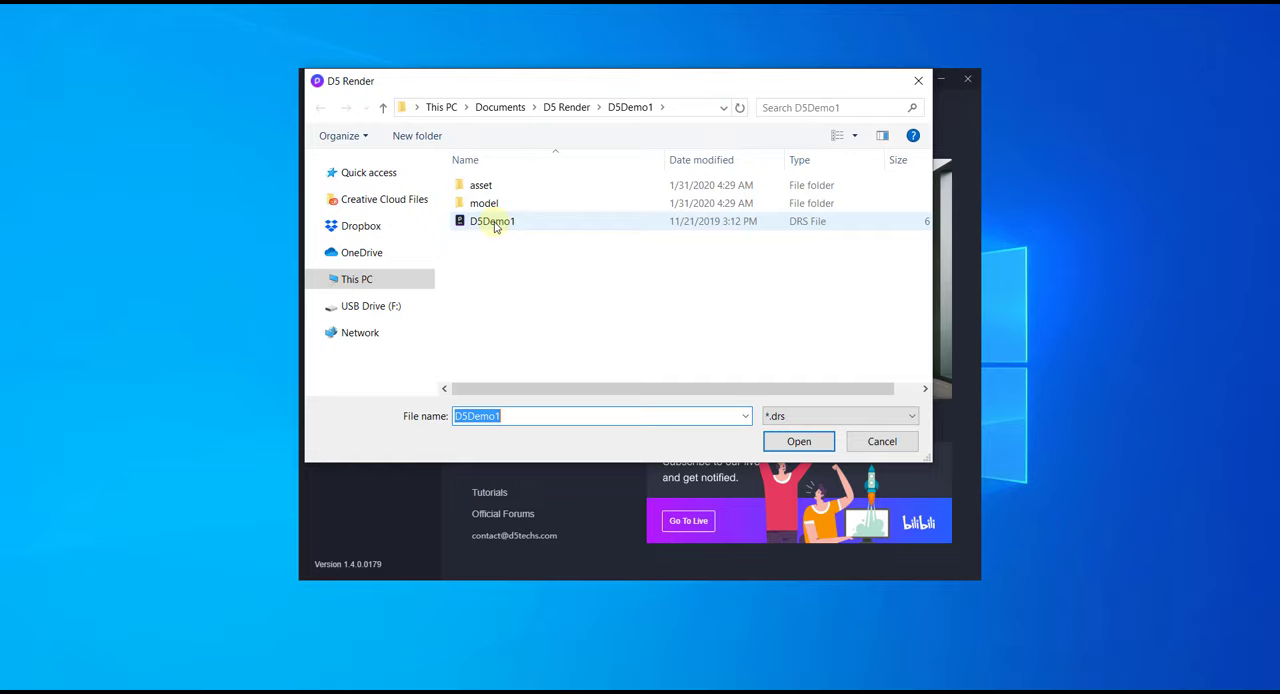
pyautogui.click(798, 442)
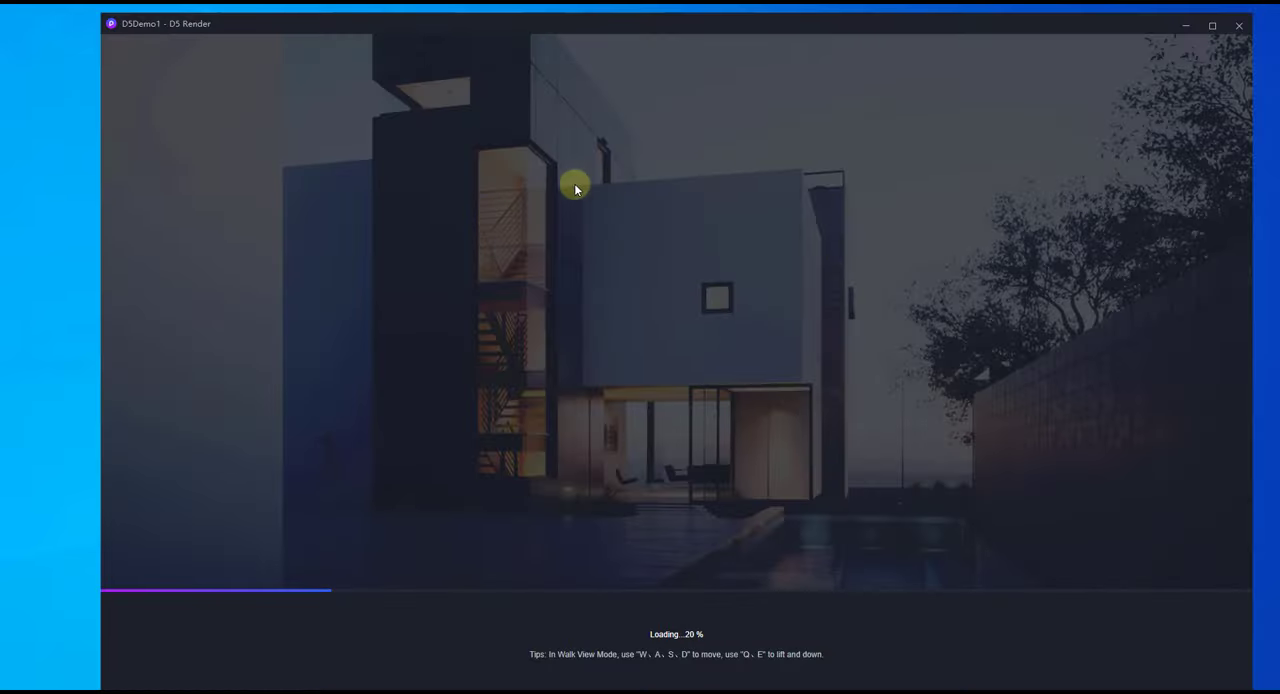
pyautogui.moveTo(566, 476)
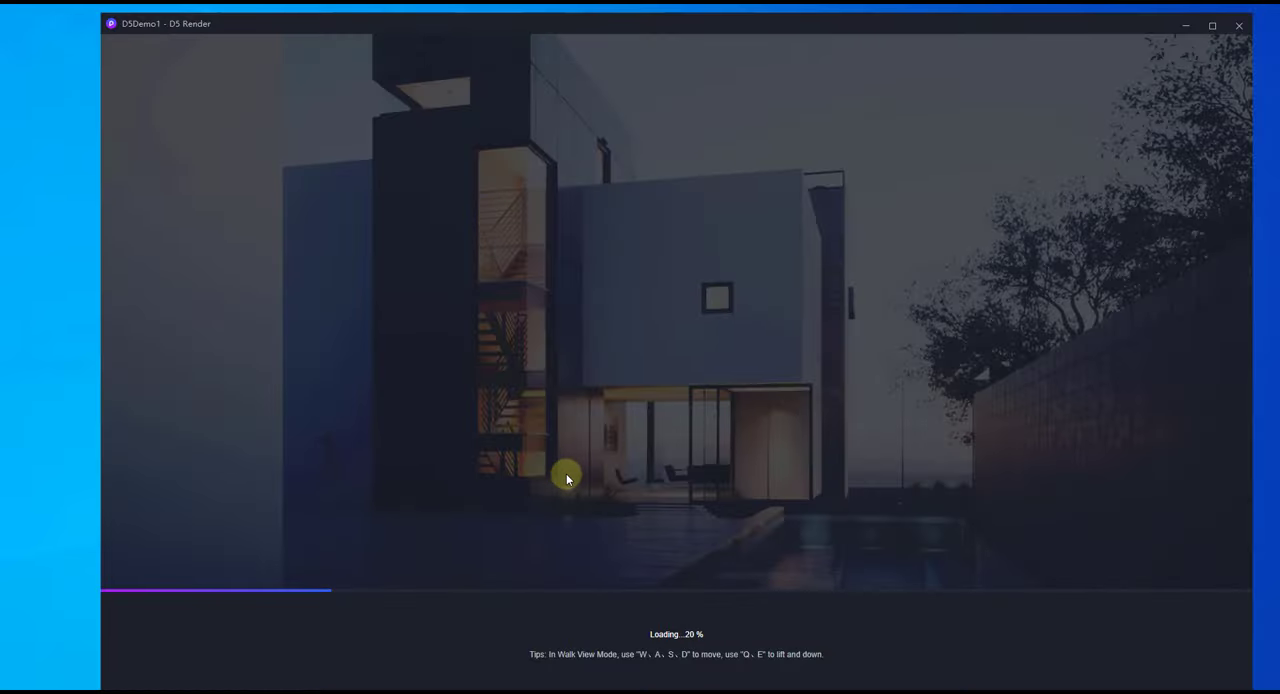
pyautogui.moveTo(684, 448)
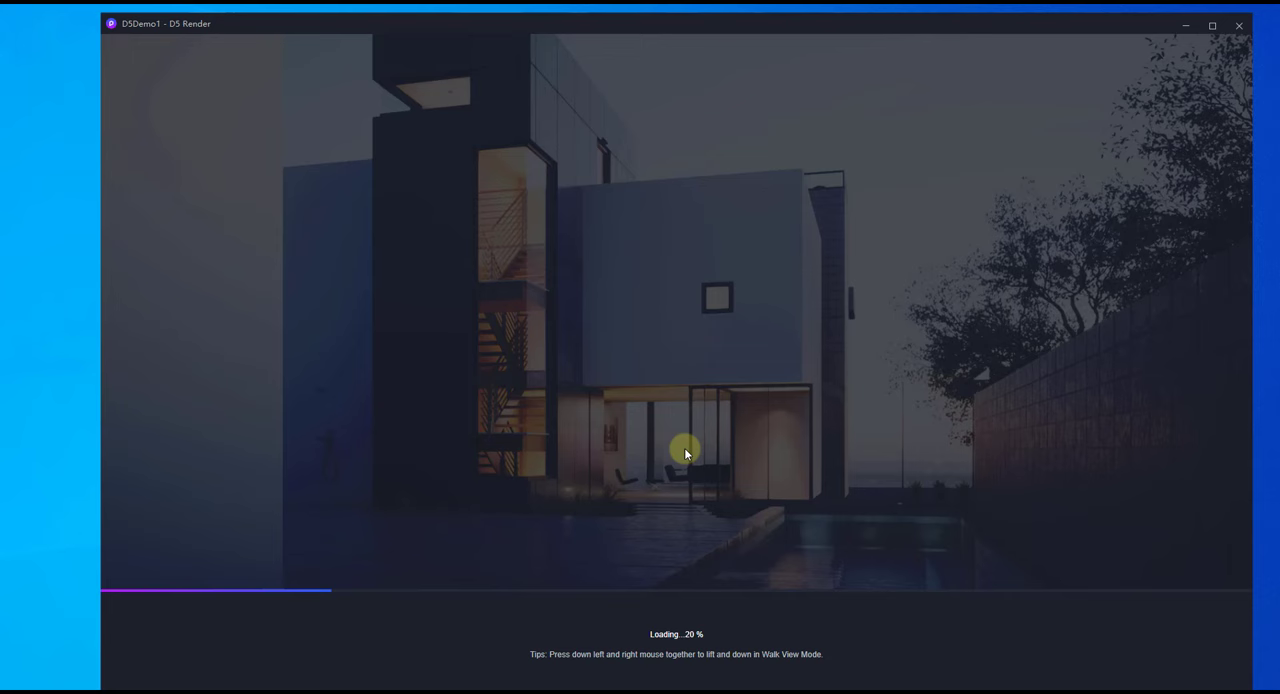
pyautogui.moveTo(668, 420)
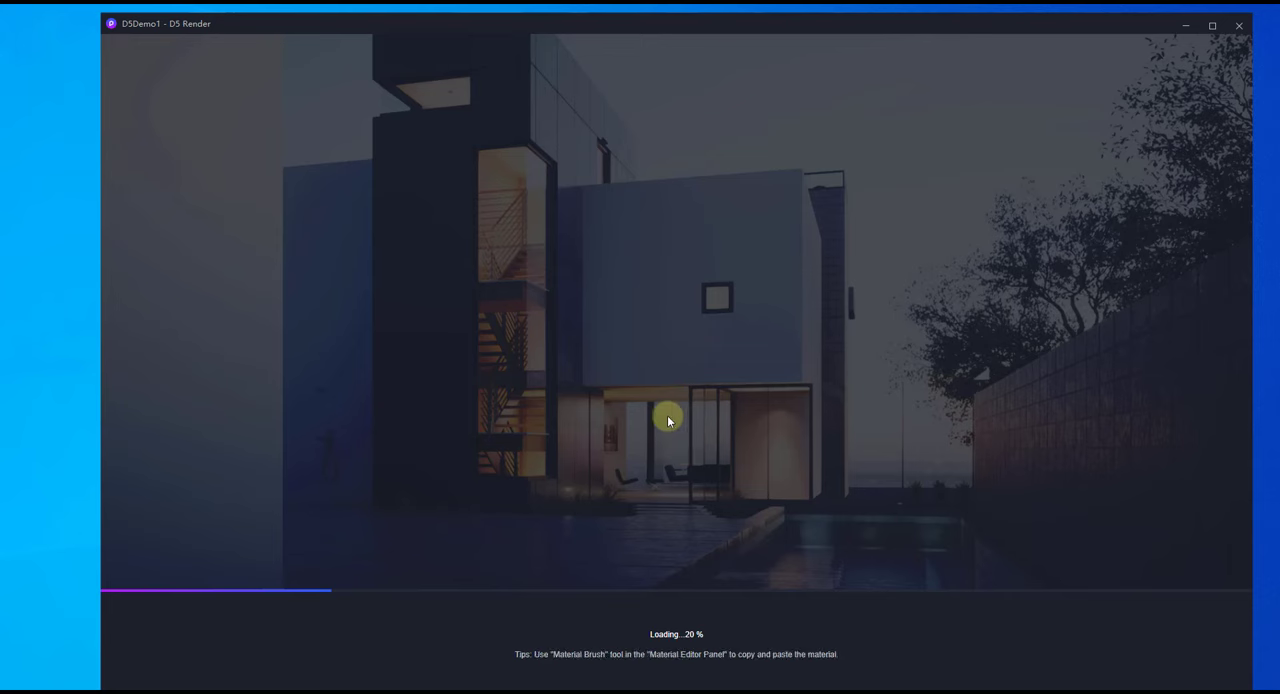
pyautogui.moveTo(644, 414)
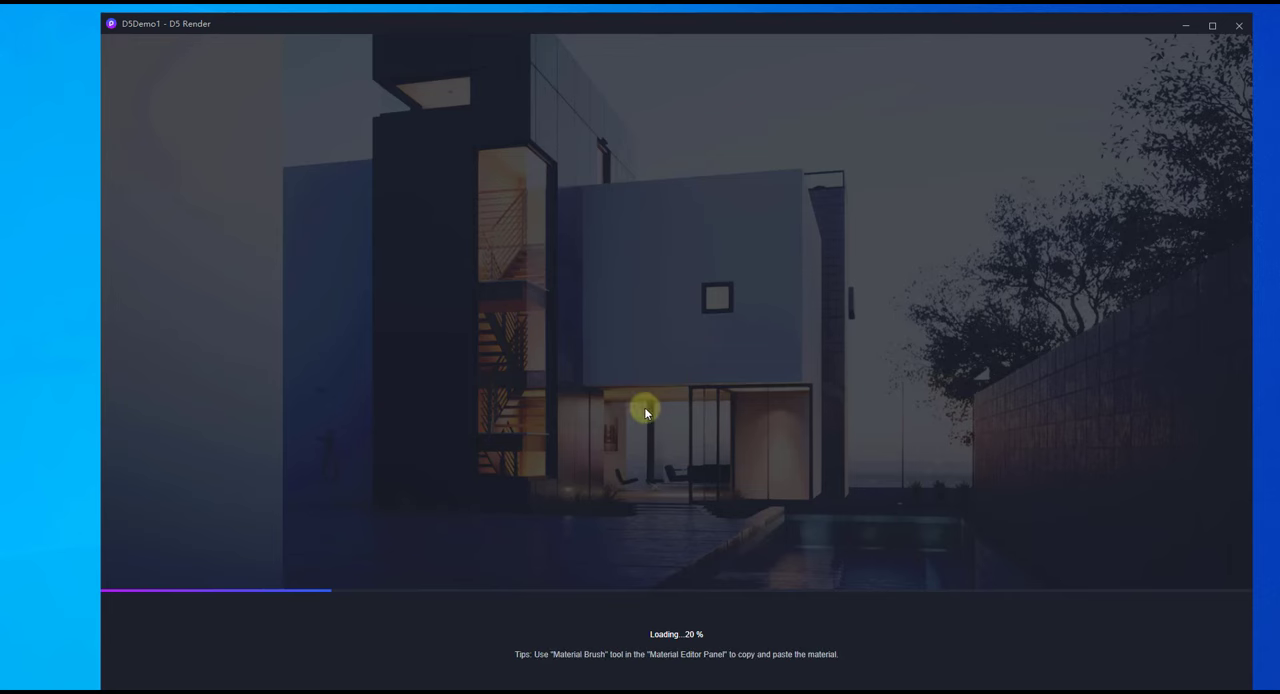
pyautogui.moveTo(632, 600)
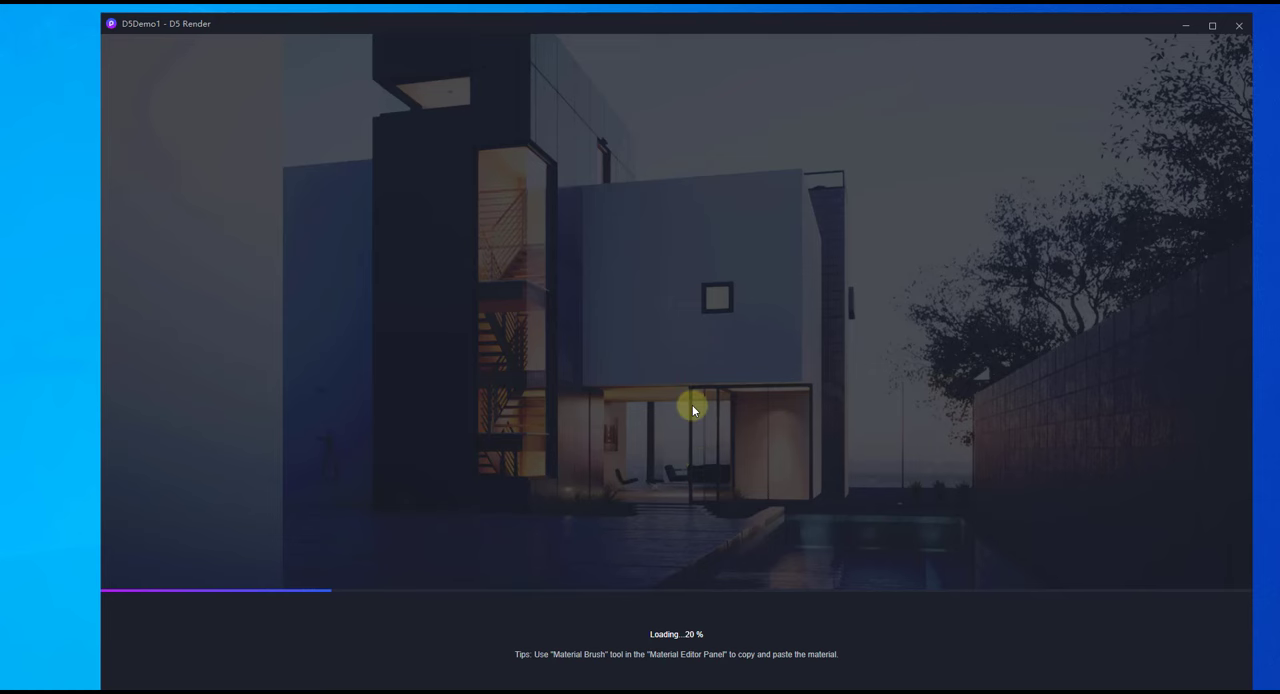
pyautogui.moveTo(604, 462)
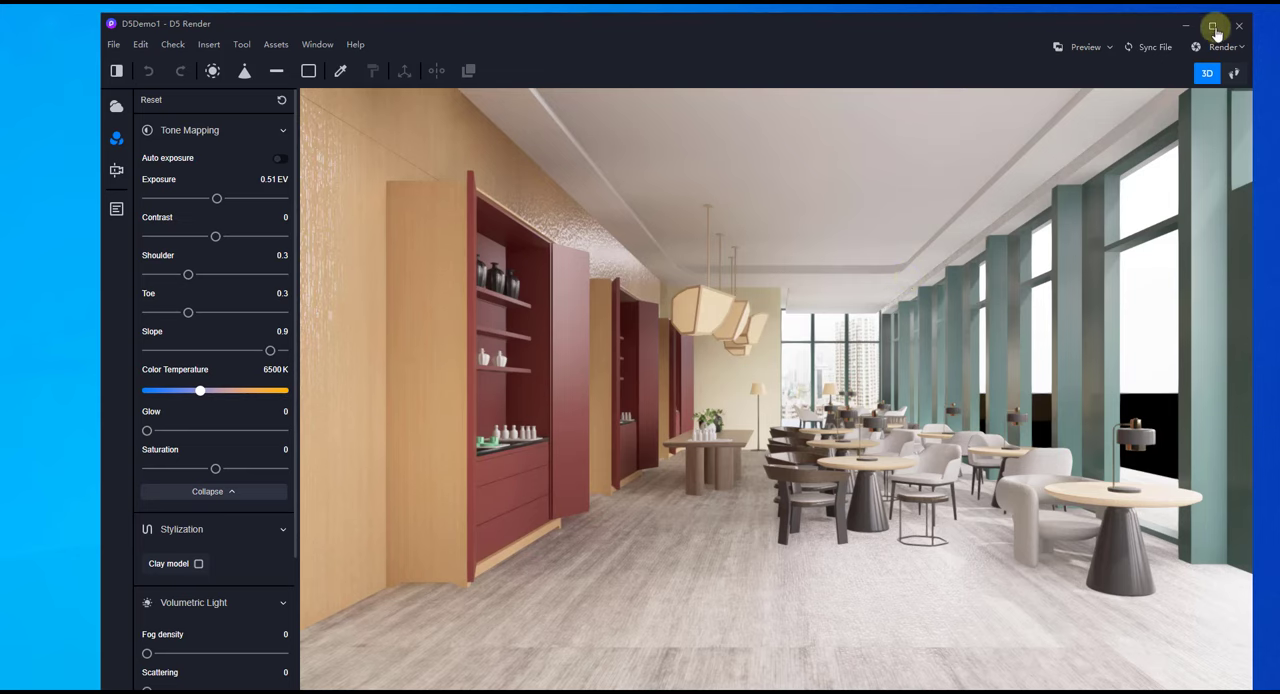
pyautogui.click(1212, 24)
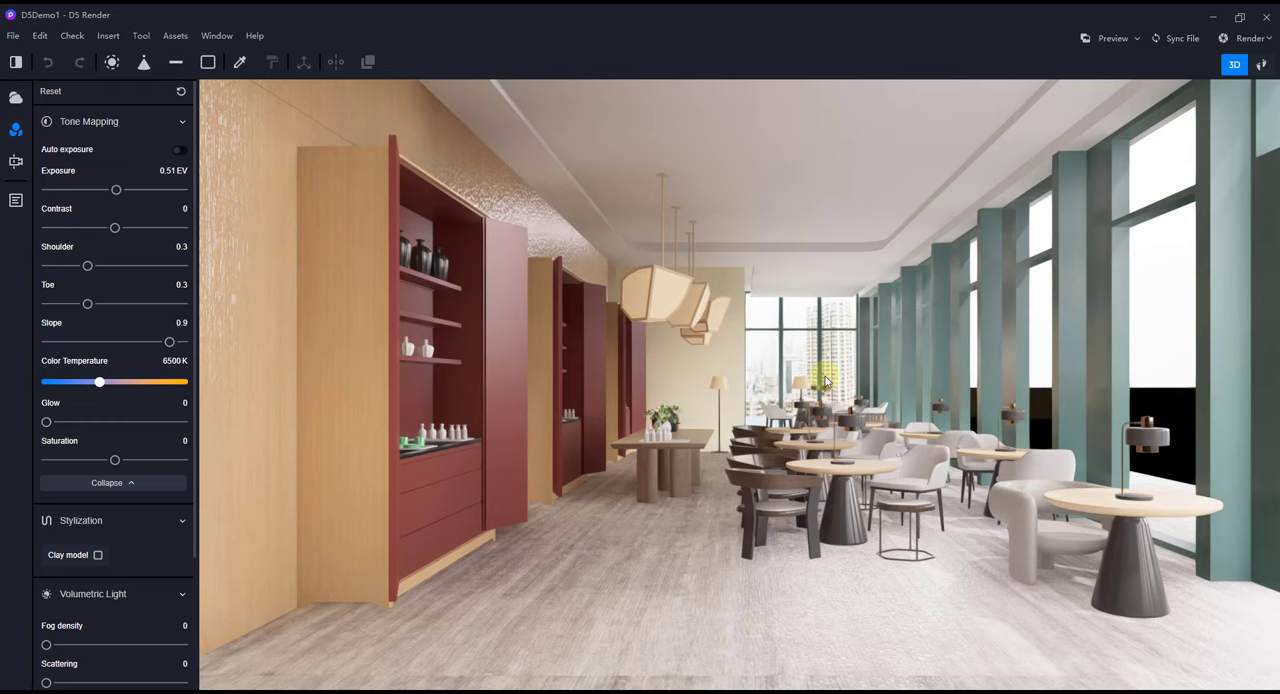
pyautogui.moveTo(742, 290)
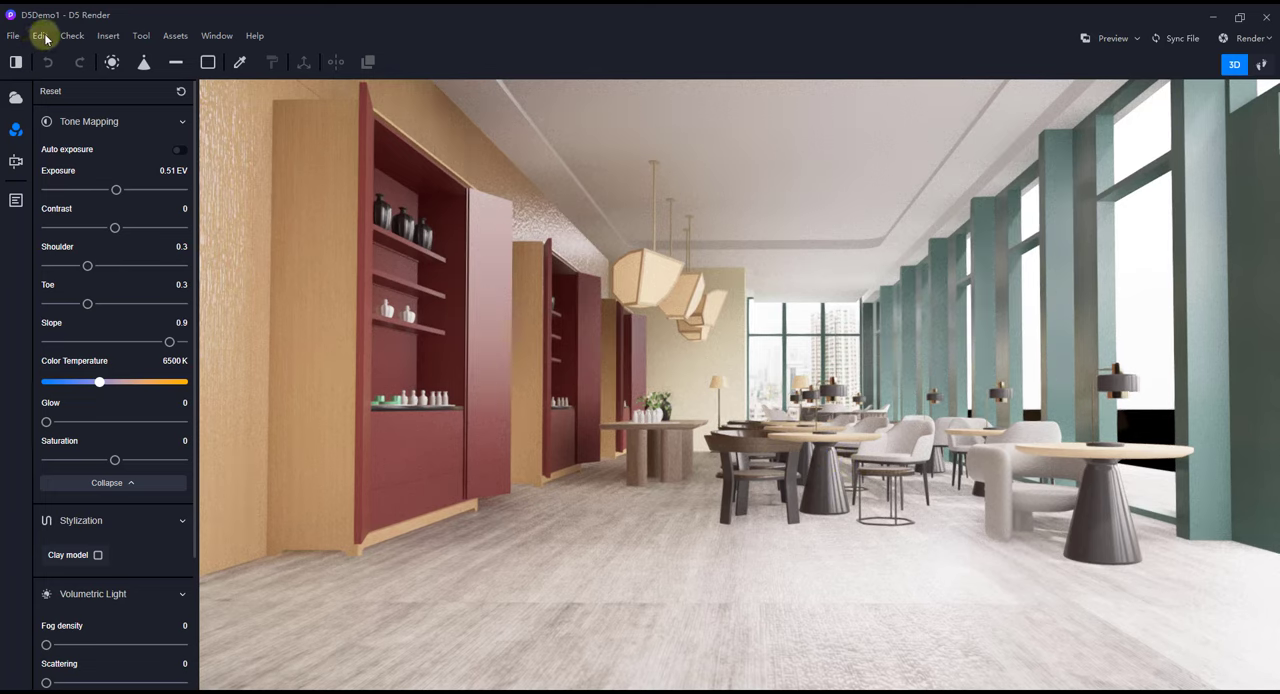
pyautogui.moveTo(160, 116)
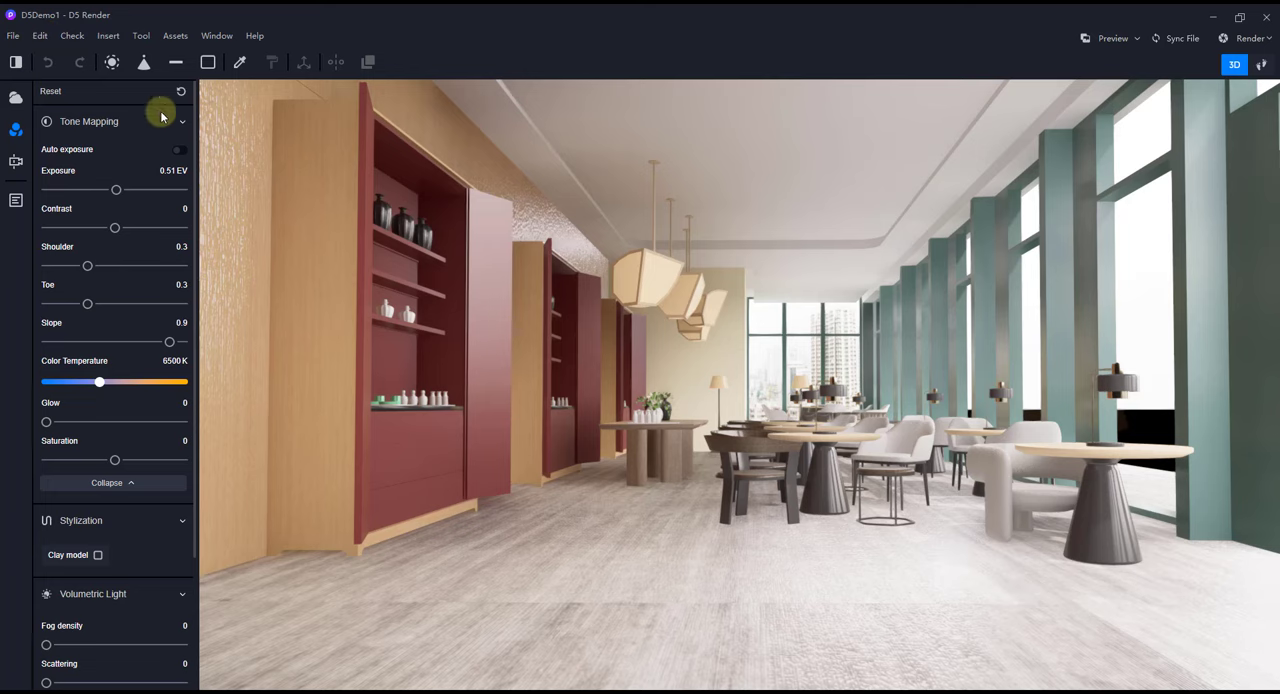
pyautogui.moveTo(12, 36)
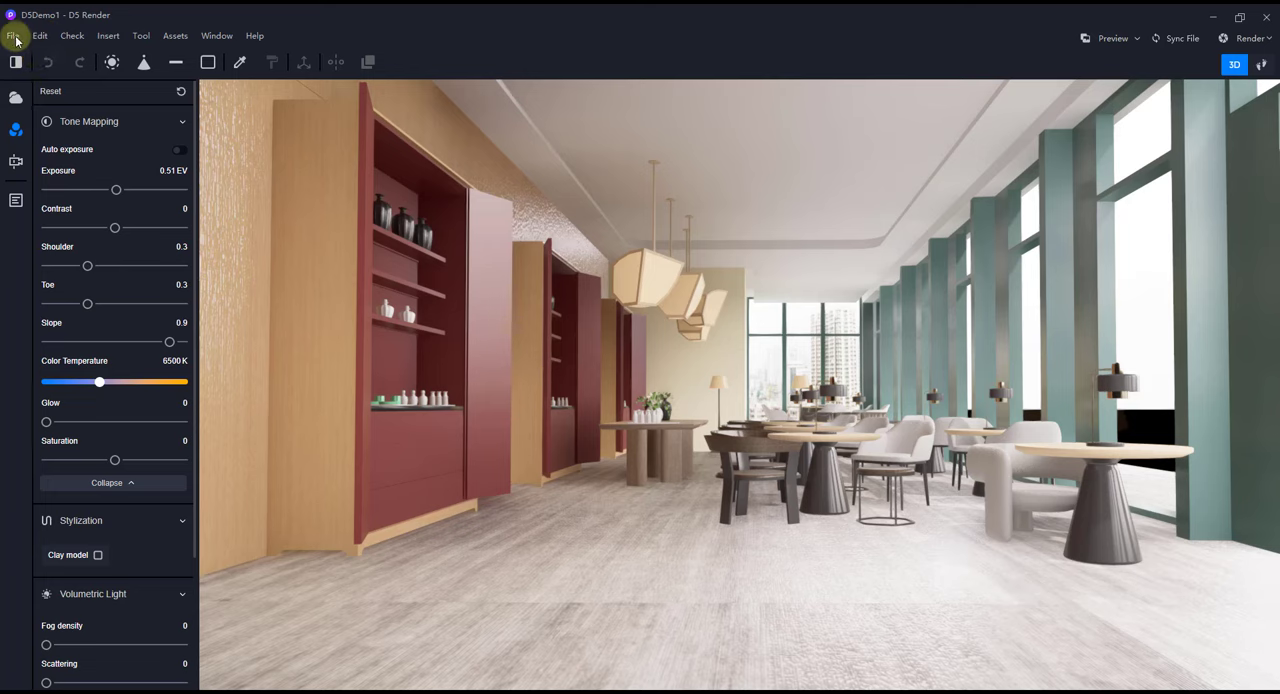
pyautogui.click(40, 36)
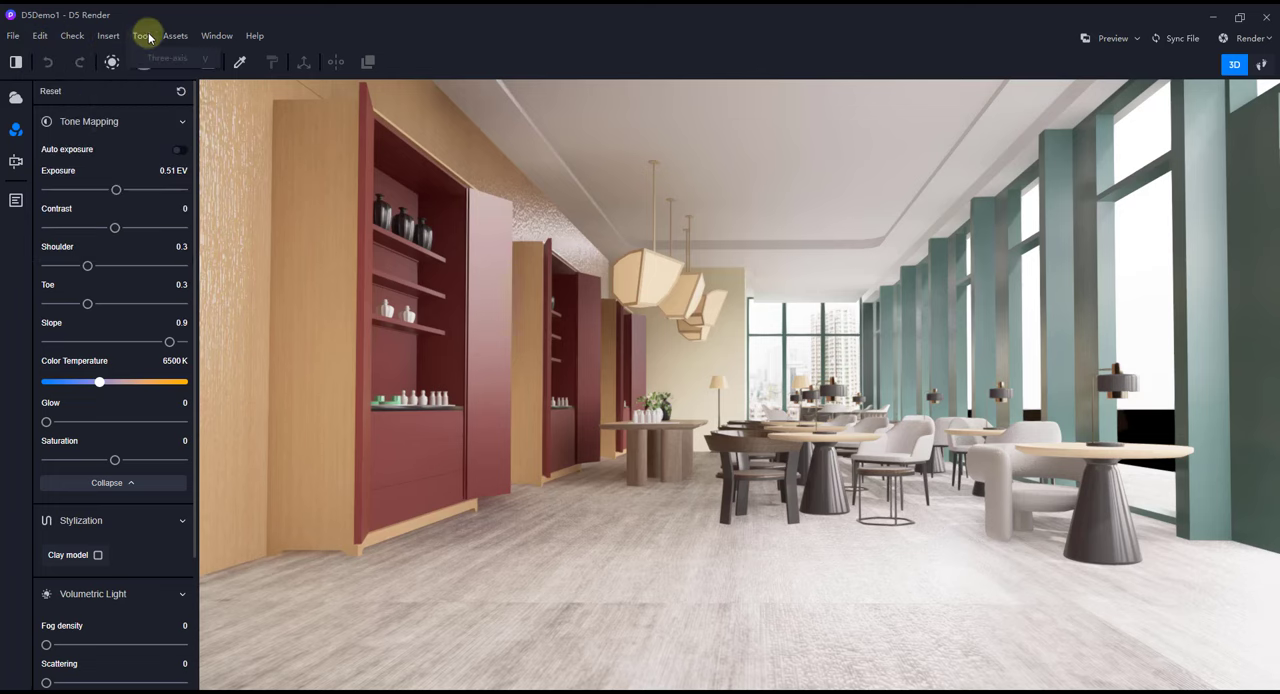
pyautogui.click(216, 36)
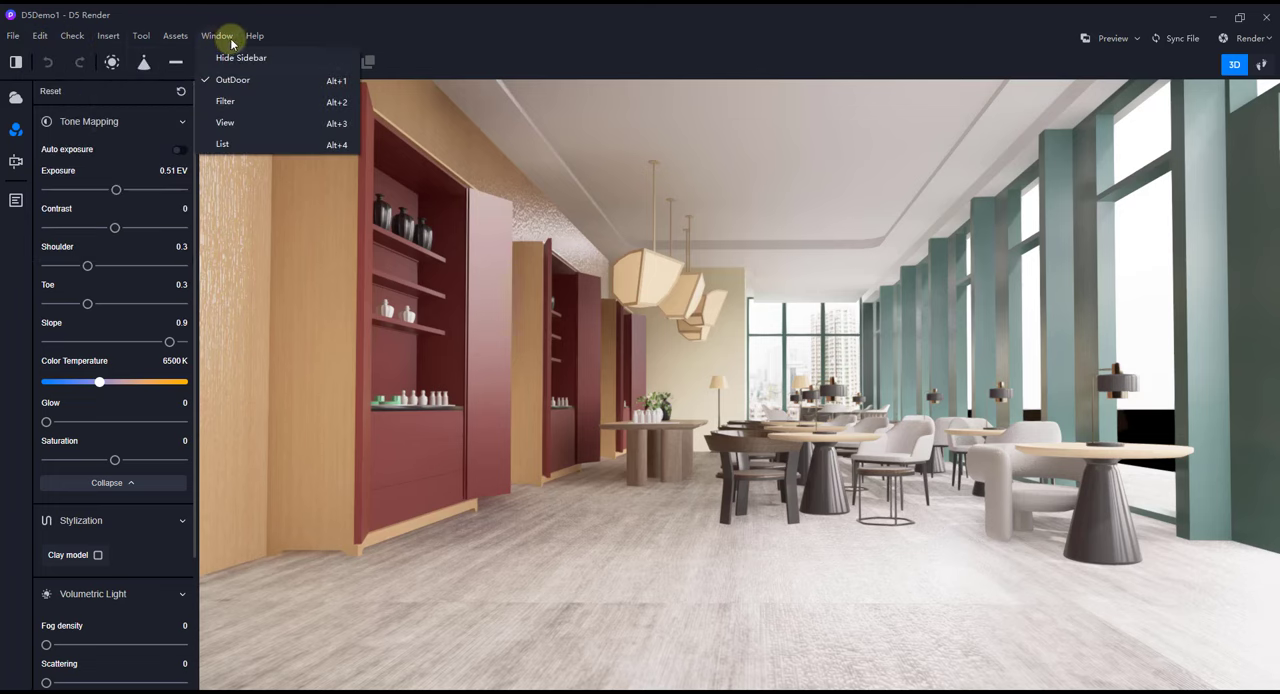
pyautogui.click(254, 36)
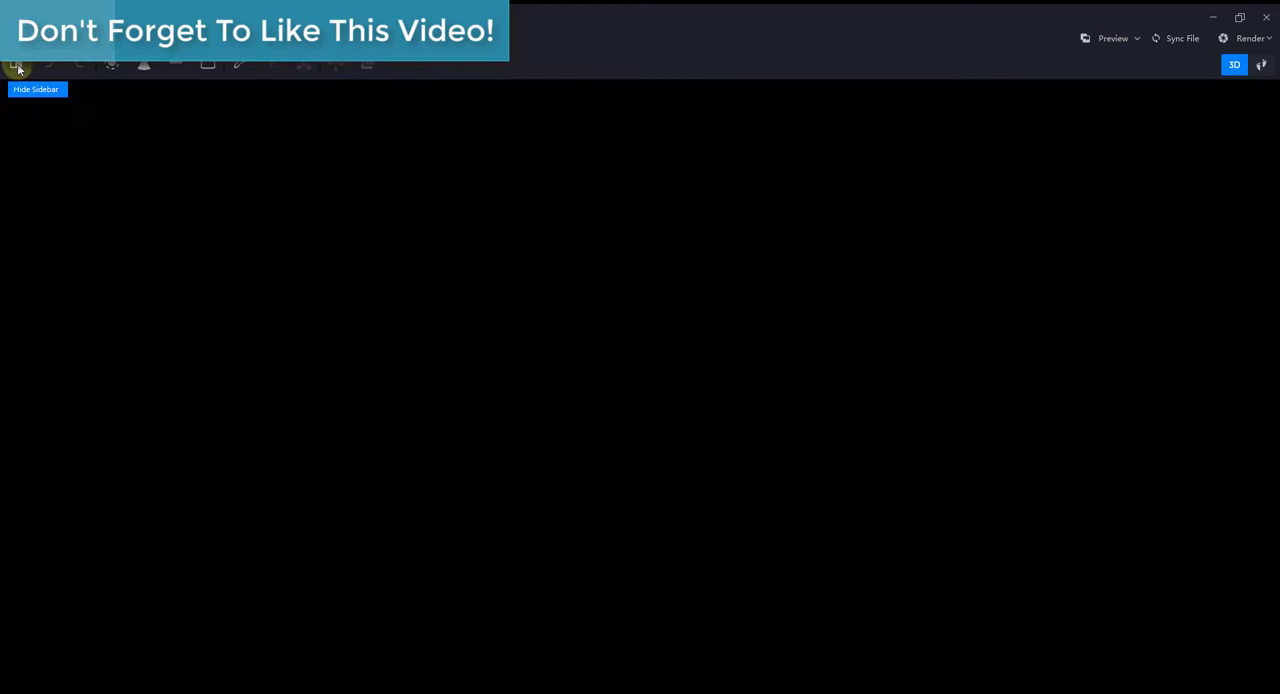
pyautogui.click(16, 64)
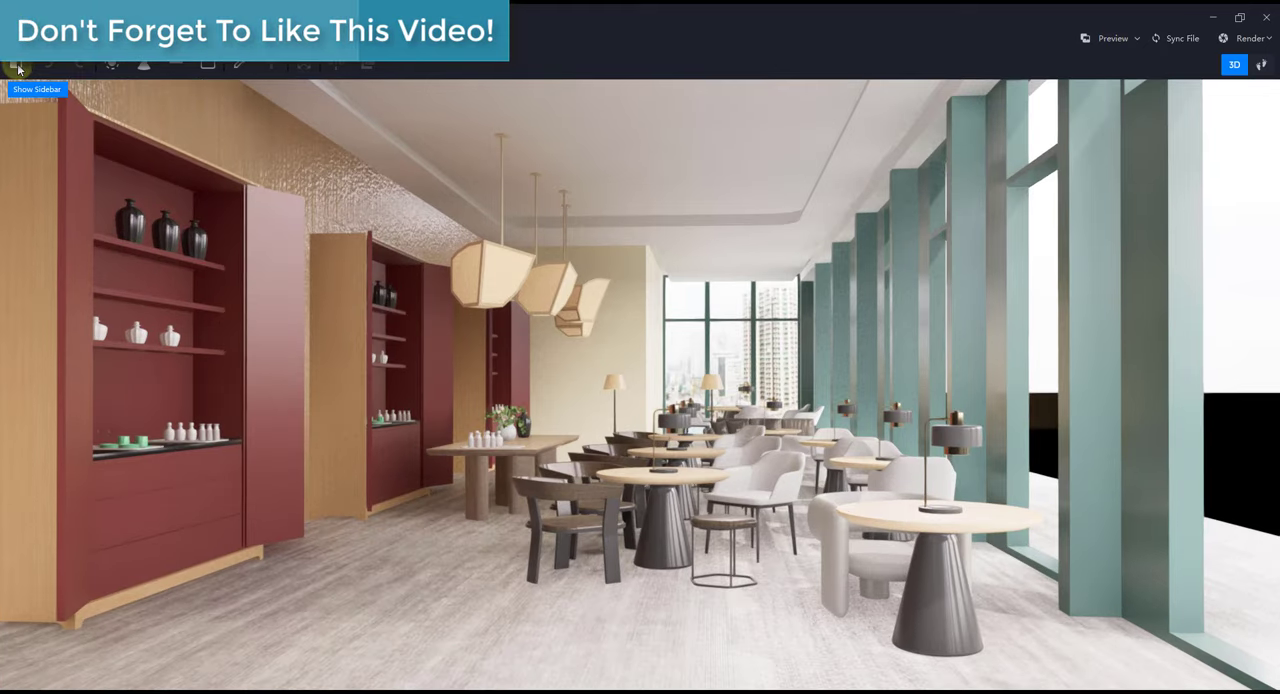
pyautogui.click(112, 64)
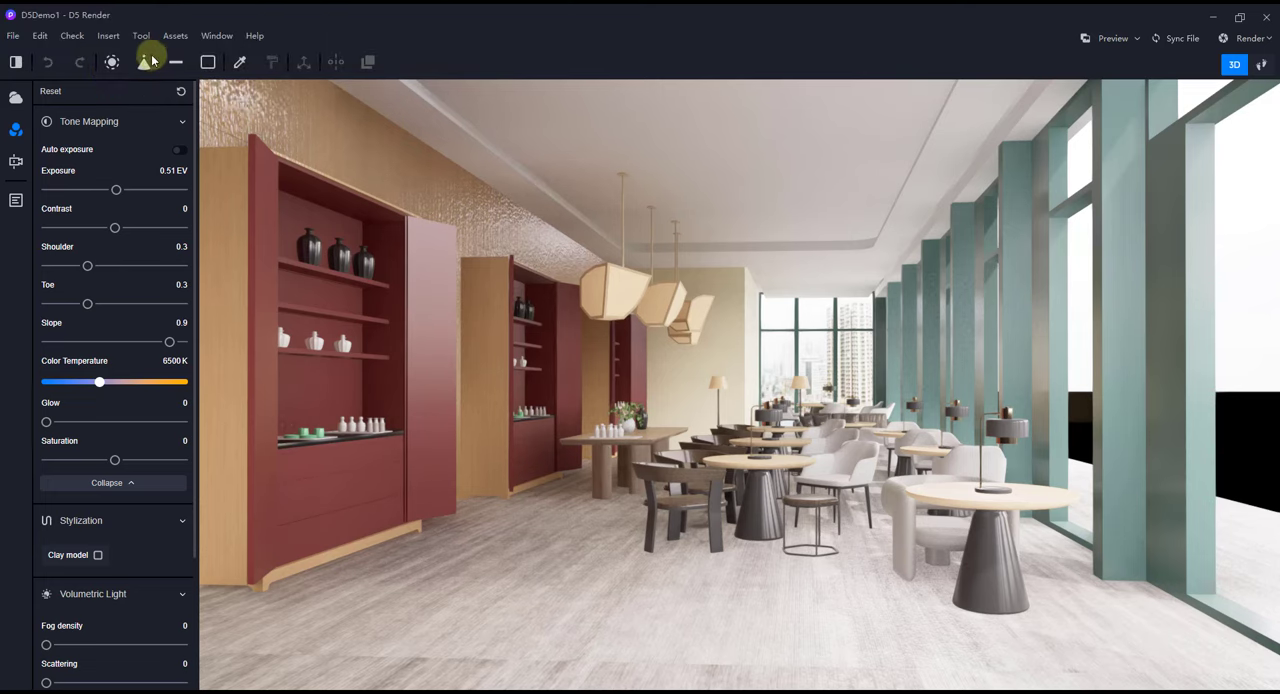
# Select a surface near the dining tables to show its material settings, then list the preview quality levels.
pyautogui.click(212, 62)
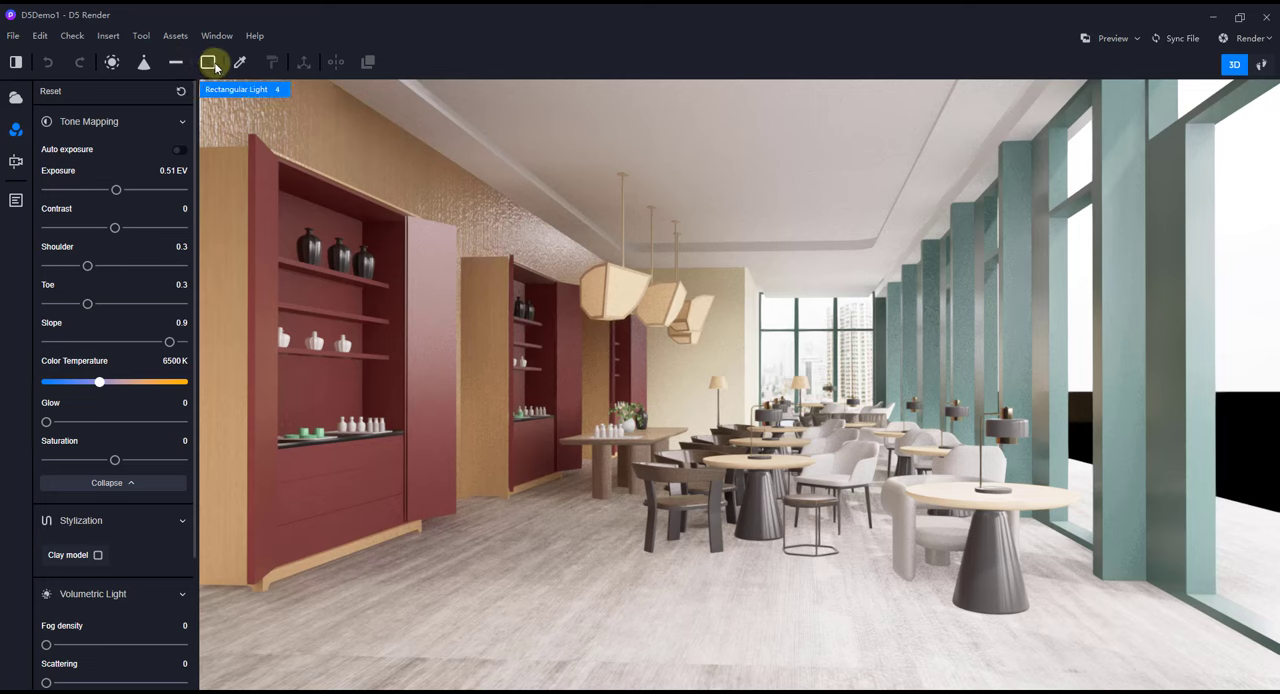
pyautogui.click(240, 62)
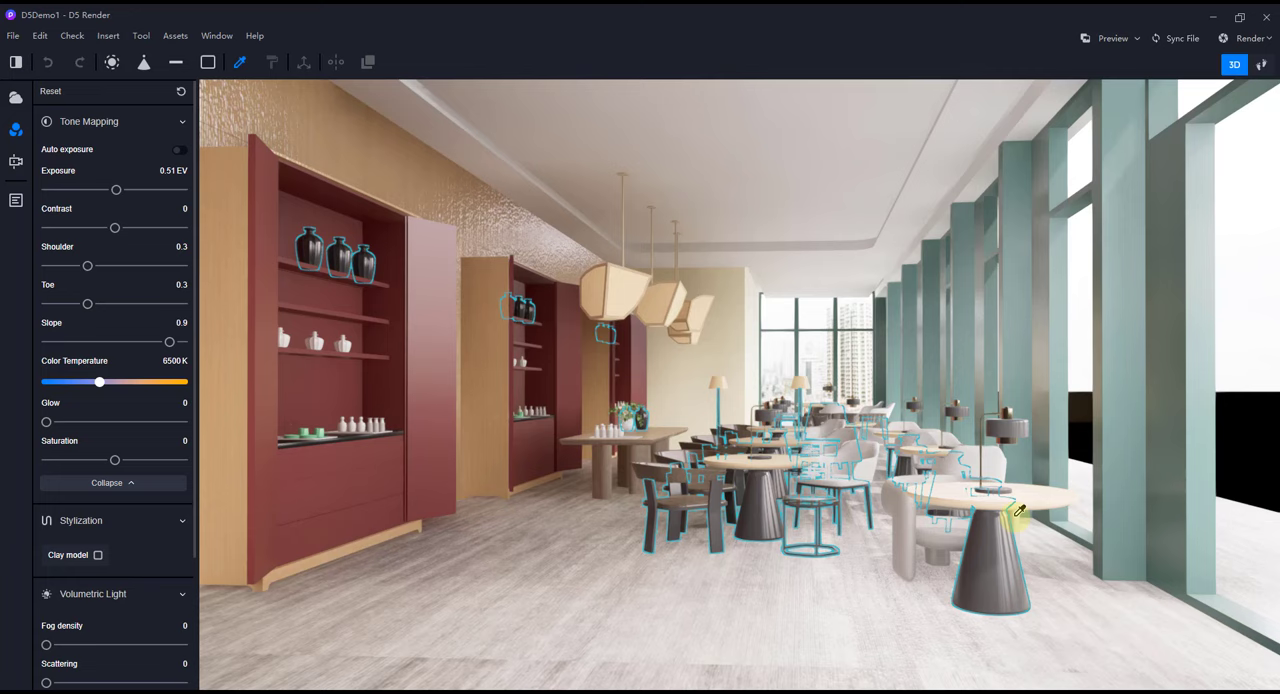
pyautogui.moveTo(770, 470)
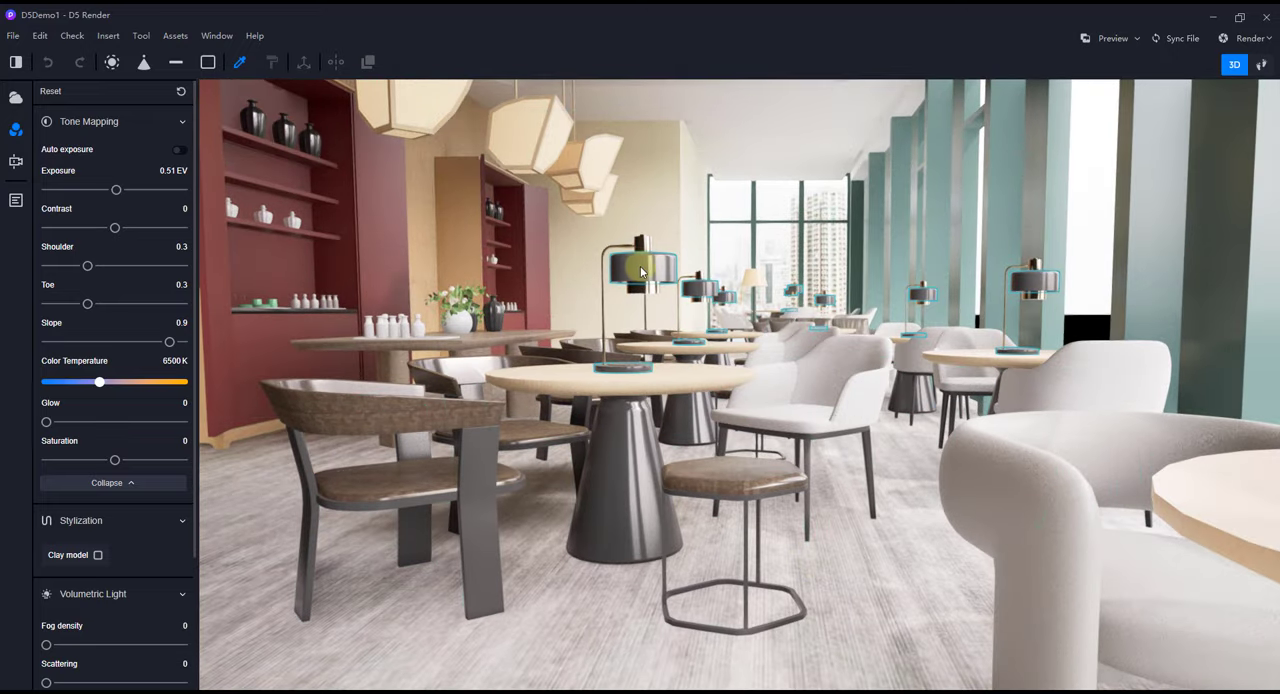
pyautogui.click(640, 270)
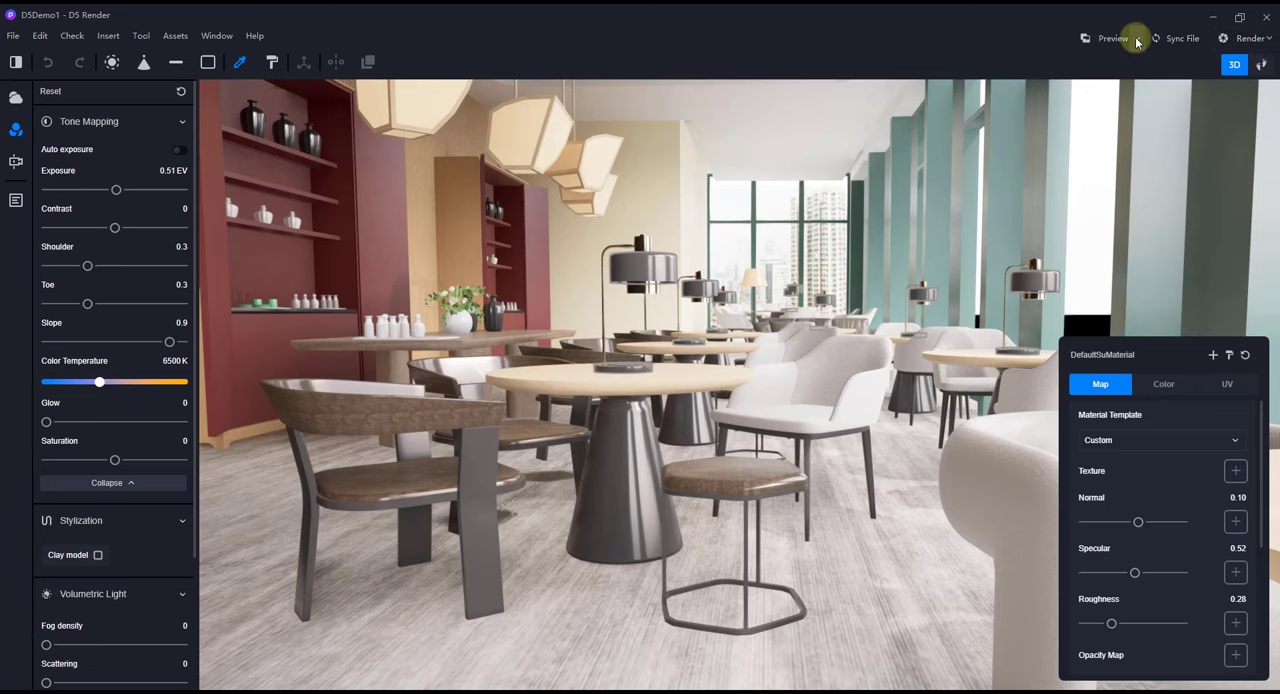
pyautogui.click(1136, 38)
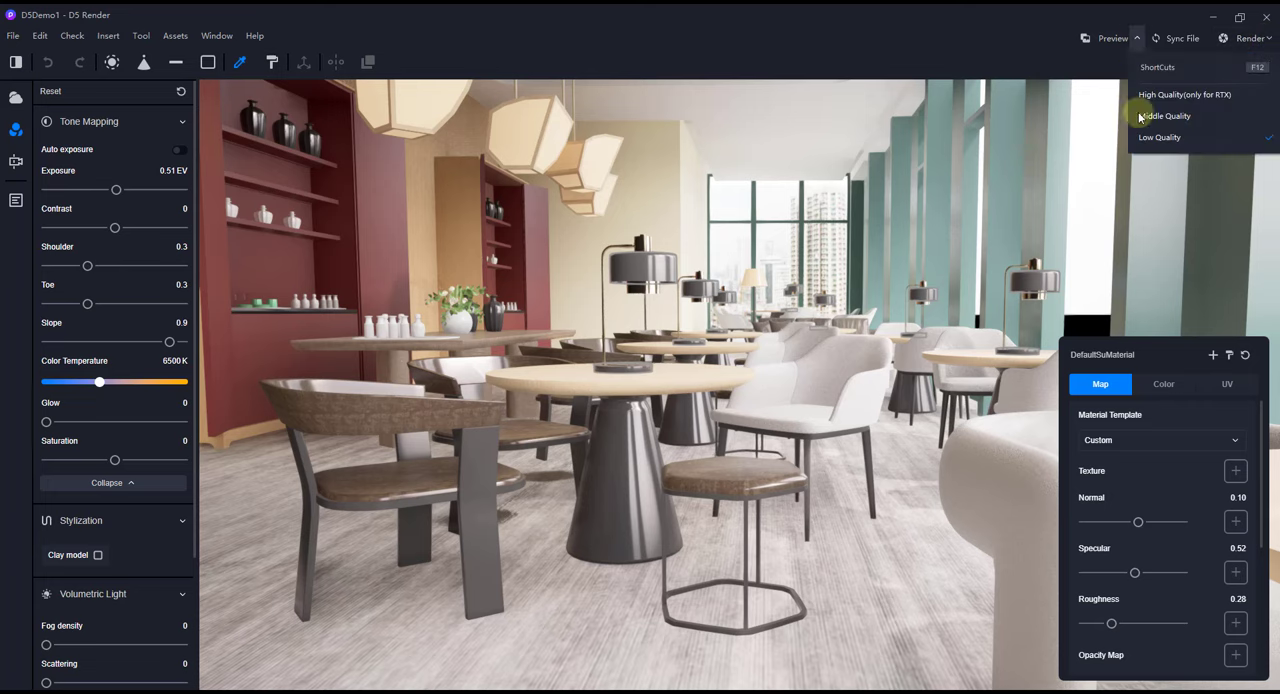
pyautogui.moveTo(1184, 94)
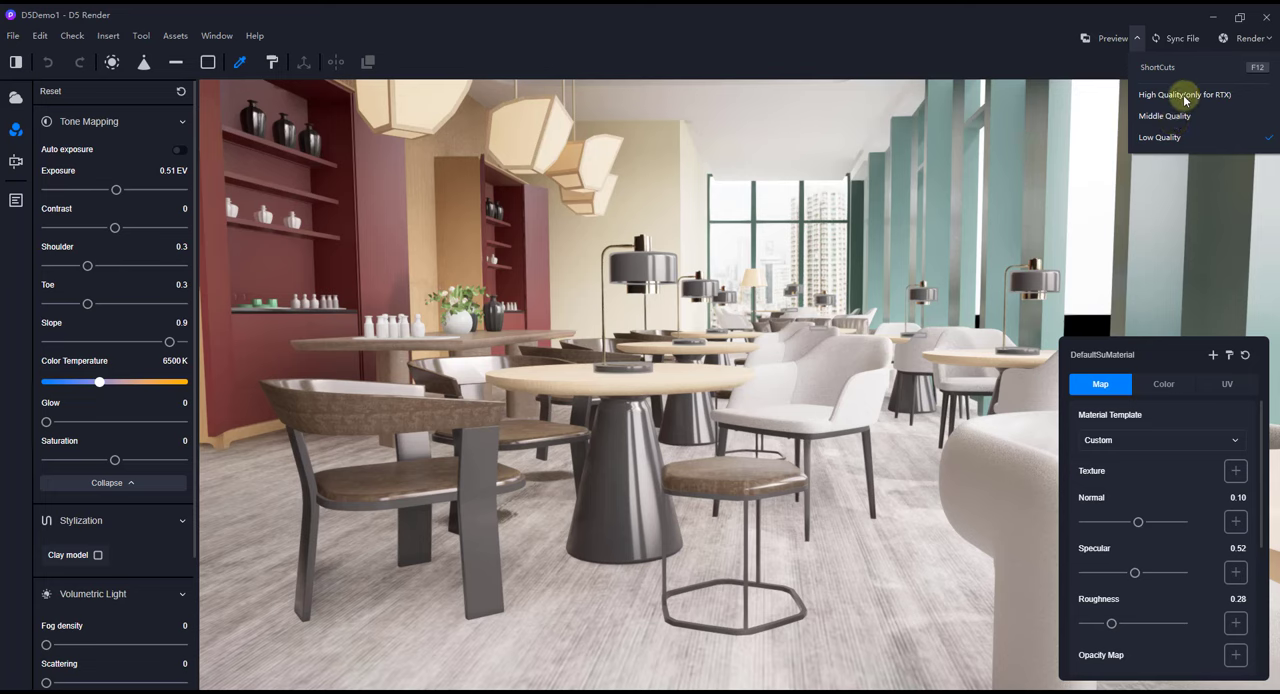
pyautogui.moveTo(1180, 96)
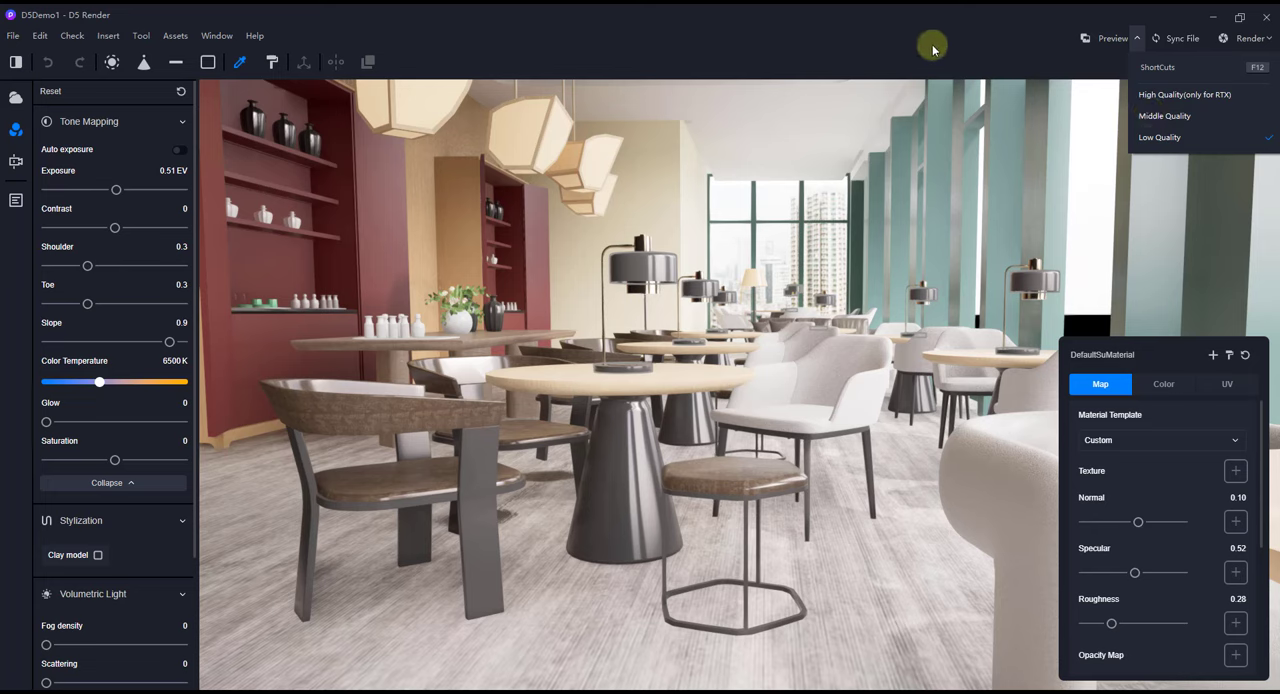
pyautogui.moveTo(1164, 116)
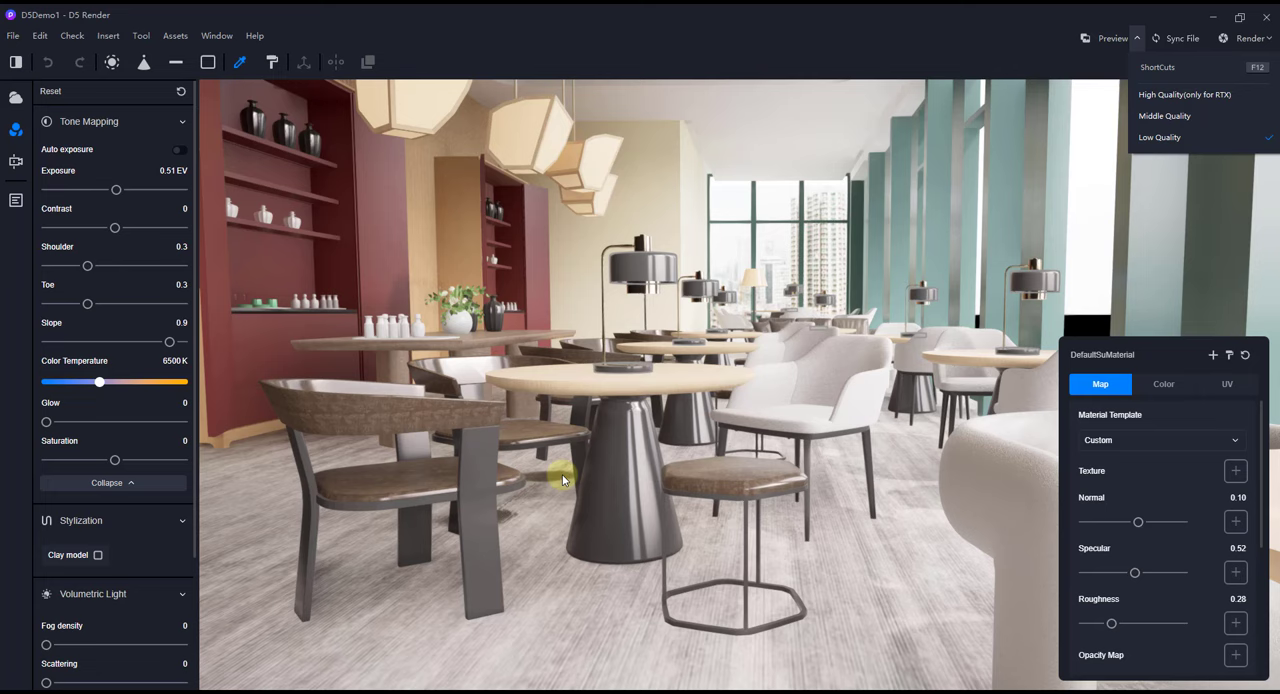
pyautogui.moveTo(580, 340)
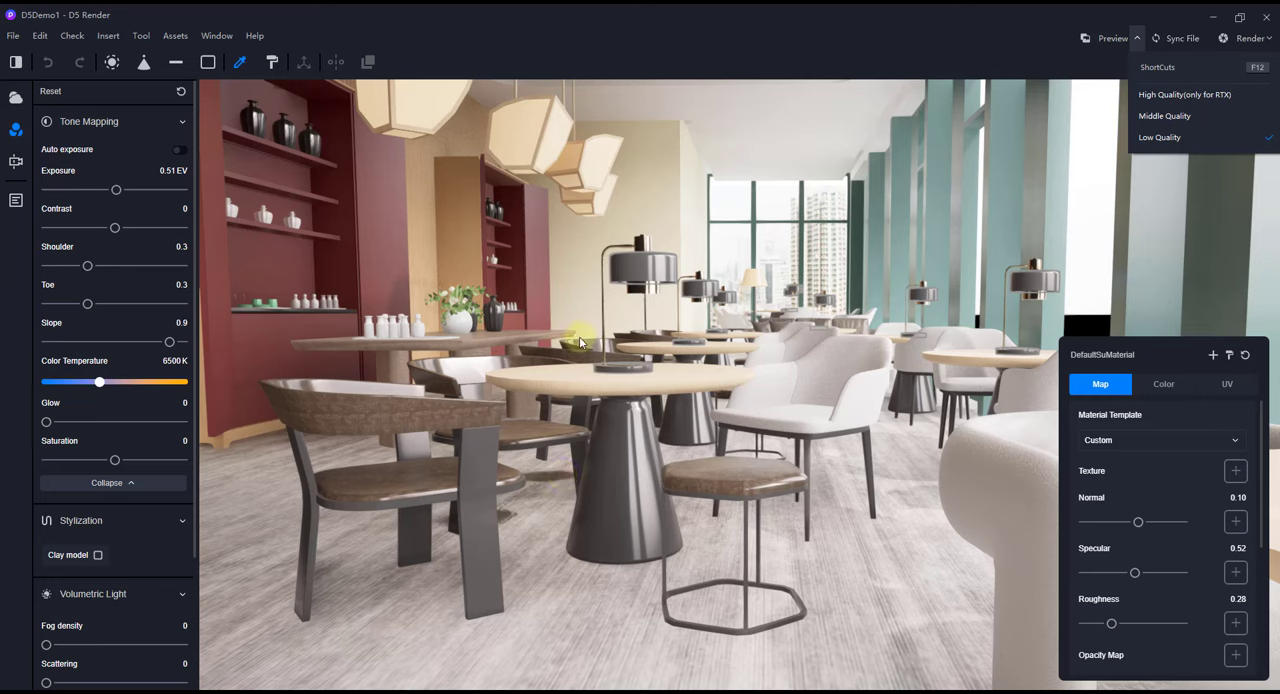
pyautogui.moveTo(816, 268)
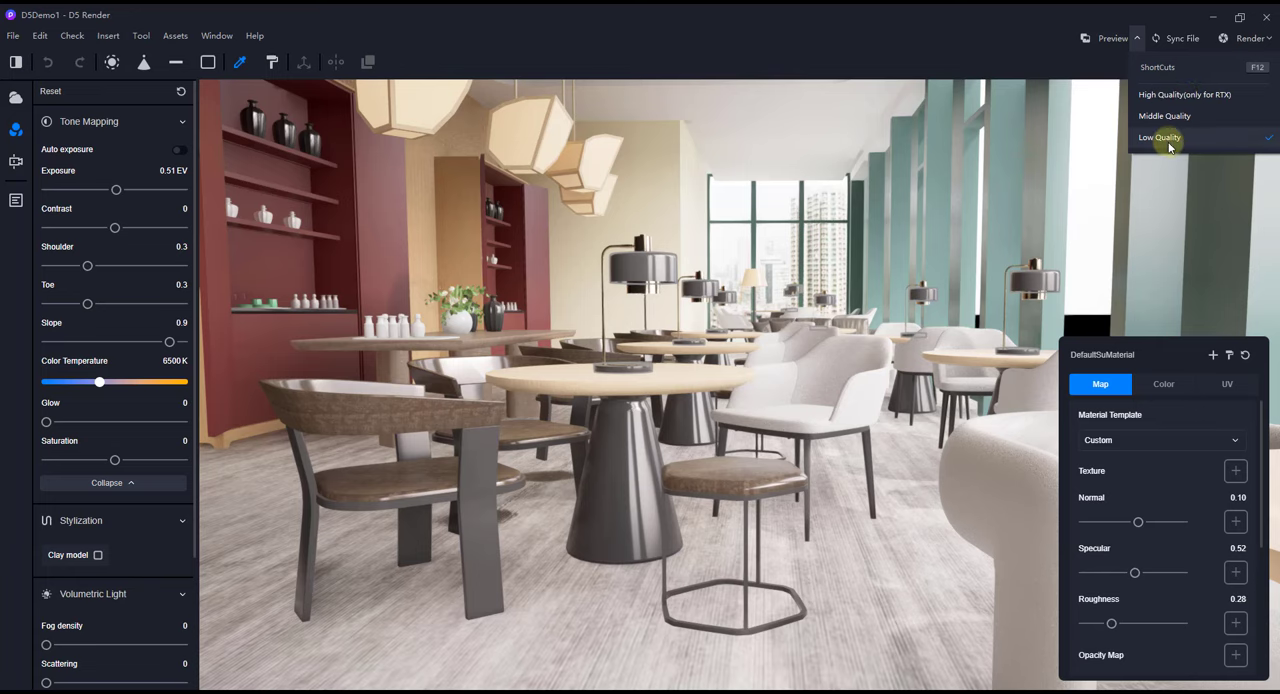
# Choose Low Quality for the real-time preview.
pyautogui.click(1160, 136)
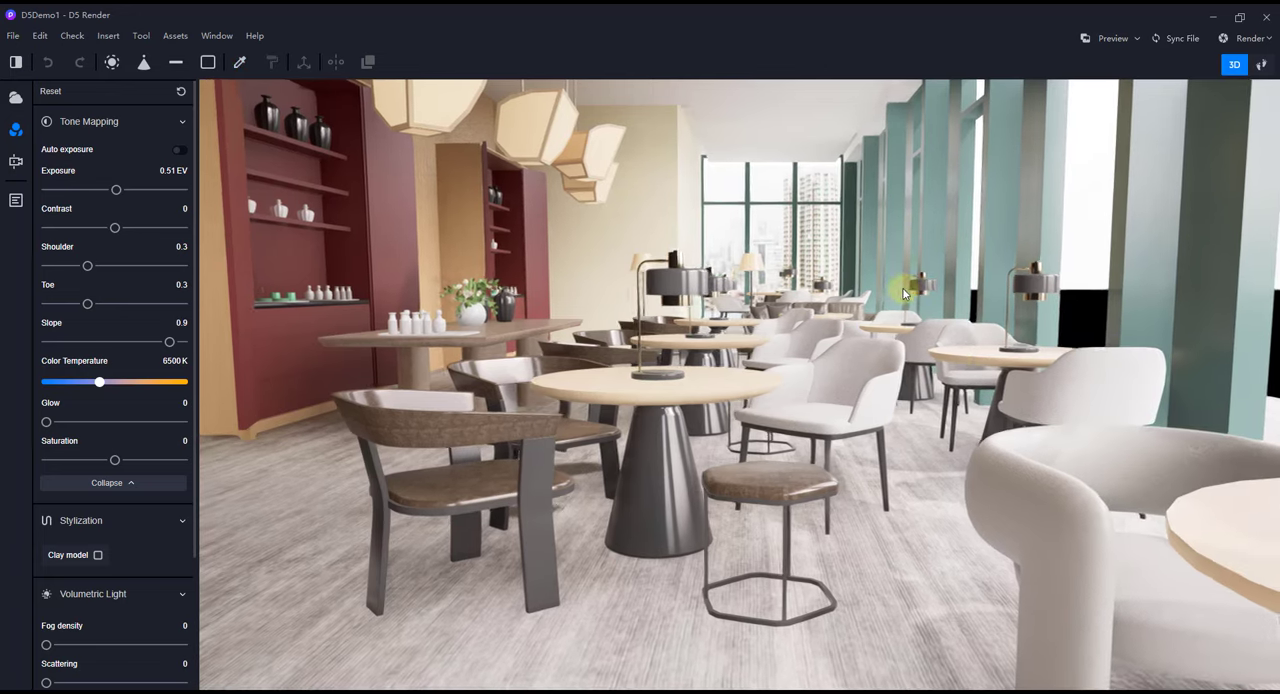
pyautogui.moveTo(904, 292); pyautogui.dragTo(784, 332)
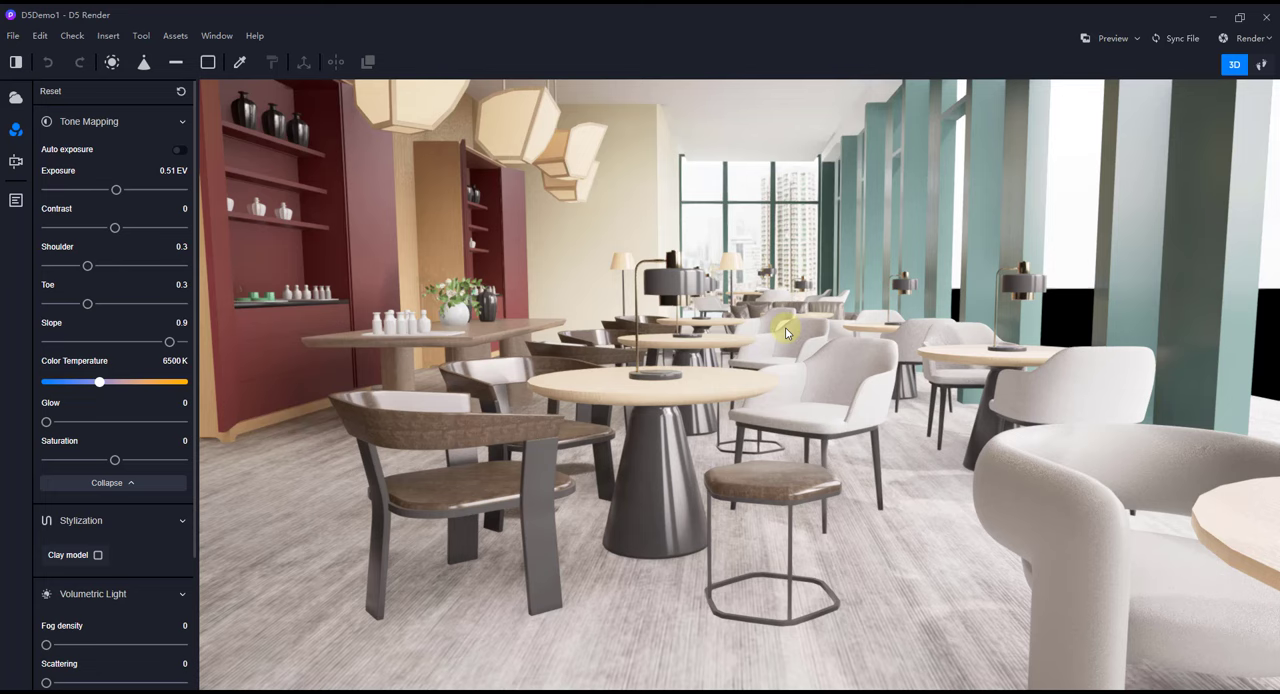
pyautogui.moveTo(950, 280)
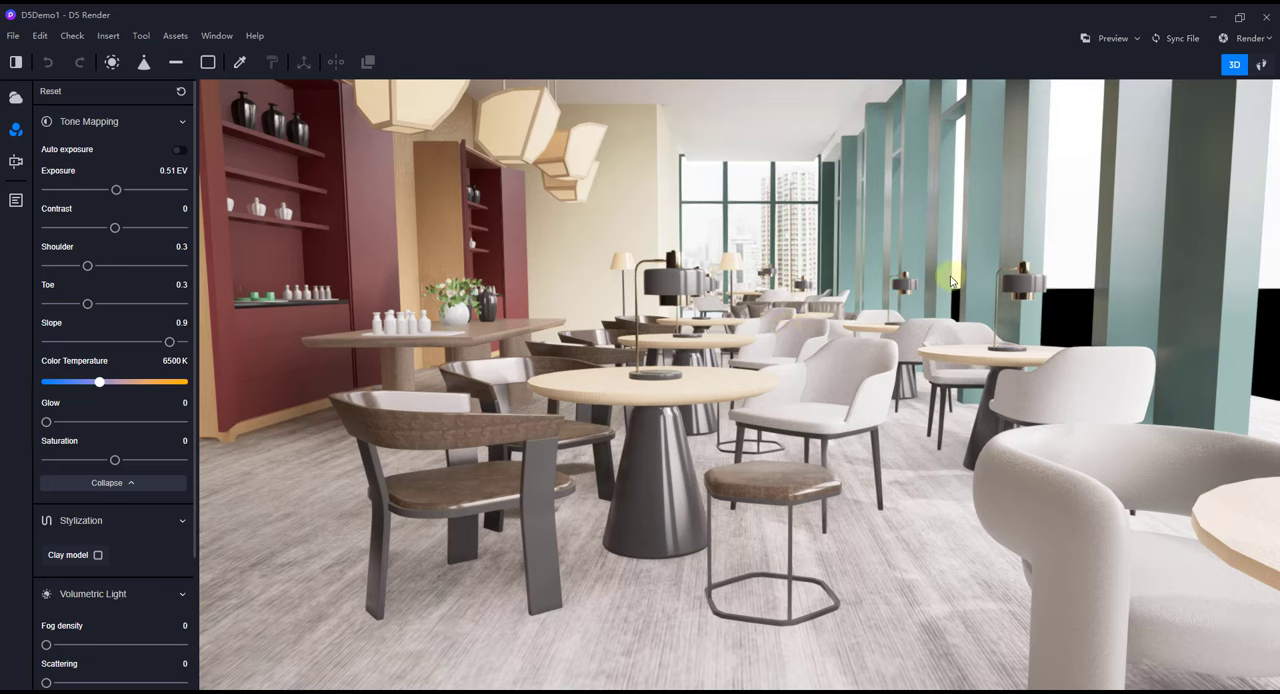
pyautogui.moveTo(878, 292)
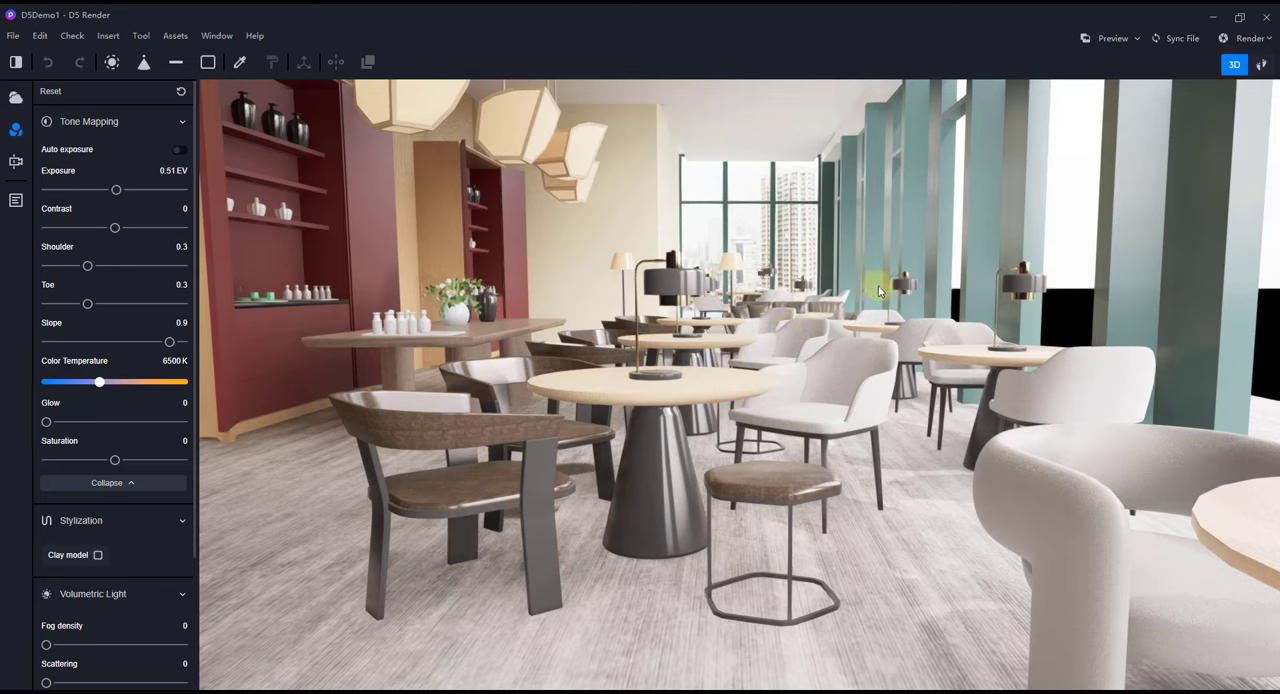
pyautogui.moveTo(1058, 216)
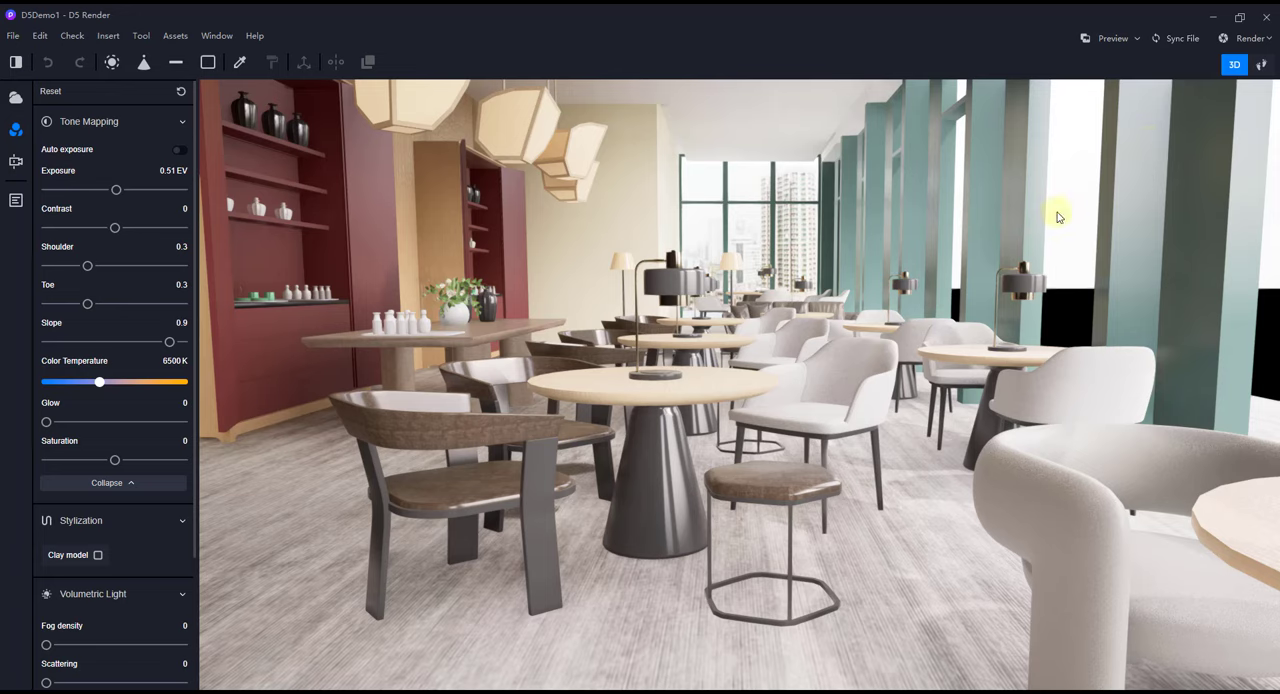
pyautogui.moveTo(1234, 64)
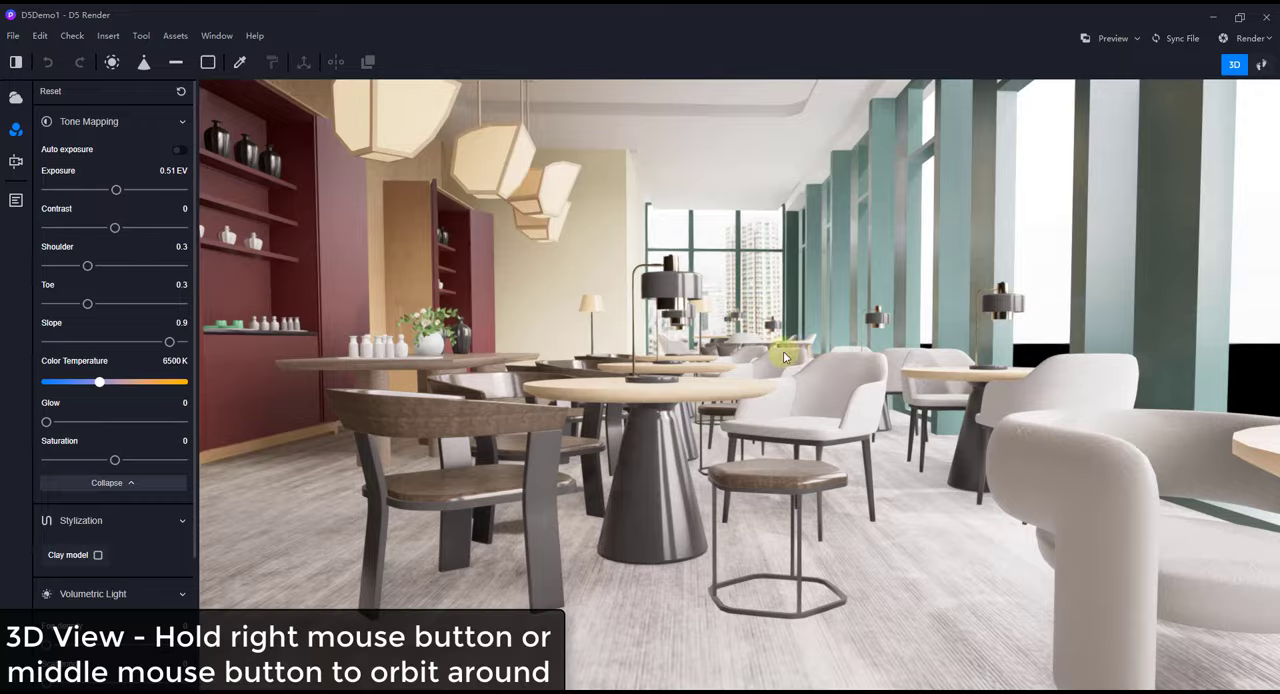
pyautogui.moveTo(784, 356); pyautogui.dragTo(864, 324)
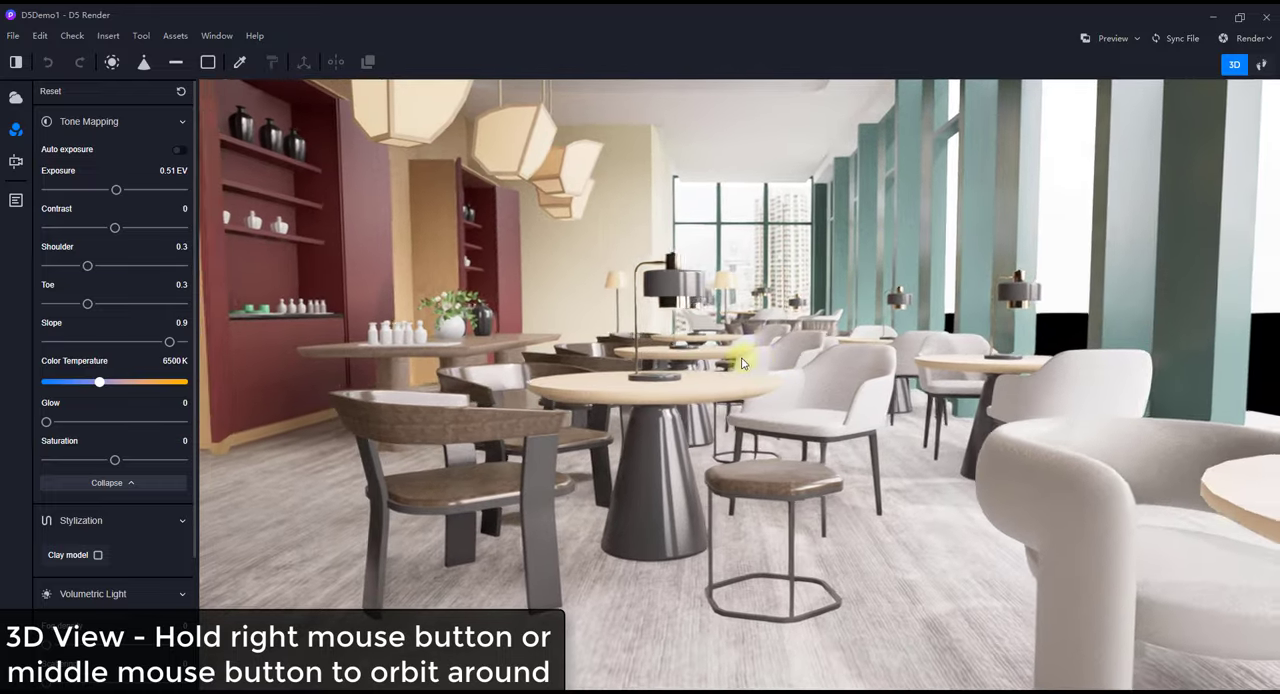
pyautogui.moveTo(740, 362); pyautogui.dragTo(1036, 528)
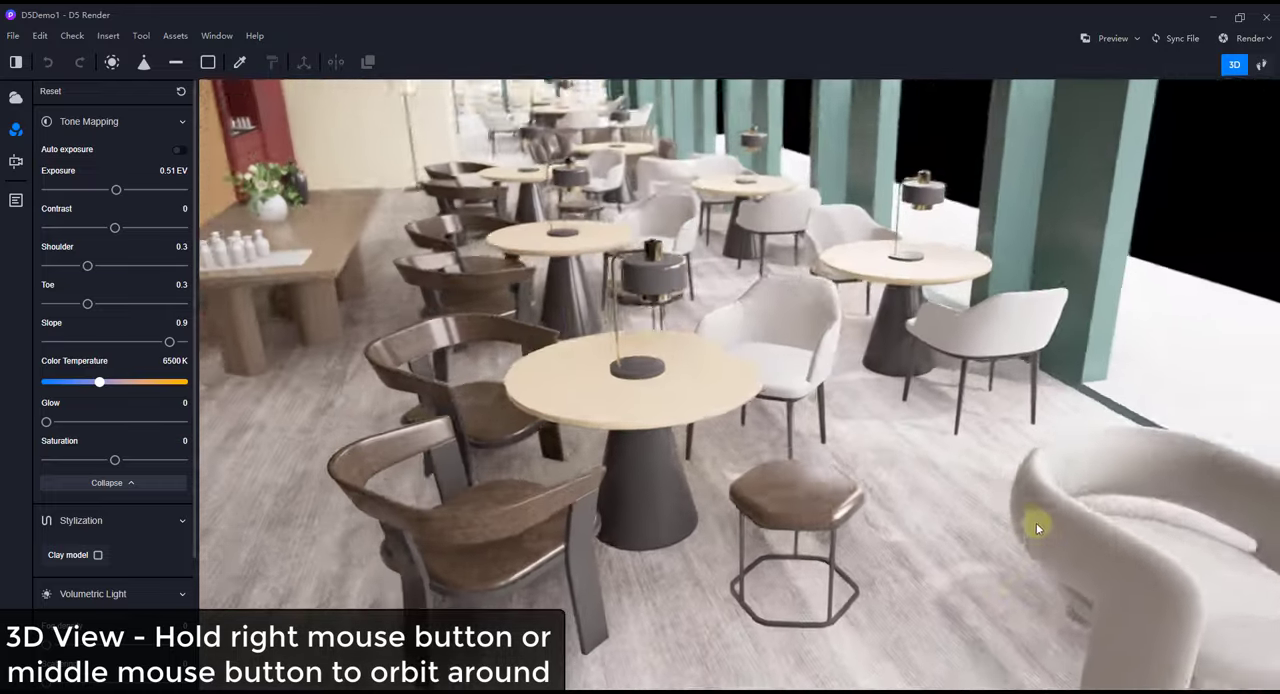
pyautogui.moveTo(1036, 528); pyautogui.dragTo(838, 456)
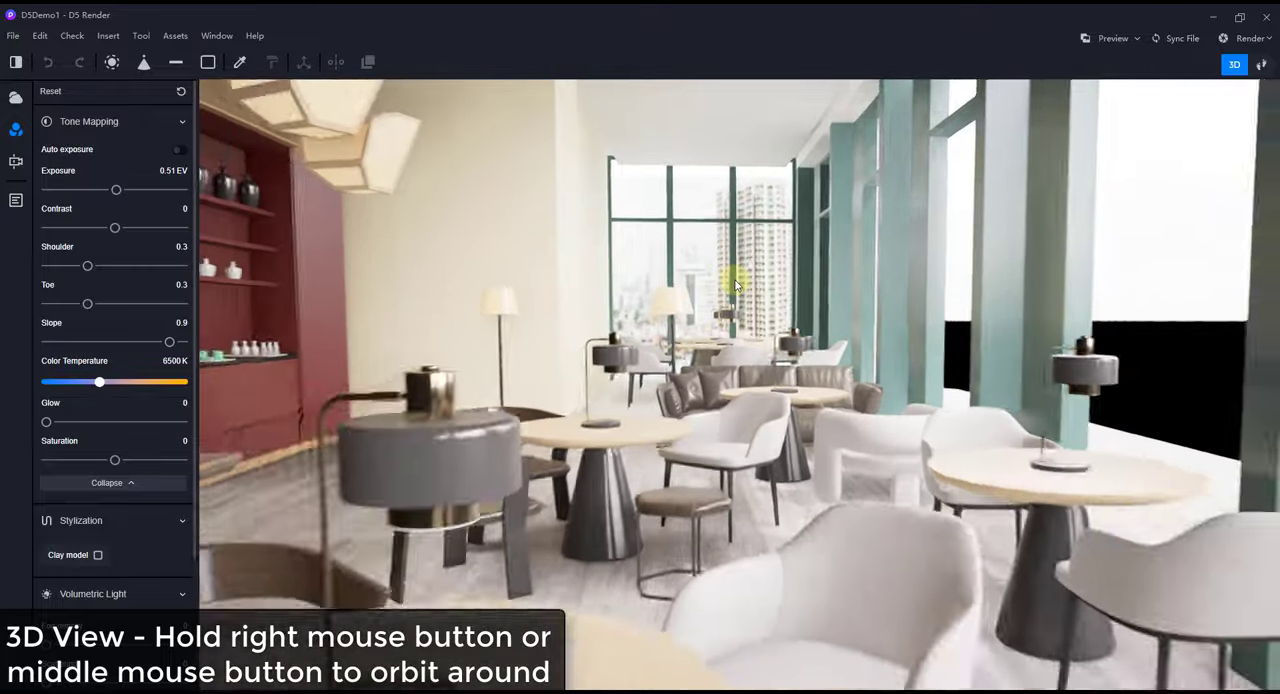
pyautogui.moveTo(740, 284); pyautogui.dragTo(750, 330)
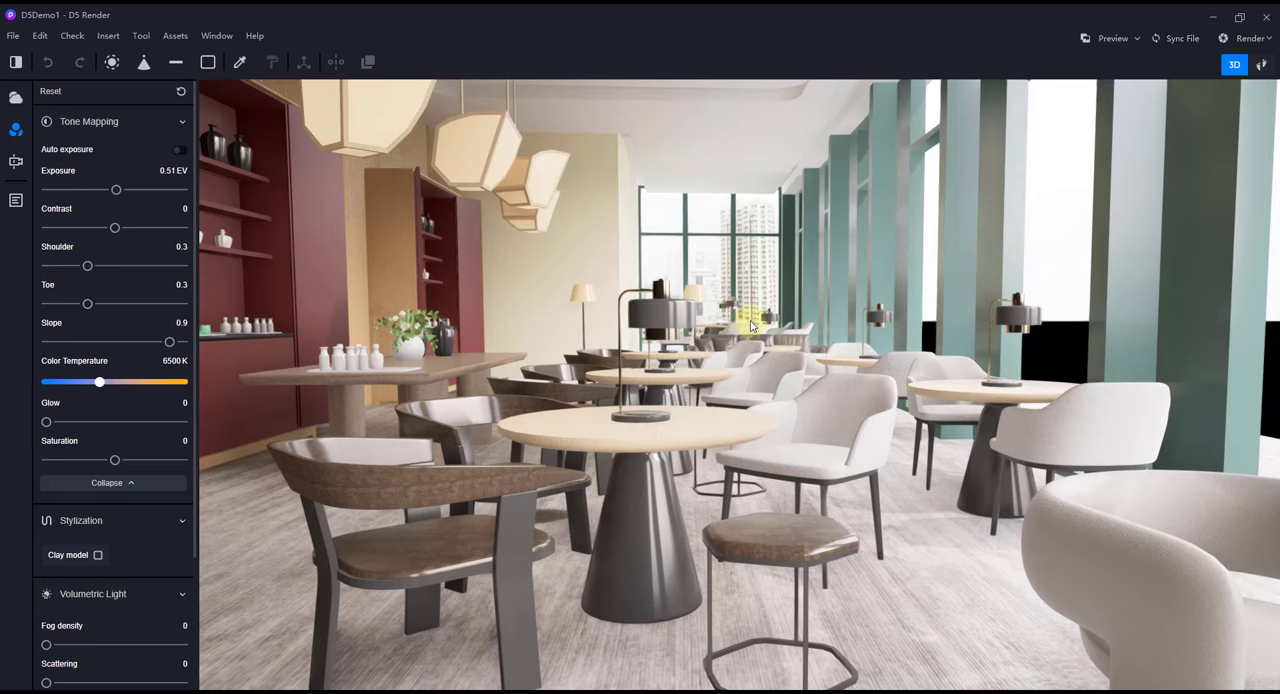
pyautogui.moveTo(752, 336)
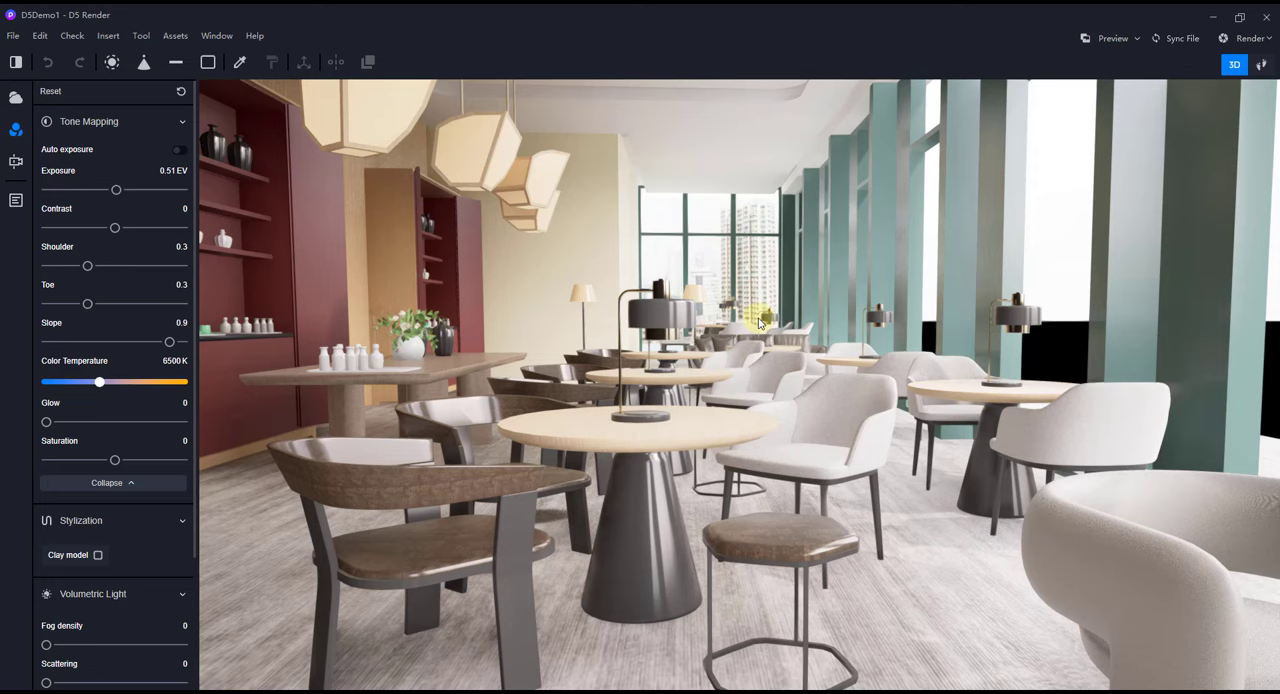
pyautogui.click(1264, 64)
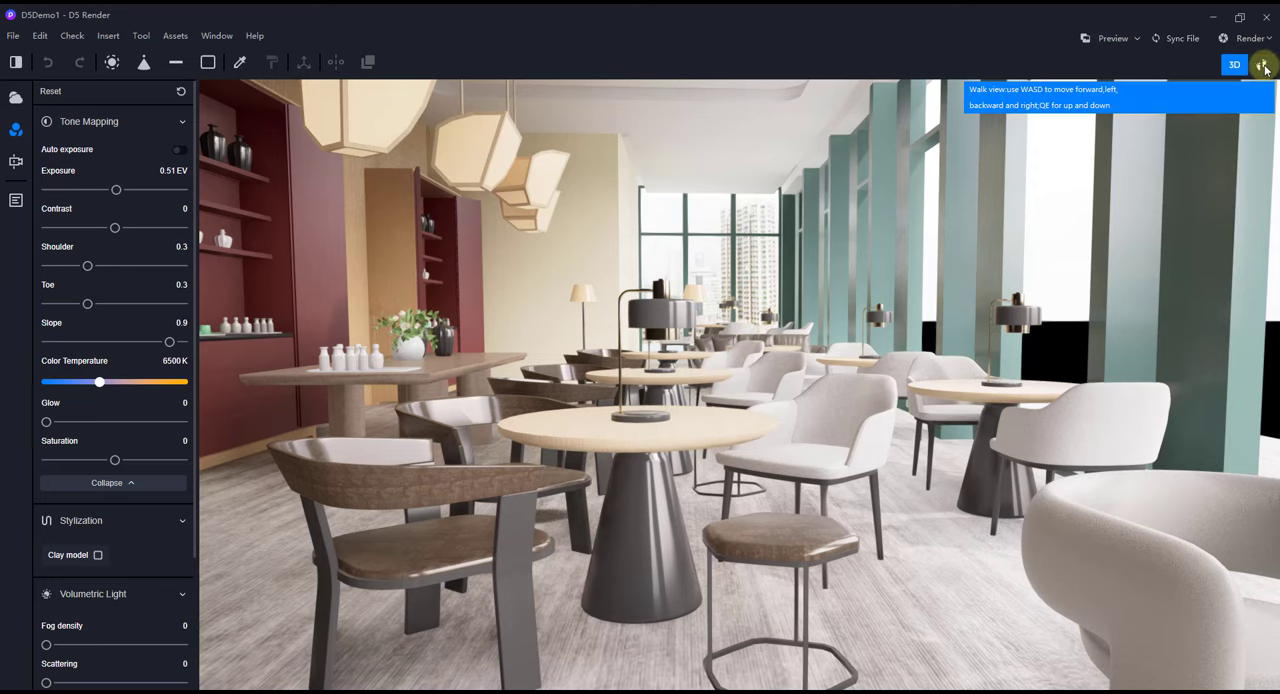
# Walk at eye level toward the windows, shelving and front table, then return to Bird View navigation.
pyautogui.click(1262, 64)
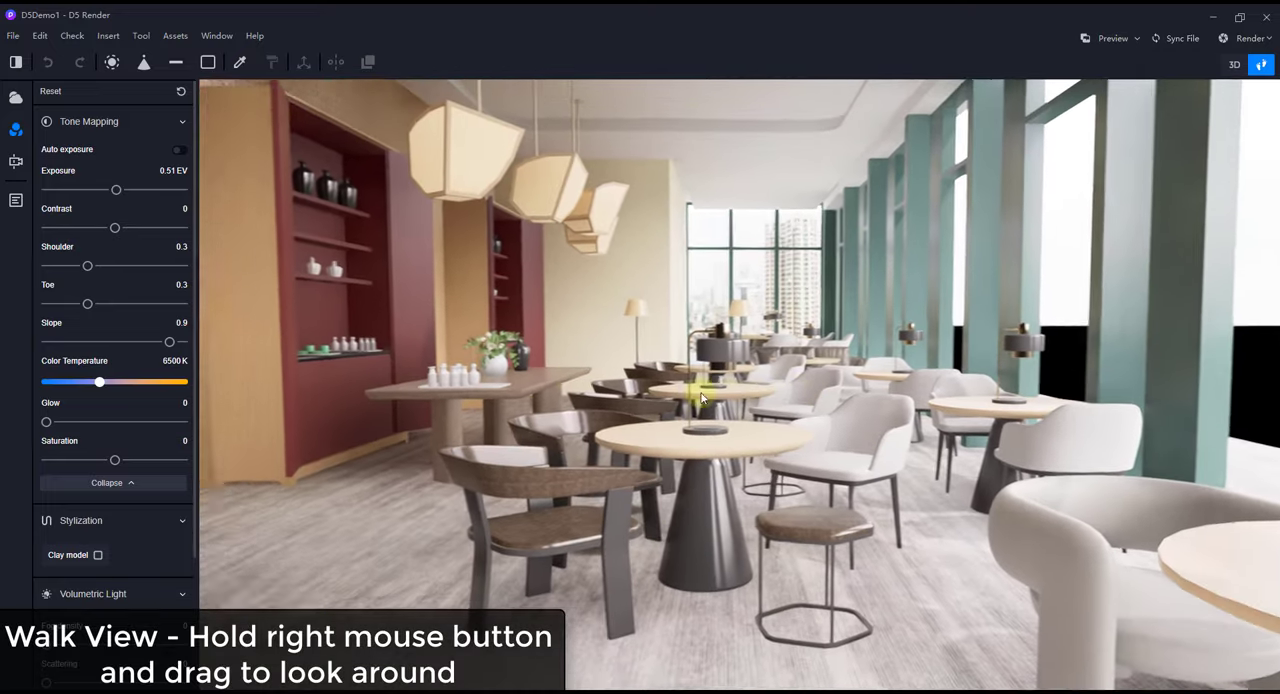
pyautogui.moveTo(700, 400); pyautogui.dragTo(756, 376)
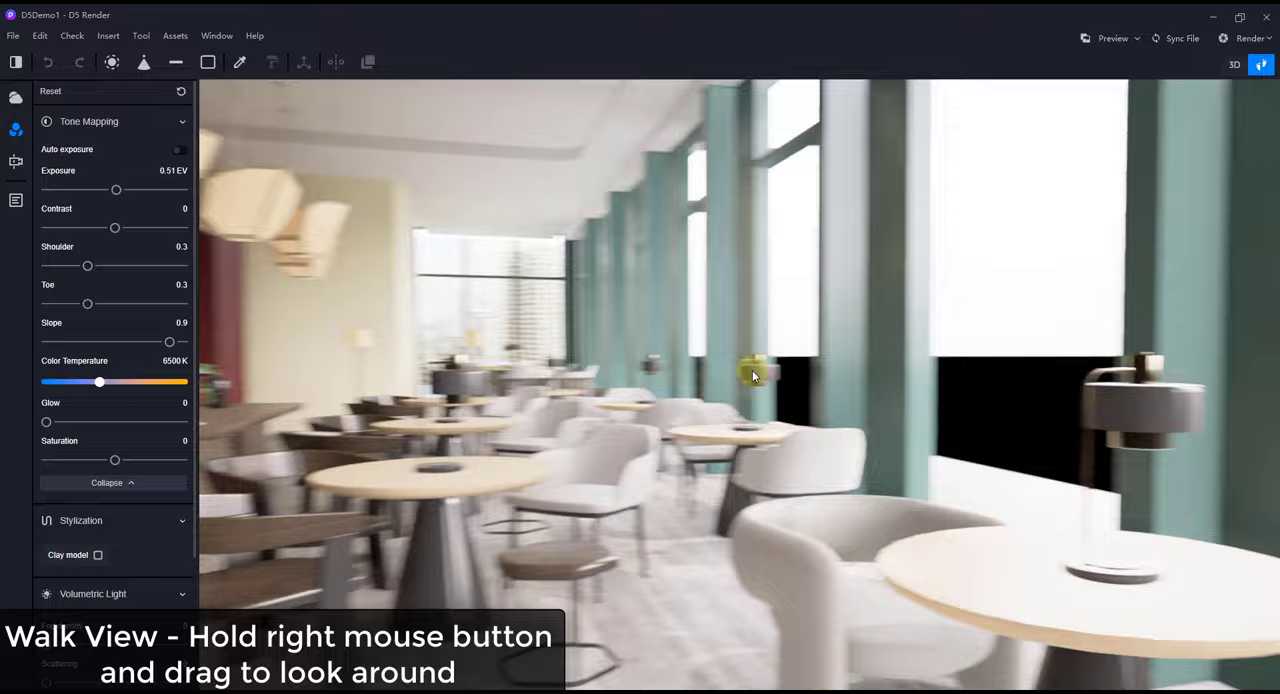
pyautogui.moveTo(752, 376); pyautogui.dragTo(1016, 328)
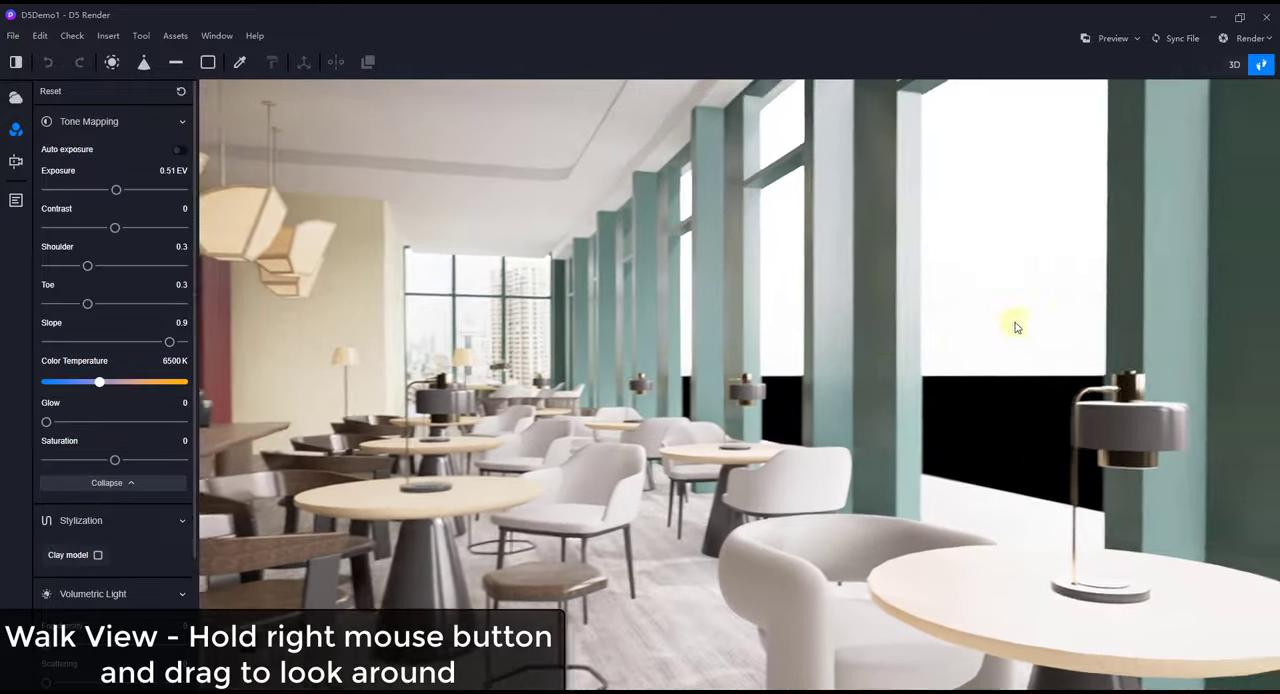
pyautogui.moveTo(1016, 328); pyautogui.dragTo(632, 420)
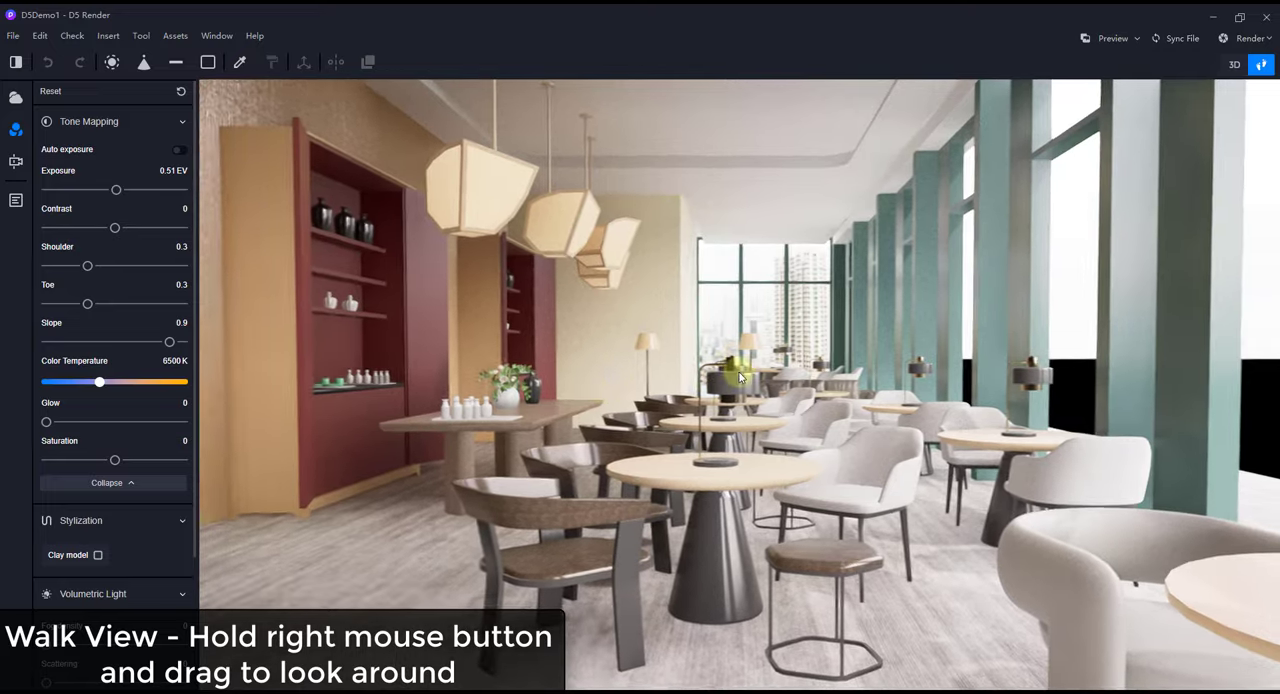
pyautogui.moveTo(740, 378); pyautogui.dragTo(596, 410)
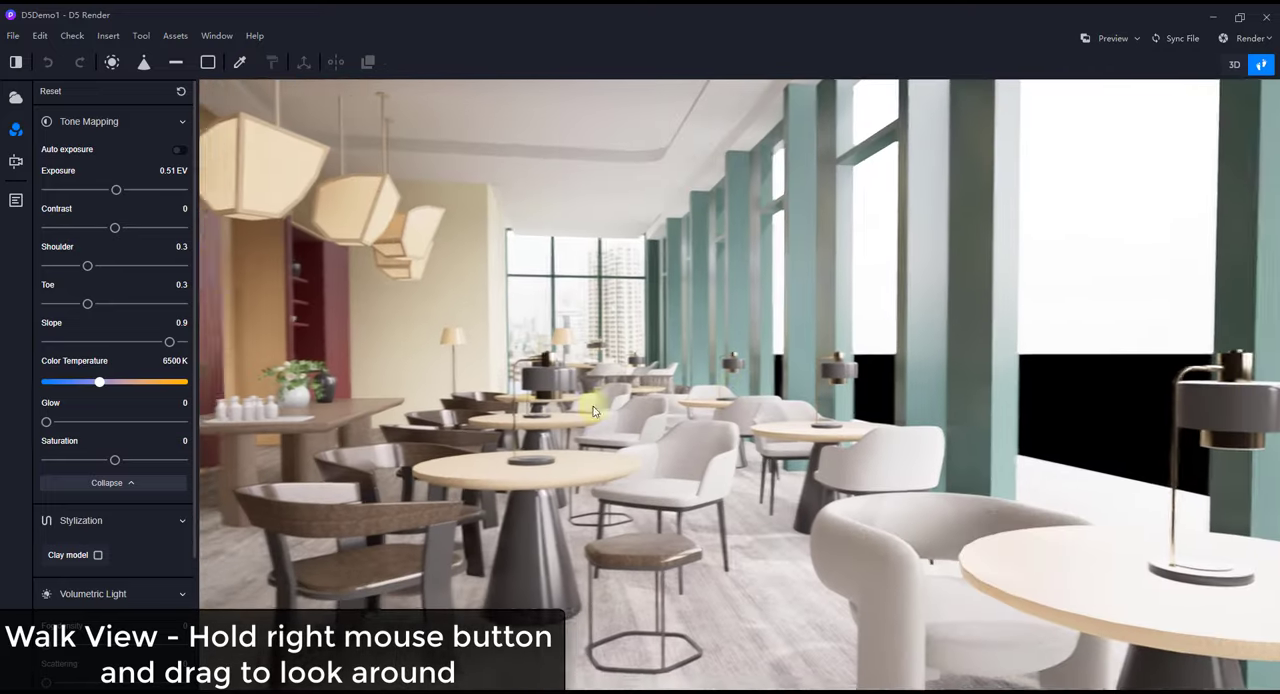
pyautogui.moveTo(596, 410); pyautogui.dragTo(696, 388)
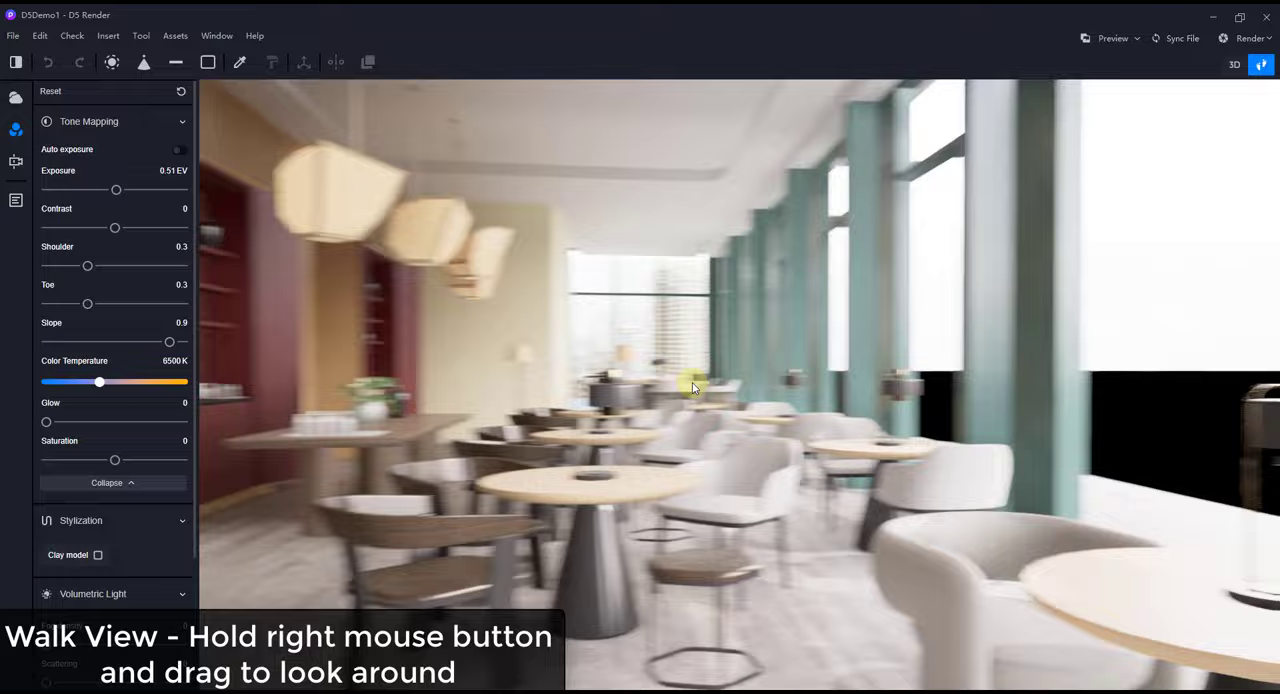
pyautogui.moveTo(696, 388); pyautogui.dragTo(644, 422)
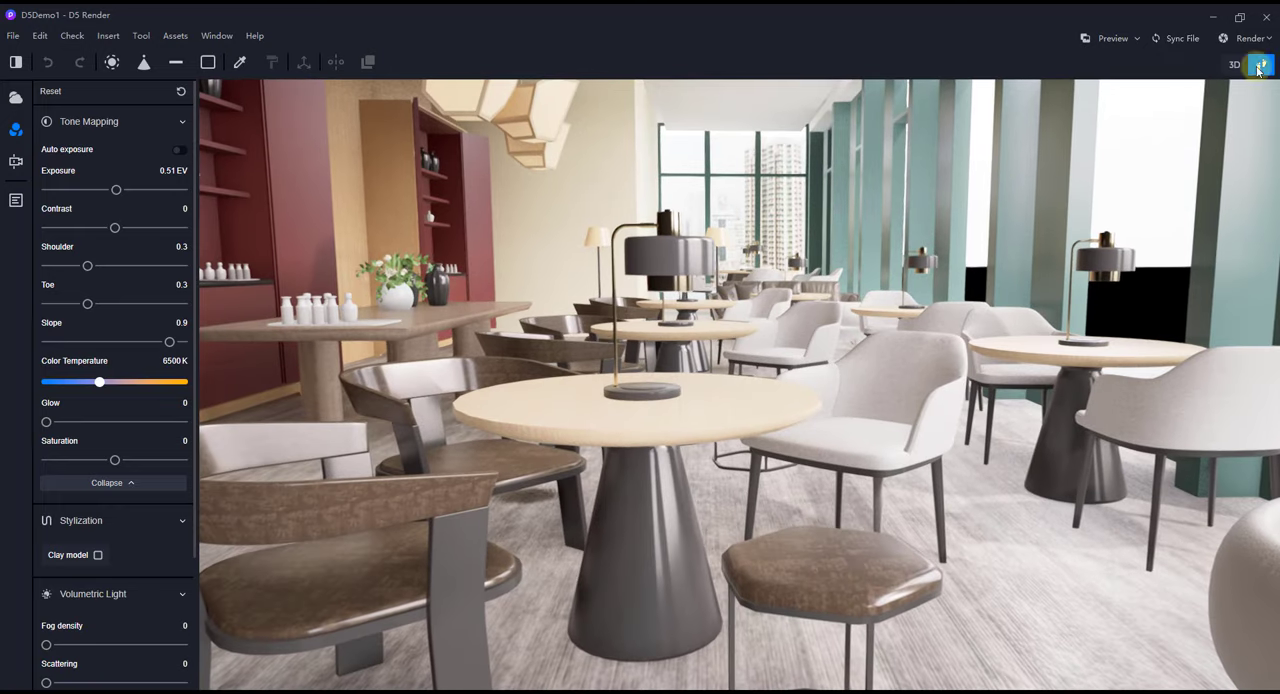
pyautogui.moveTo(1234, 64)
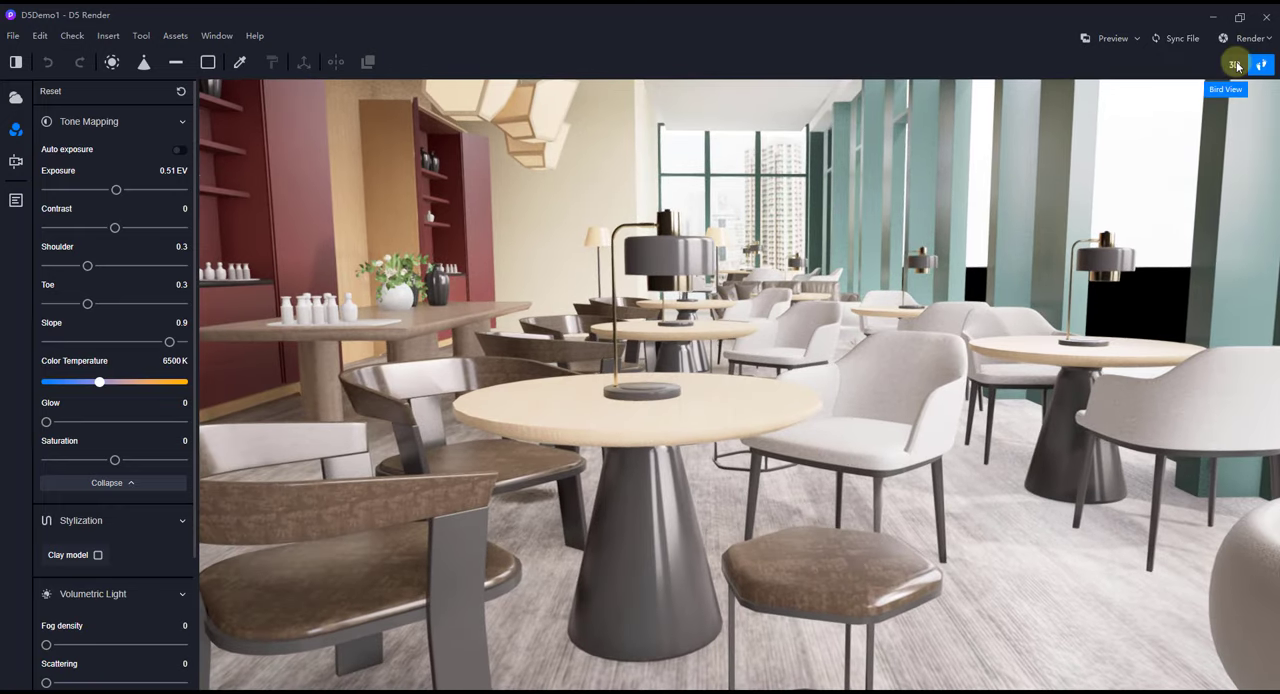
pyautogui.click(1234, 64)
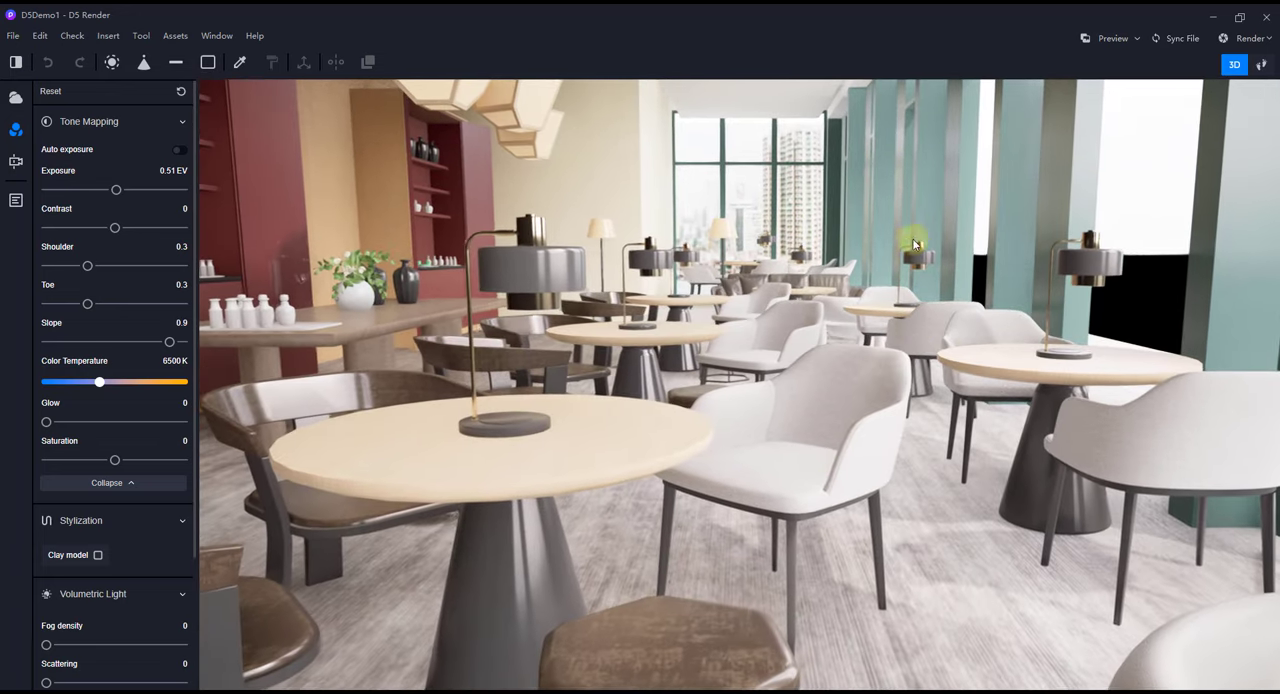
pyautogui.moveTo(1260, 64)
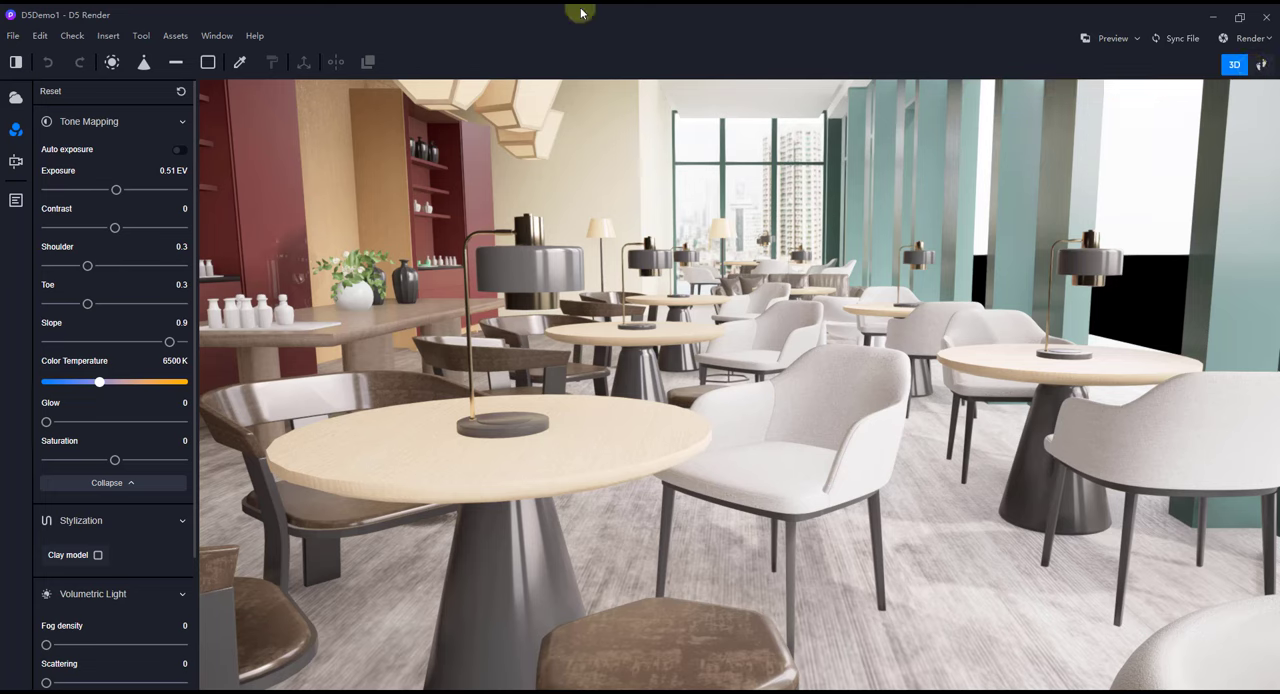
pyautogui.moveTo(420, 102)
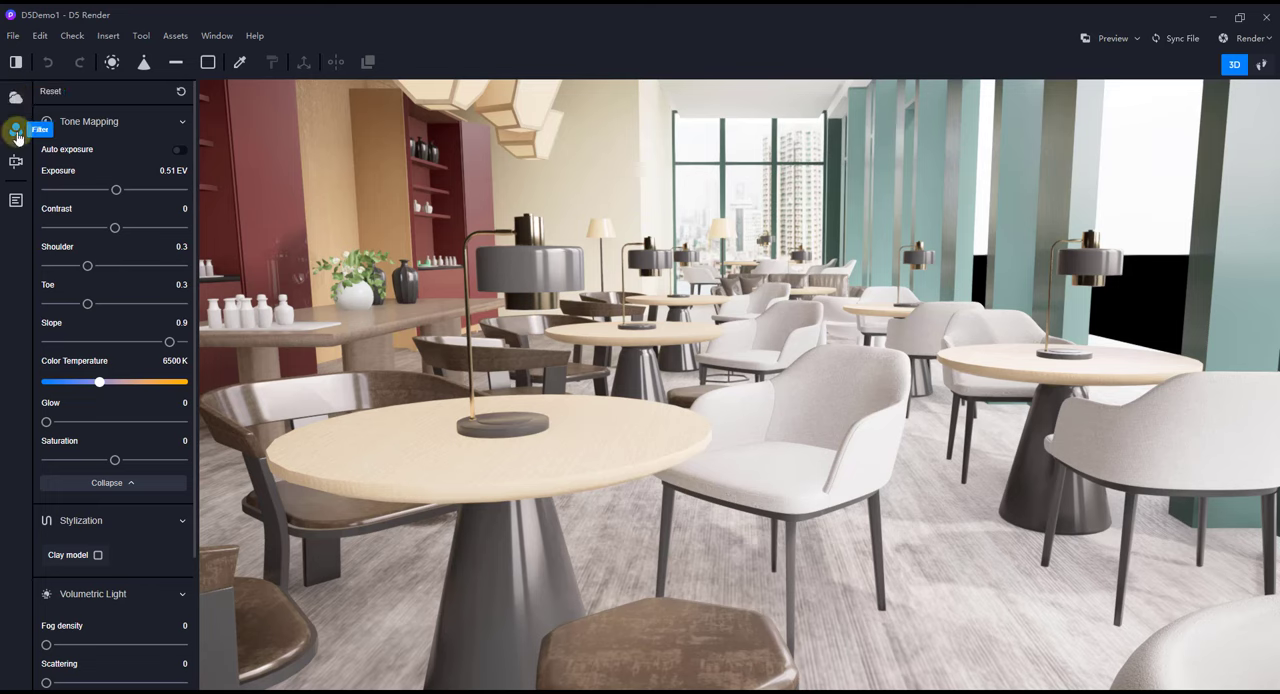
pyautogui.moveTo(16, 160)
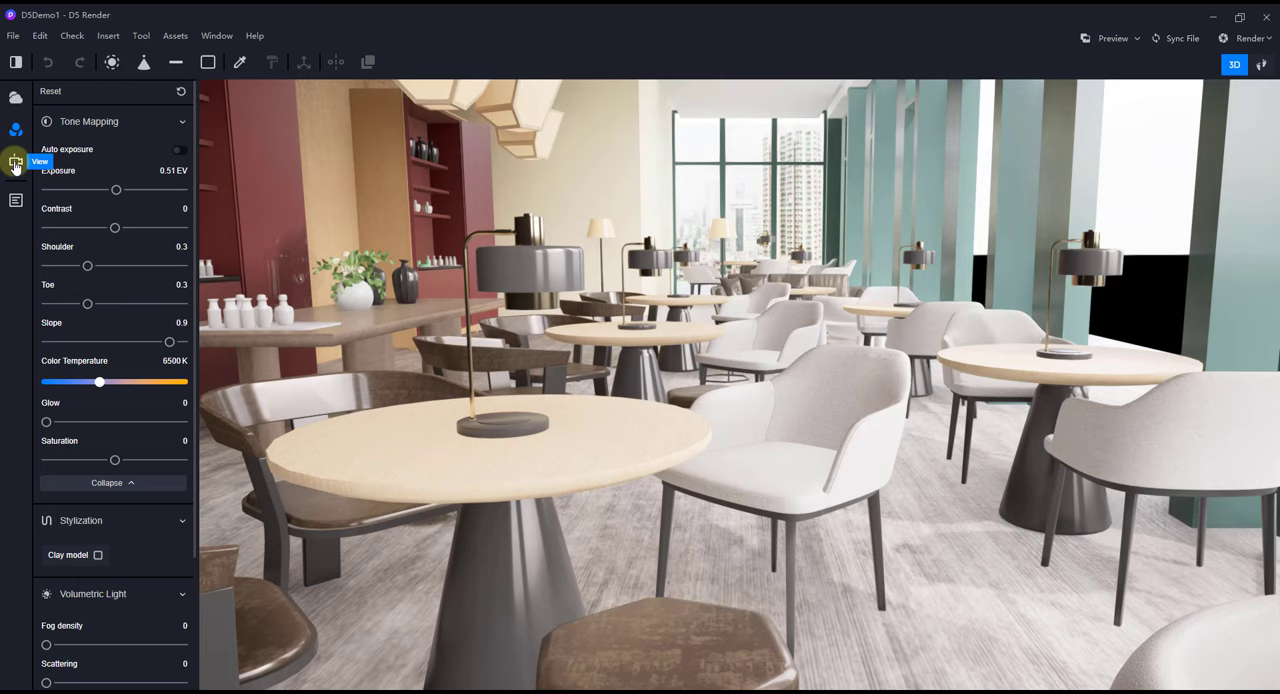
pyautogui.moveTo(16, 200)
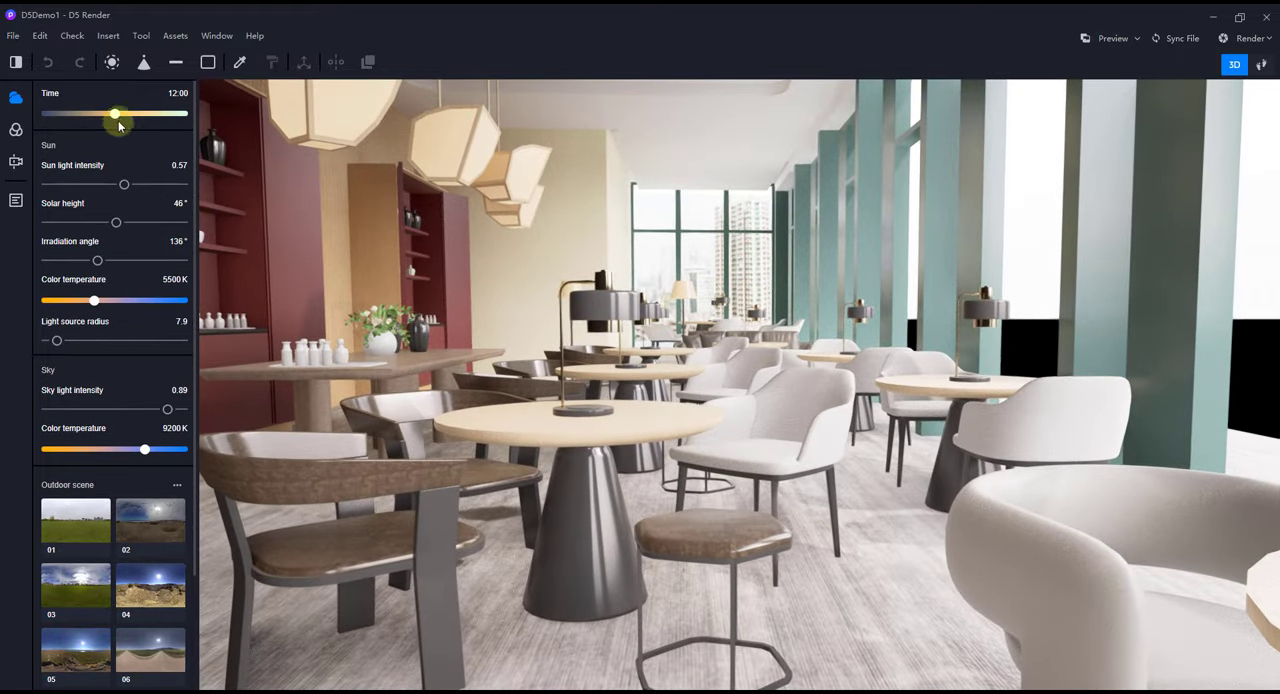
# Set the sun's time of day to early morning and tweak the image contrast.
pyautogui.moveTo(116, 112); pyautogui.dragTo(80, 112)
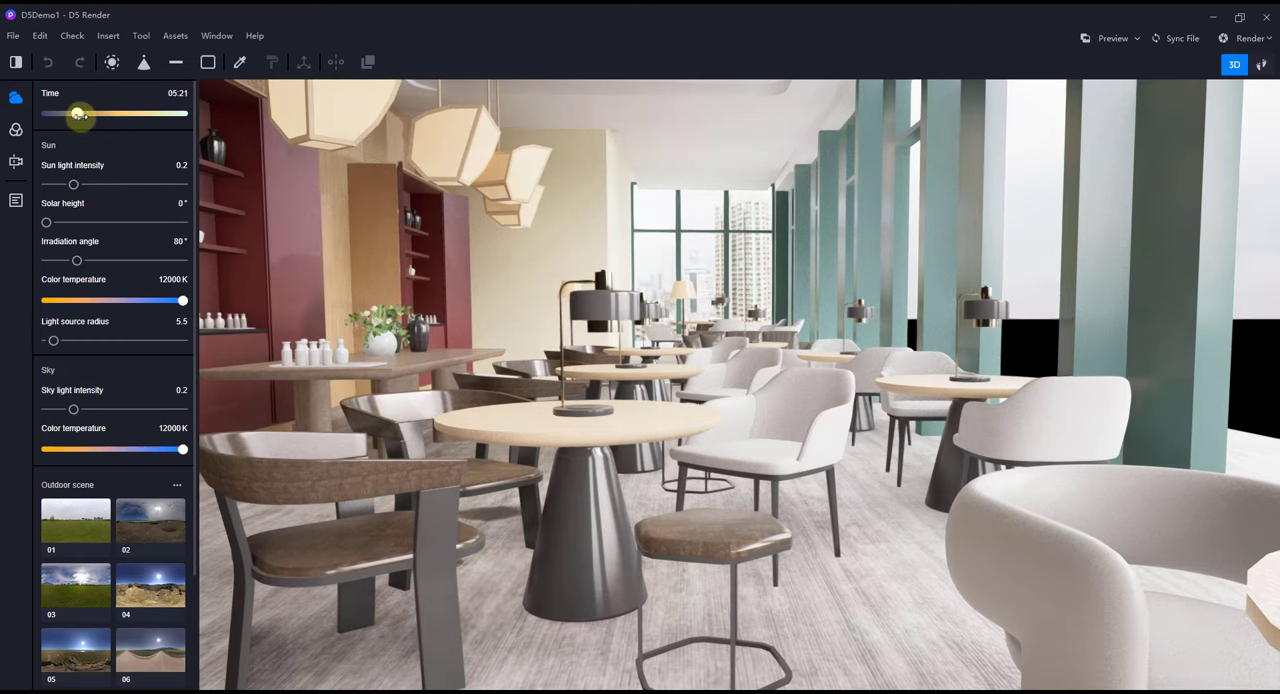
pyautogui.moveTo(80, 112); pyautogui.dragTo(90, 112)
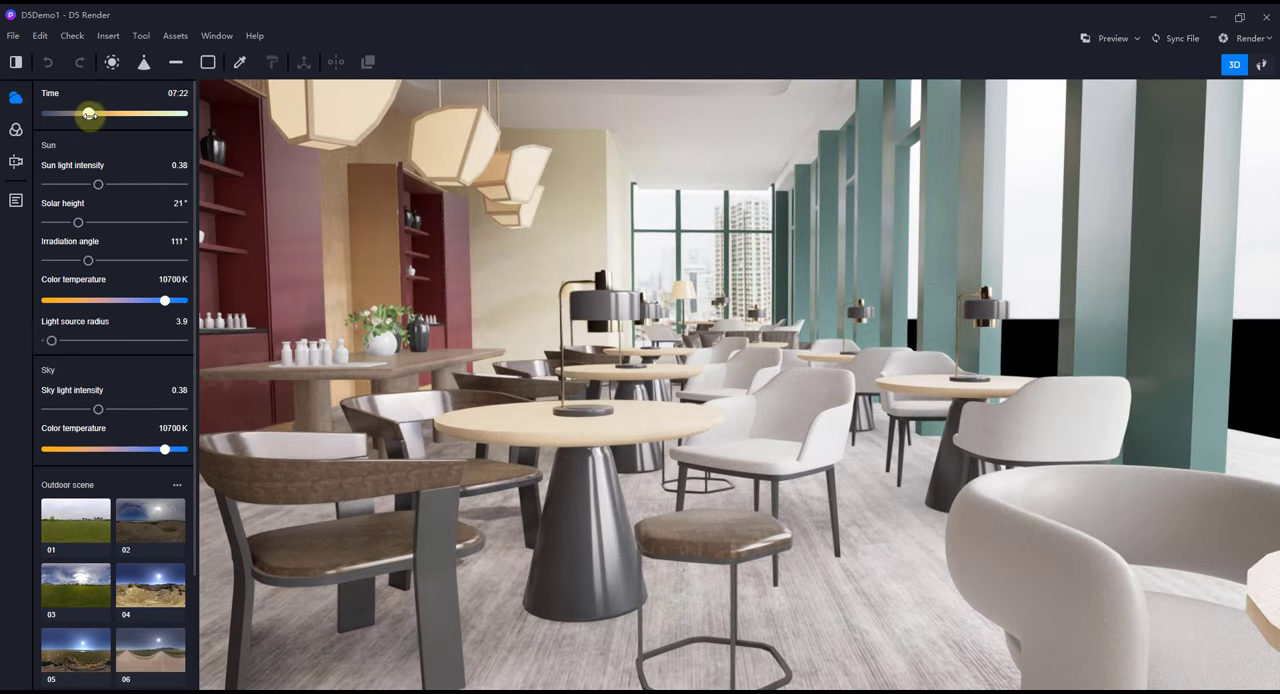
pyautogui.moveTo(92, 112); pyautogui.dragTo(86, 112)
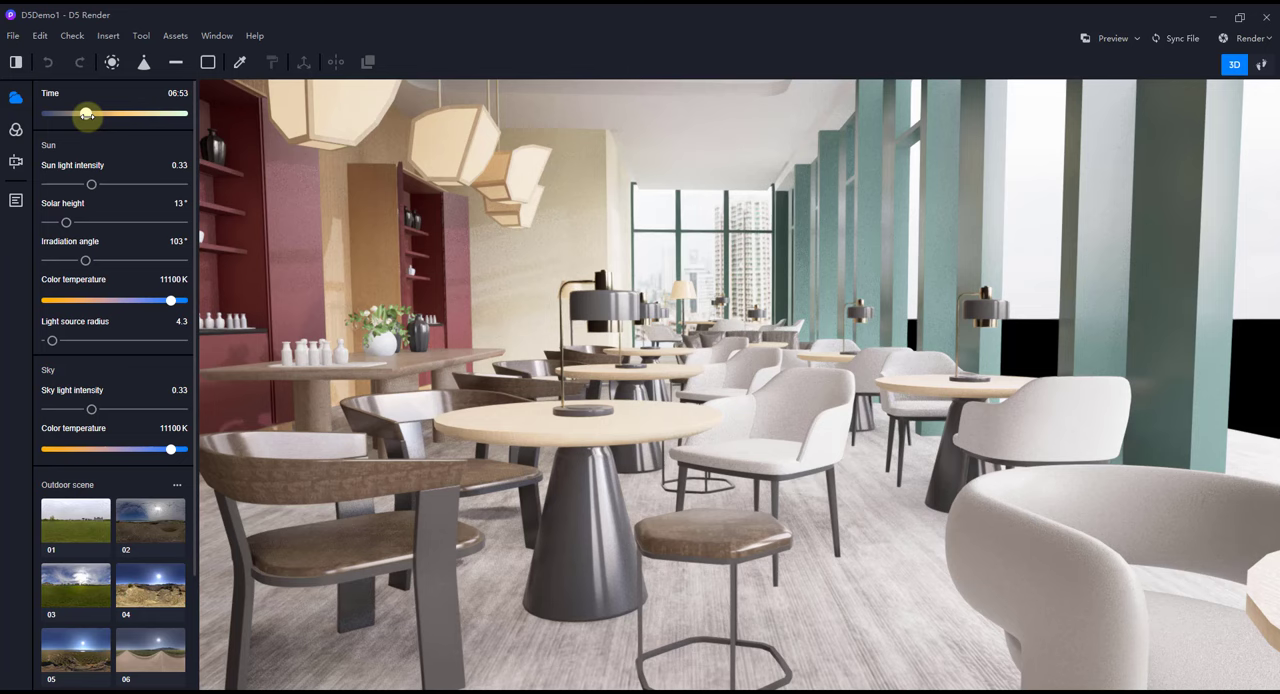
pyautogui.moveTo(86, 112); pyautogui.dragTo(90, 112)
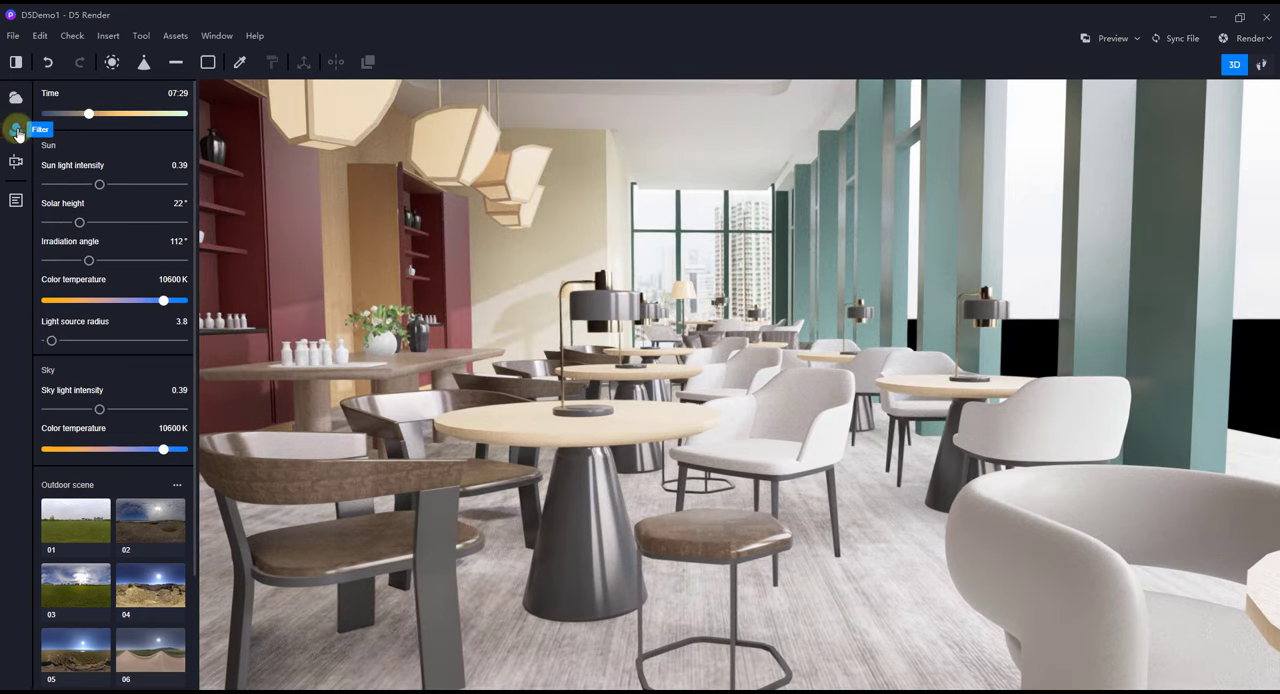
pyautogui.click(16, 128)
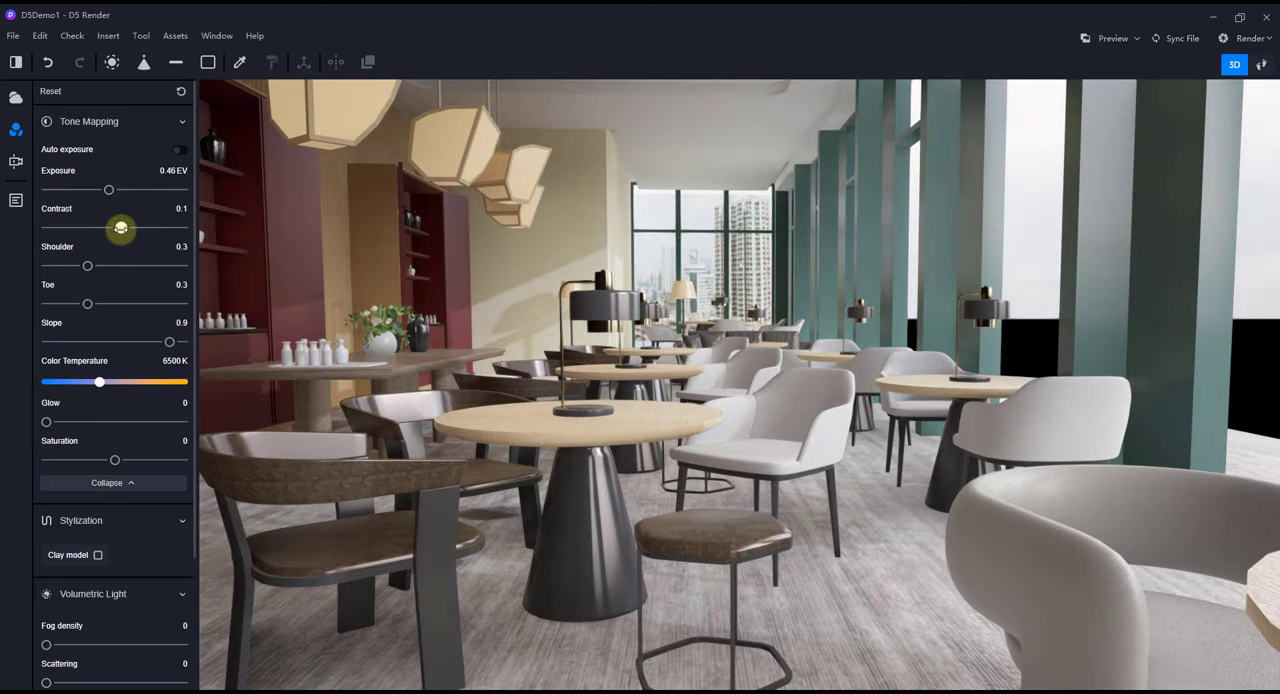
pyautogui.moveTo(120, 228); pyautogui.dragTo(128, 228)
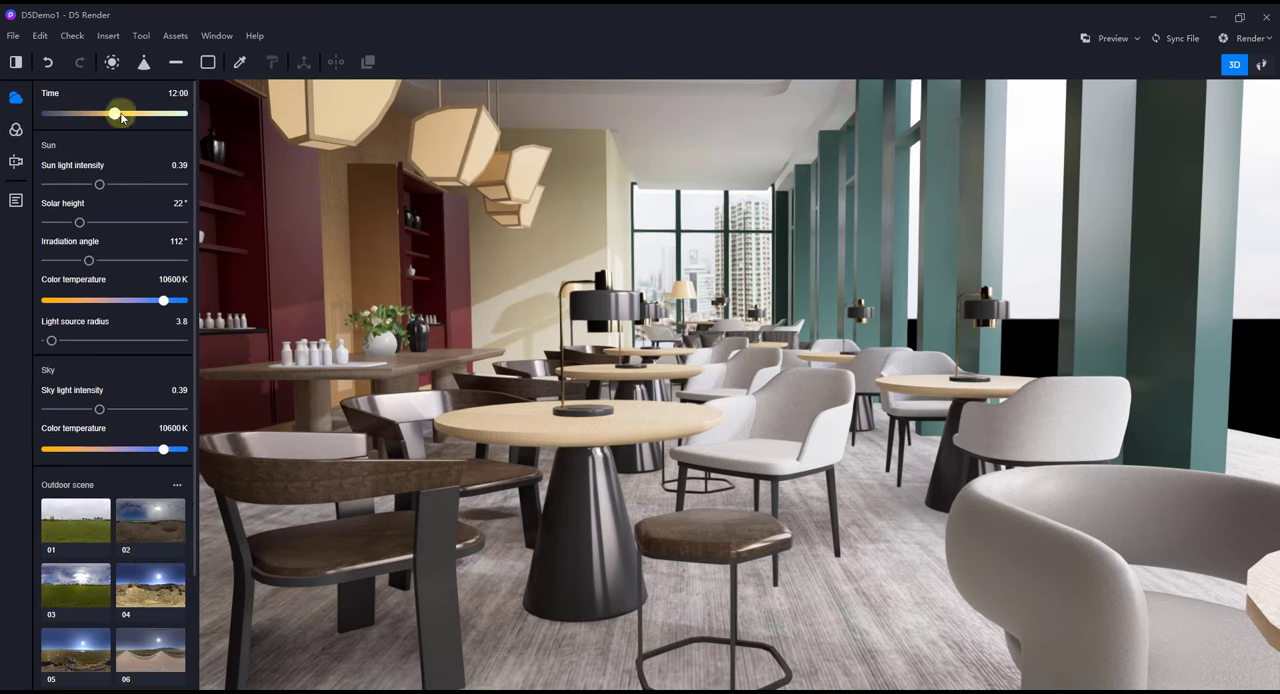
pyautogui.moveTo(120, 112); pyautogui.dragTo(96, 112)
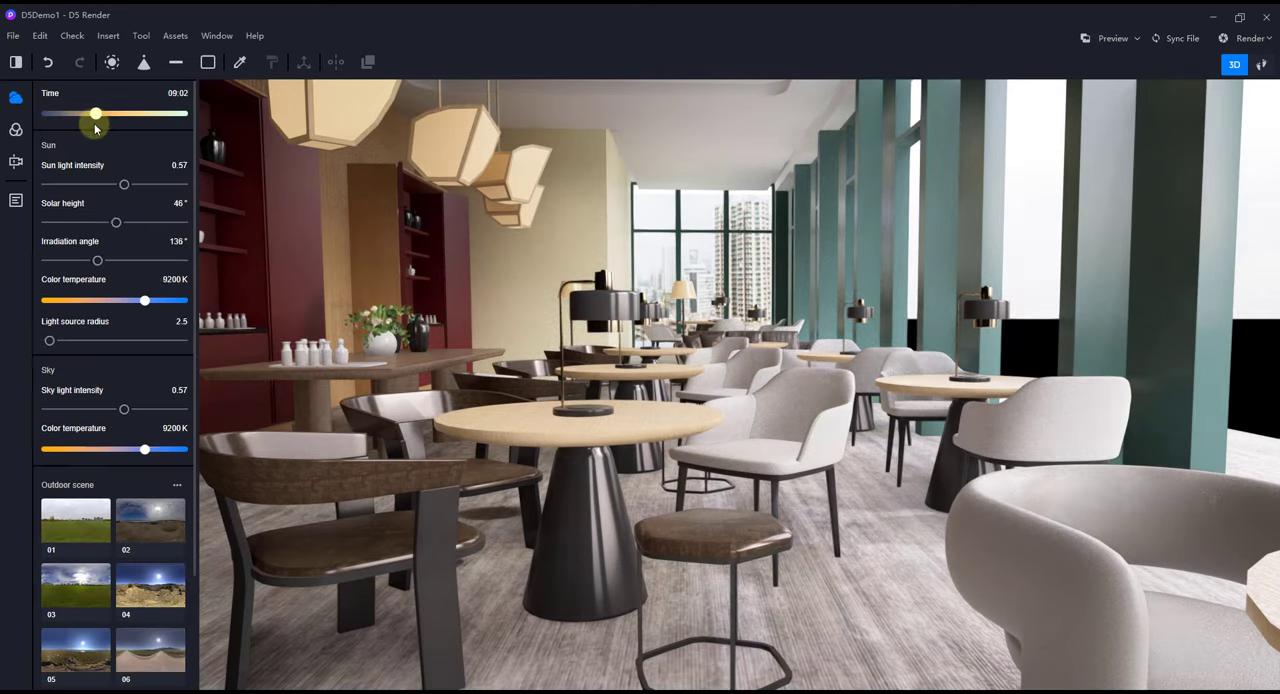
pyautogui.moveTo(96, 114); pyautogui.dragTo(88, 114)
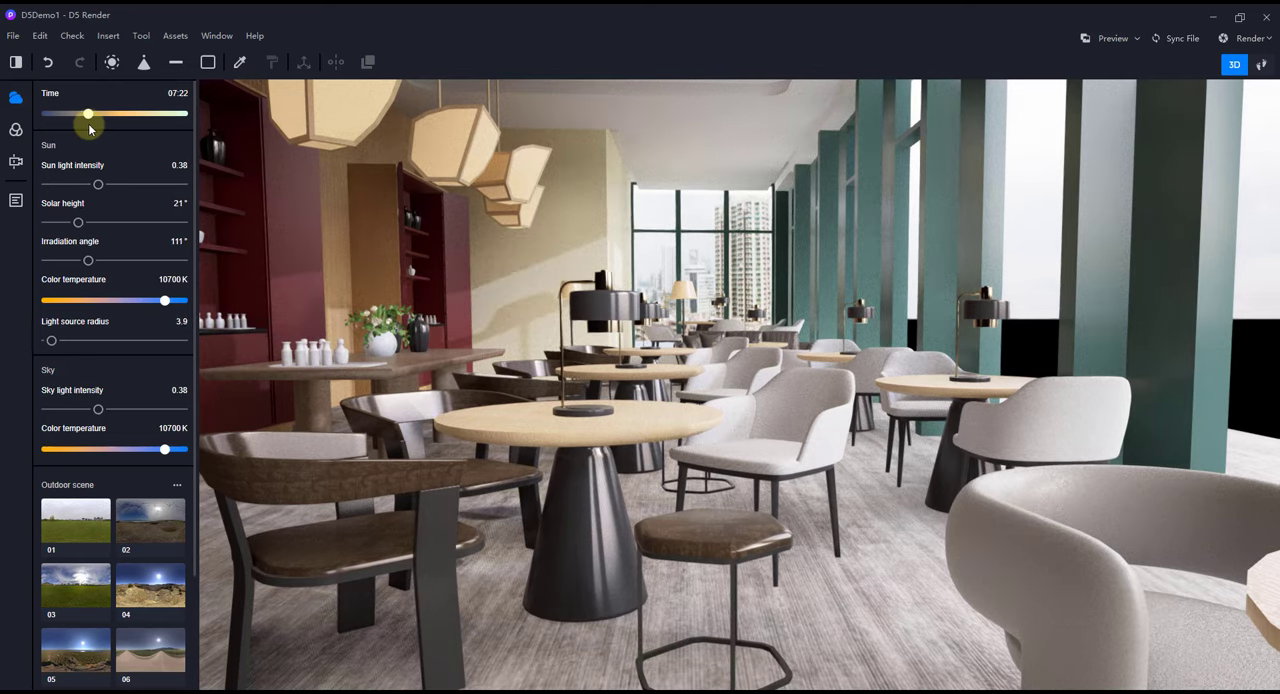
# Adjust sunlight intensity and place the sun low at 15° height and 115° direction.
pyautogui.moveTo(96, 184); pyautogui.dragTo(100, 184)
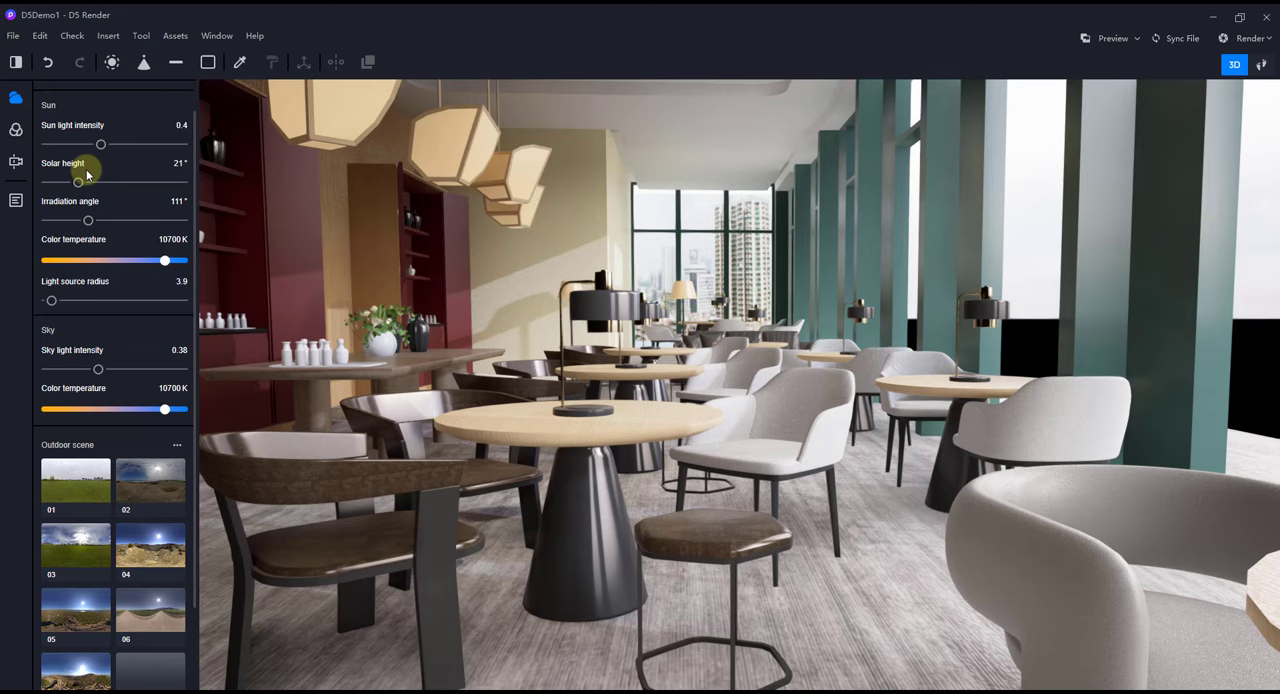
pyautogui.moveTo(100, 144); pyautogui.dragTo(164, 144)
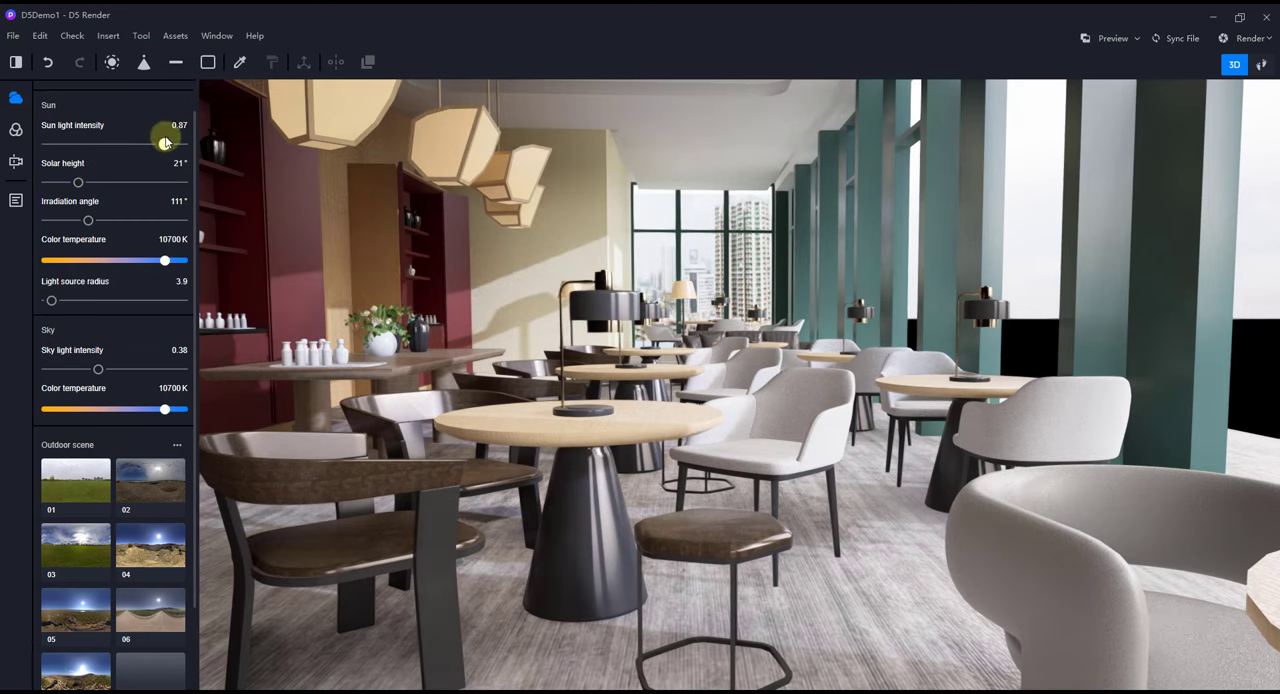
pyautogui.moveTo(164, 142); pyautogui.dragTo(136, 142)
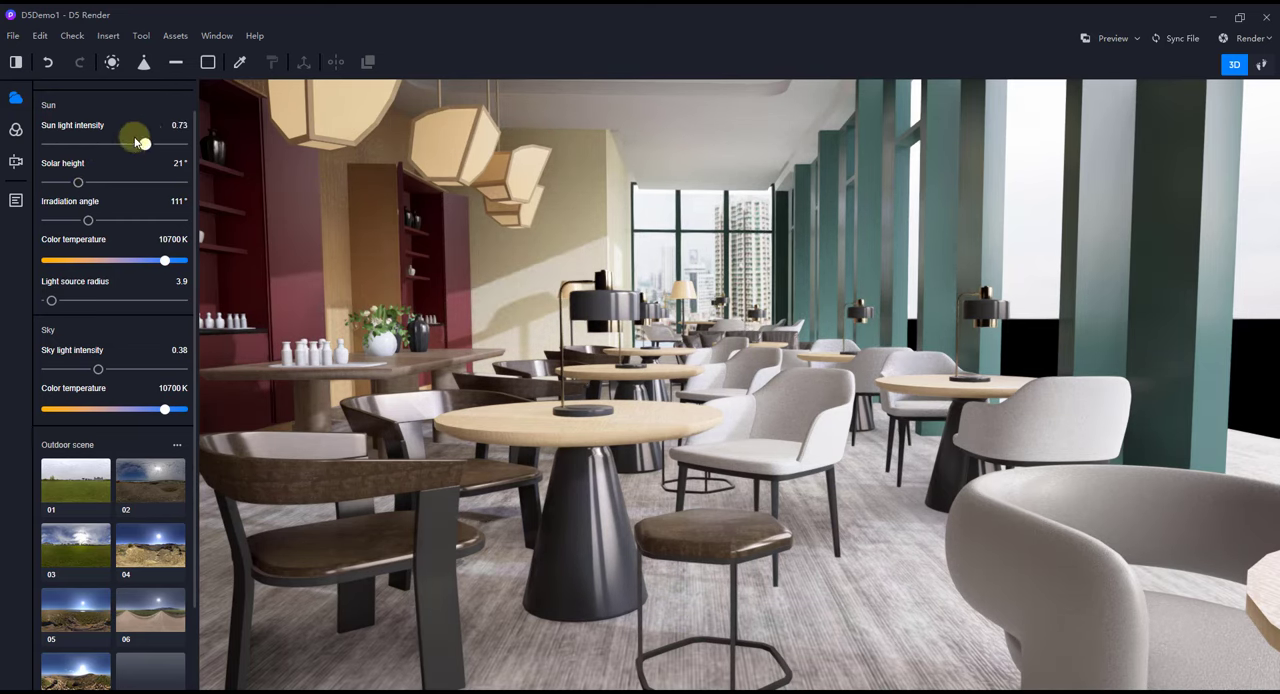
pyautogui.moveTo(136, 144); pyautogui.dragTo(126, 144)
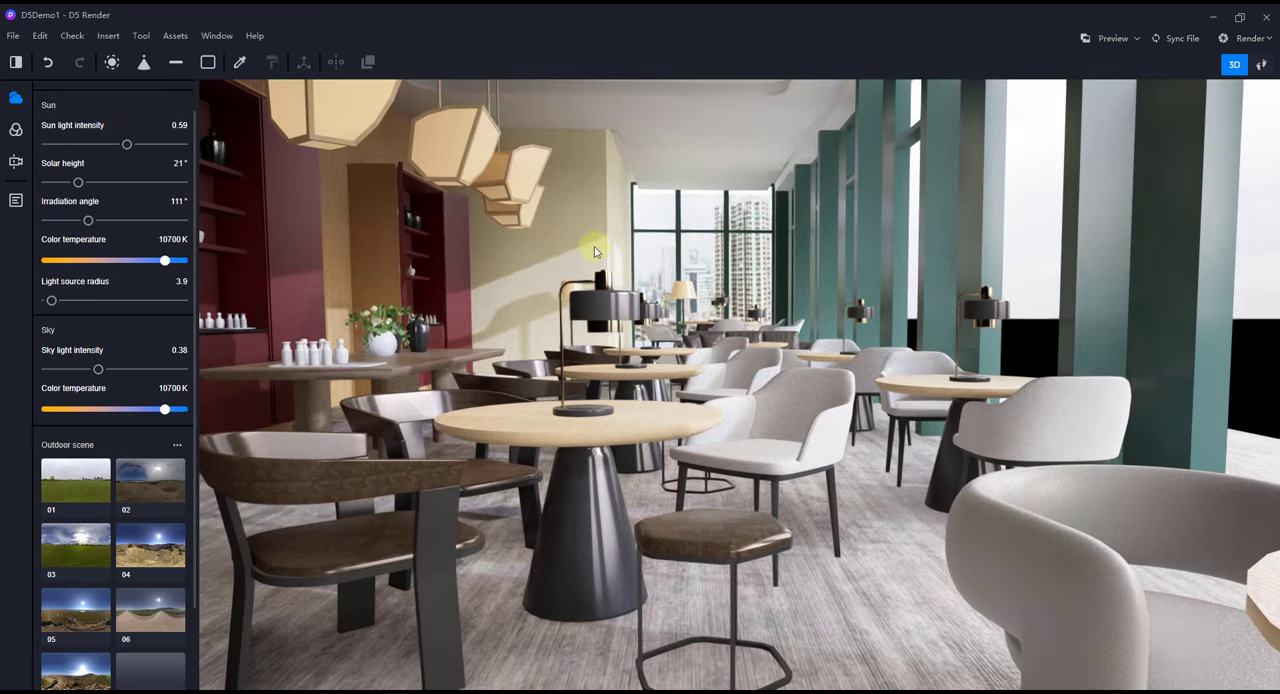
pyautogui.moveTo(76, 182); pyautogui.dragTo(82, 182)
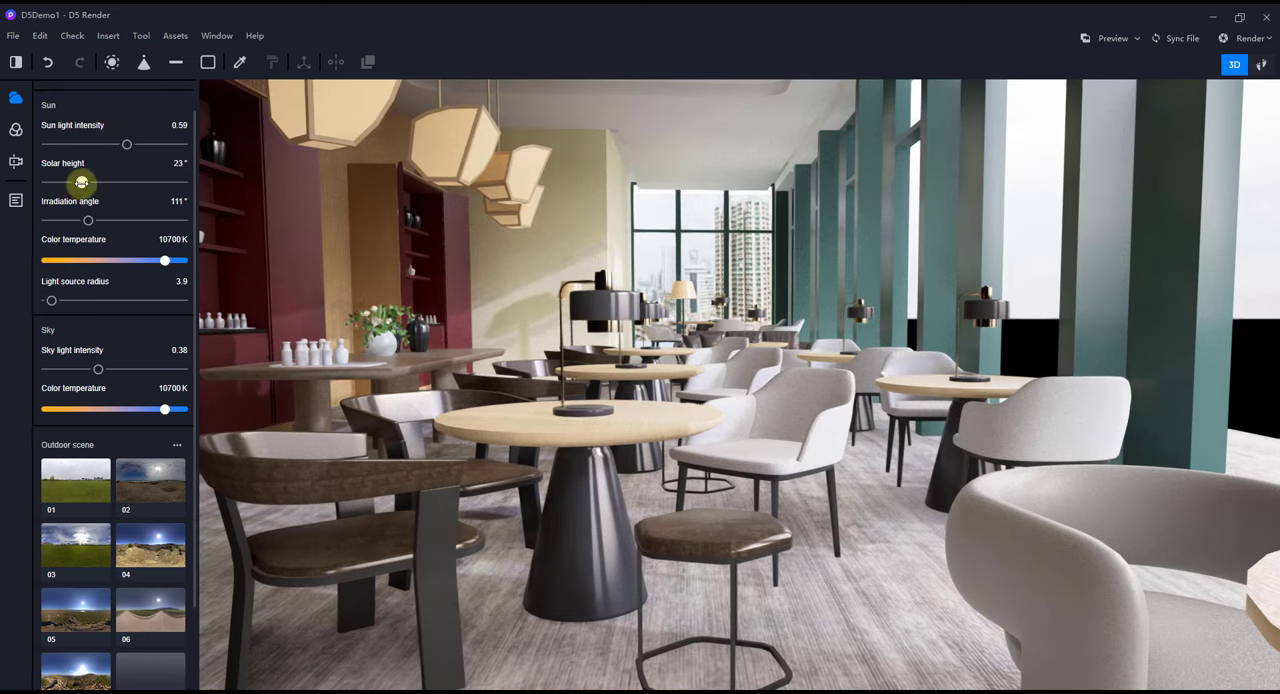
pyautogui.moveTo(80, 184); pyautogui.dragTo(70, 184)
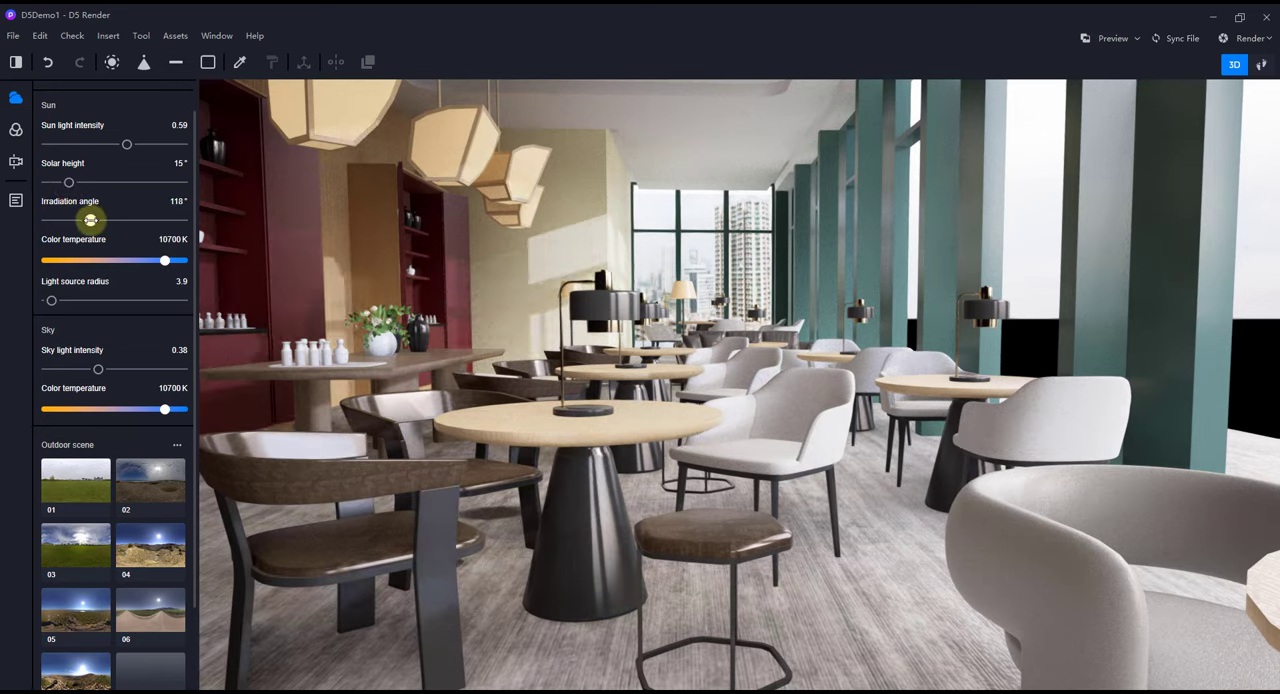
pyautogui.moveTo(90, 220); pyautogui.dragTo(84, 222)
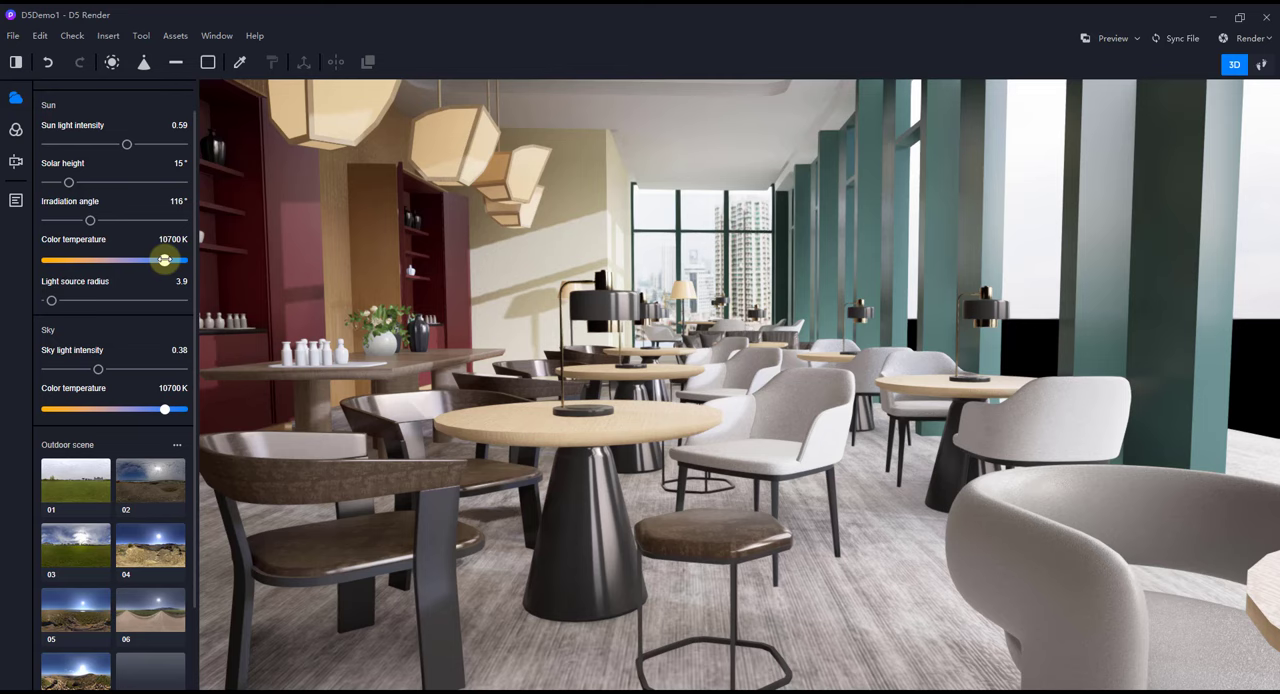
# Set the sun colour temperature to 10100 K and light source radius to 13.9.
pyautogui.moveTo(164, 260); pyautogui.dragTo(44, 260)
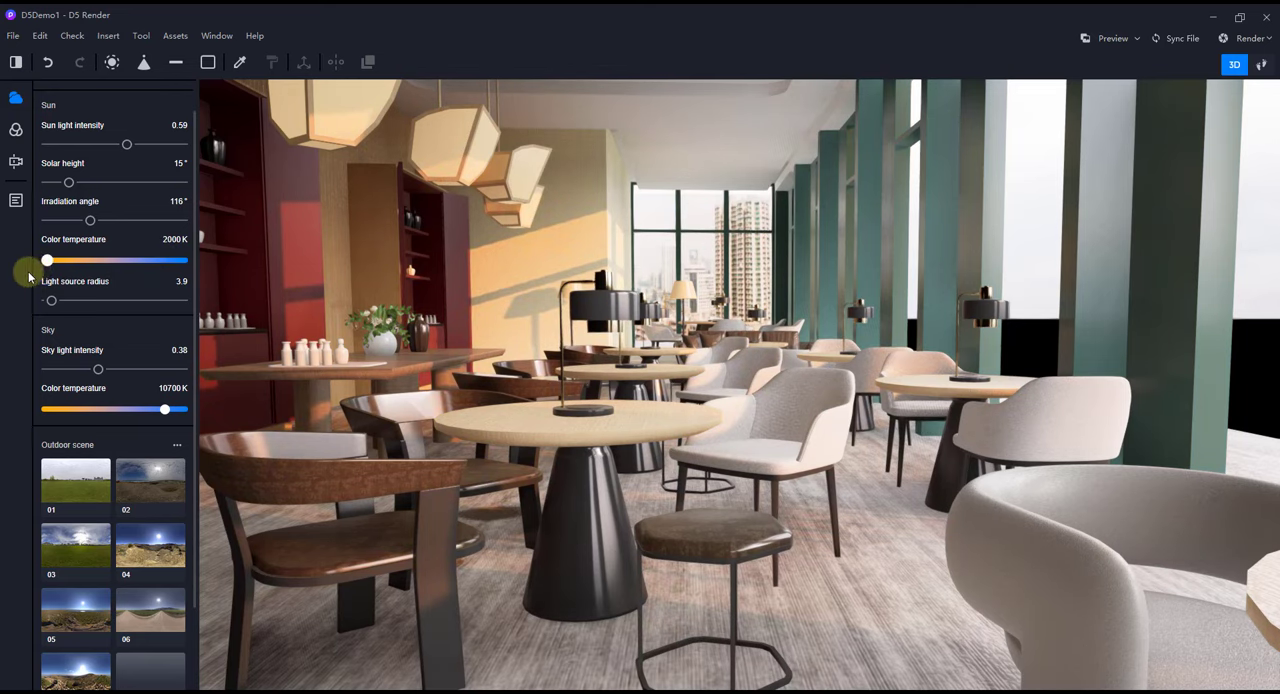
pyautogui.moveTo(46, 260); pyautogui.dragTo(62, 260)
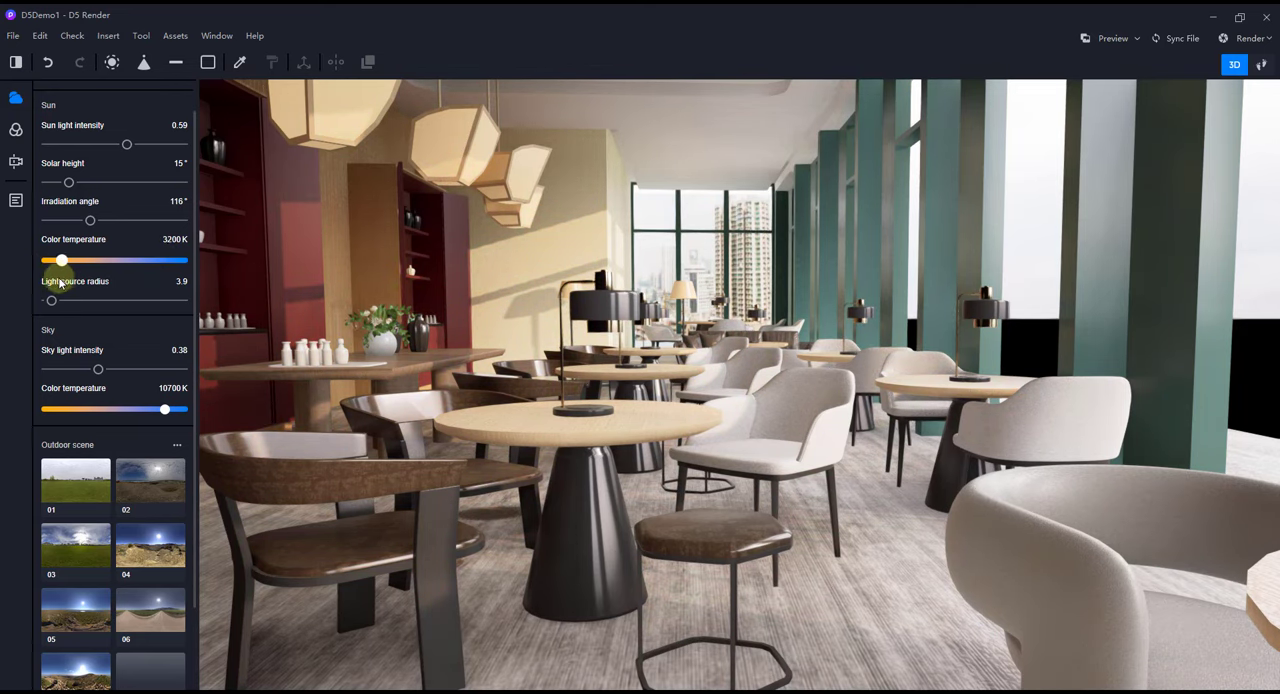
pyautogui.moveTo(70, 260); pyautogui.dragTo(58, 260)
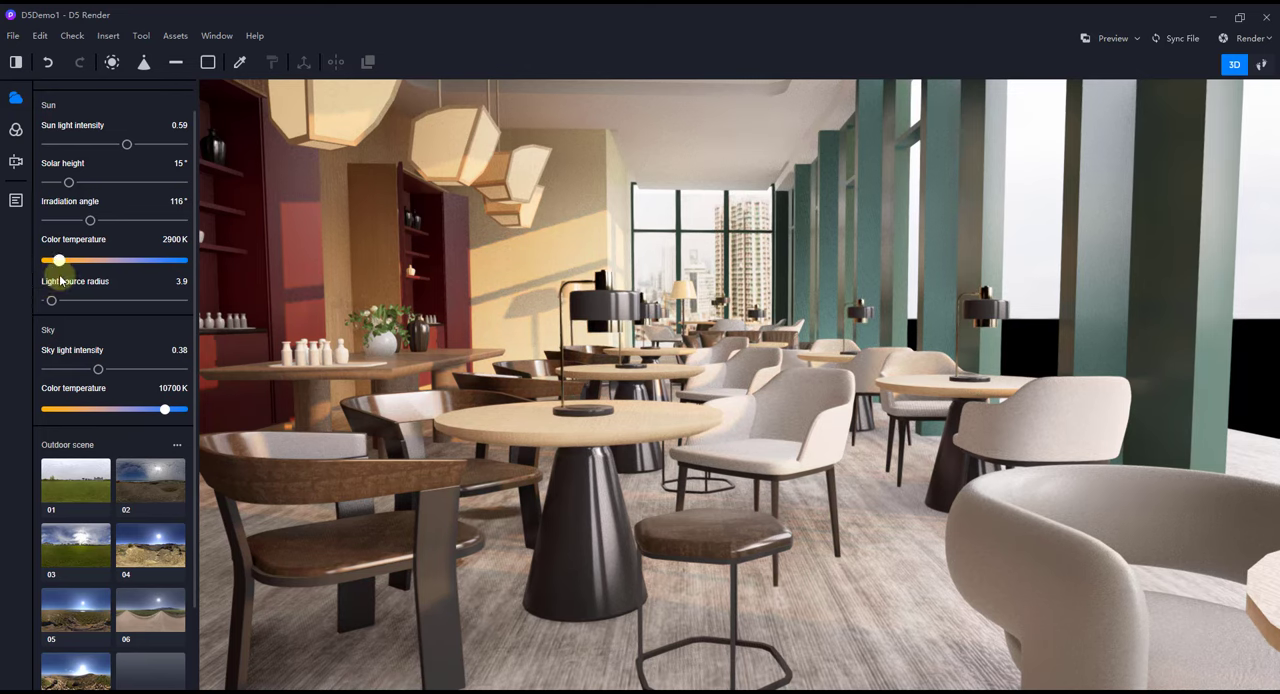
pyautogui.moveTo(56, 260); pyautogui.dragTo(160, 260)
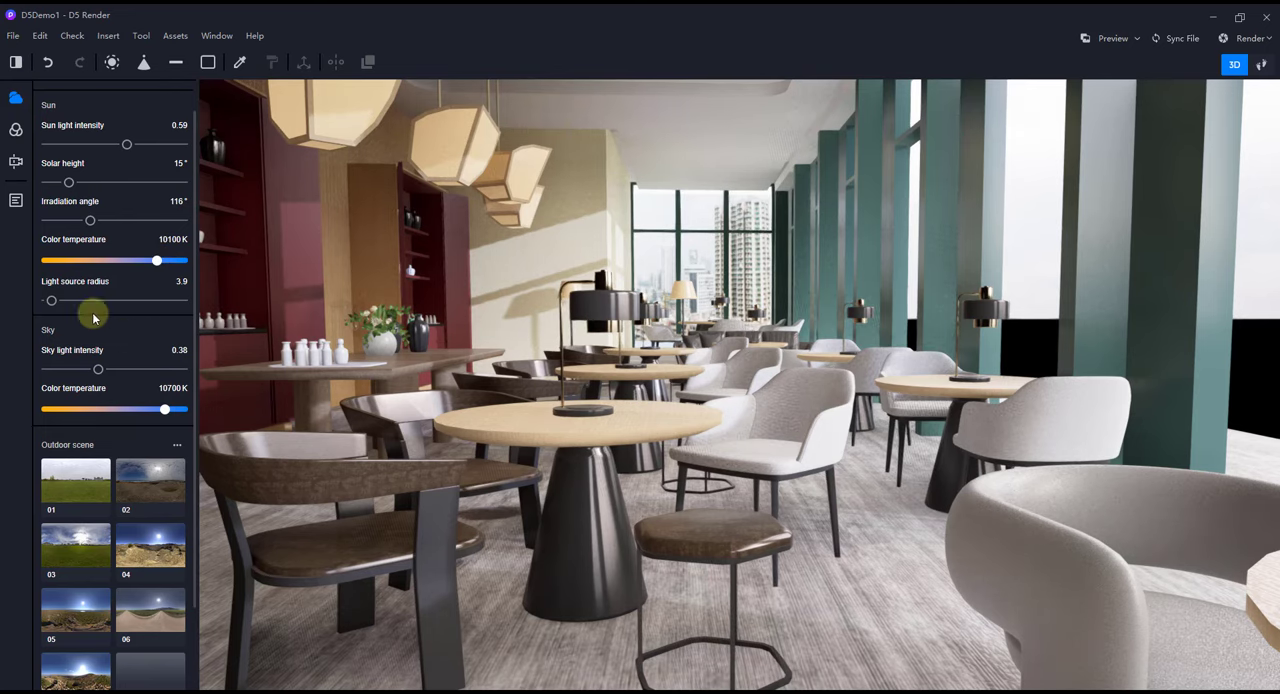
pyautogui.moveTo(52, 300); pyautogui.dragTo(66, 300)
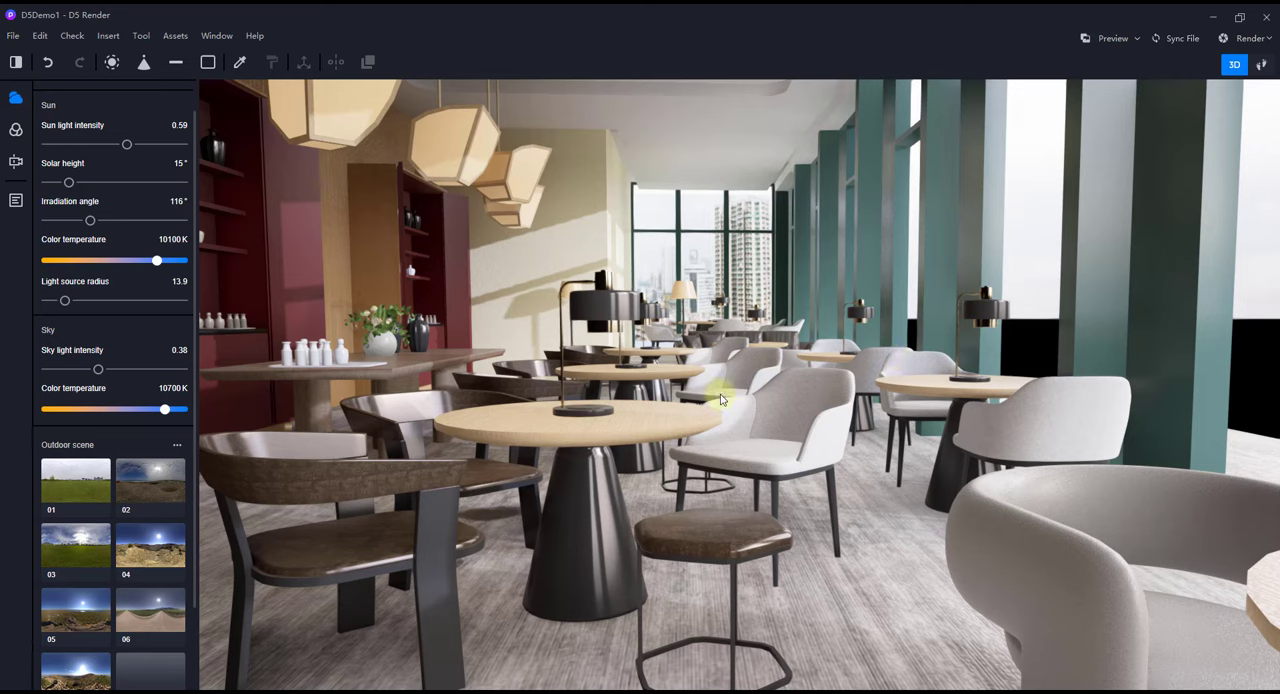
pyautogui.scroll(-3)
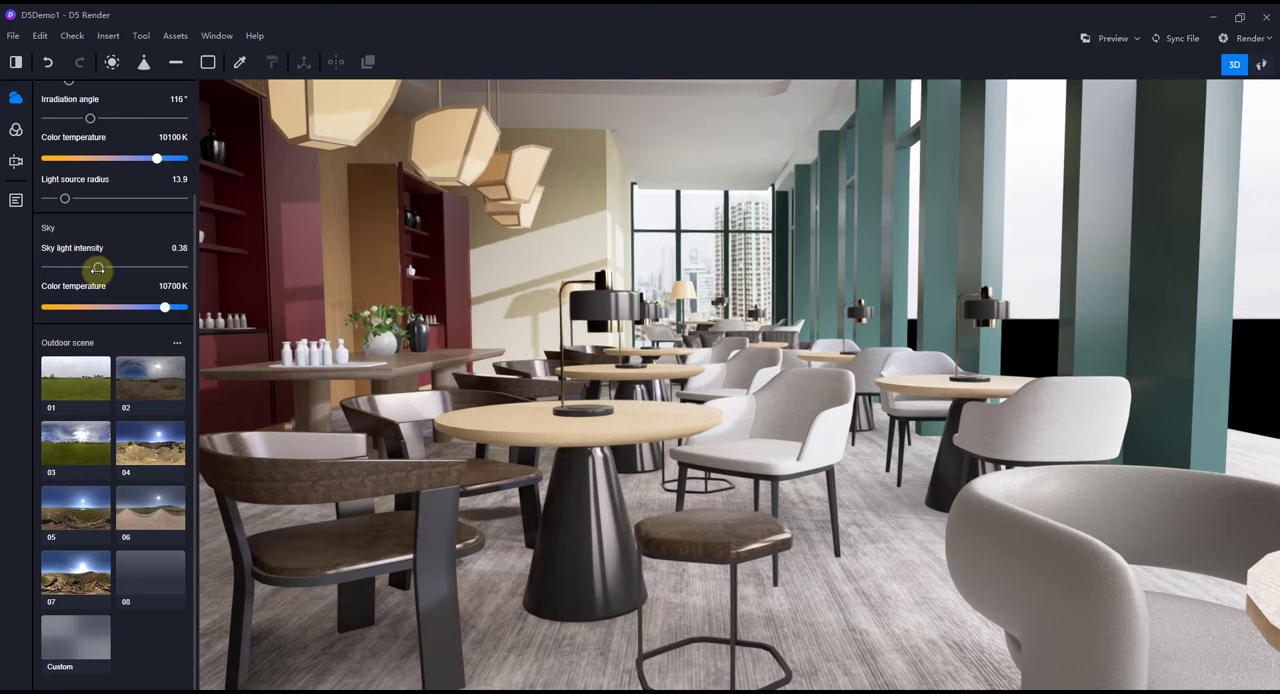
# Lower the Sky light intensity through 0.5 and 0.36 down to 0.14.
pyautogui.moveTo(98, 268); pyautogui.dragTo(72, 268)
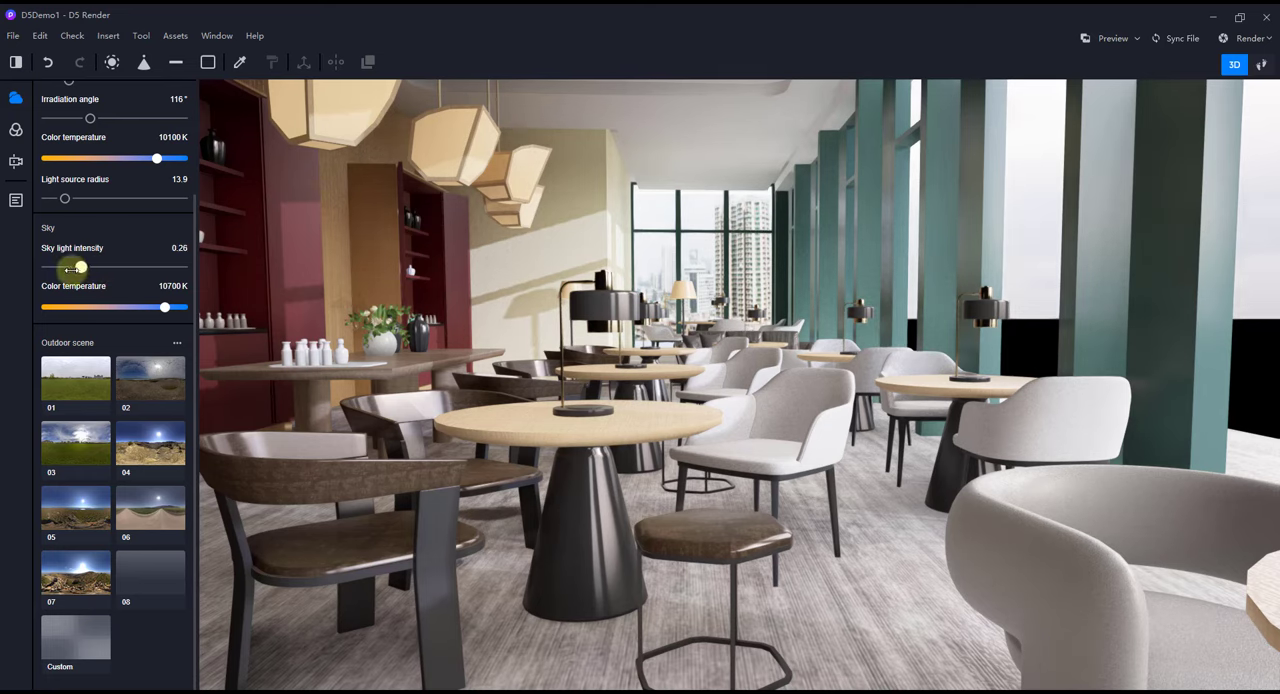
pyautogui.moveTo(72, 268); pyautogui.dragTo(116, 264)
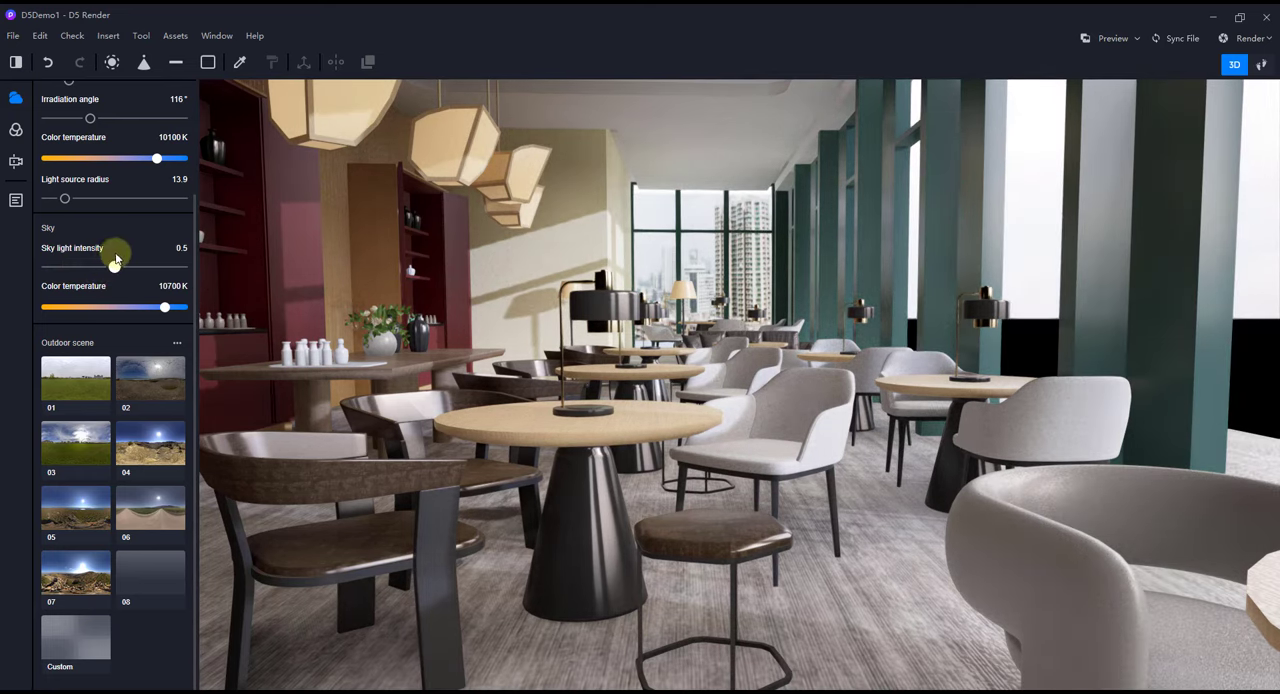
pyautogui.moveTo(116, 268); pyautogui.dragTo(94, 268)
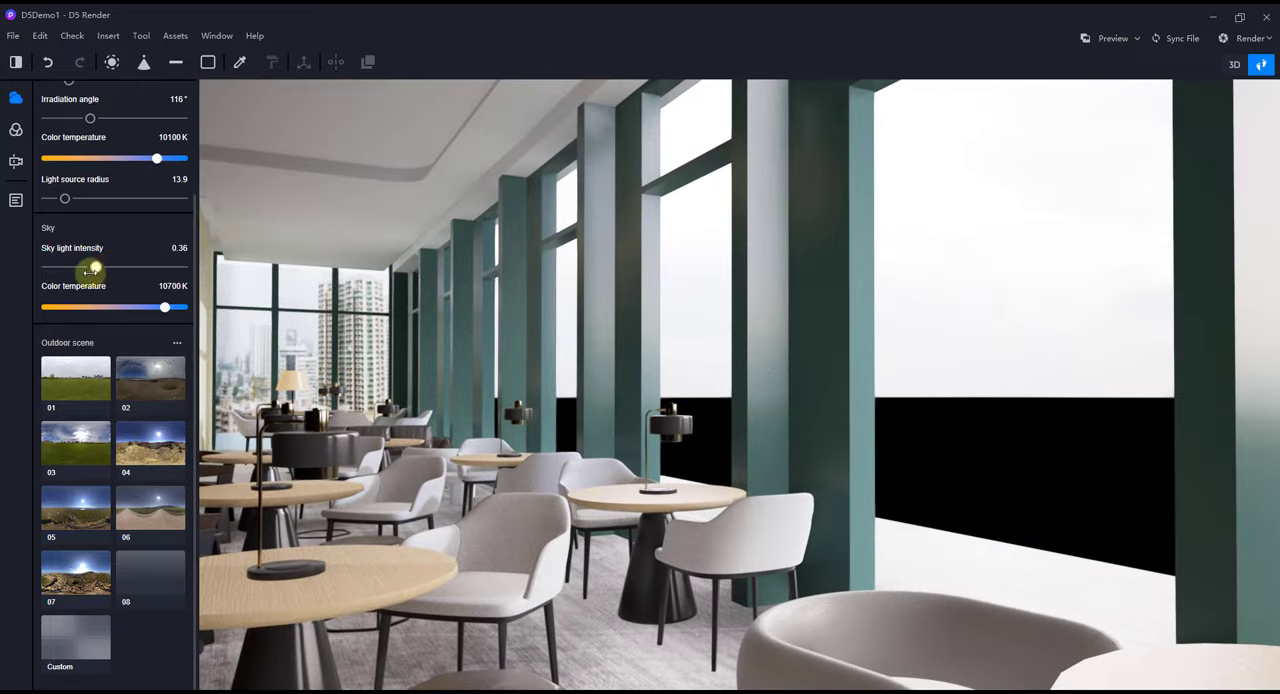
pyautogui.moveTo(90, 272); pyautogui.dragTo(56, 272)
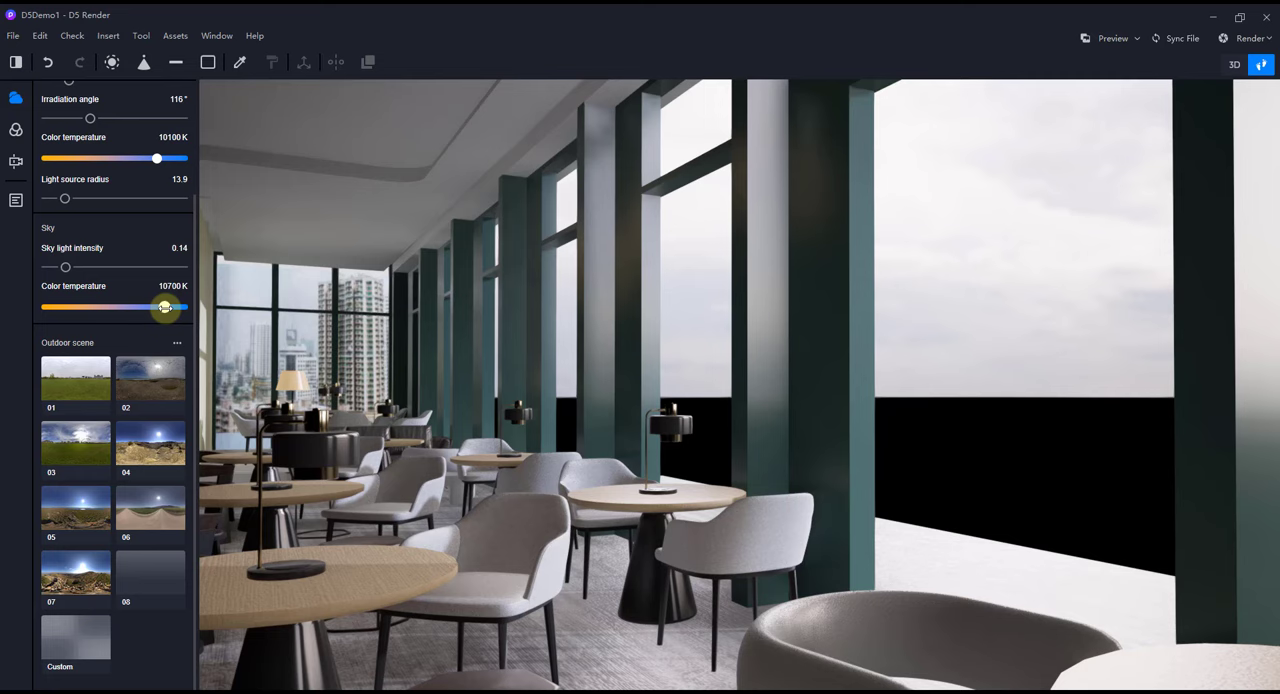
pyautogui.moveTo(164, 308); pyautogui.dragTo(44, 308)
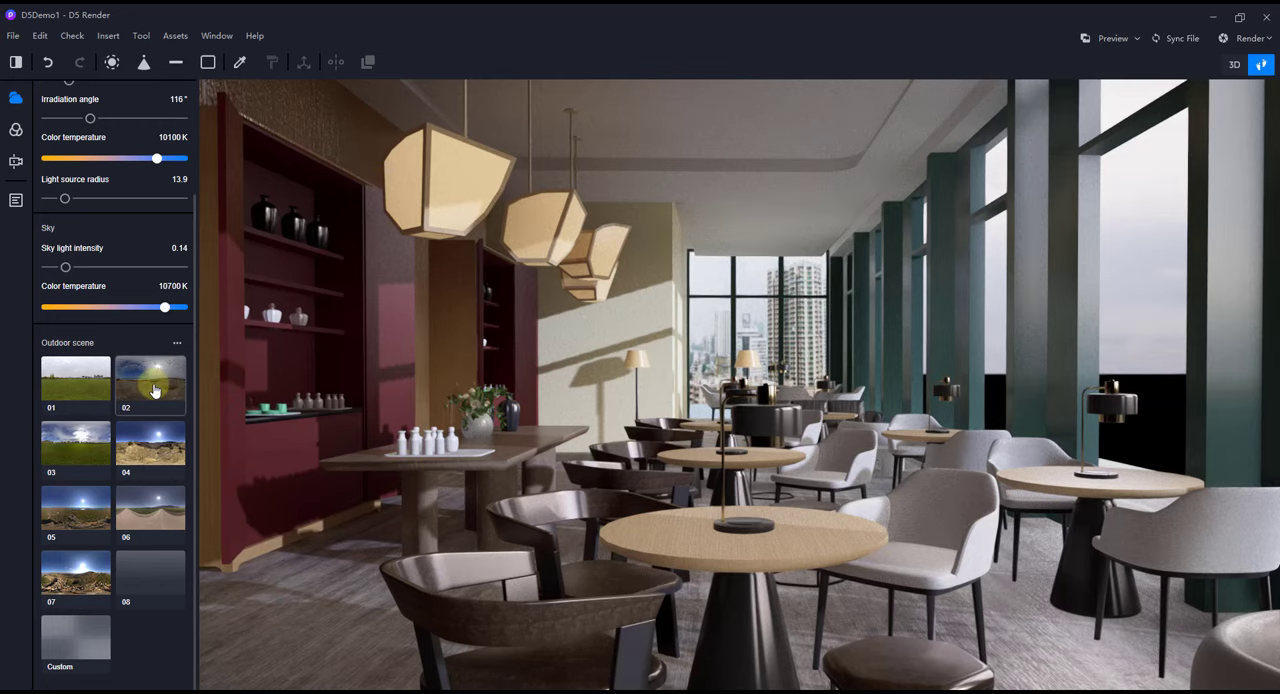
# Apply outdoor scene preset 02 and raise sky light intensity to 0.7, checking toward the bar.
pyautogui.click(150, 376)
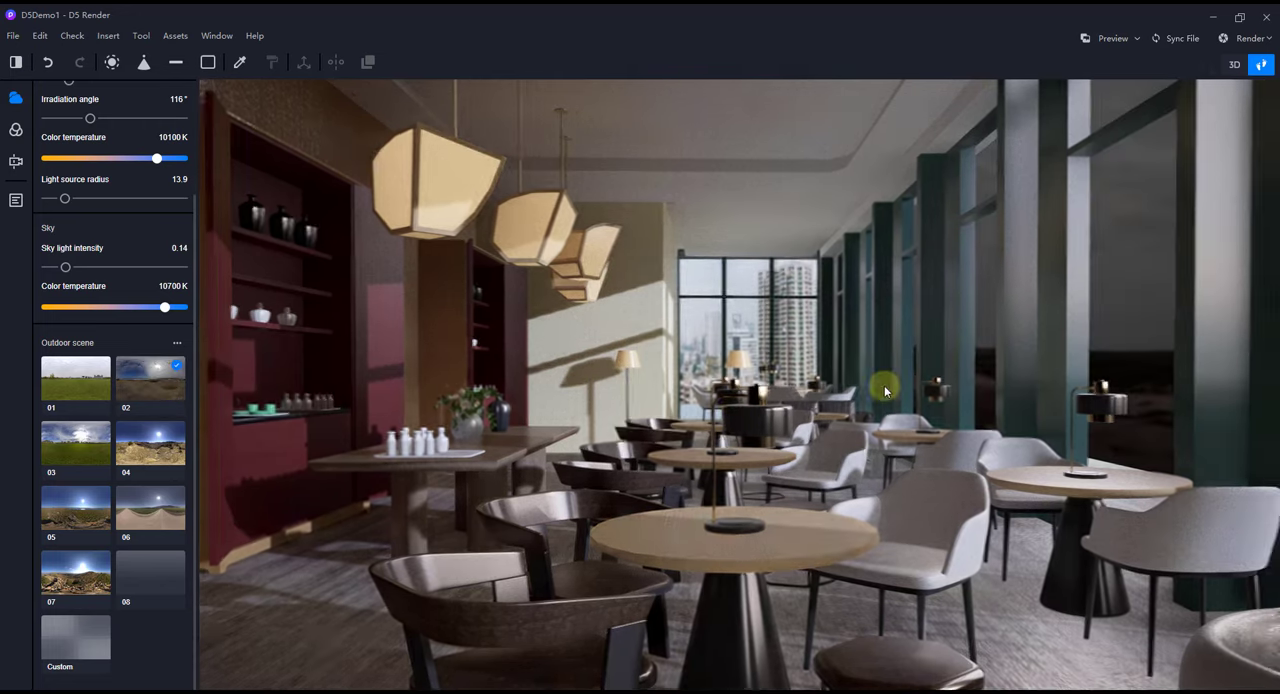
pyautogui.click(76, 378)
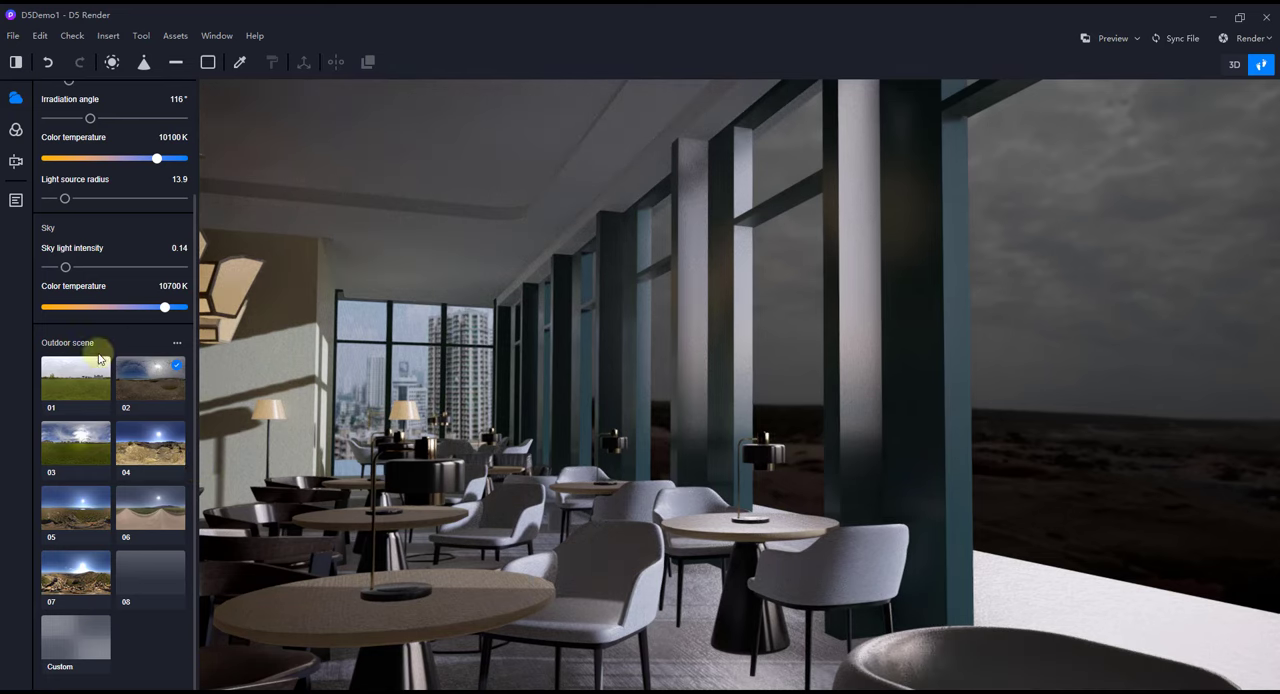
pyautogui.moveTo(64, 268); pyautogui.dragTo(84, 268)
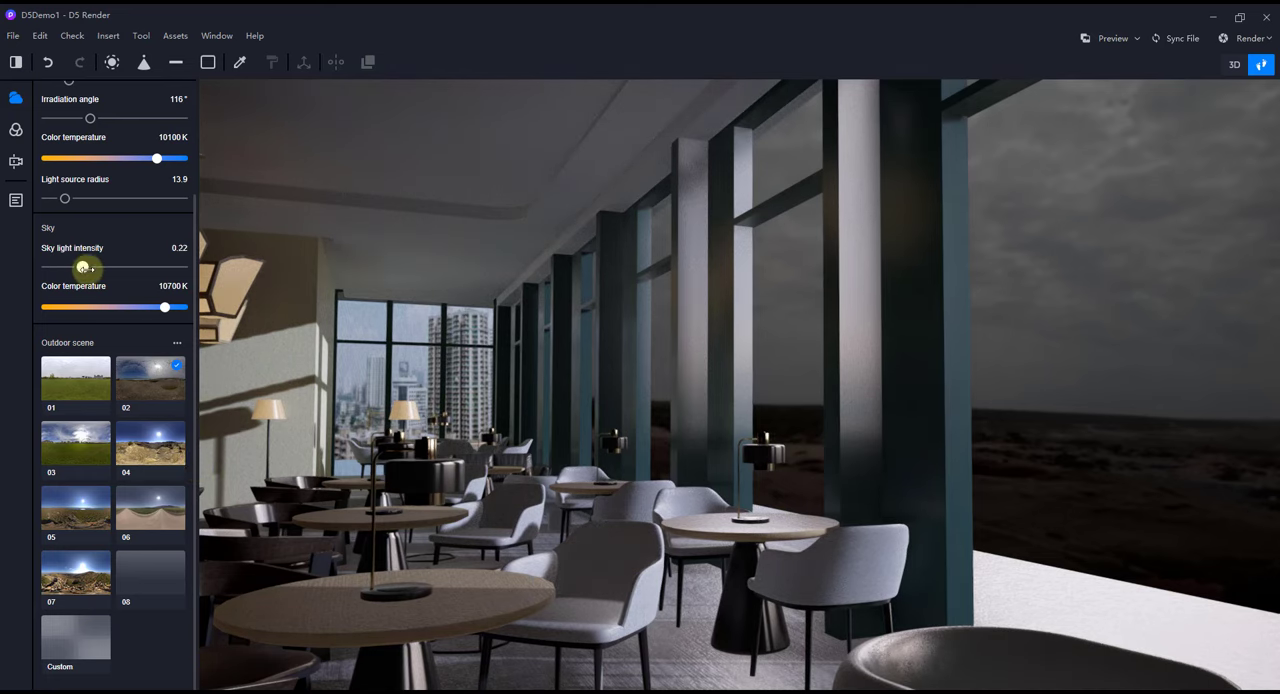
pyautogui.moveTo(84, 268); pyautogui.dragTo(132, 268)
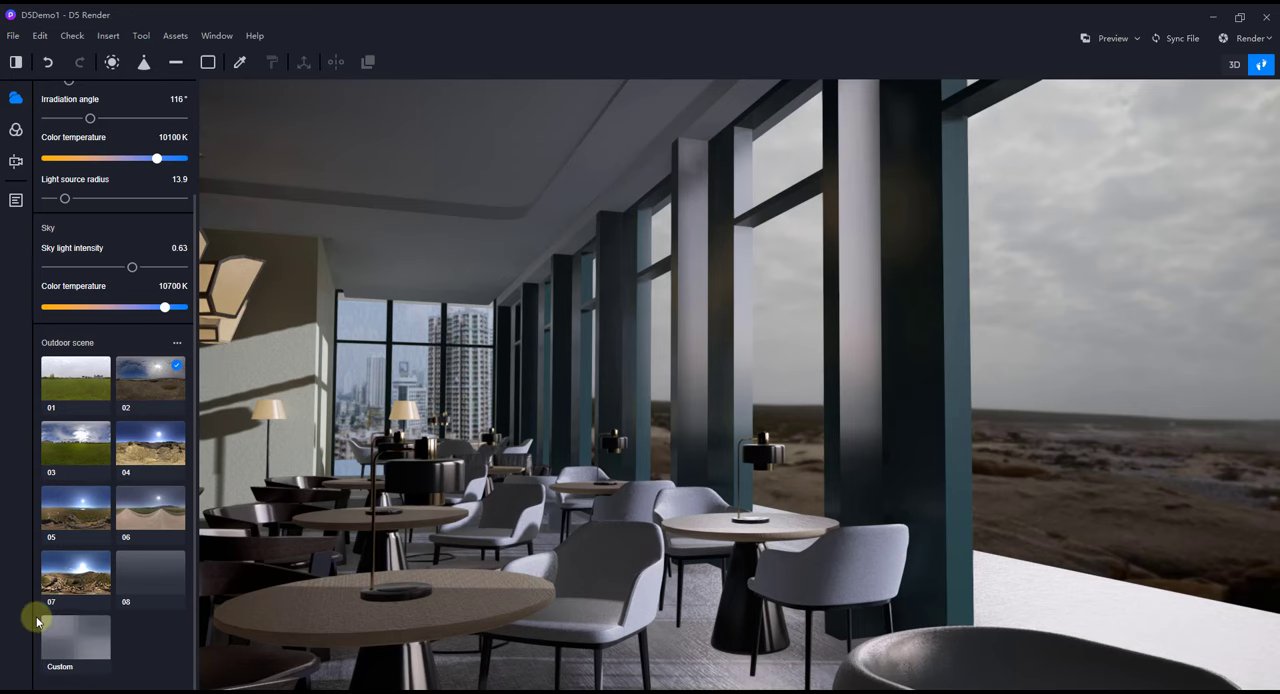
pyautogui.moveTo(352, 552)
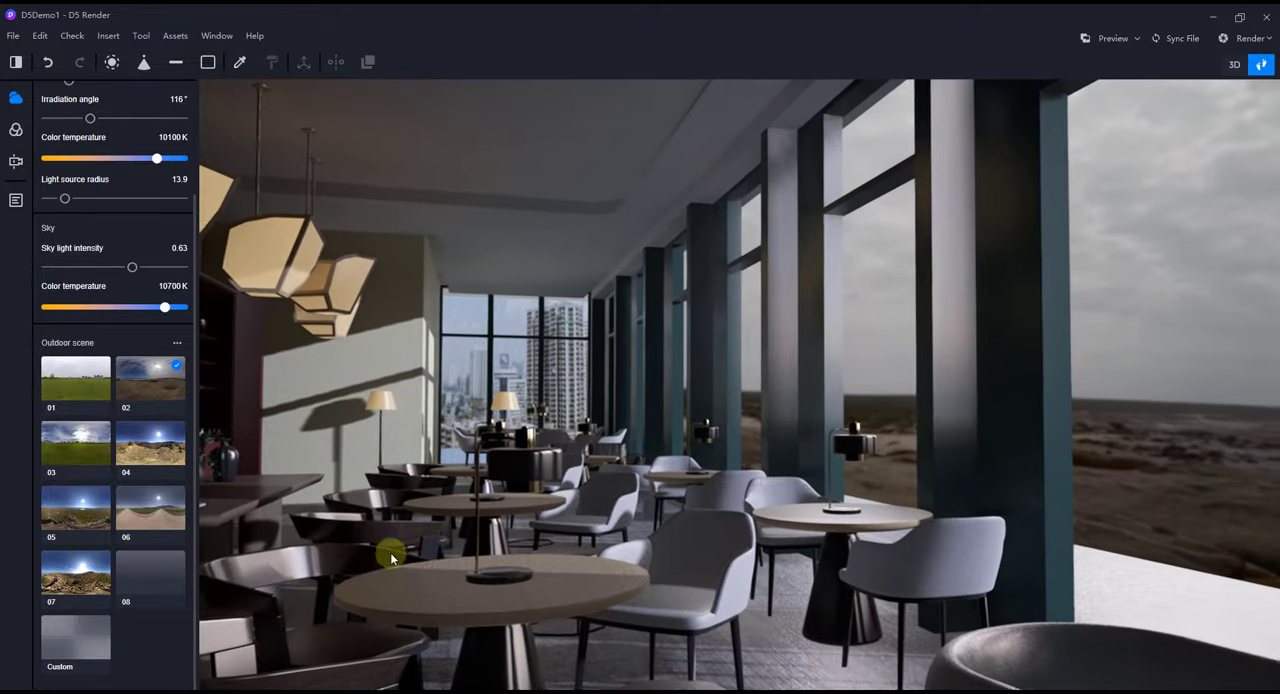
pyautogui.moveTo(390, 558); pyautogui.dragTo(456, 480)
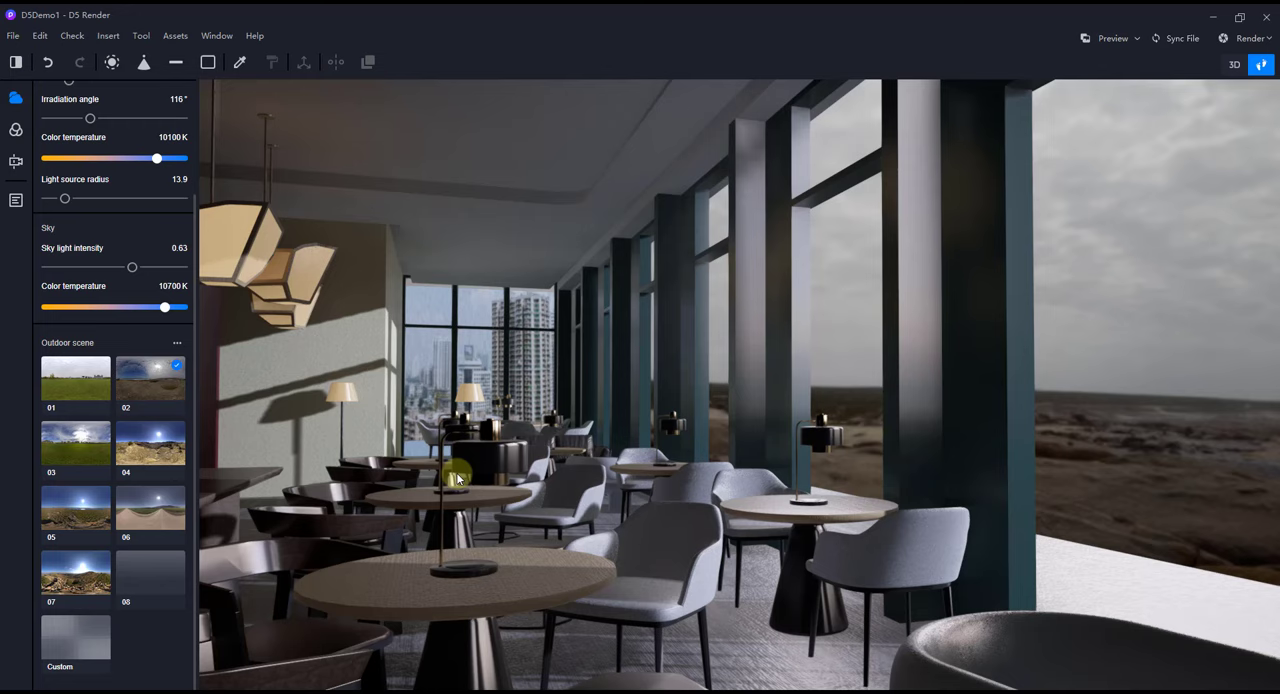
pyautogui.moveTo(604, 402)
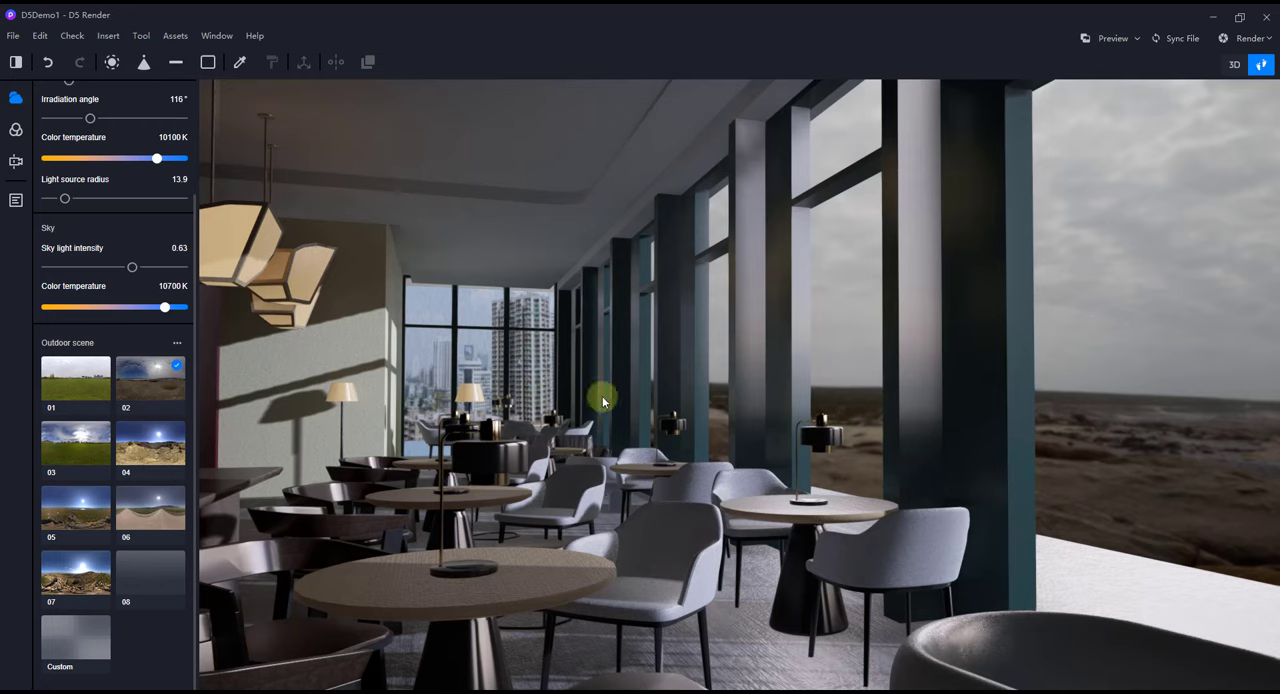
pyautogui.moveTo(604, 400); pyautogui.dragTo(560, 552)
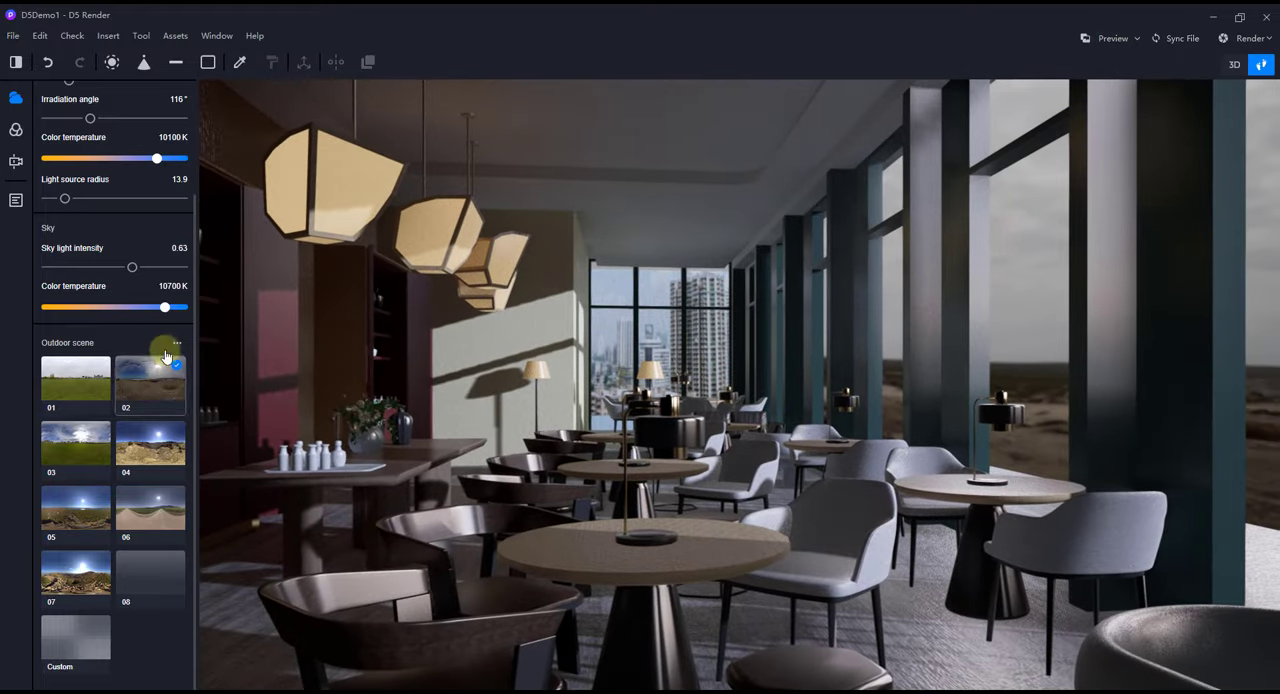
pyautogui.moveTo(132, 268); pyautogui.dragTo(142, 268)
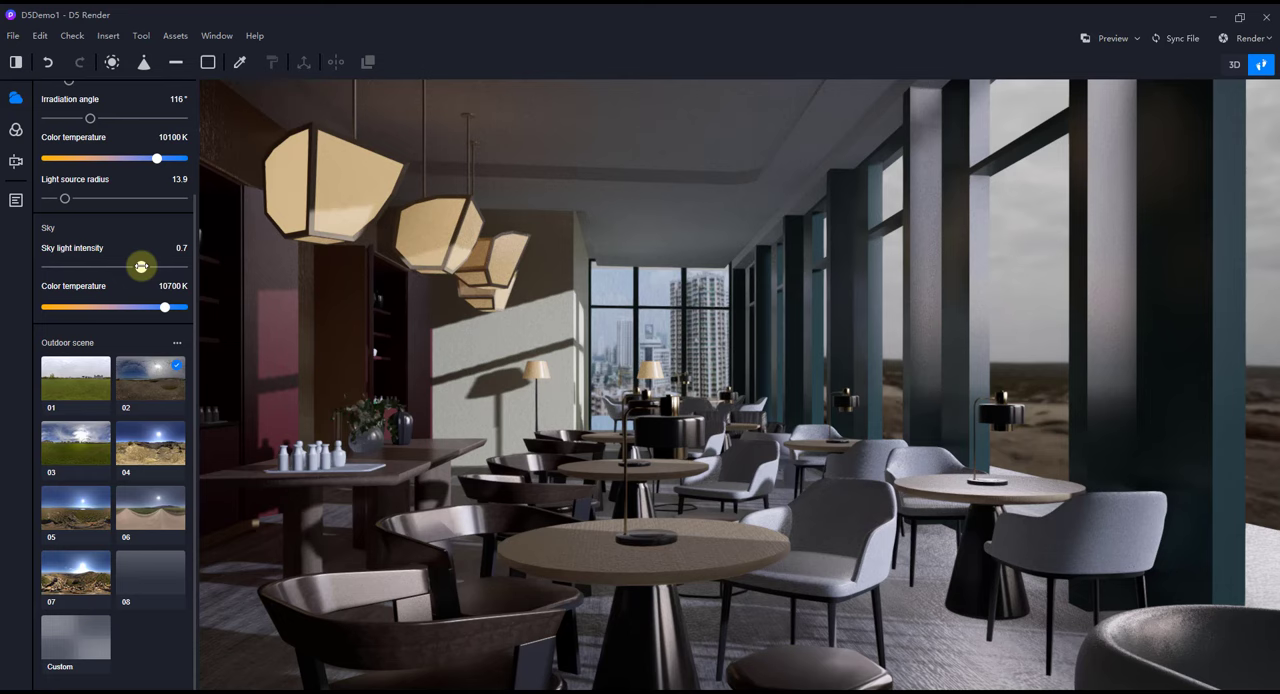
# Set tone mapping to 0.54 EV exposure, 9100 K colour temperature and 0.2 saturation.
pyautogui.click(16, 128)
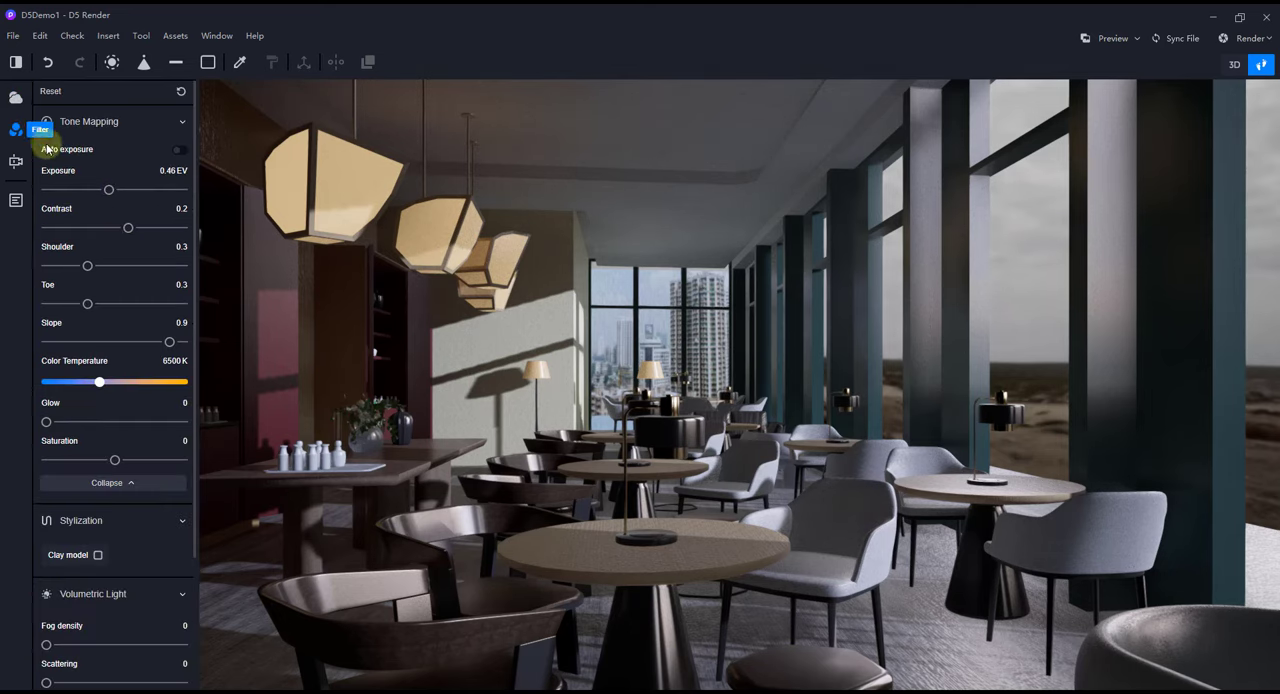
pyautogui.moveTo(108, 188); pyautogui.dragTo(118, 188)
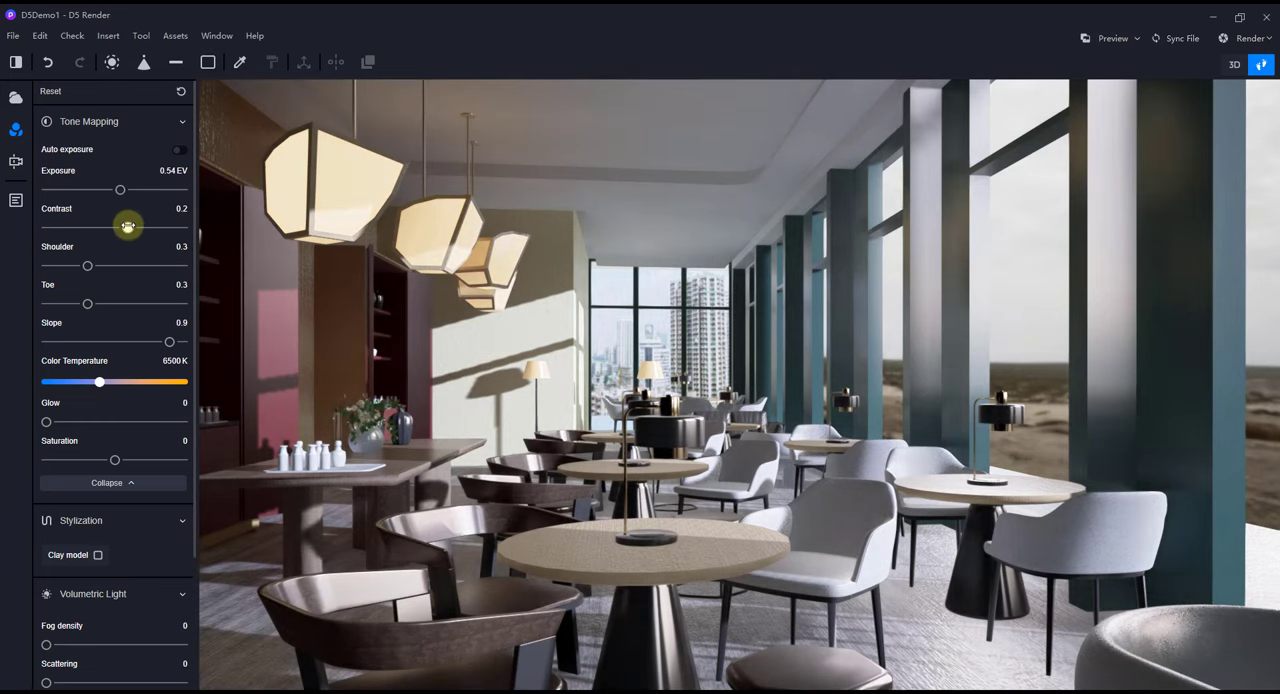
pyautogui.moveTo(128, 226); pyautogui.dragTo(120, 228)
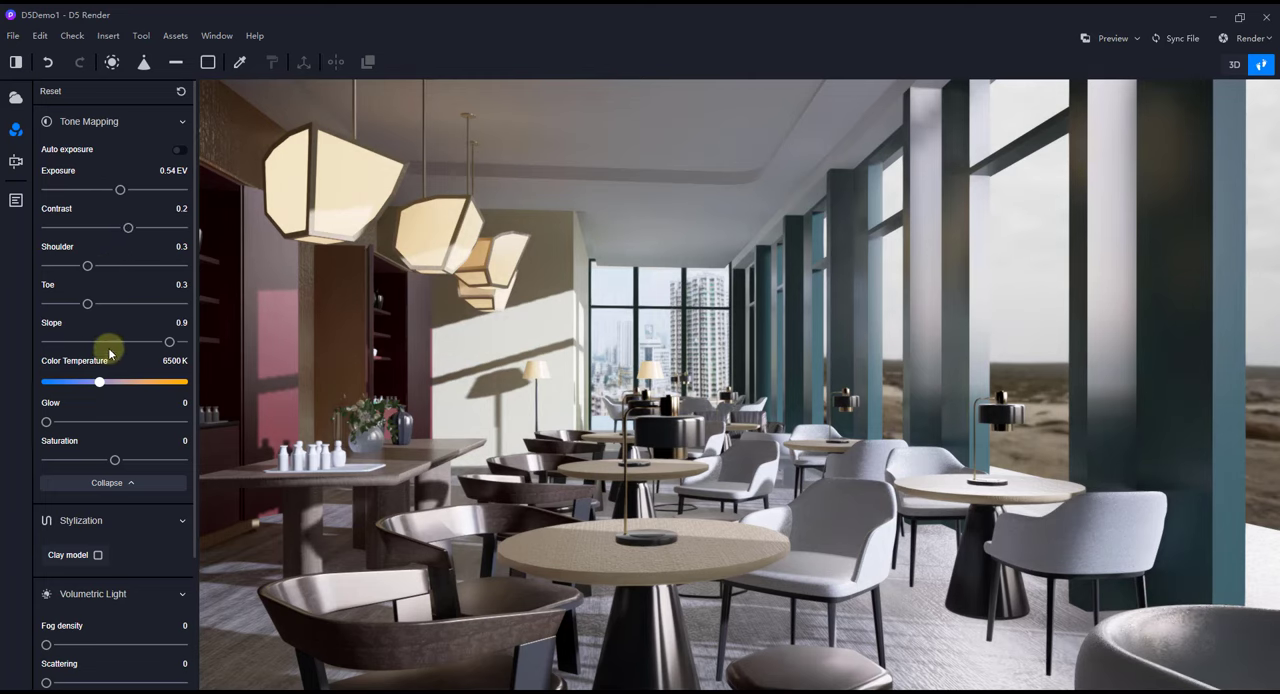
pyautogui.moveTo(112, 300)
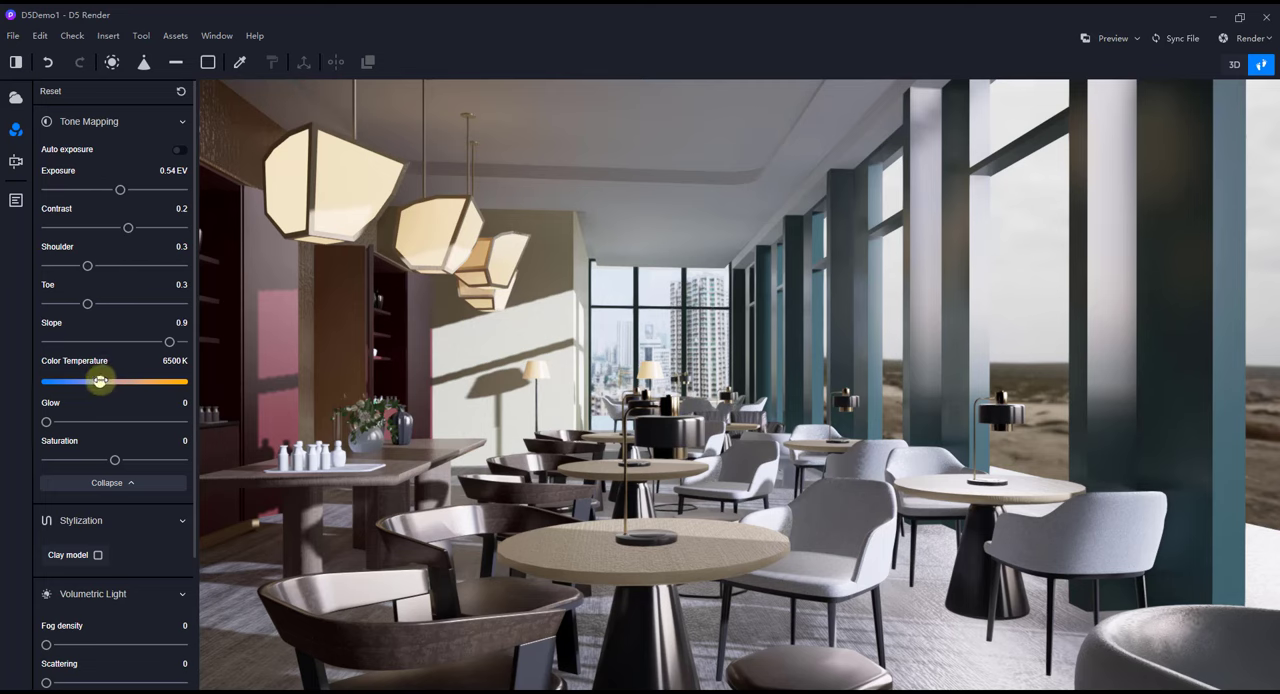
pyautogui.moveTo(100, 380); pyautogui.dragTo(136, 380)
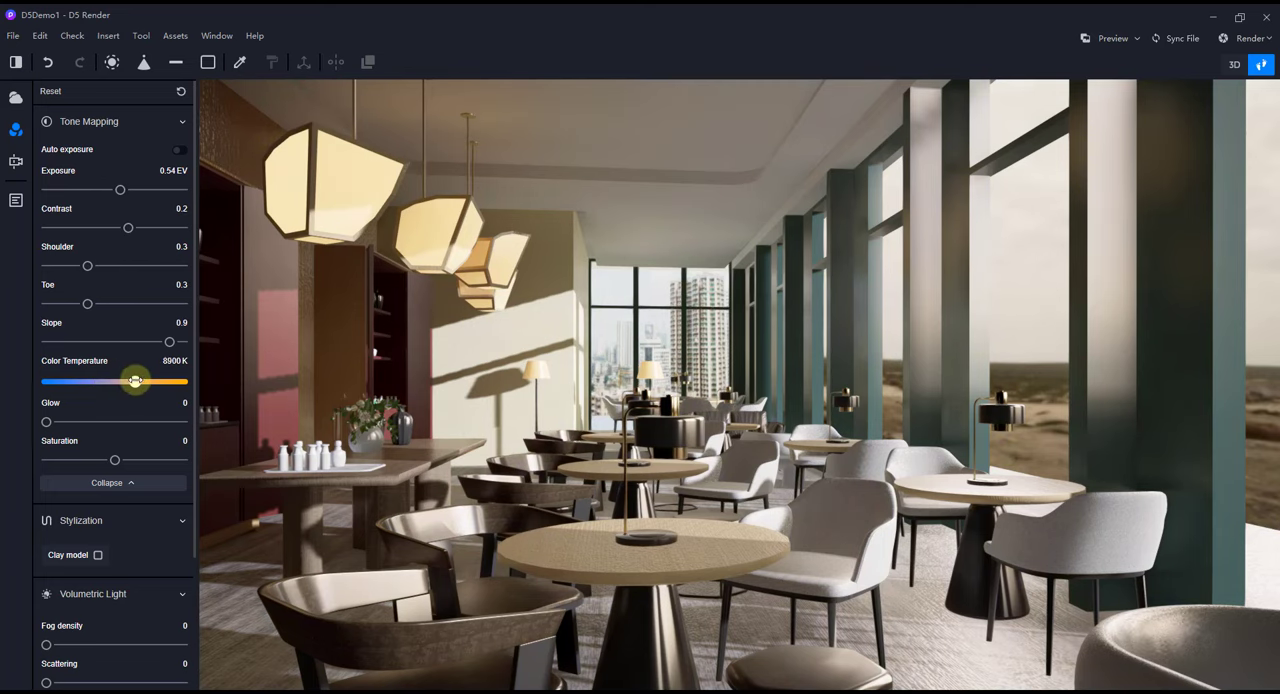
pyautogui.moveTo(136, 382); pyautogui.dragTo(140, 382)
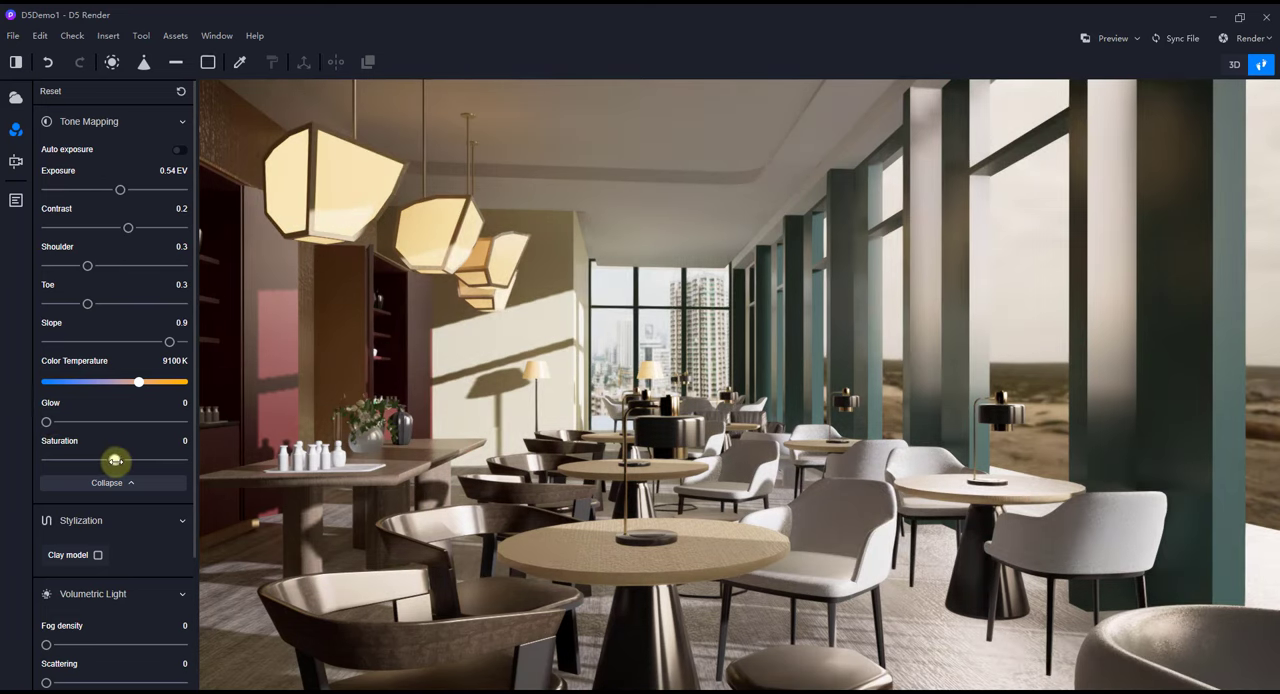
pyautogui.moveTo(116, 460); pyautogui.dragTo(128, 460)
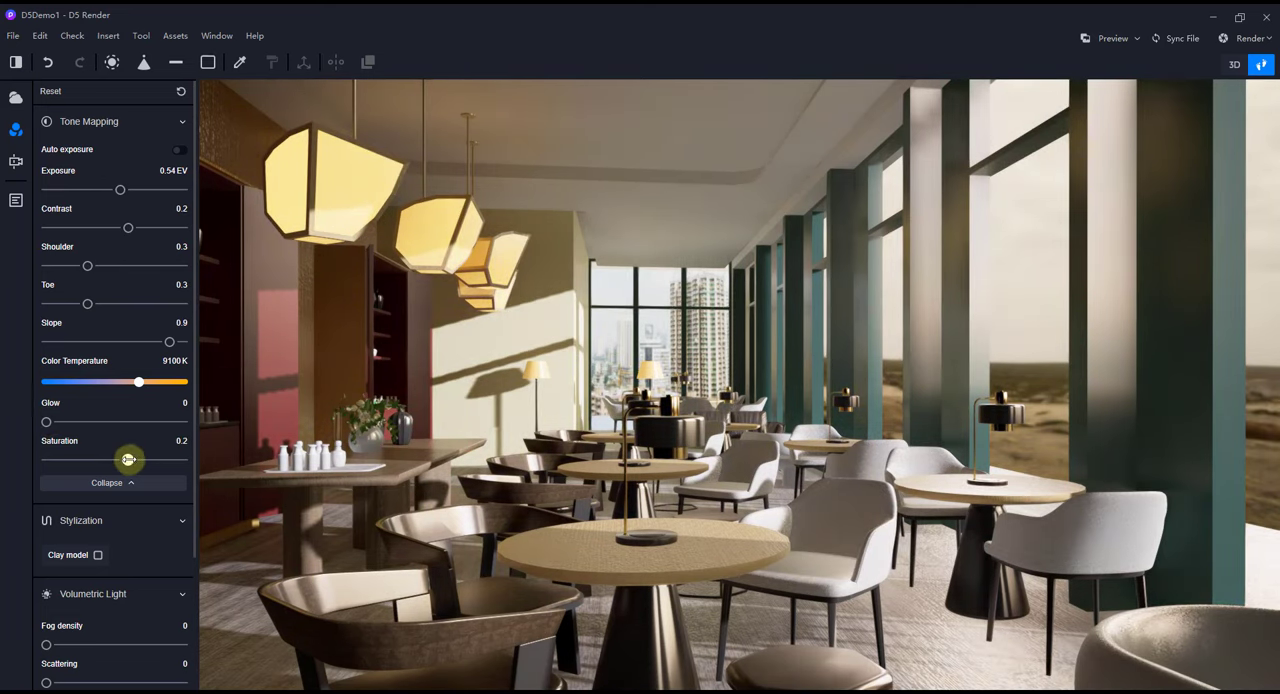
pyautogui.scroll(-3)
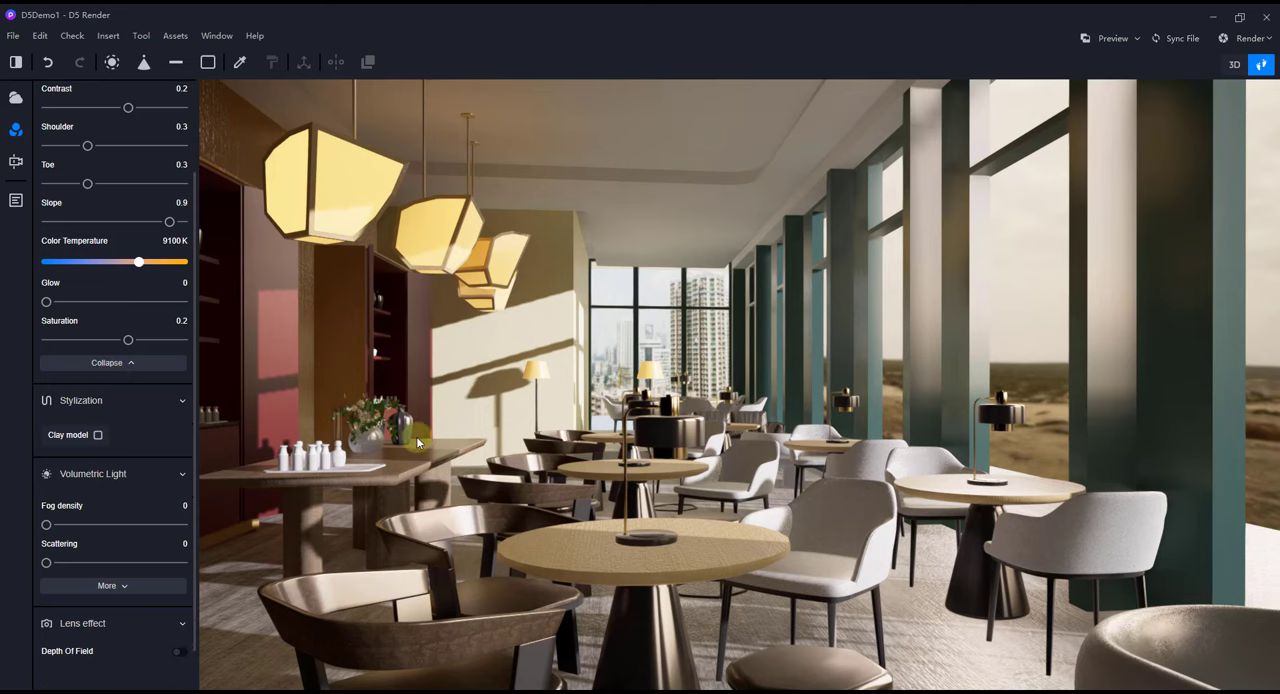
pyautogui.moveTo(608, 448)
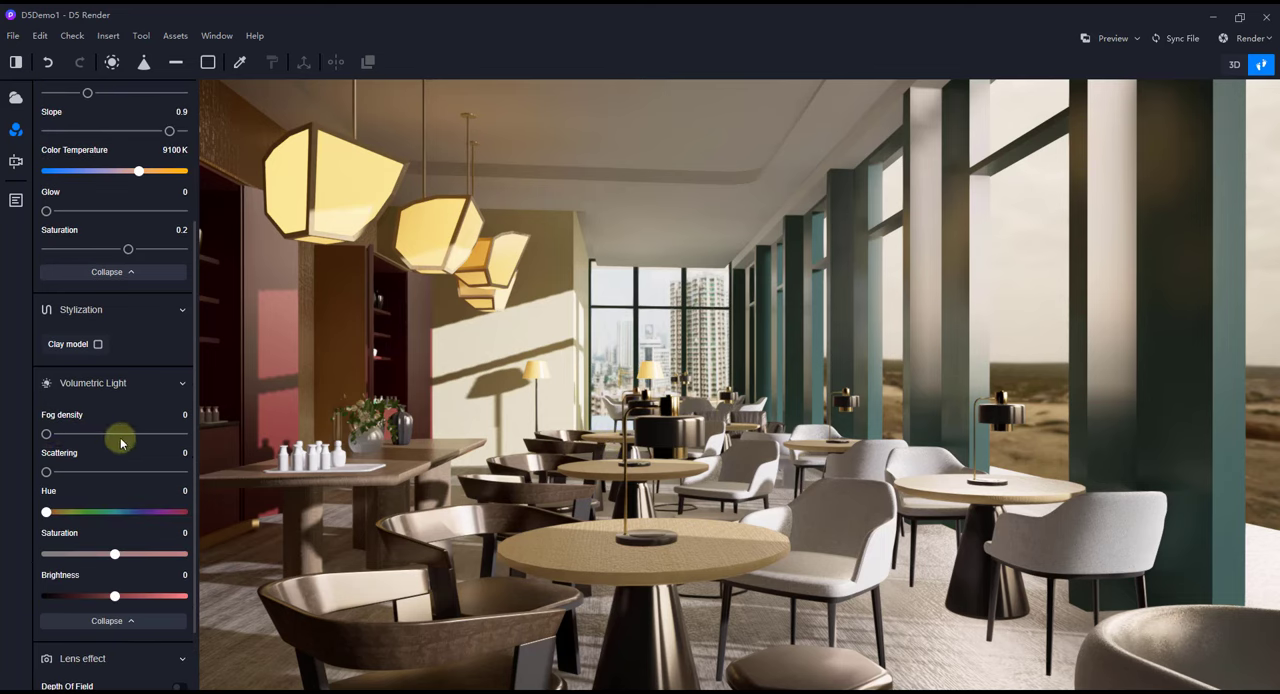
# Try the Clay model stylization on the restaurant and switch it off again.
pyautogui.click(98, 344)
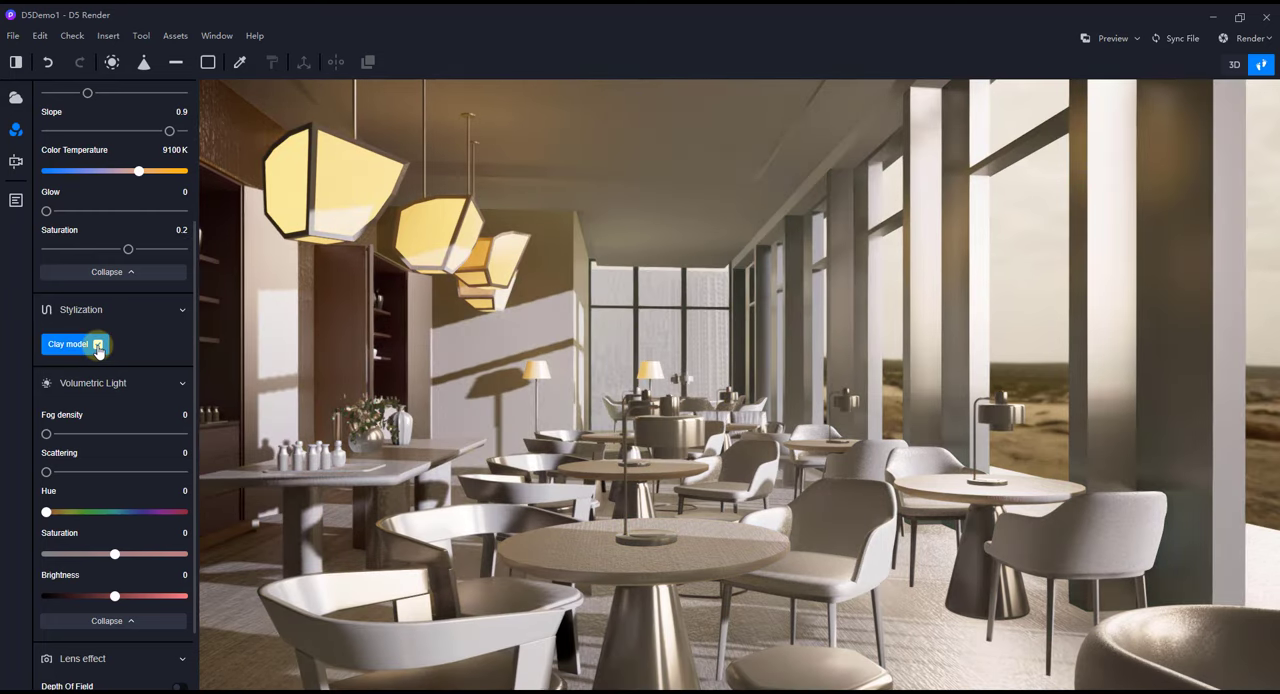
pyautogui.click(98, 344)
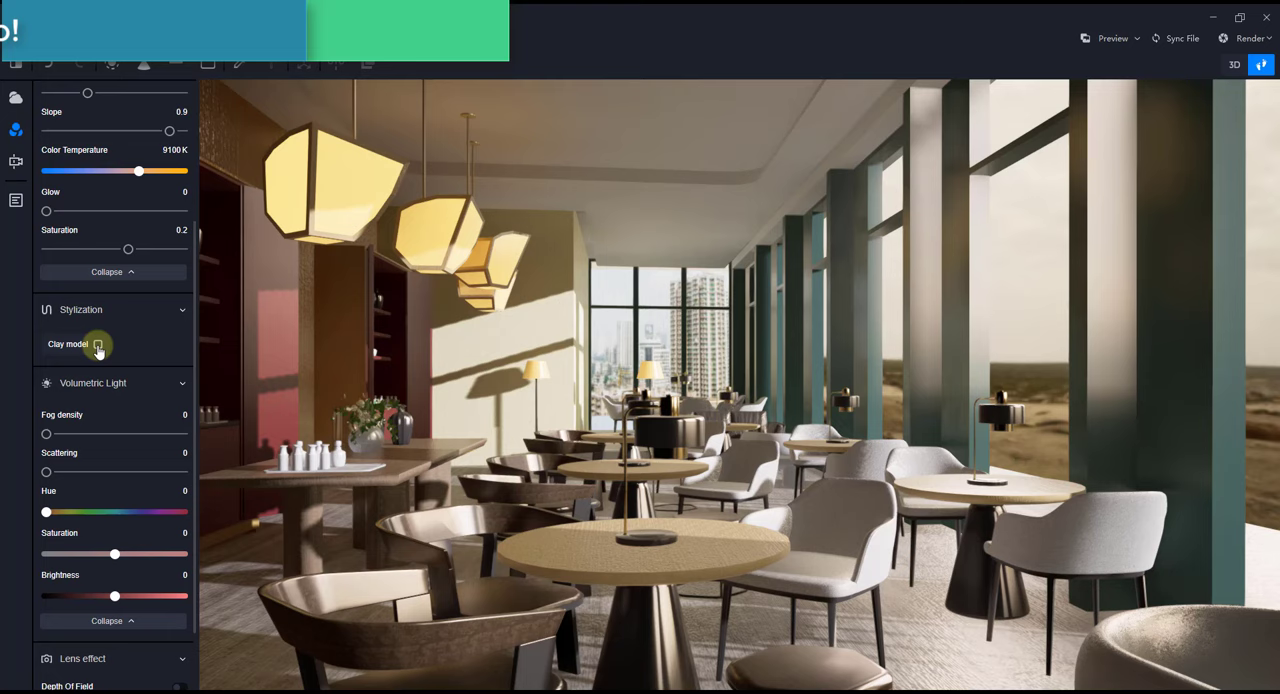
pyautogui.click(98, 344)
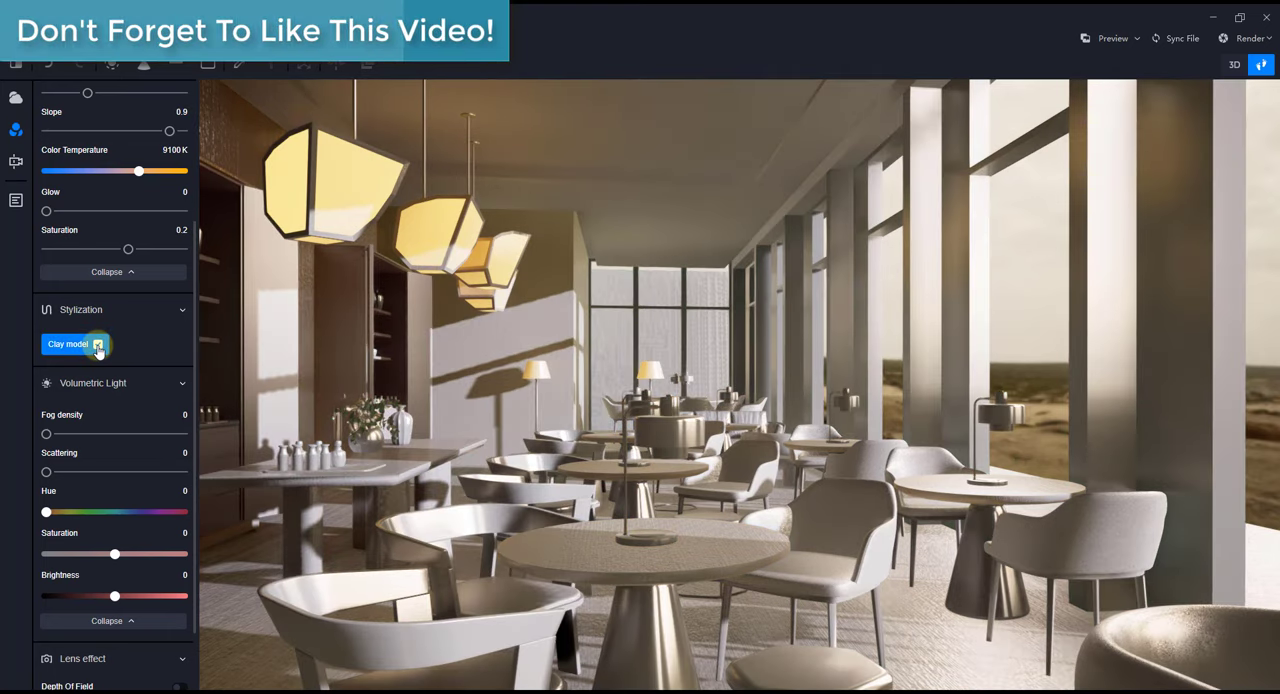
pyautogui.click(96, 344)
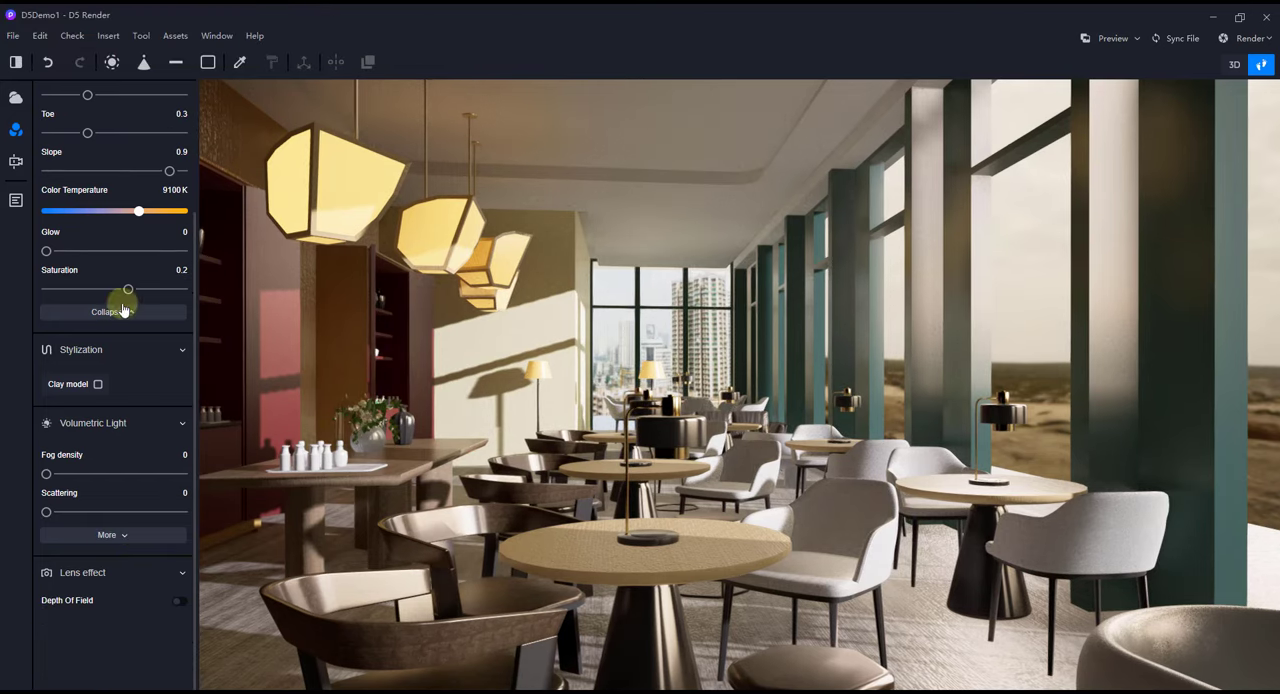
pyautogui.moveTo(16, 162)
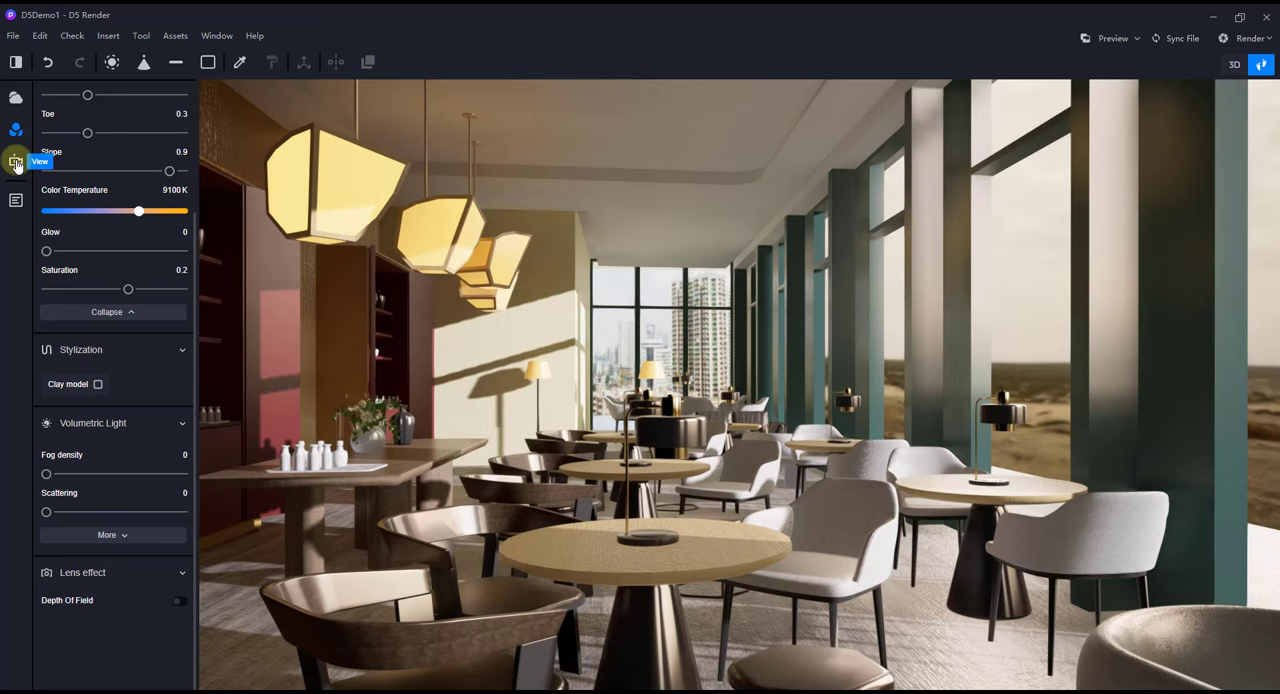
# Set lens height 1.00 m and 45° field of view, trying Two-Point Perspective before returning to Perspective.
pyautogui.click(16, 160)
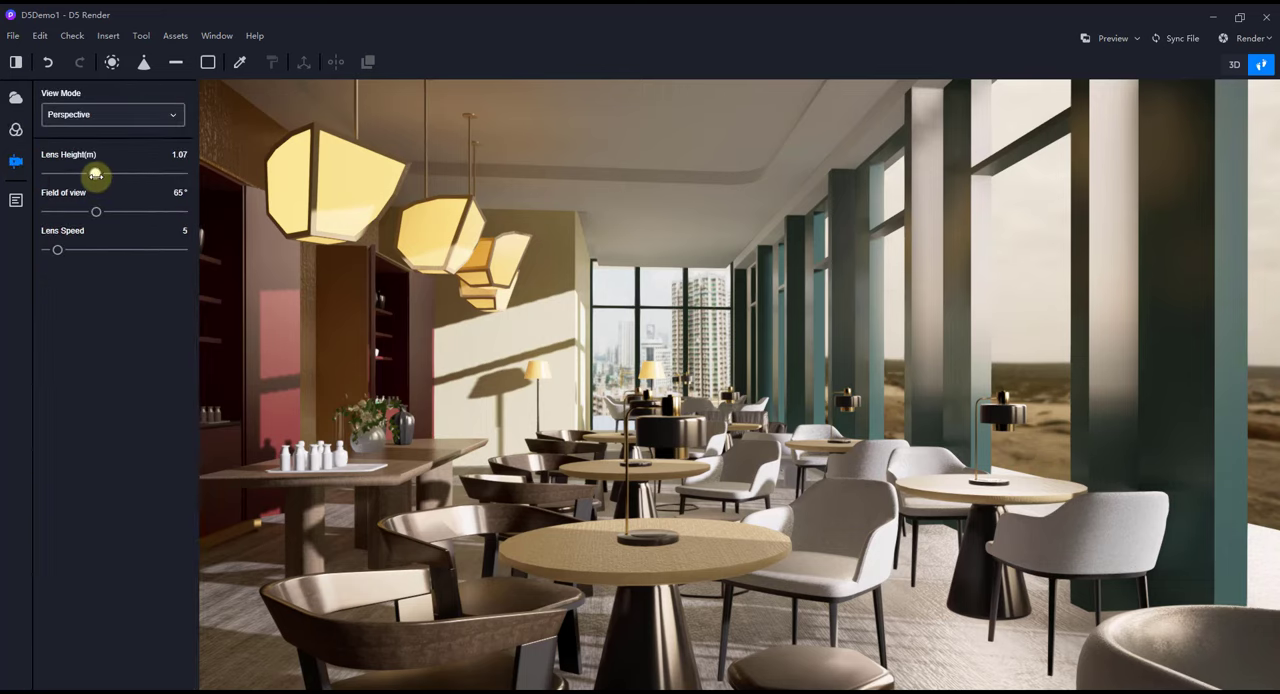
pyautogui.moveTo(96, 176); pyautogui.dragTo(90, 176)
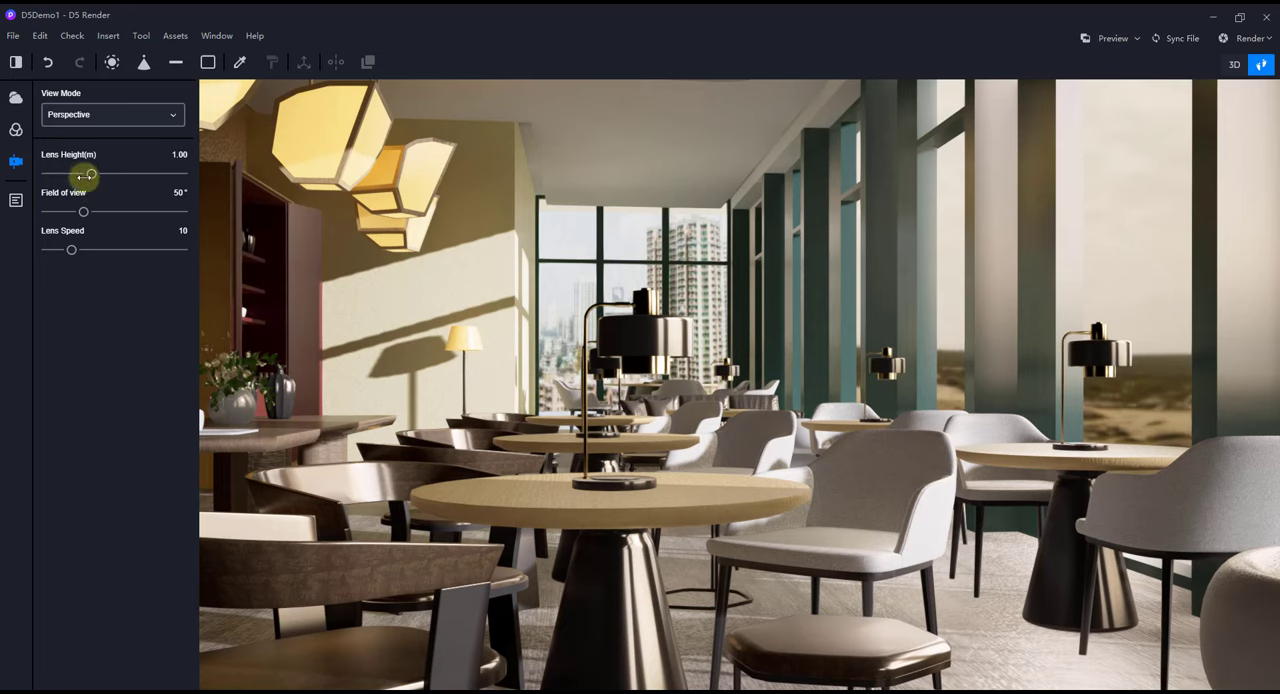
pyautogui.moveTo(84, 212); pyautogui.dragTo(92, 212)
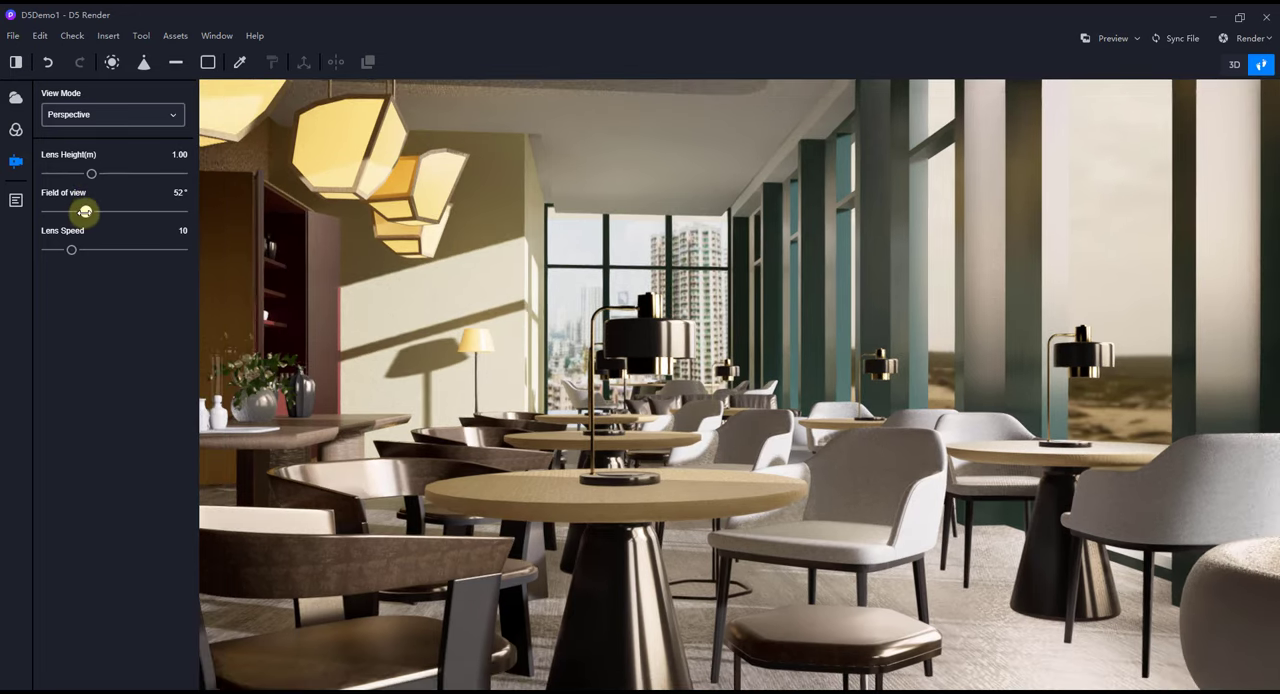
pyautogui.click(110, 114)
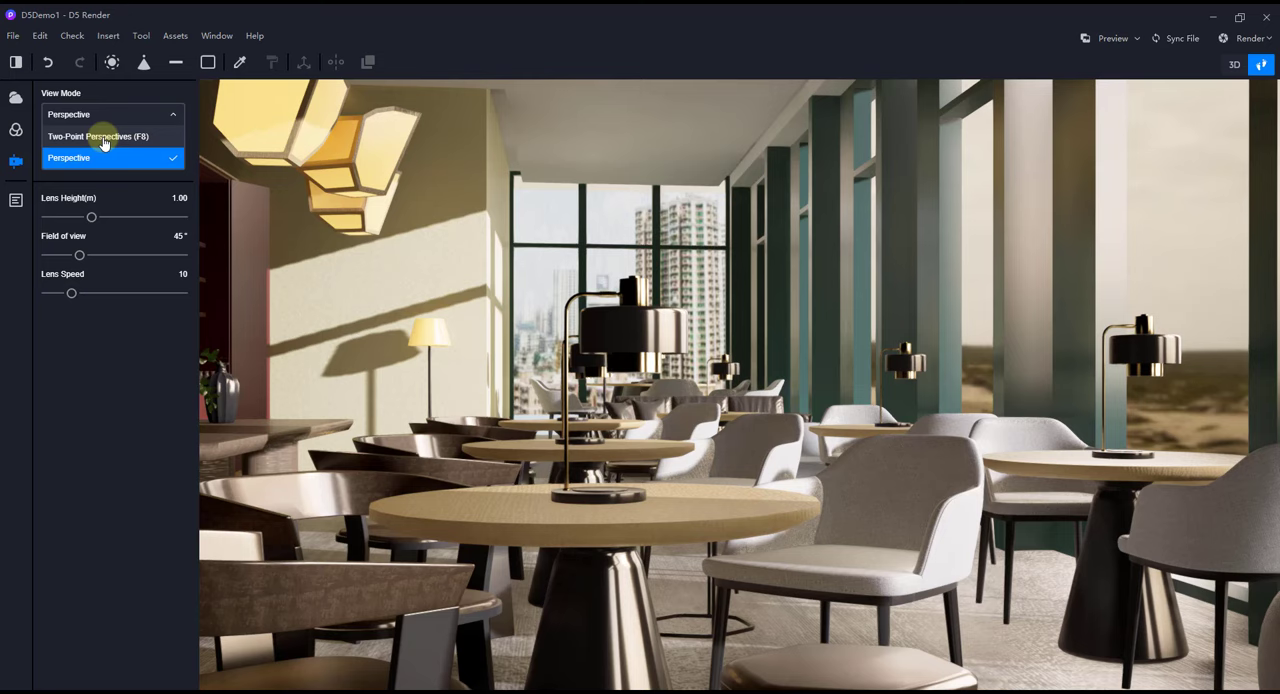
pyautogui.click(98, 136)
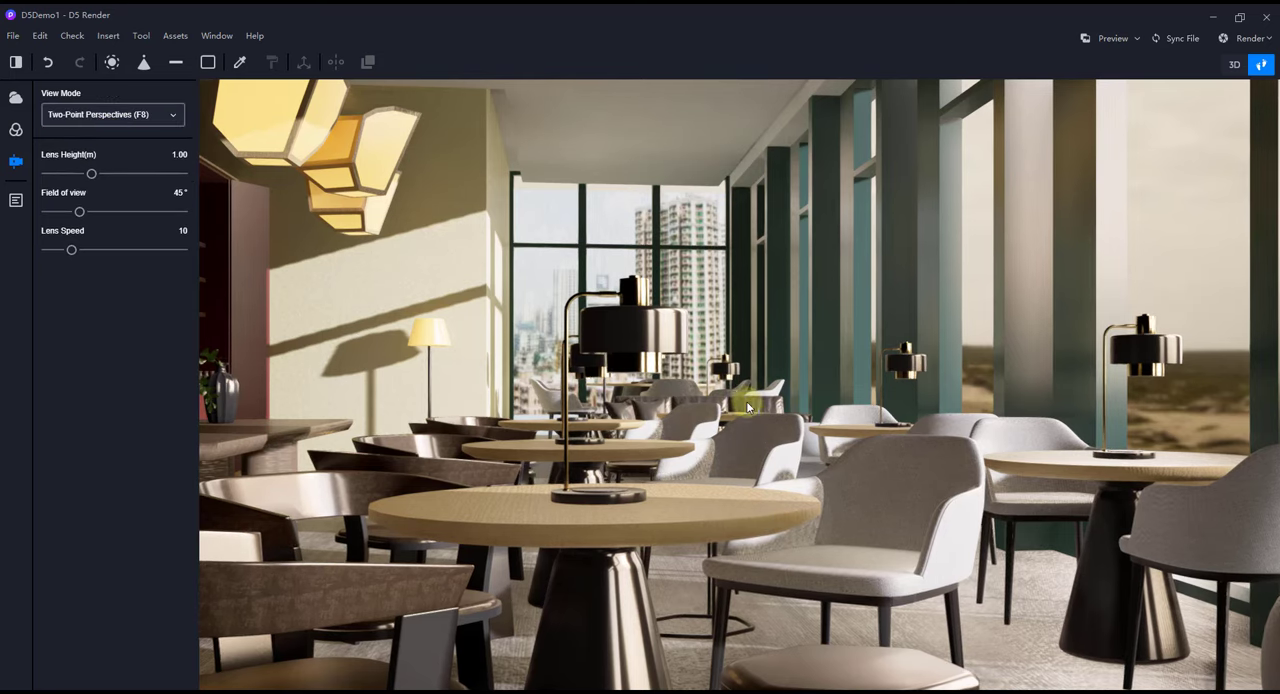
pyautogui.click(110, 114)
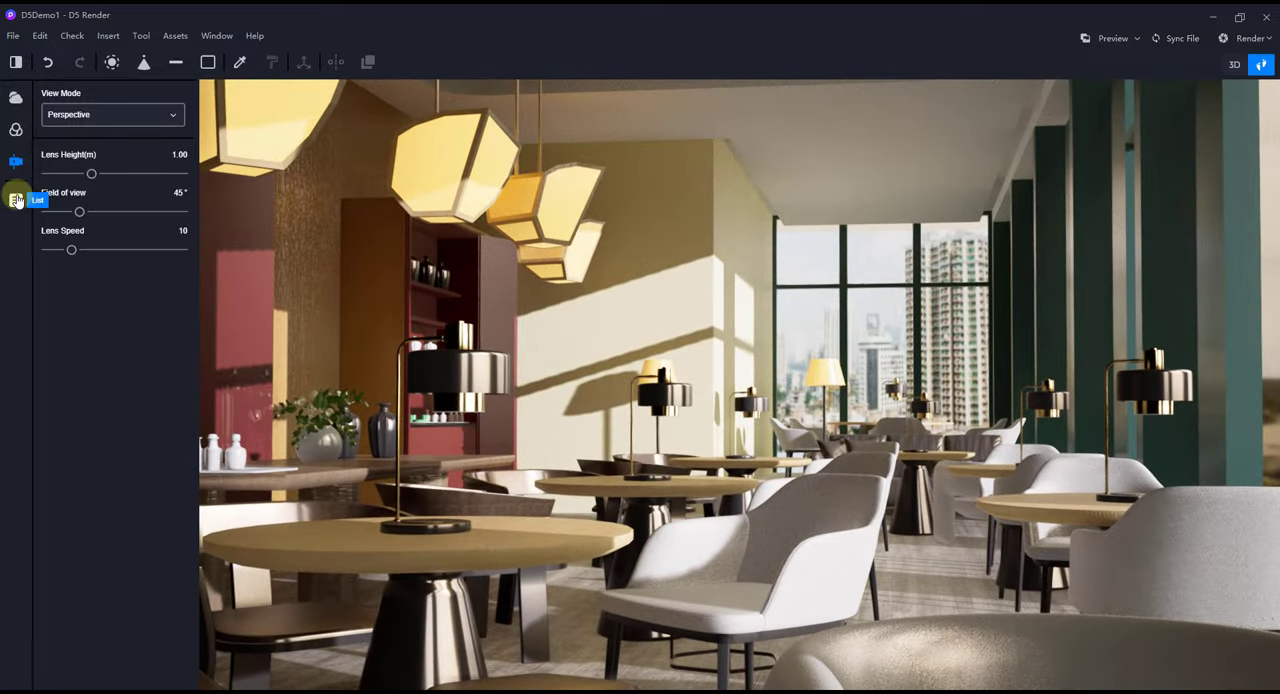
# Show the scene list and reframe the view on the dining tables beside the shelves.
pyautogui.click(16, 200)
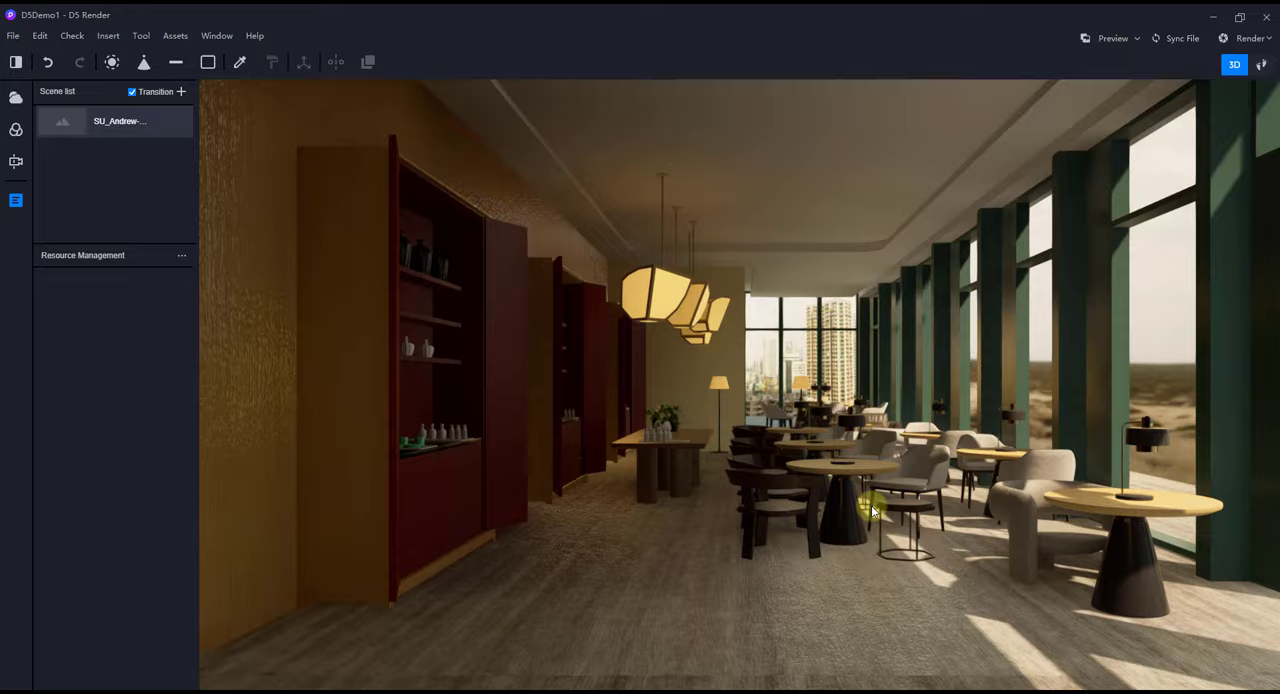
pyautogui.click(1260, 64)
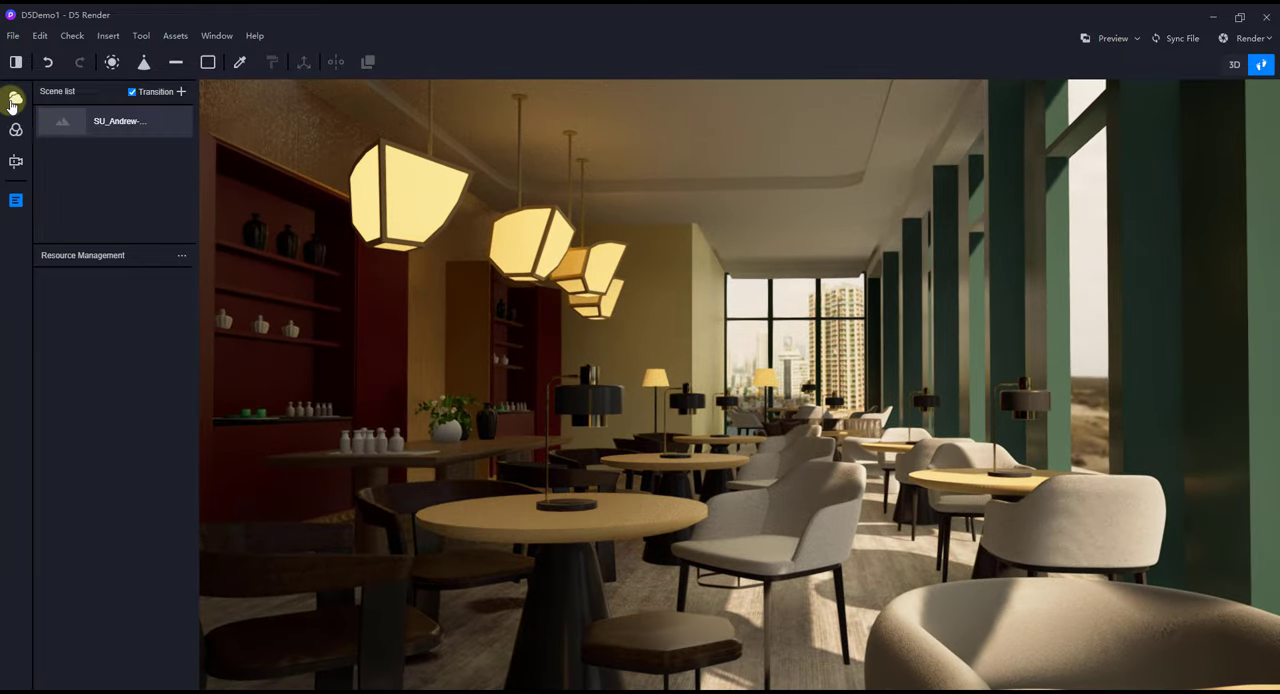
# In Environment, lower the sun to about 12° with higher intensity and a wider light source radius.
pyautogui.click(16, 100)
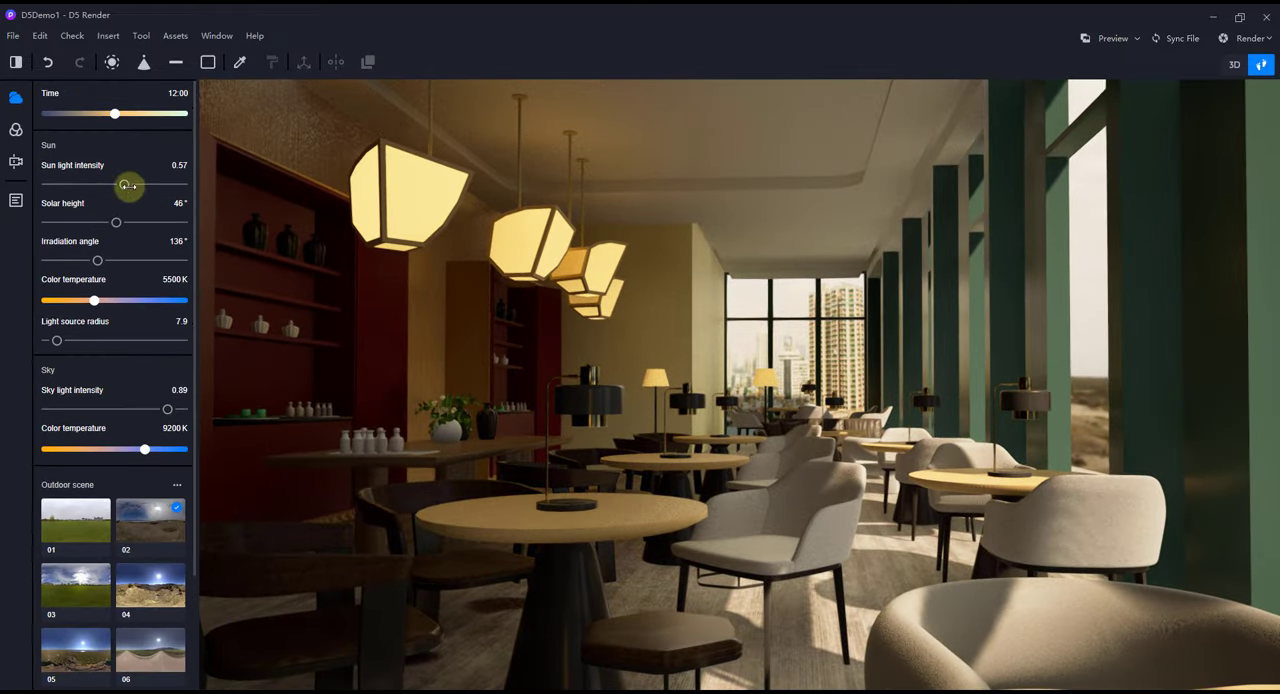
pyautogui.moveTo(116, 184); pyautogui.dragTo(148, 184)
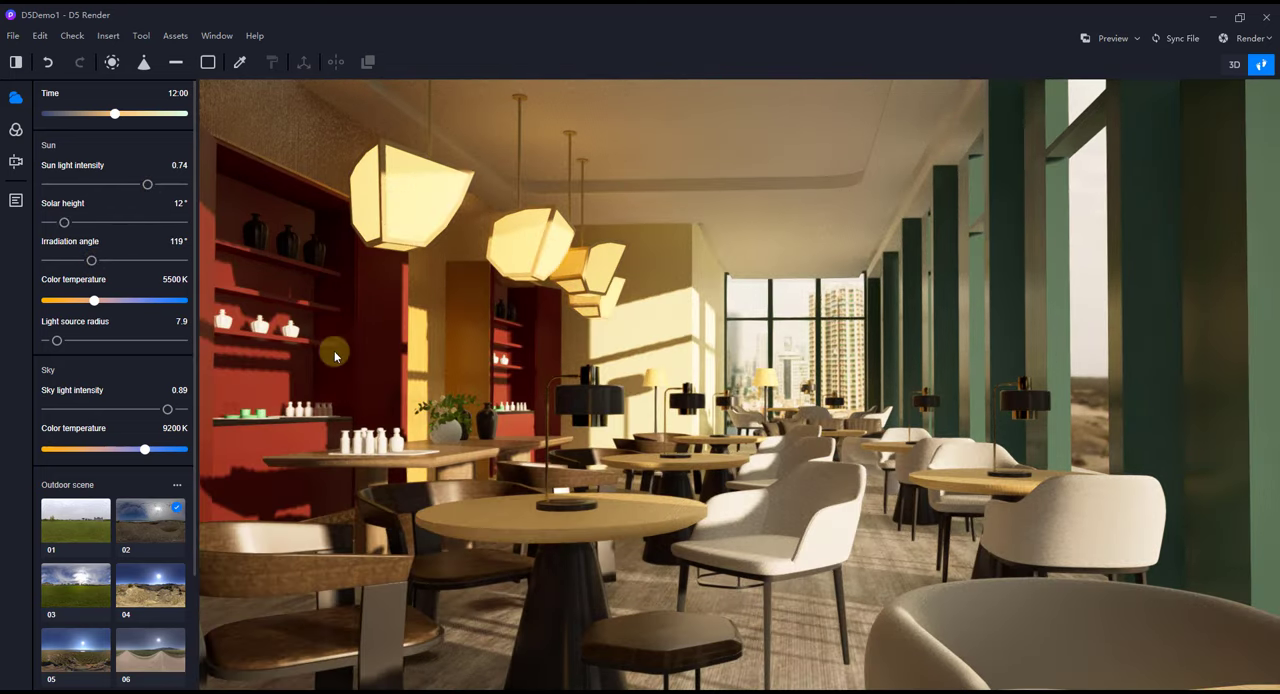
pyautogui.moveTo(56, 340); pyautogui.dragTo(104, 340)
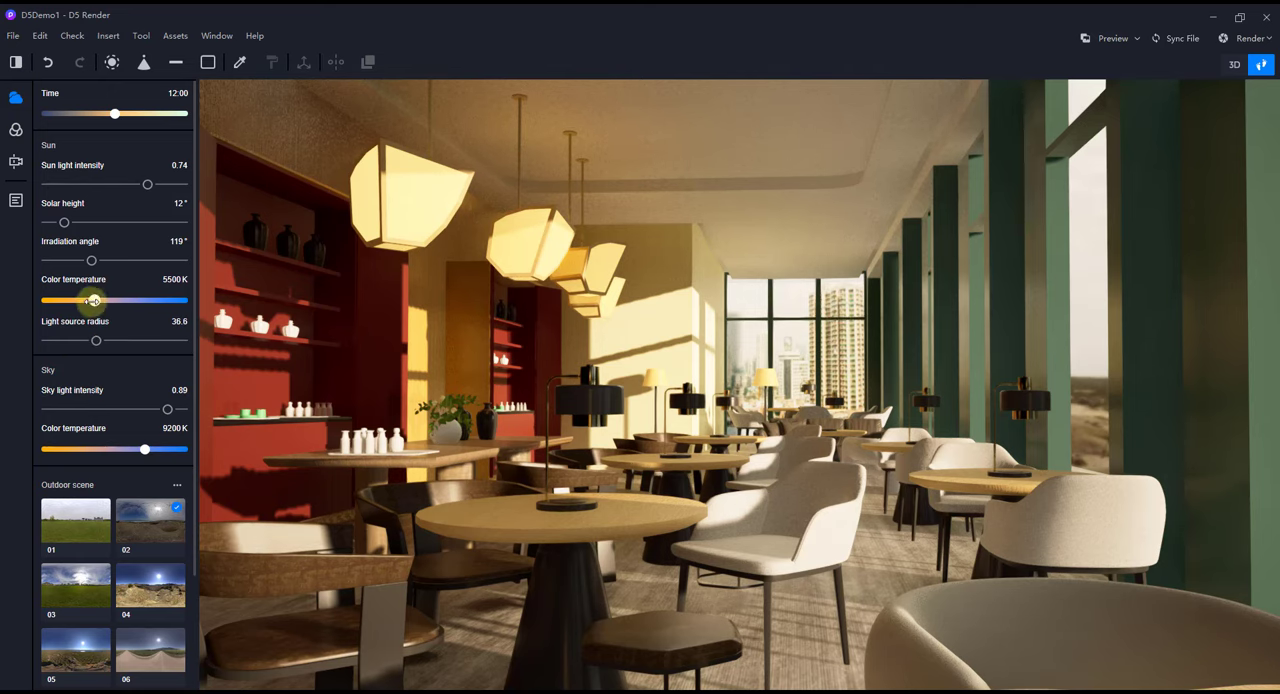
pyautogui.moveTo(92, 300); pyautogui.dragTo(142, 300)
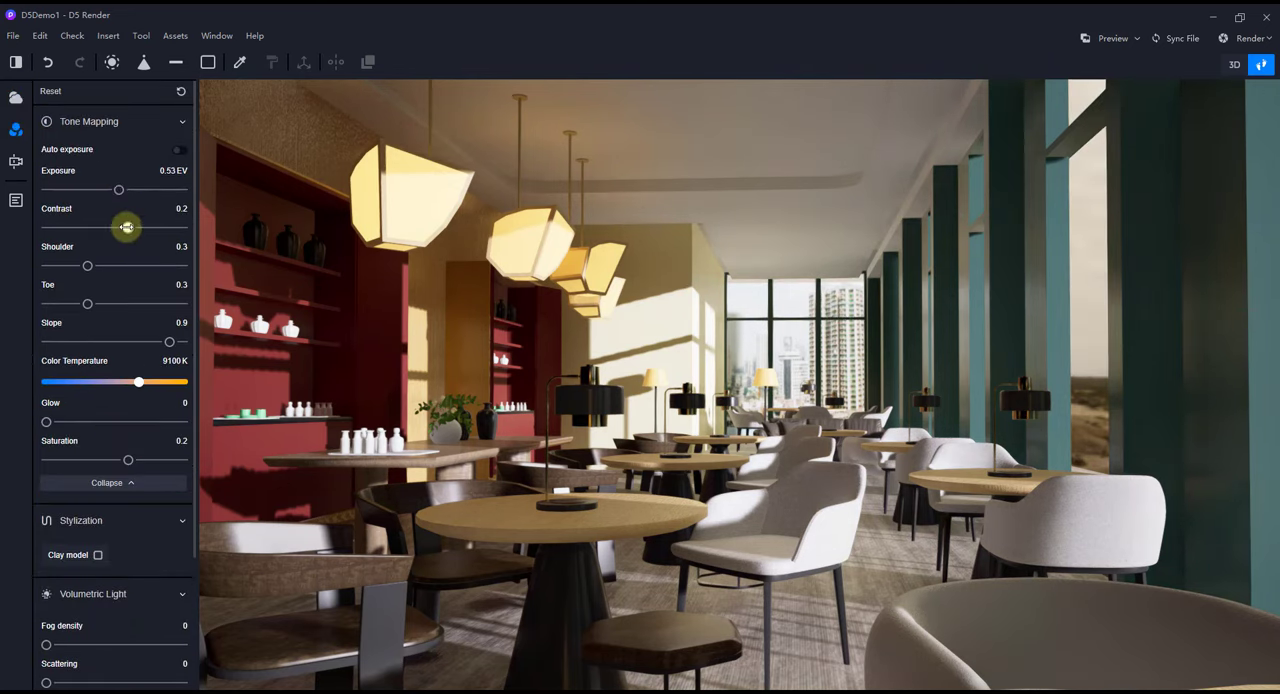
pyautogui.scroll(-3)
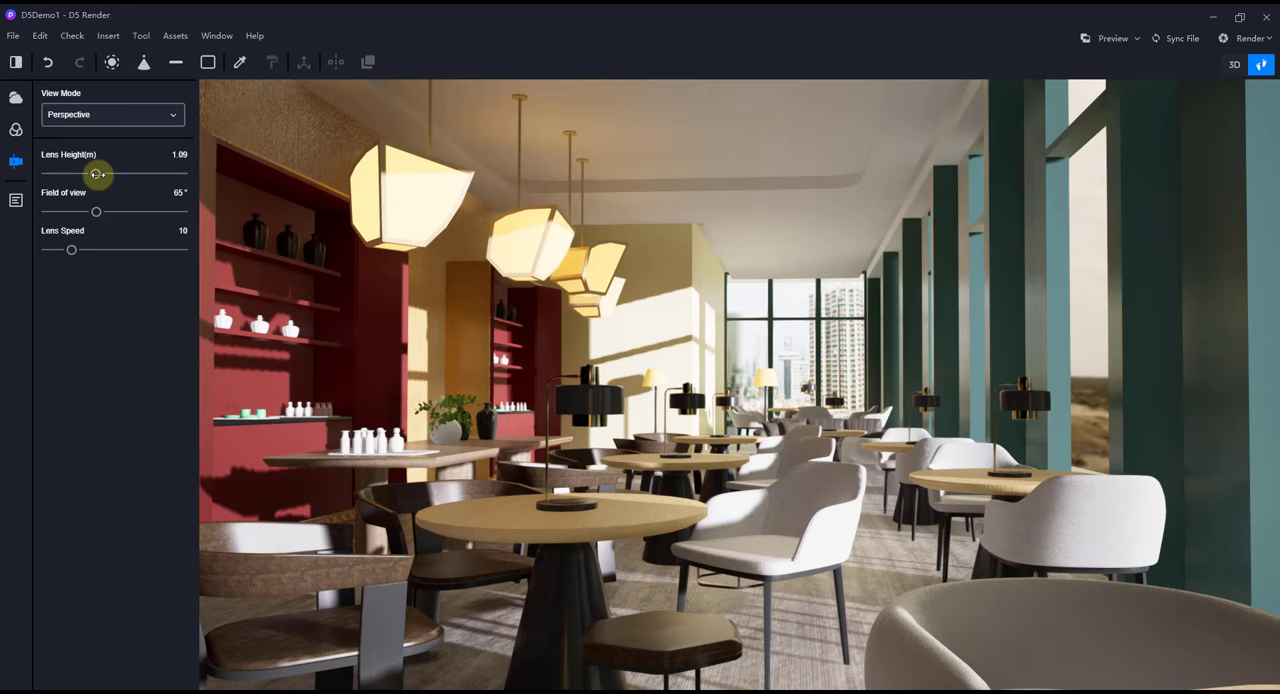
# Lower the camera lens height slightly and adjust the dining-room framing.
pyautogui.moveTo(96, 174); pyautogui.dragTo(94, 172)
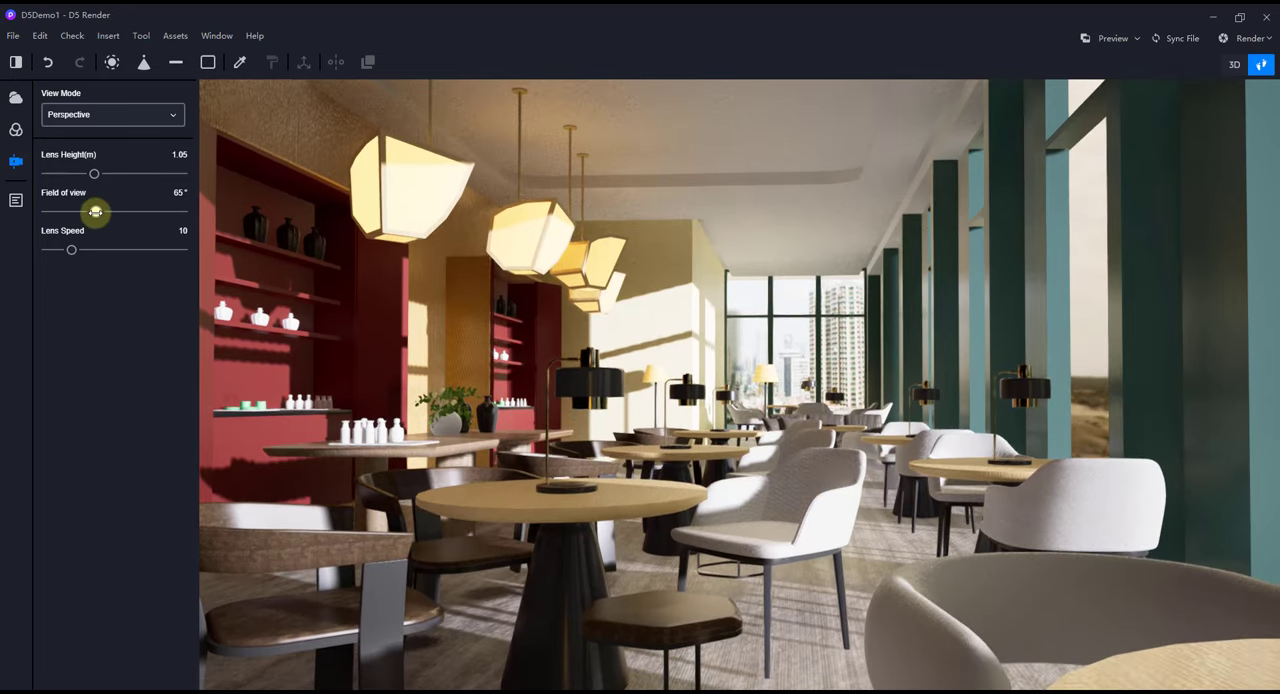
pyautogui.moveTo(94, 212); pyautogui.dragTo(84, 212)
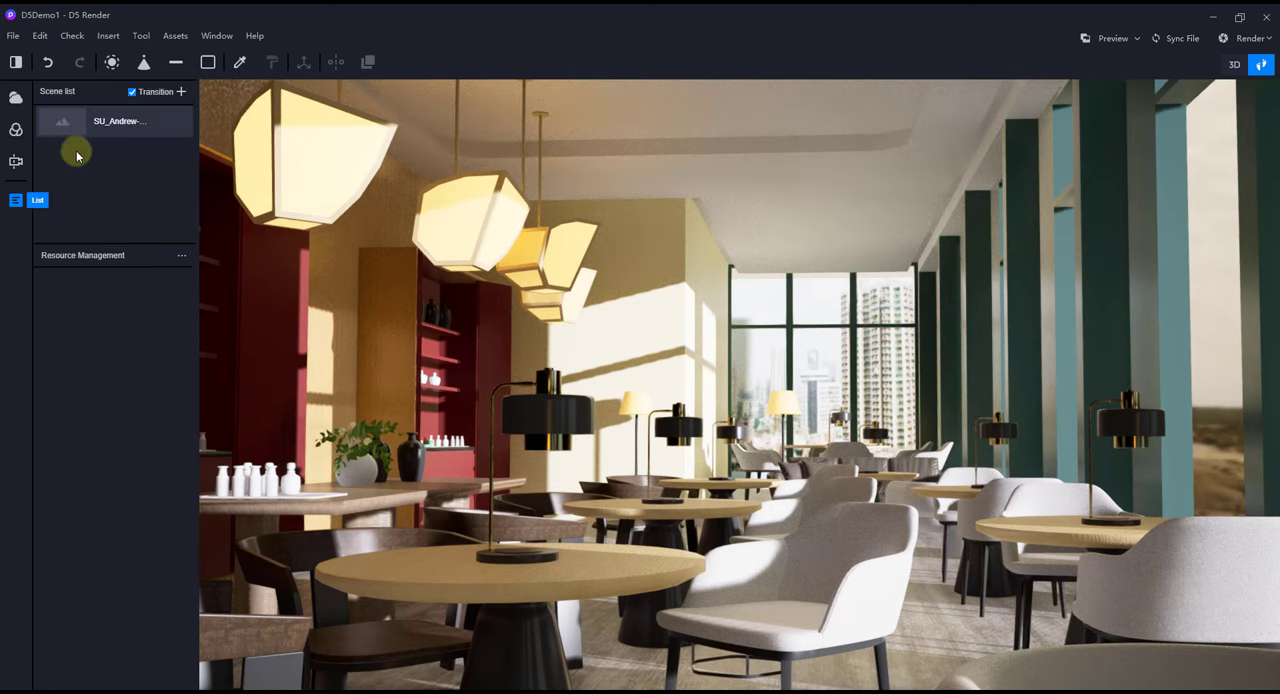
# Add the current view as a new scene and rename it 'Justin'sR'.
pyautogui.click(180, 92)
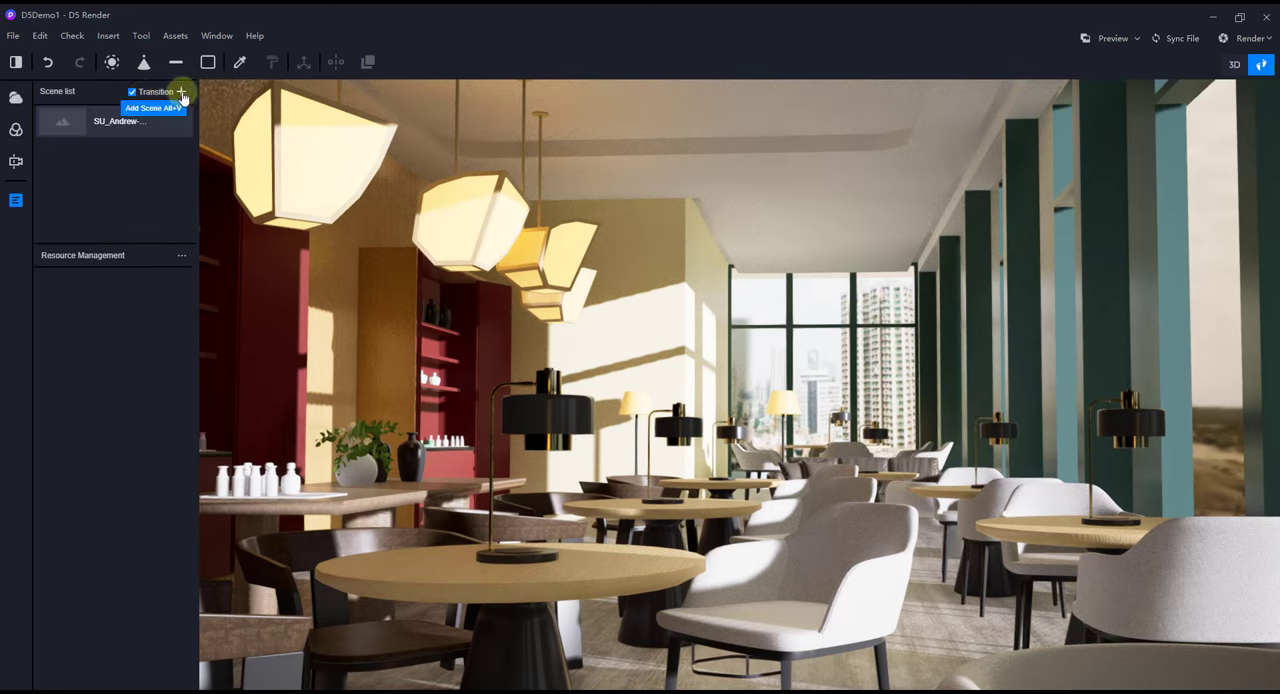
pyautogui.click(180, 92)
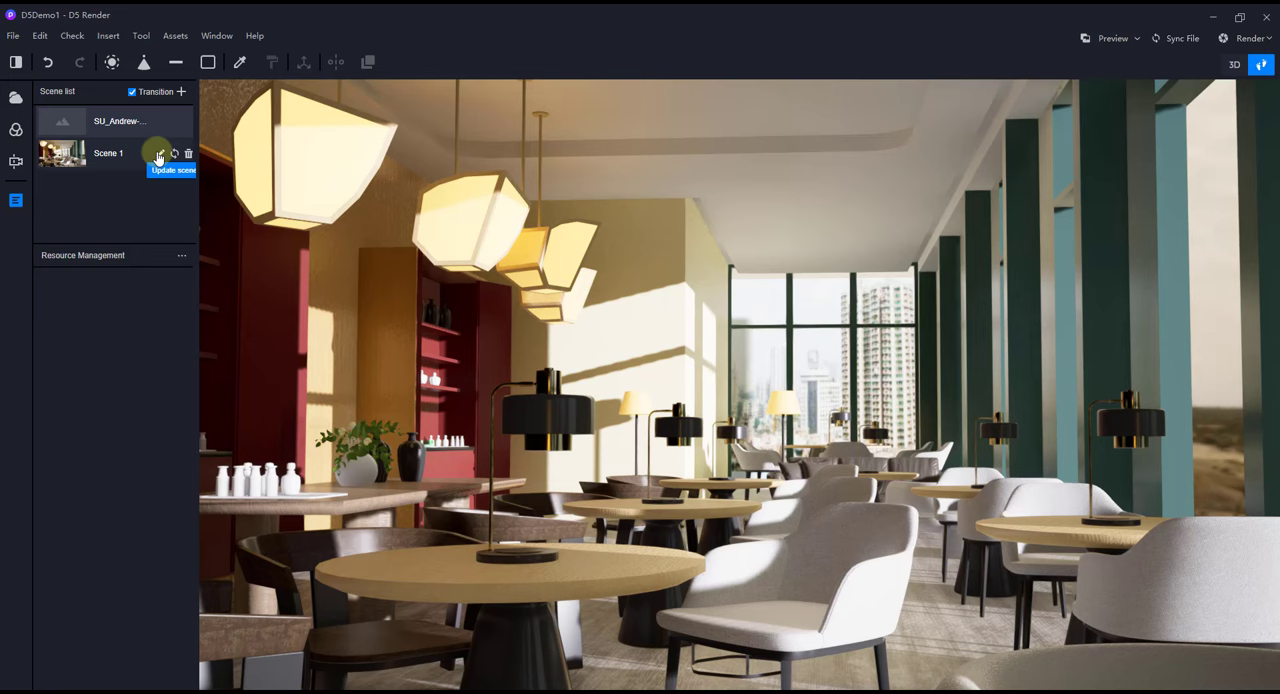
pyautogui.doubleClick(108, 152)
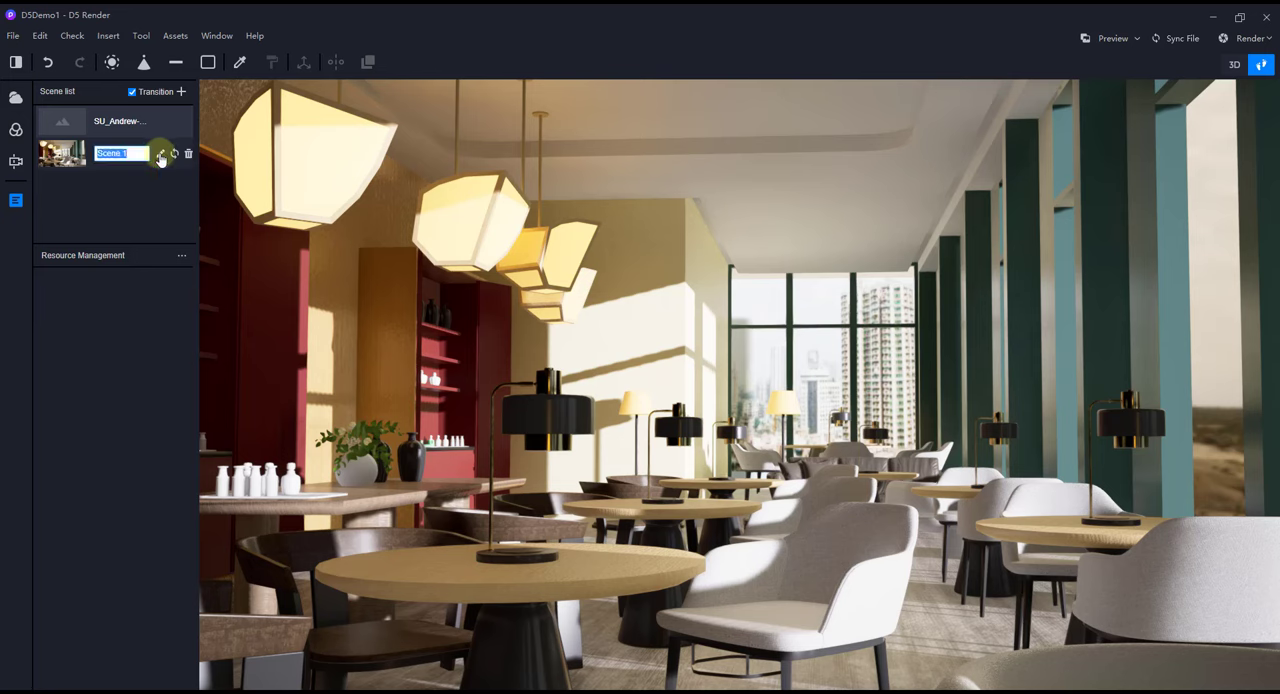
pyautogui.write("Justin'sRend...")
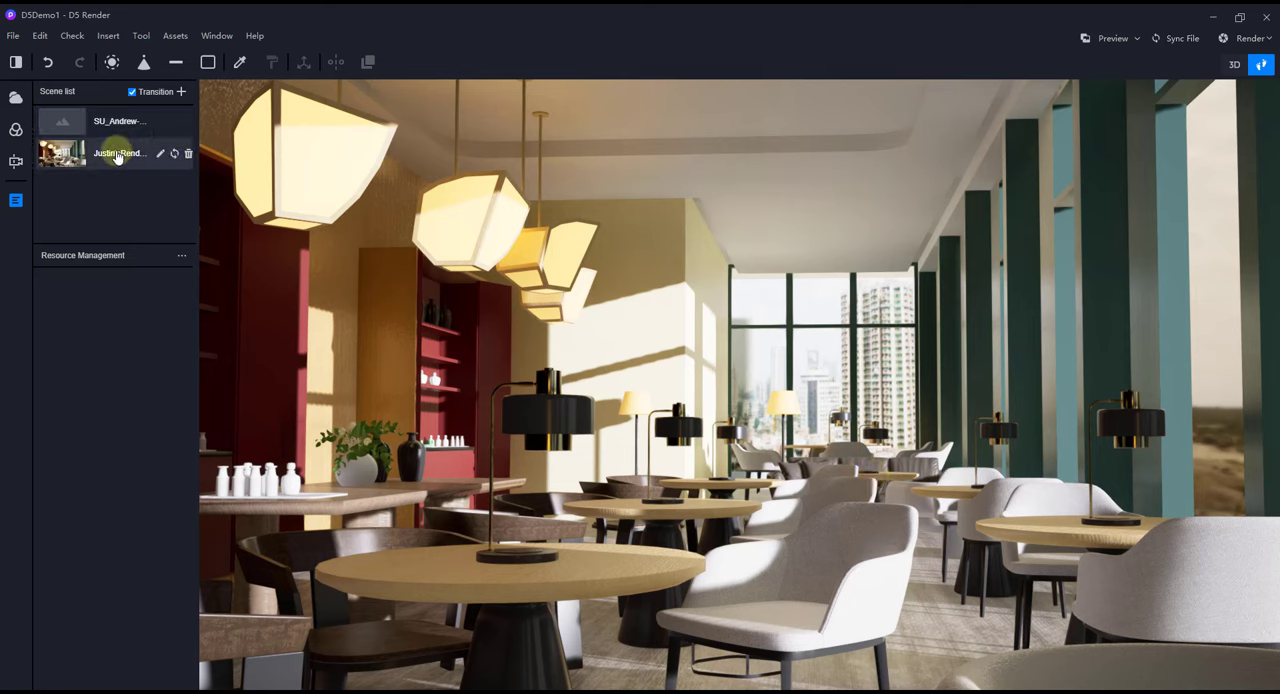
pyautogui.moveTo(16, 132)
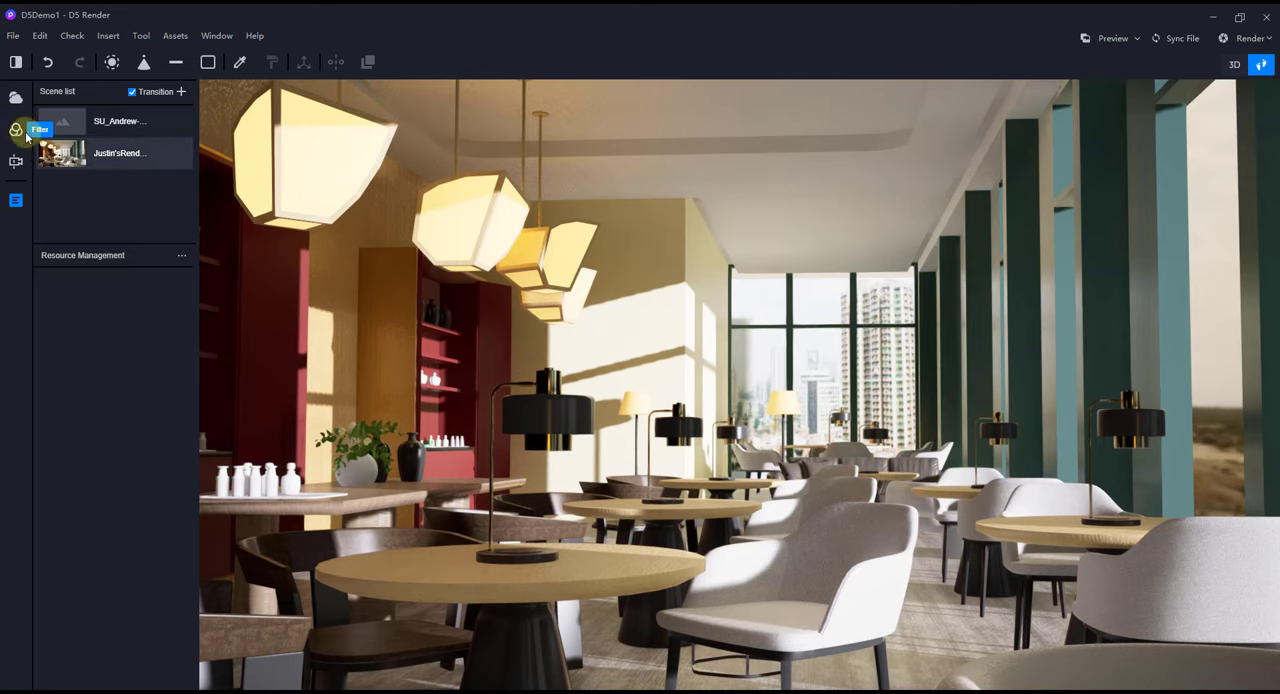
# Adjust a slider in the post-processing effect settings.
pyautogui.click(16, 130)
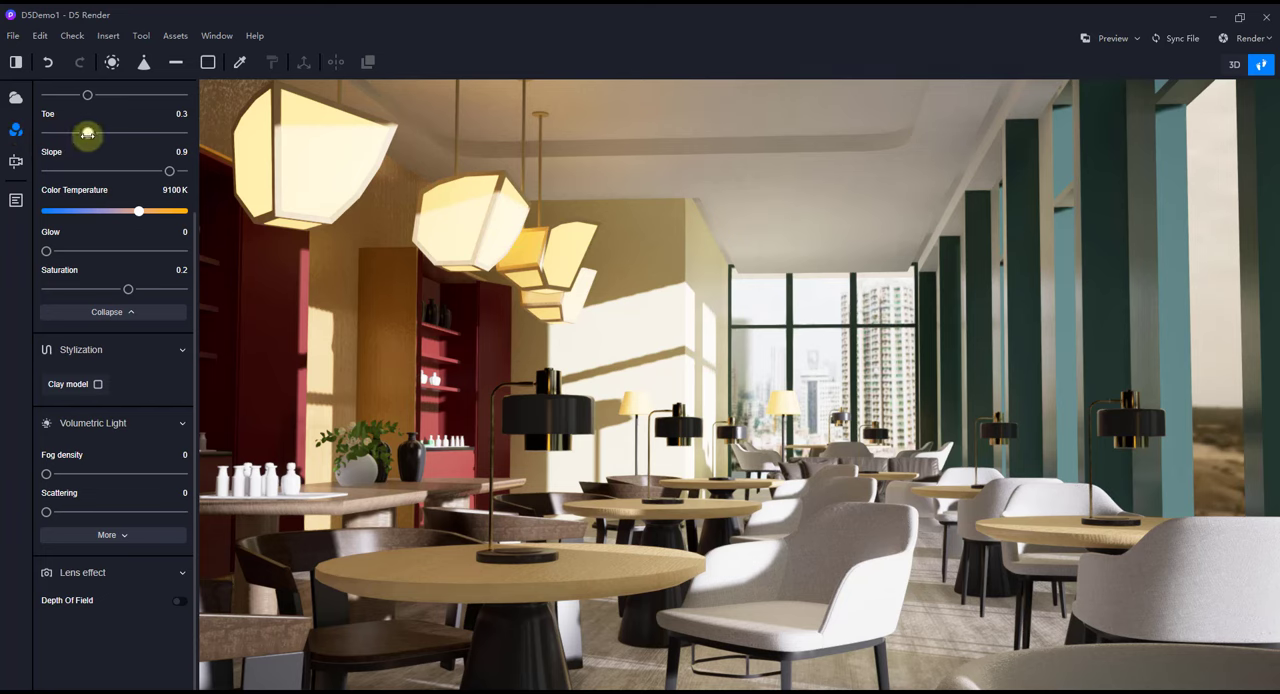
pyautogui.moveTo(88, 134); pyautogui.dragTo(104, 134)
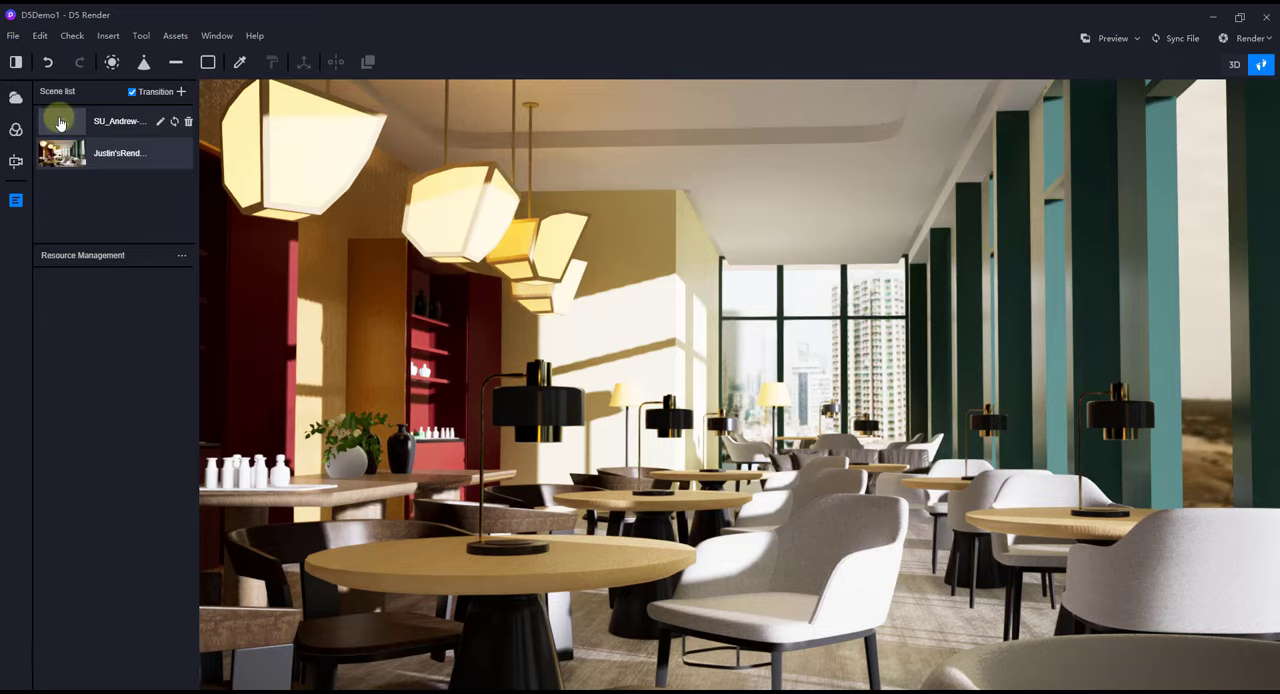
# Preview the first saved scene, then reapply the newly named scene's view.
pyautogui.click(118, 152)
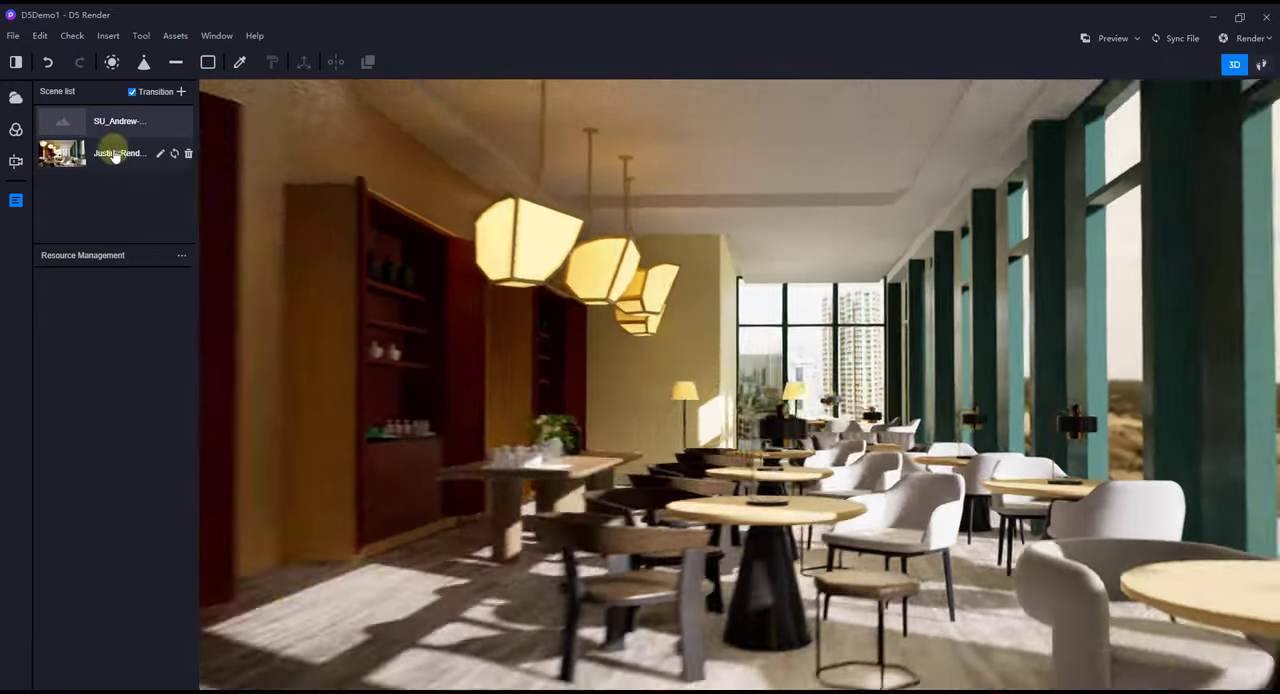
pyautogui.doubleClick(120, 152)
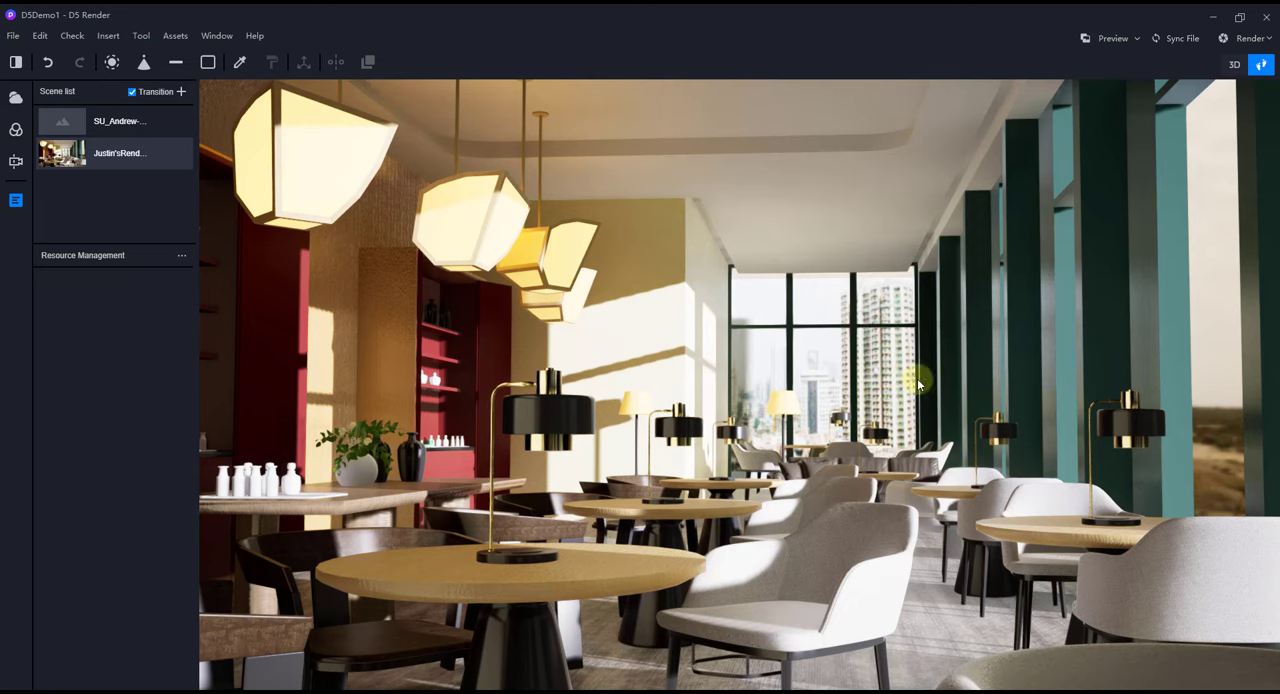
pyautogui.moveTo(900, 402)
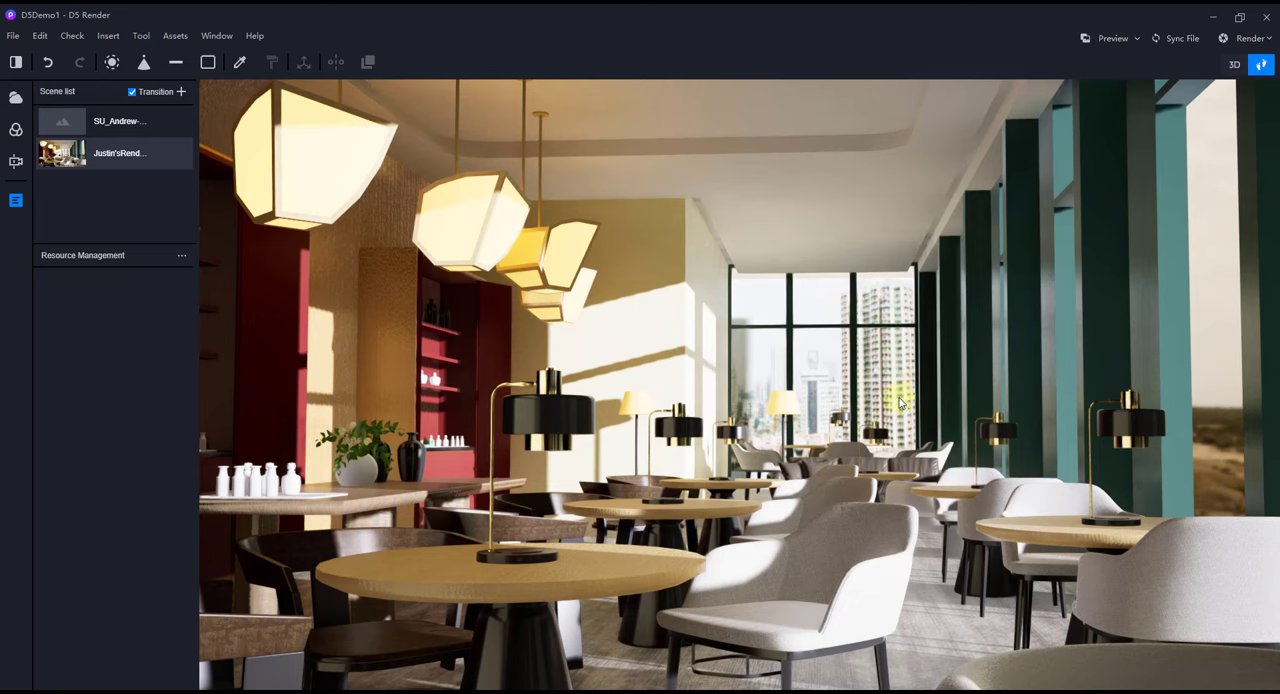
pyautogui.moveTo(1130, 252)
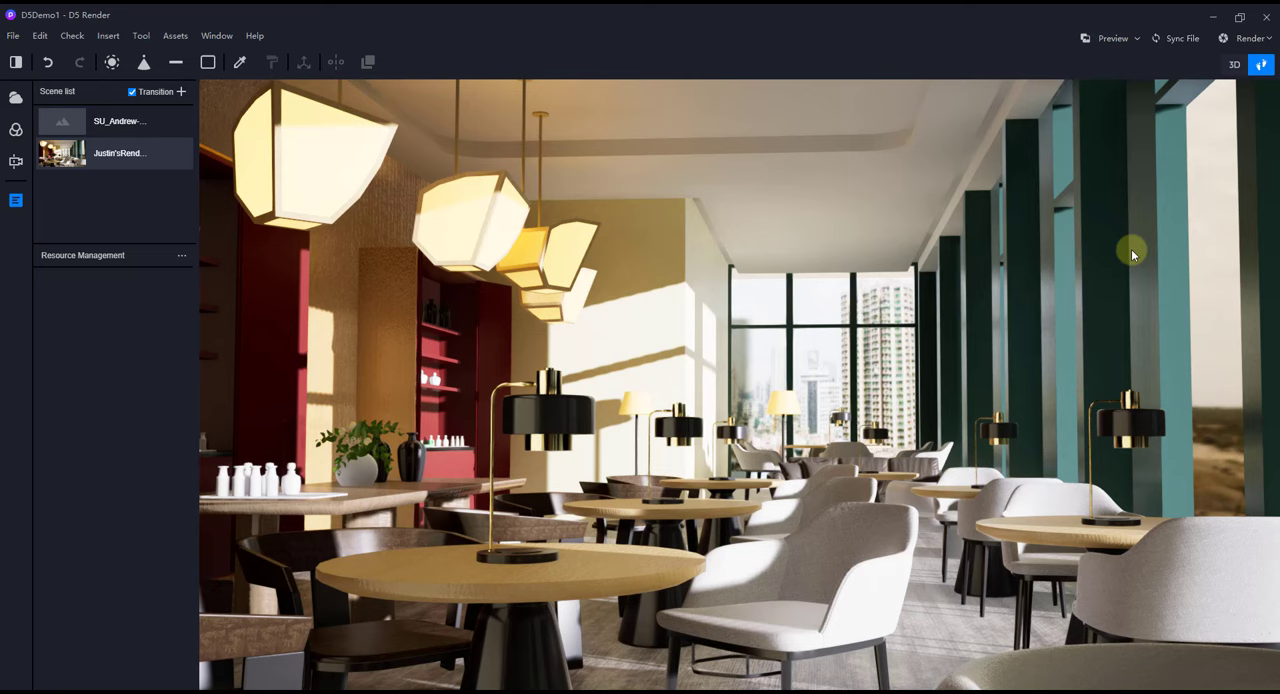
pyautogui.moveTo(1042, 432)
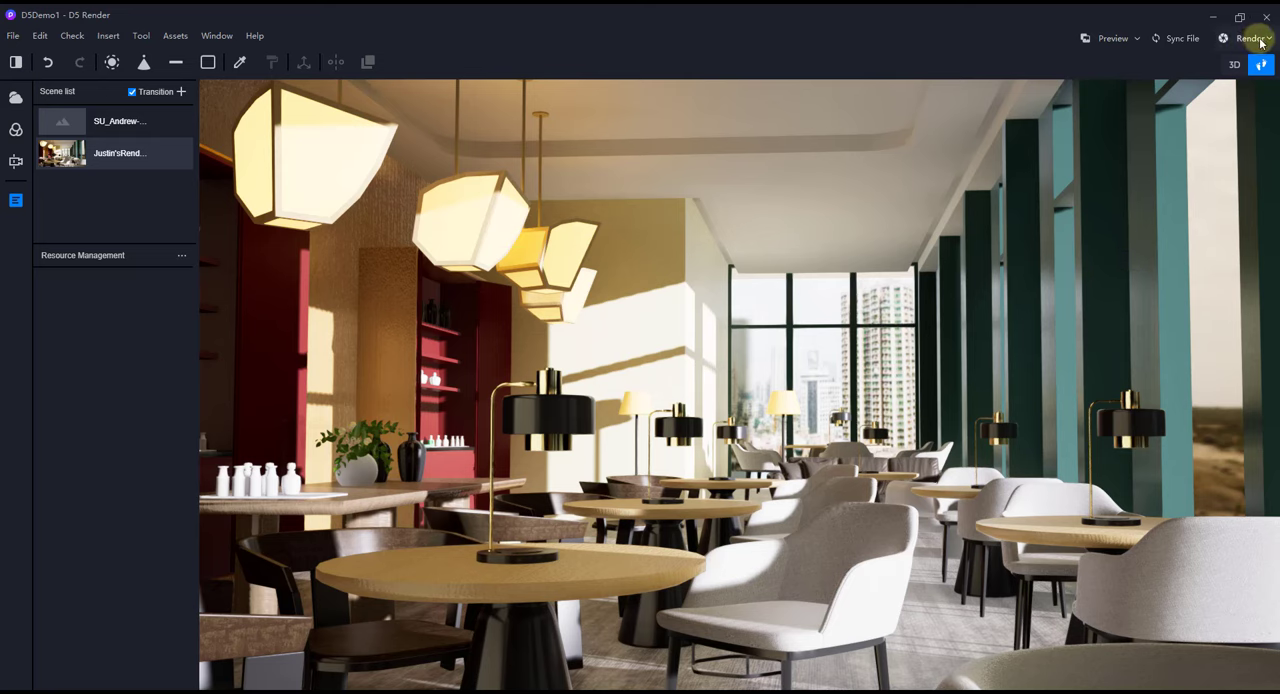
# Choose Photo render output at 16:9, 2K resolution with channel graph export enabled.
pyautogui.click(1252, 38)
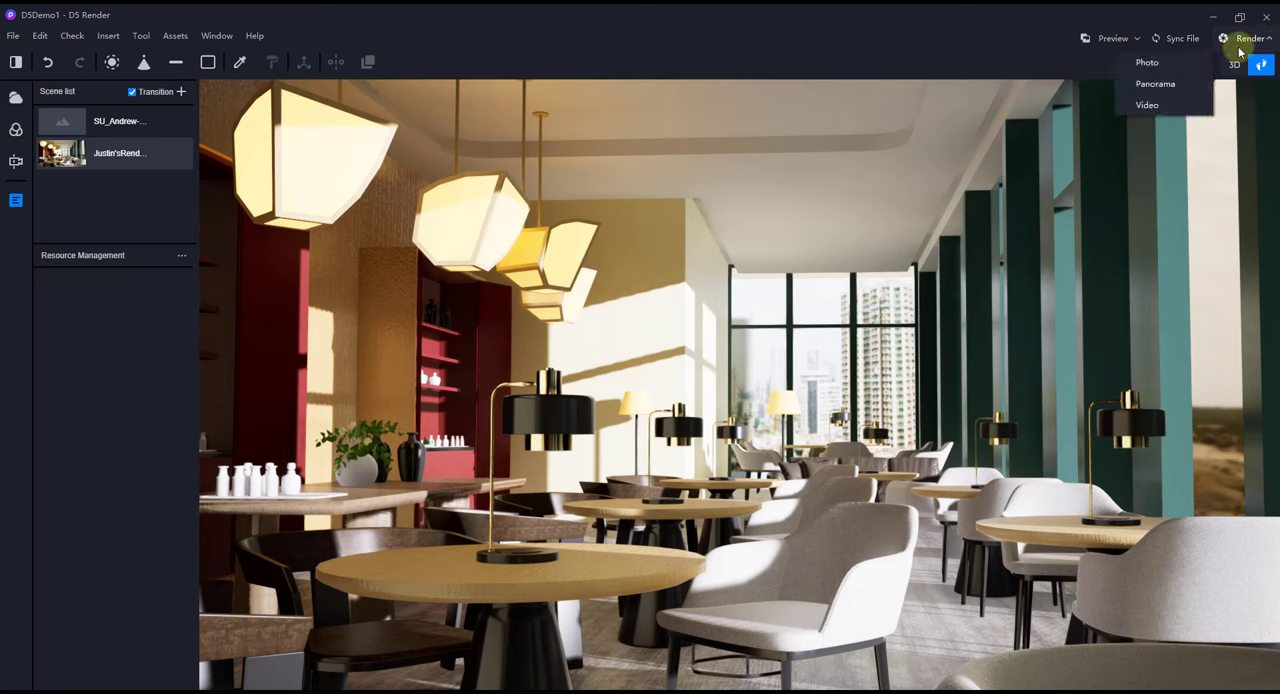
pyautogui.moveTo(1148, 64)
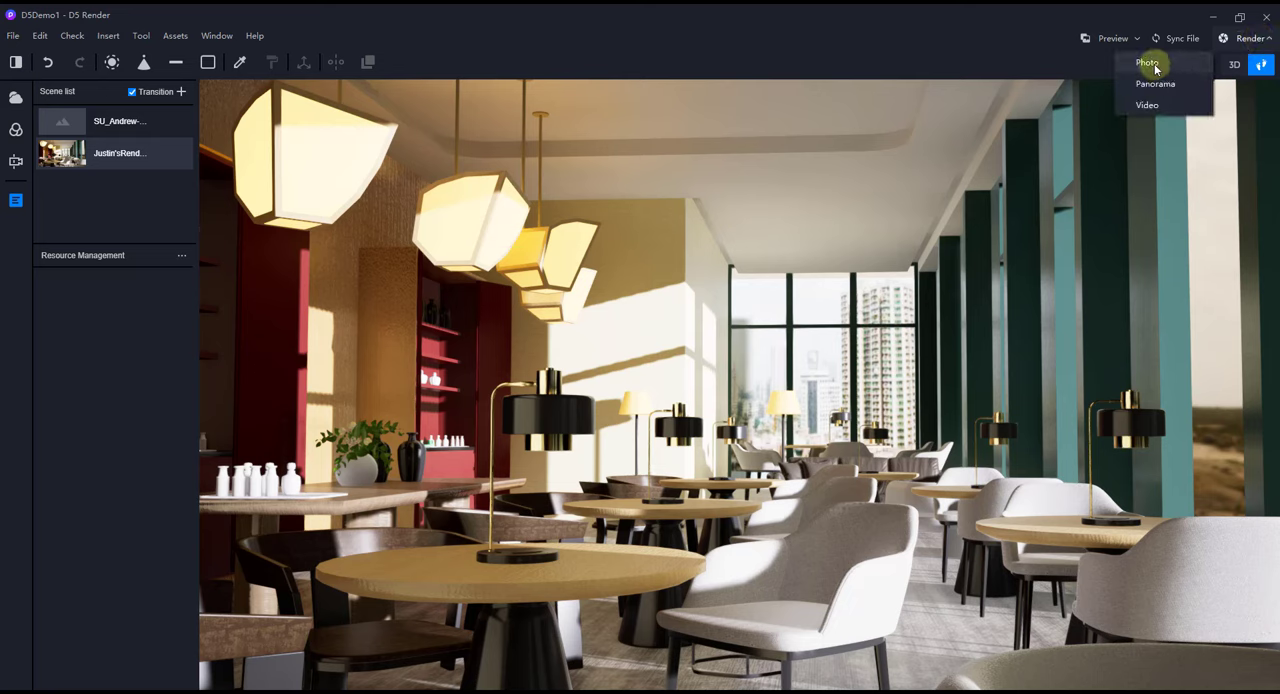
pyautogui.moveTo(1148, 104)
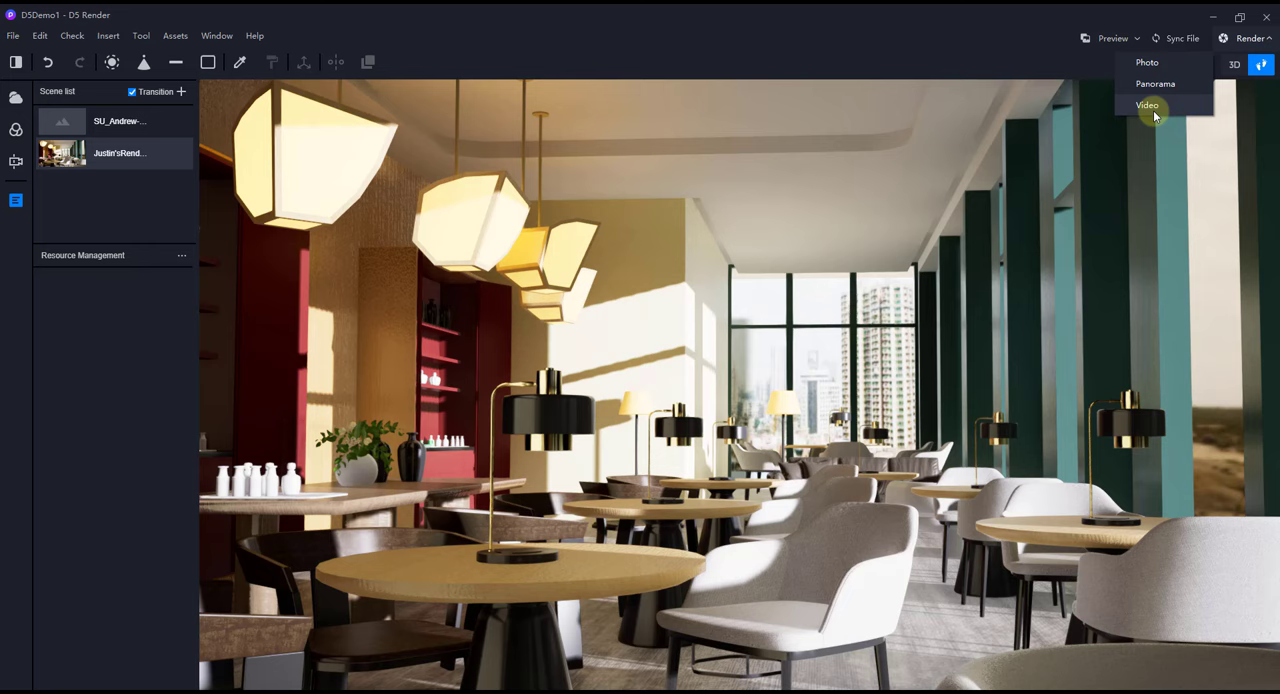
pyautogui.moveTo(1148, 62)
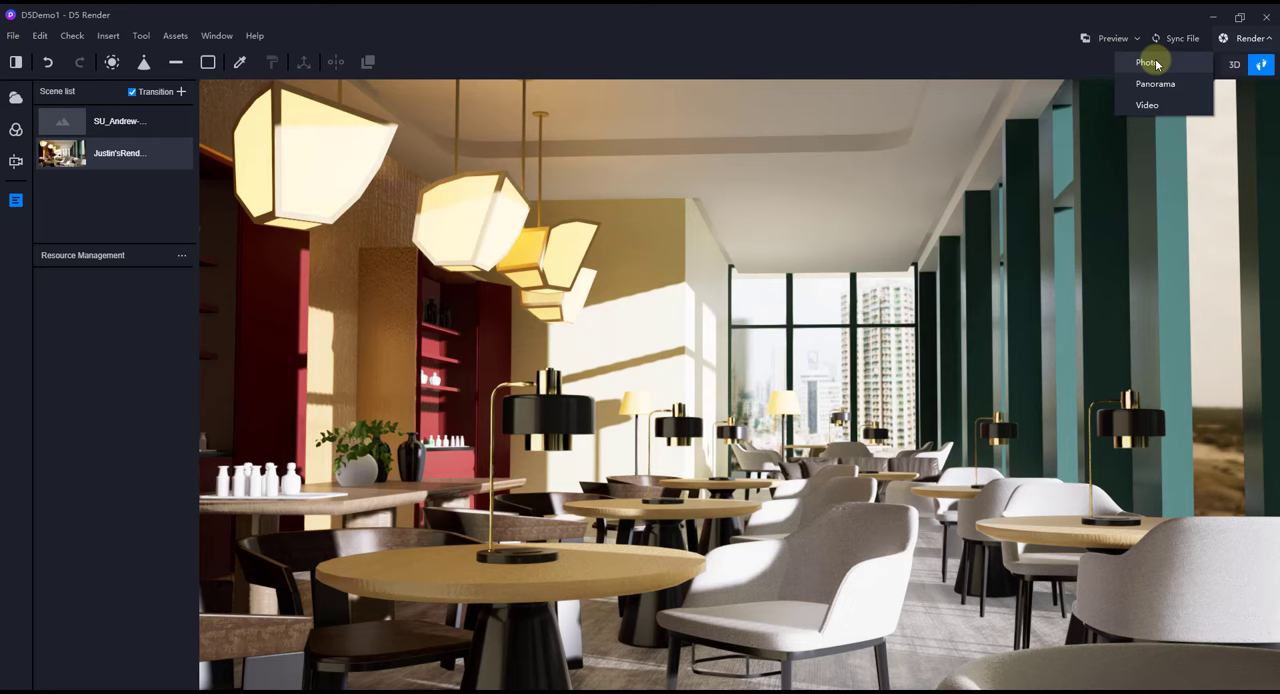
pyautogui.click(1148, 62)
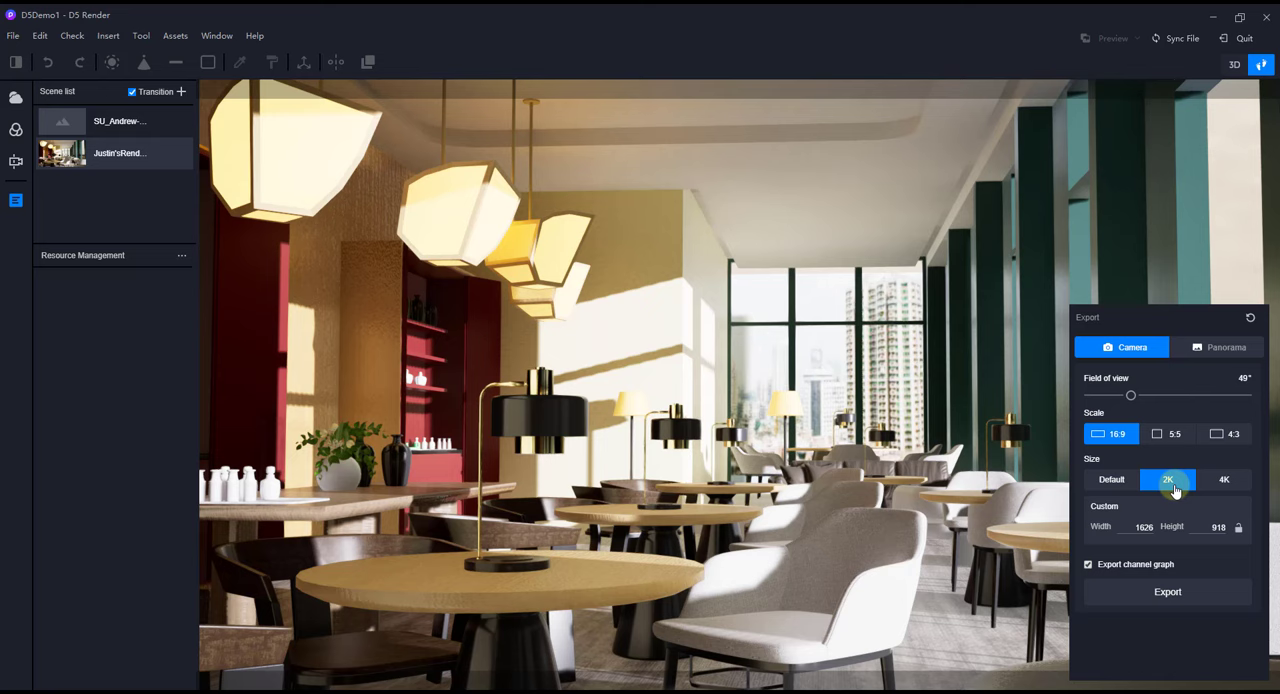
pyautogui.click(1168, 480)
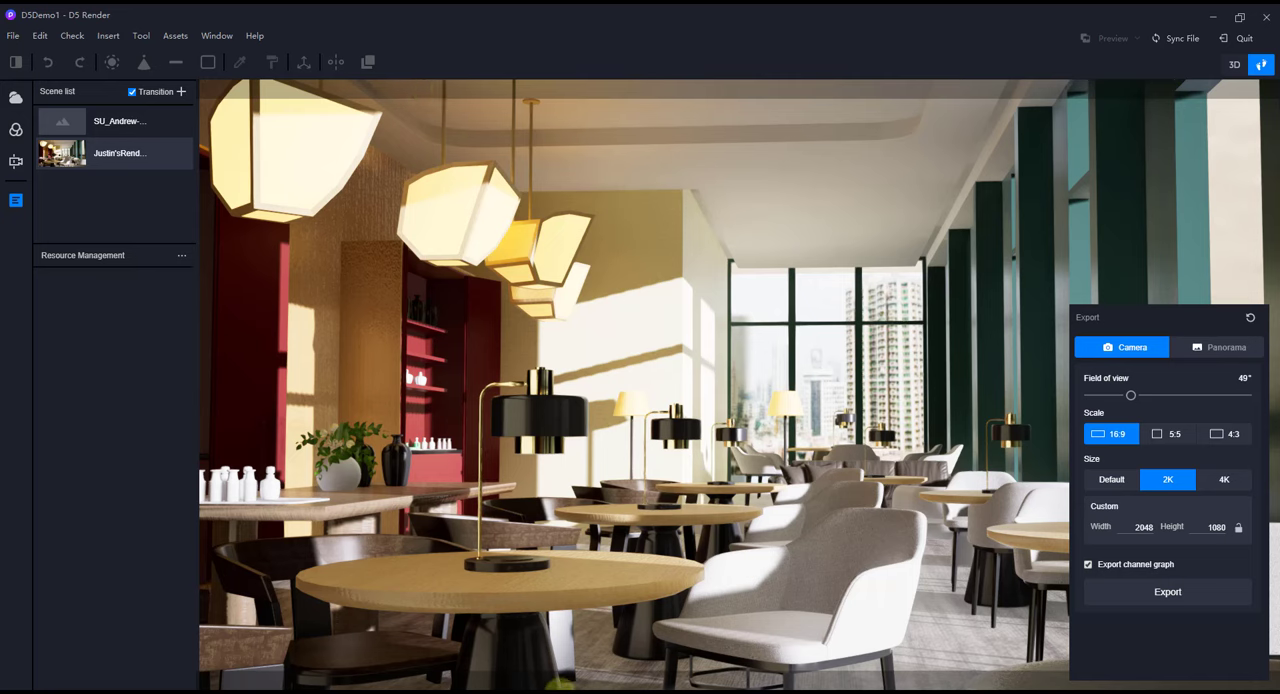
pyautogui.click(1224, 480)
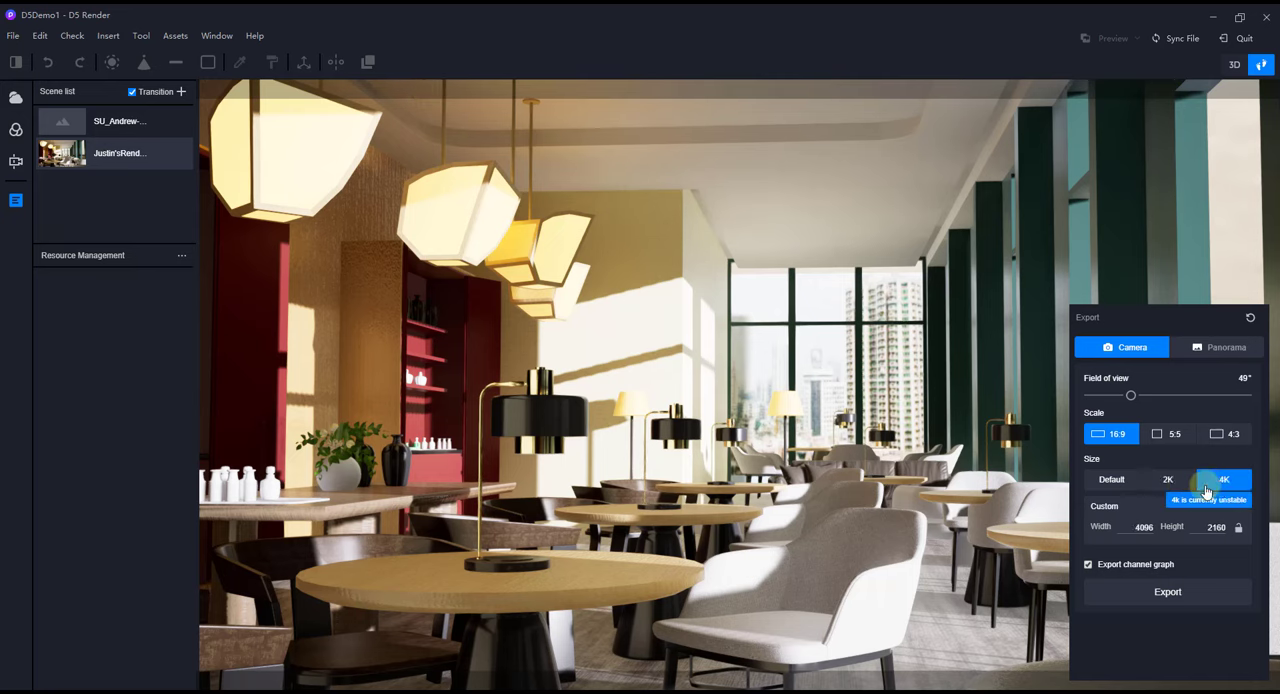
pyautogui.click(1168, 480)
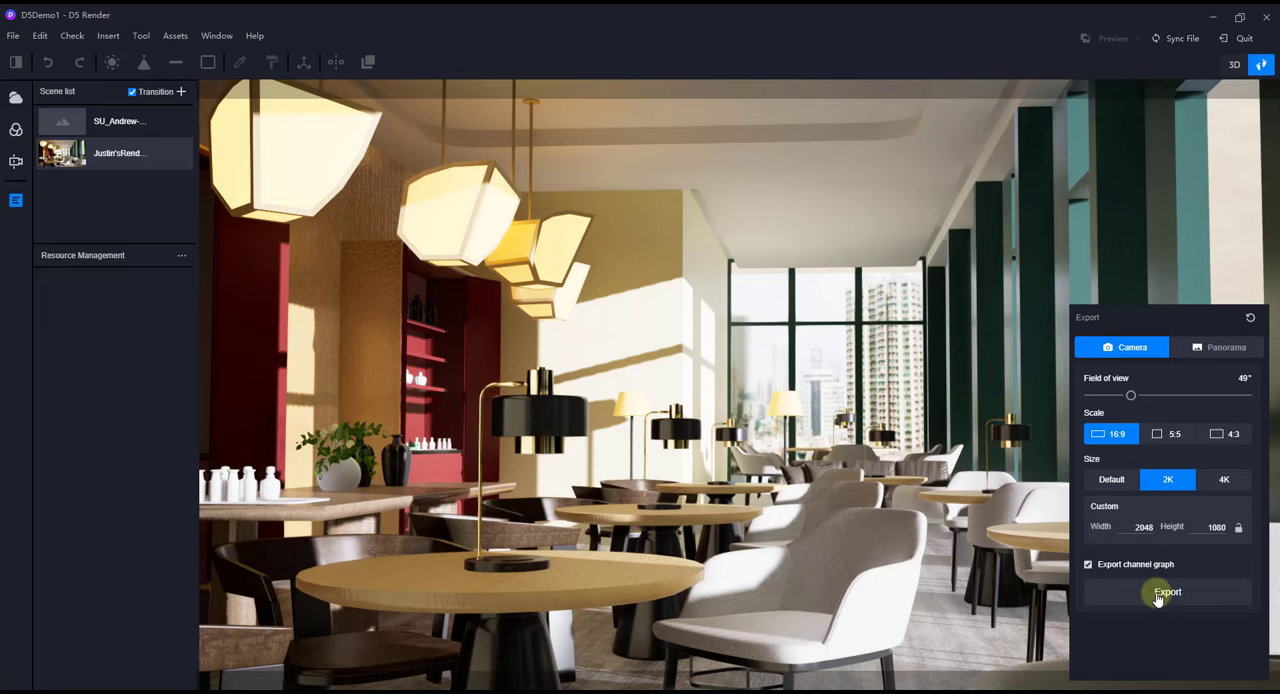
# Export the photo render and save it under a new file name in the tutorial folder.
pyautogui.click(1168, 592)
pyautogui.write('Justins Render')
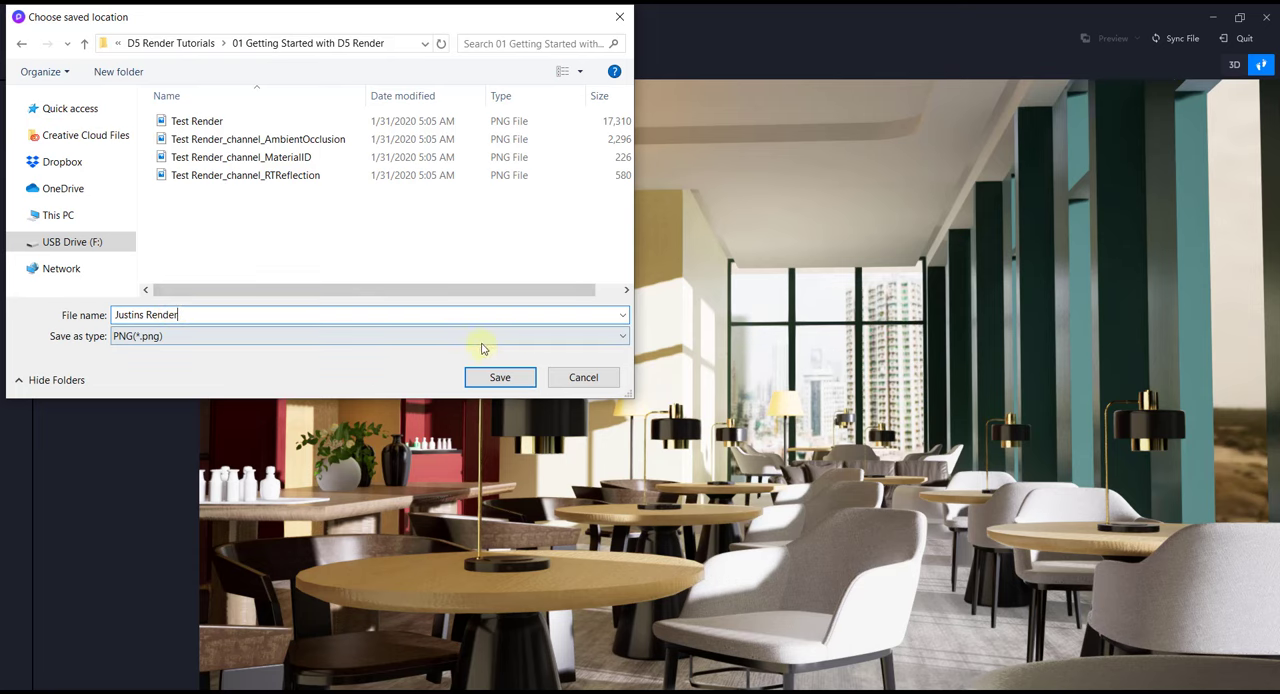
pyautogui.click(500, 376)
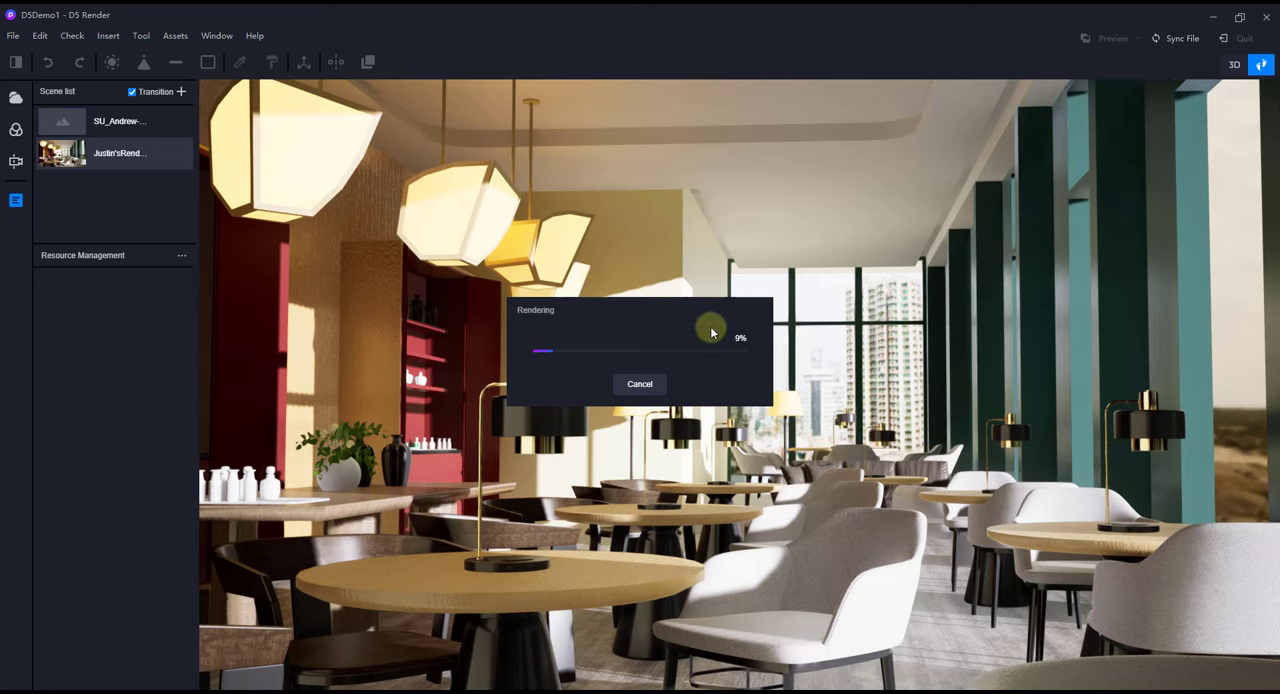
pyautogui.moveTo(384, 416)
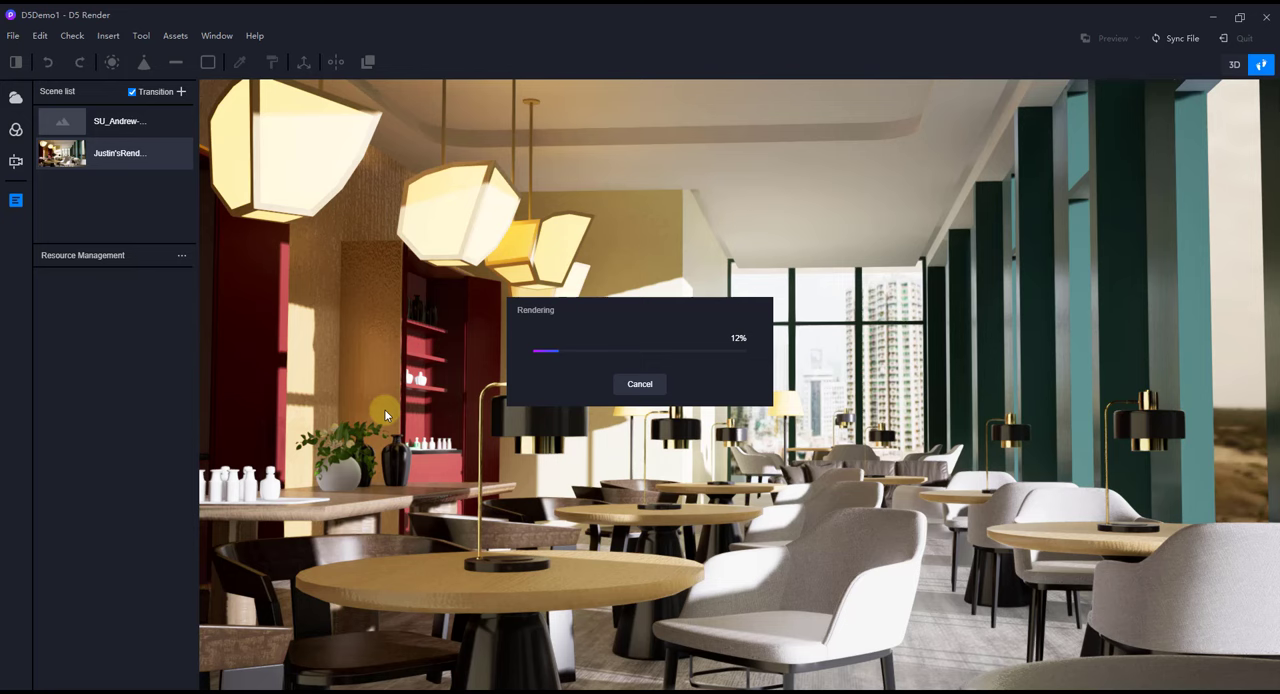
pyautogui.moveTo(536, 488)
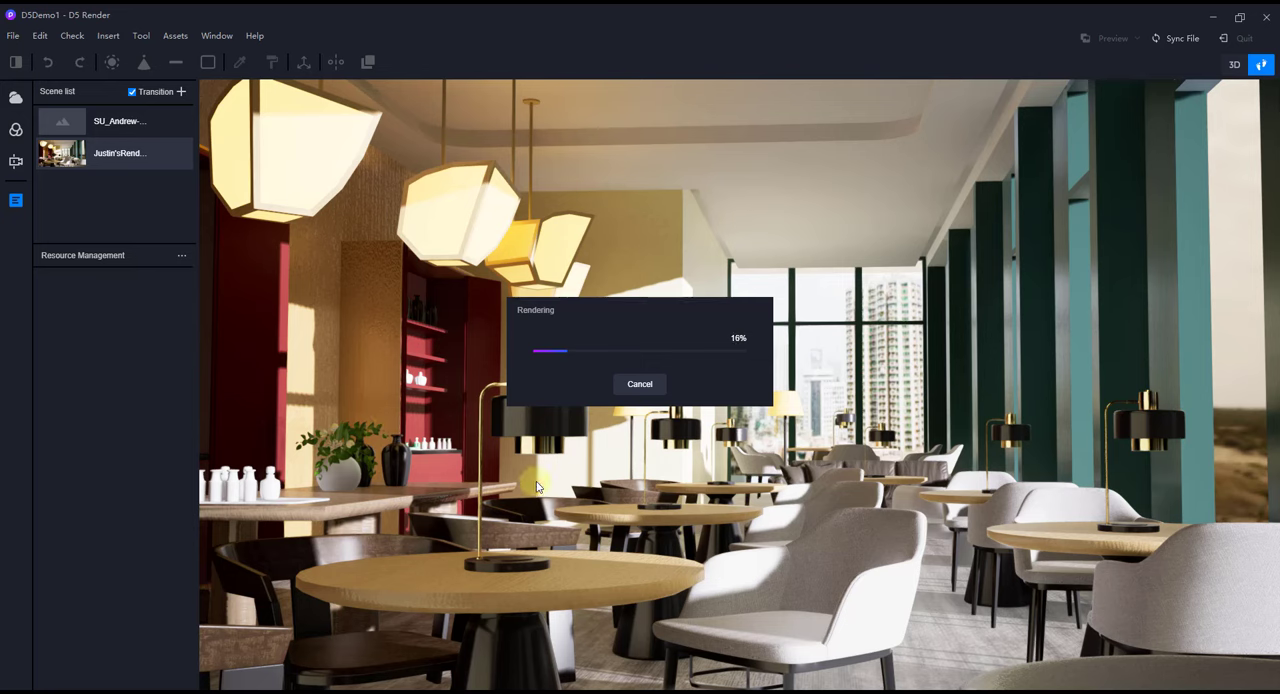
pyautogui.moveTo(508, 334)
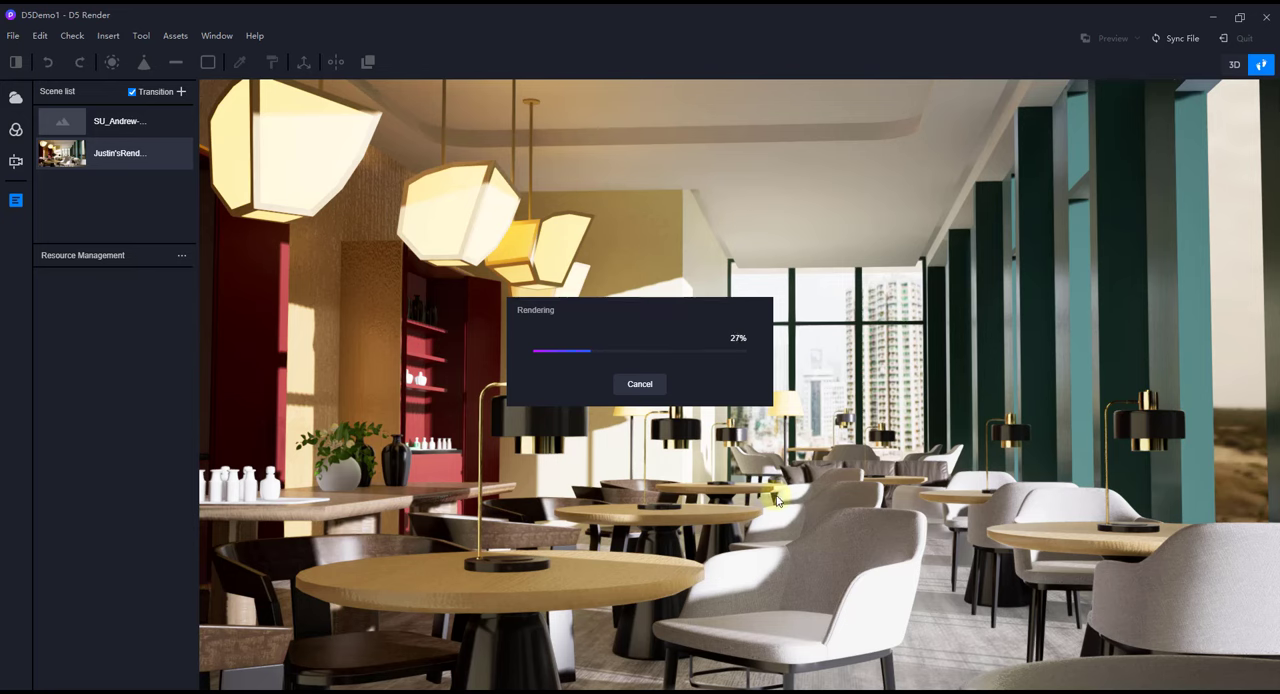
pyautogui.moveTo(804, 424)
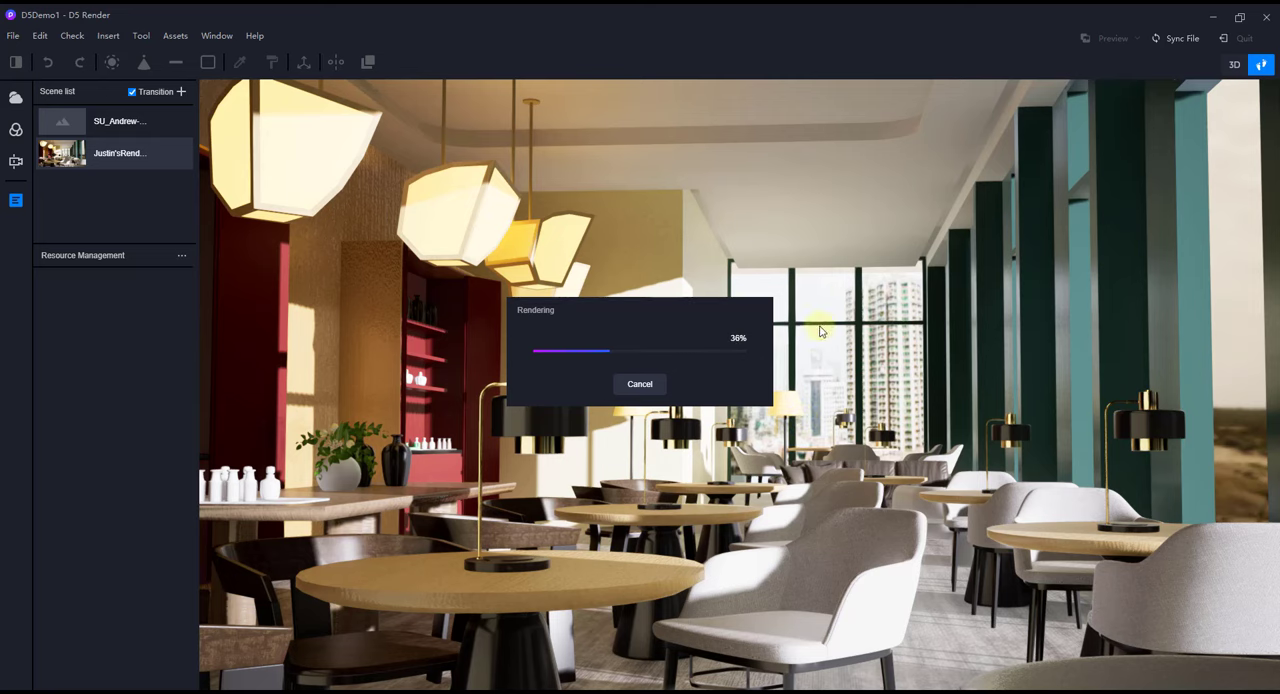
pyautogui.moveTo(840, 364)
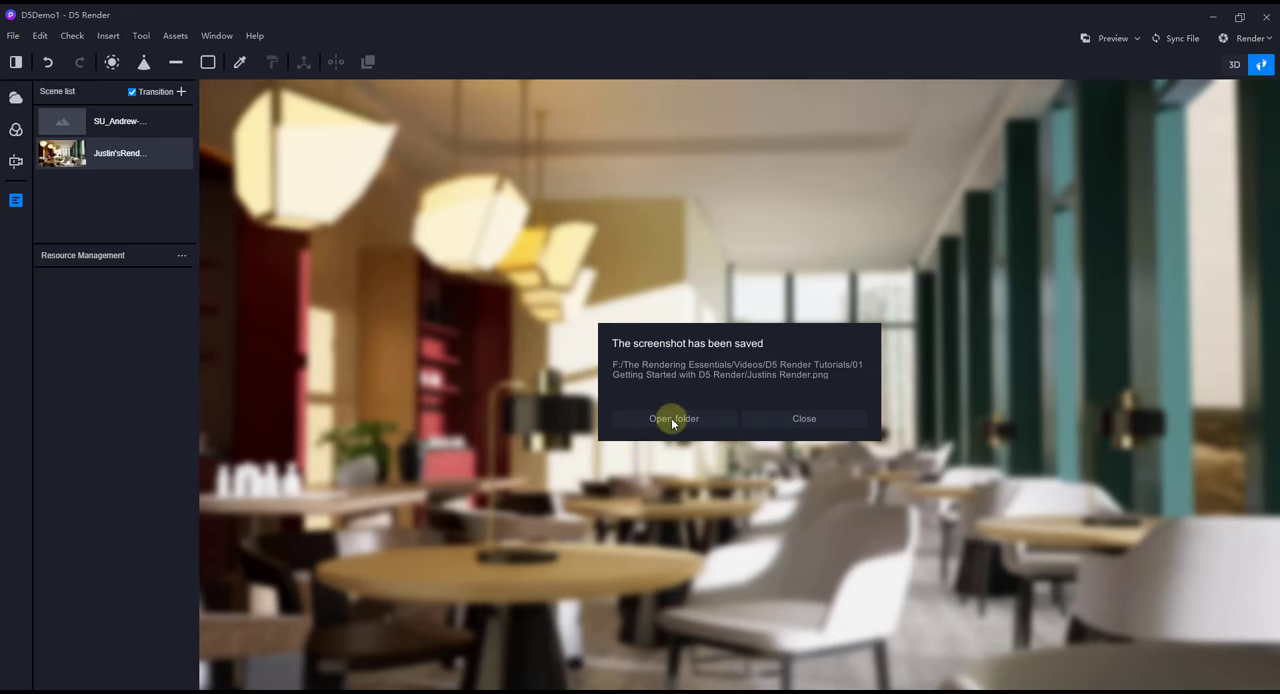
# Open the tutorial folder and select the newly rendered PNG among its channel maps.
pyautogui.click(672, 418)
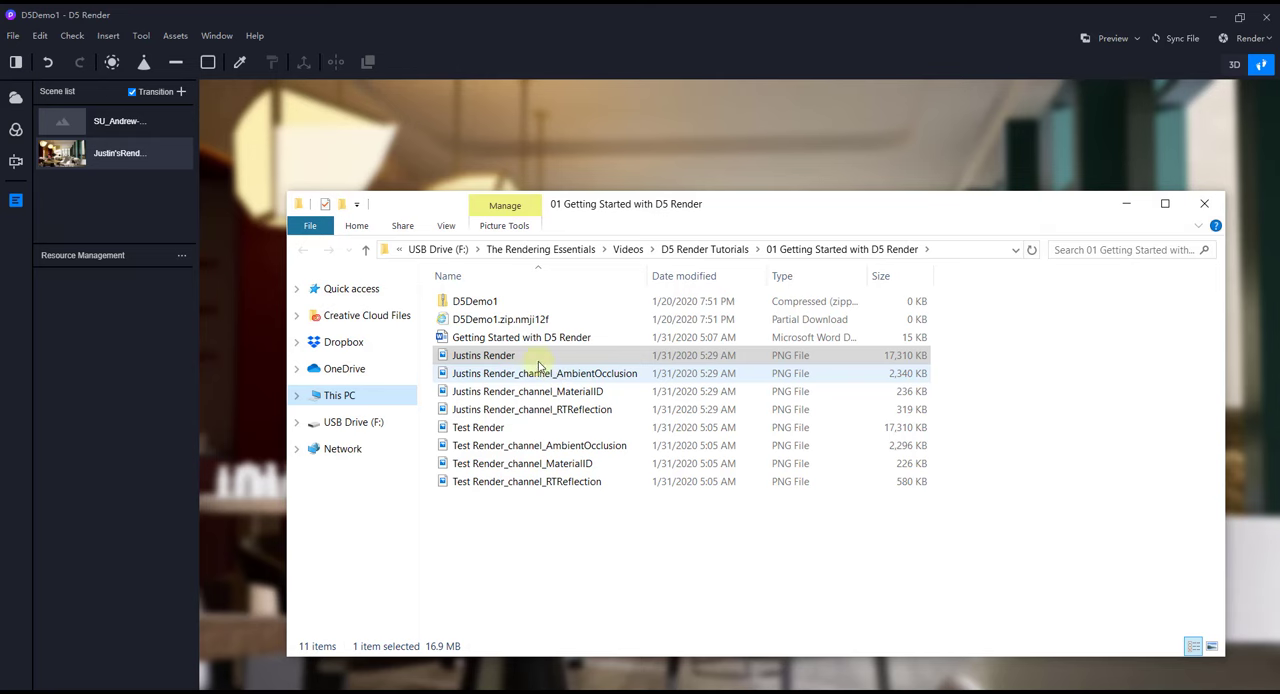
pyautogui.click(484, 356)
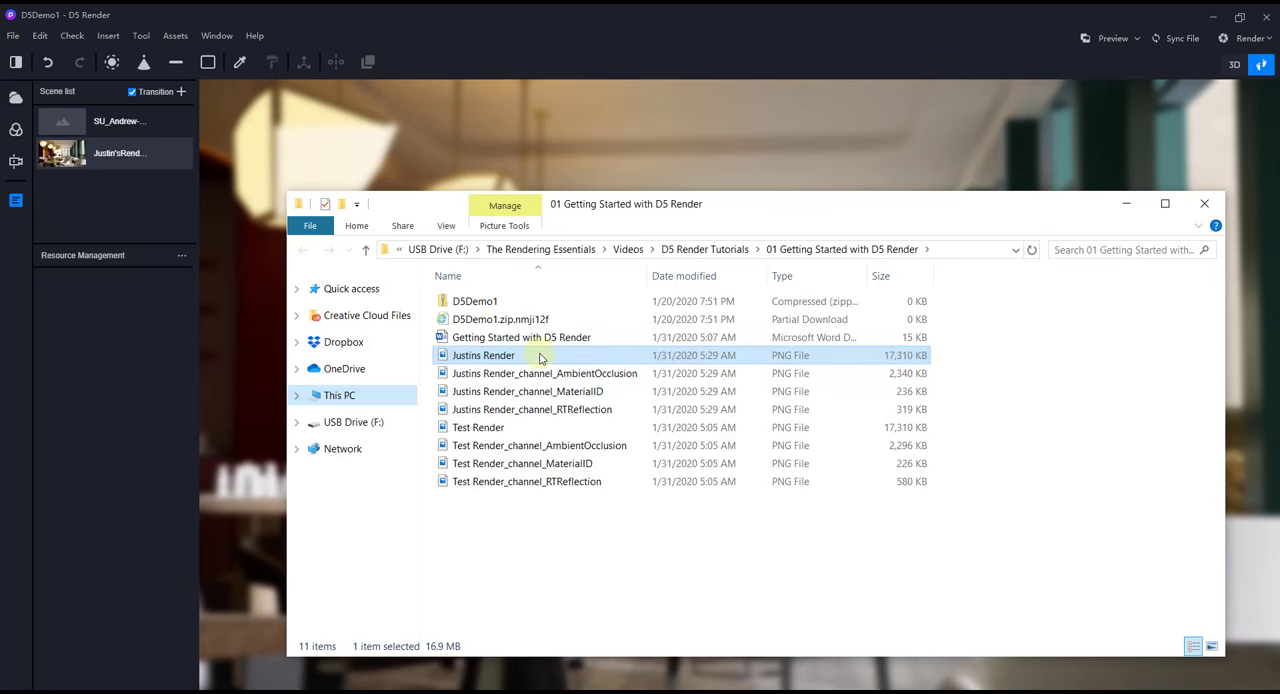
pyautogui.moveTo(608, 384)
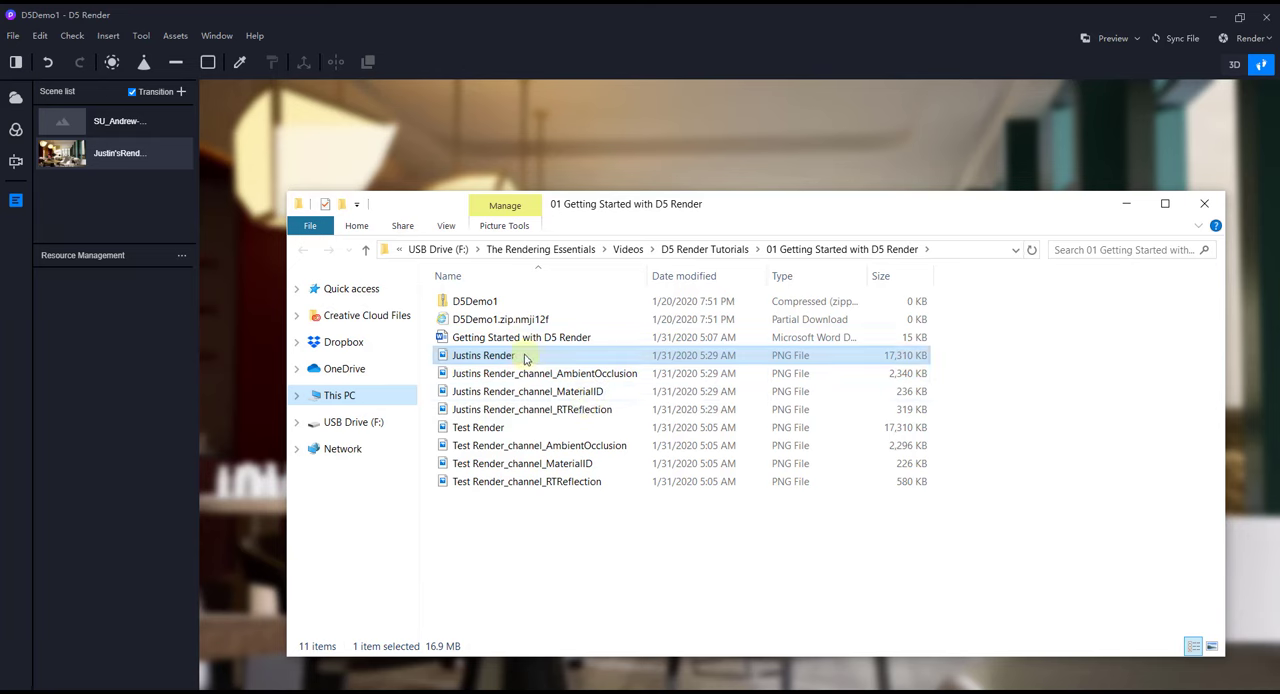
pyautogui.moveTo(524, 356)
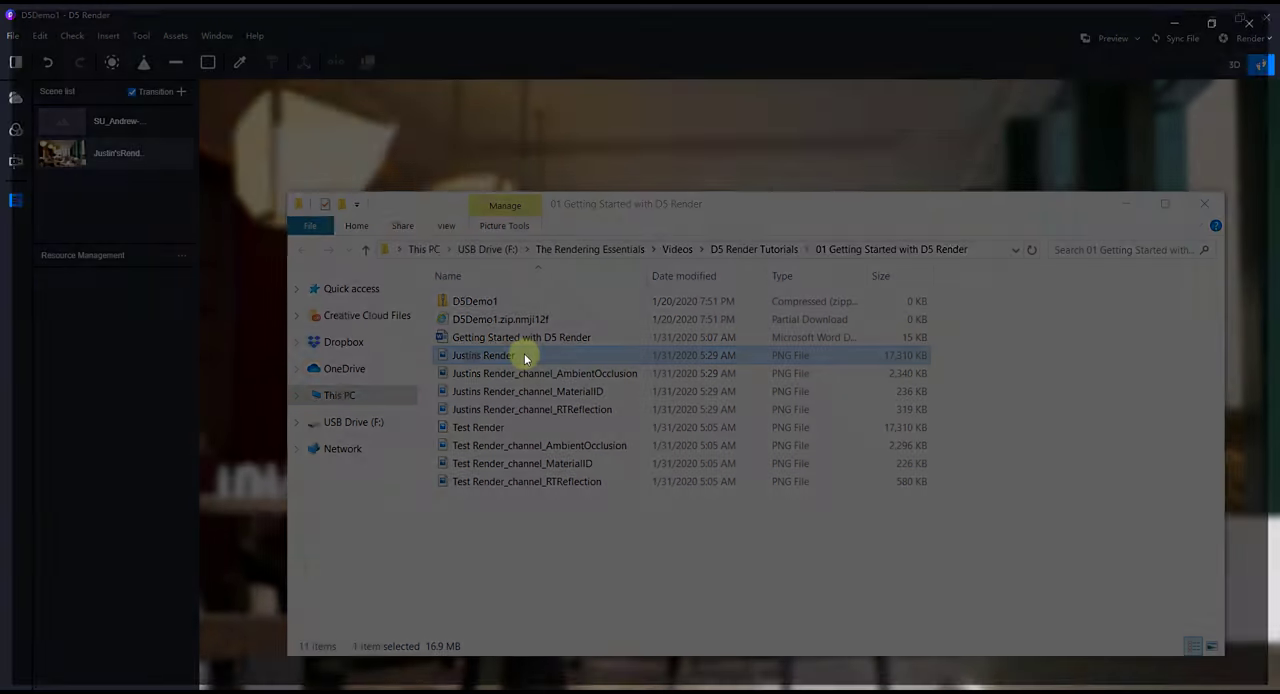
# View the rendered restaurant image full-size in Photos.
pyautogui.doubleClick(484, 356)
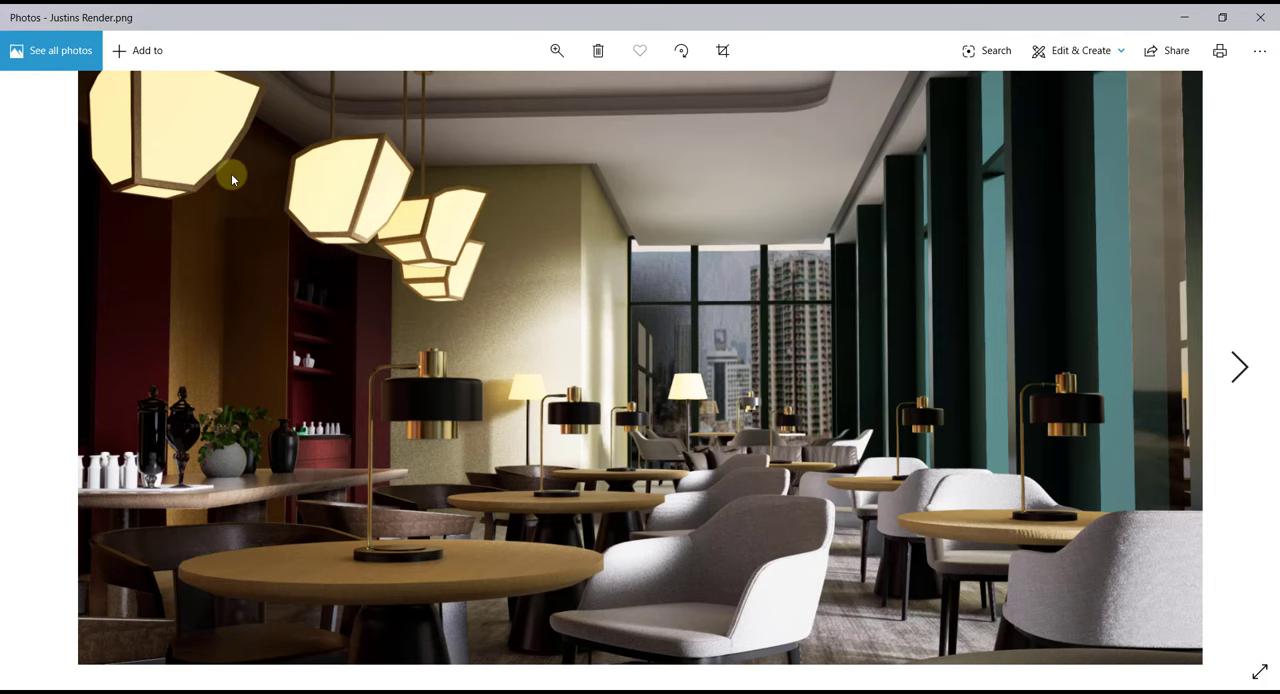
pyautogui.moveTo(456, 264)
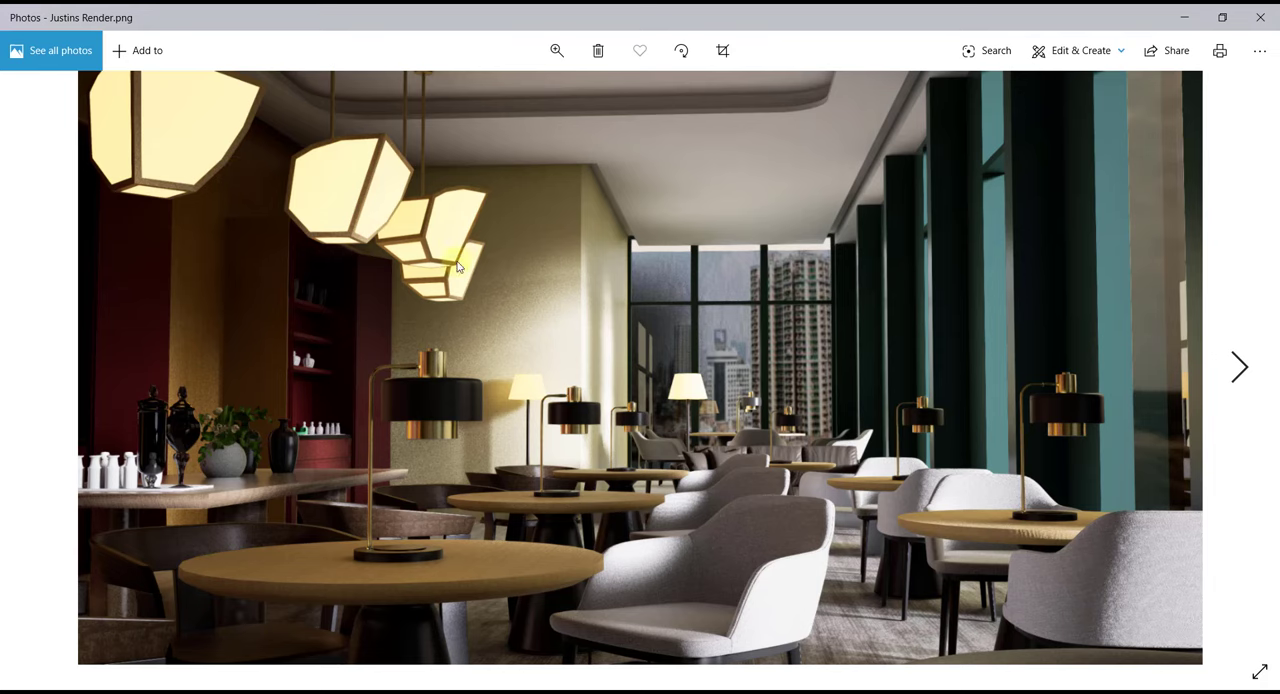
pyautogui.moveTo(288, 464)
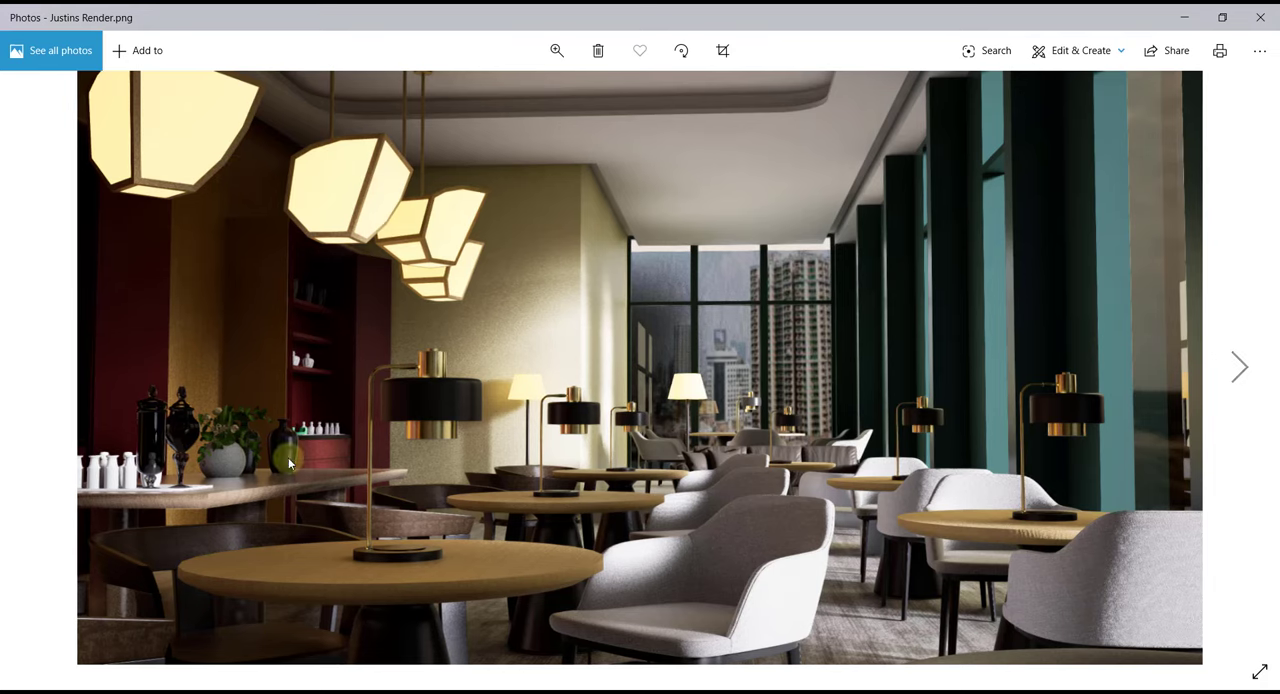
pyautogui.moveTo(504, 420)
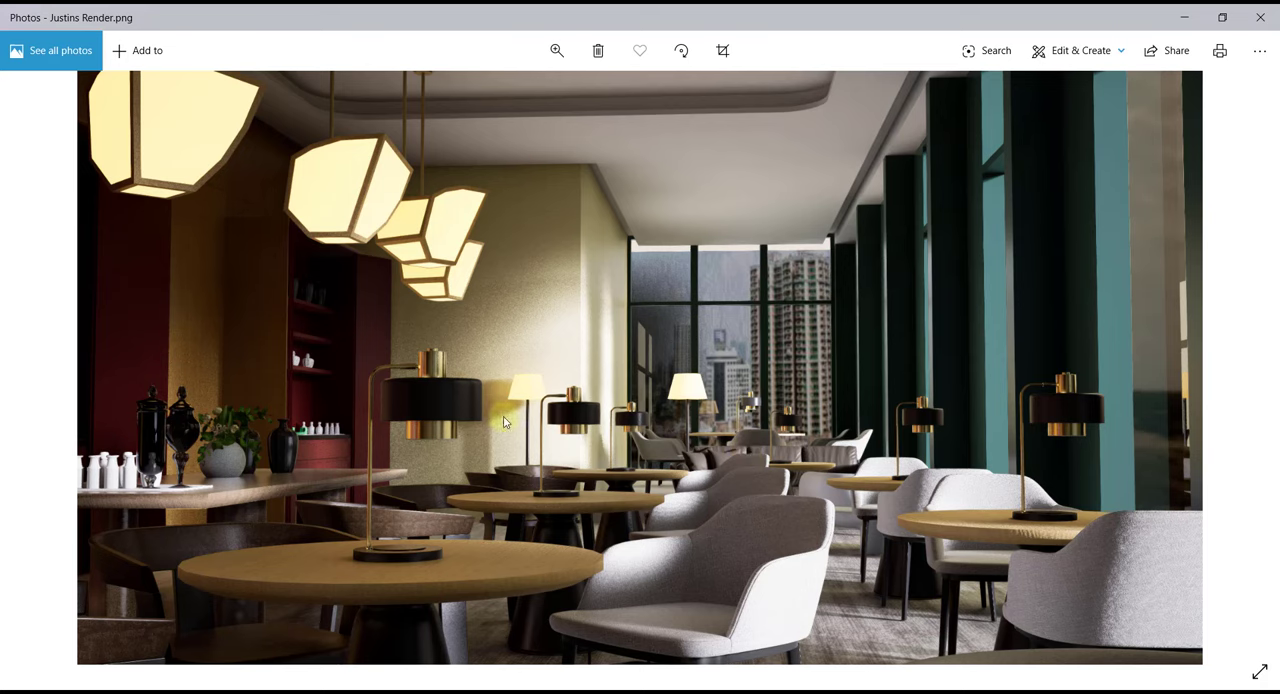
pyautogui.moveTo(576, 402)
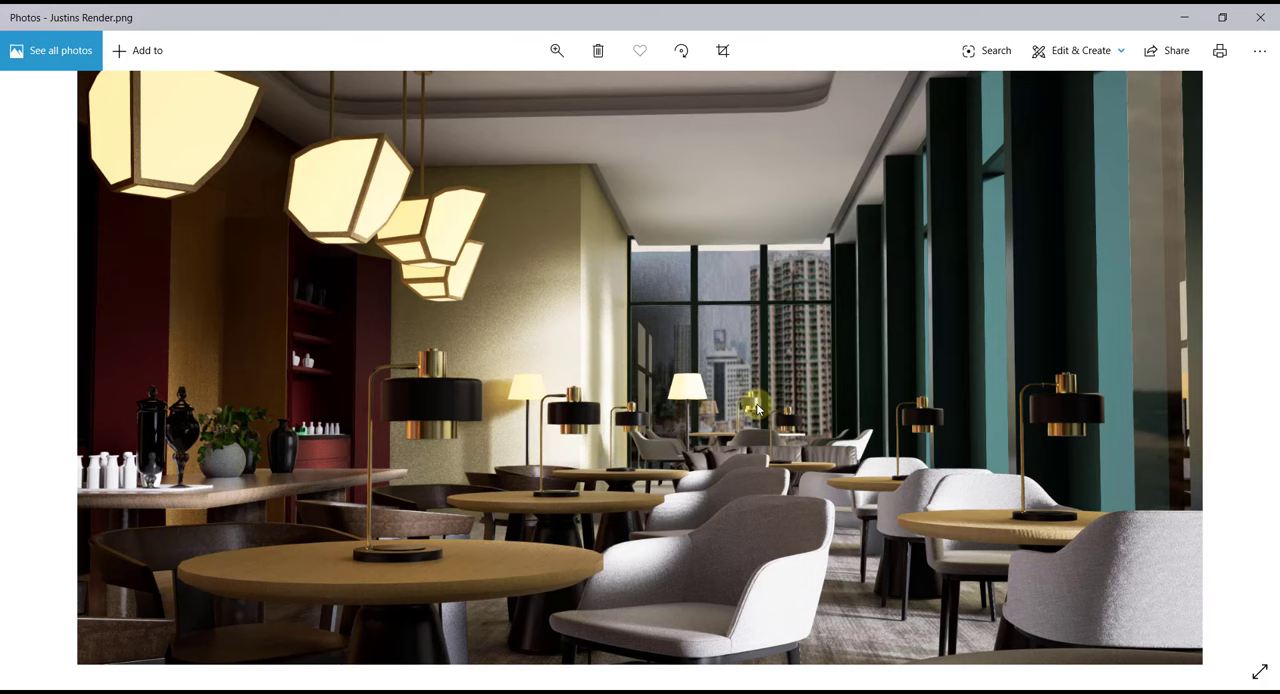
pyautogui.moveTo(636, 502)
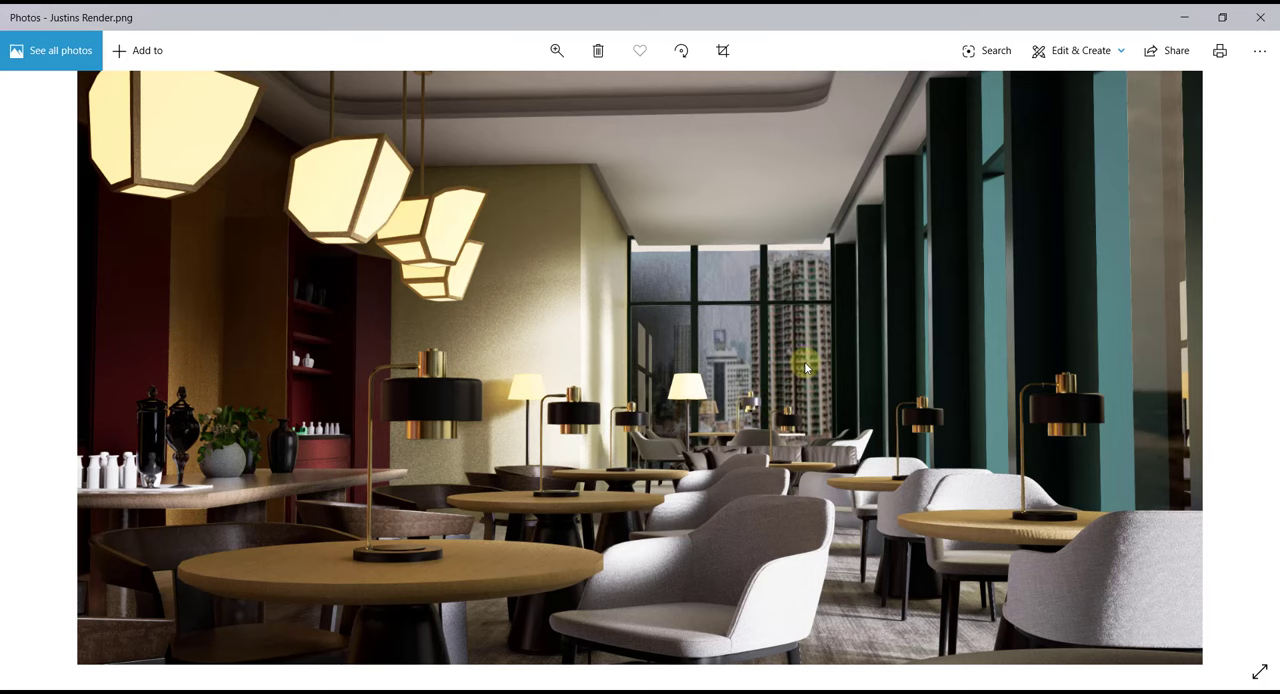
pyautogui.moveTo(532, 278)
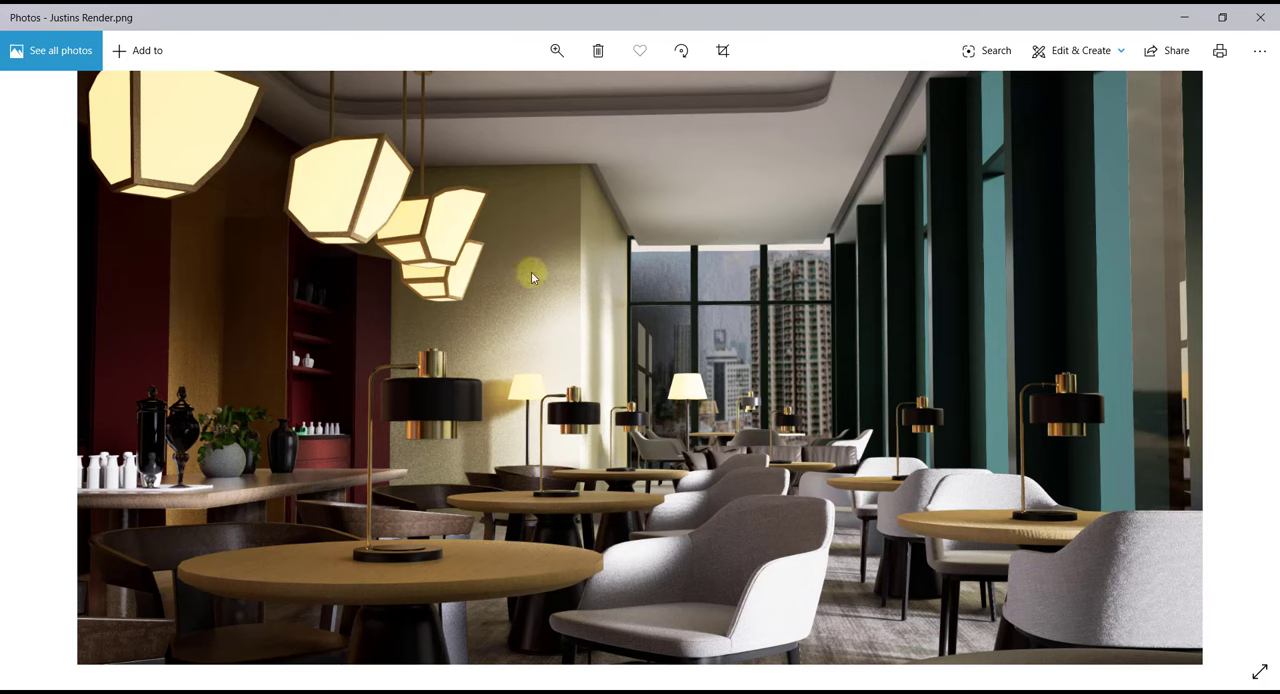
pyautogui.moveTo(764, 498)
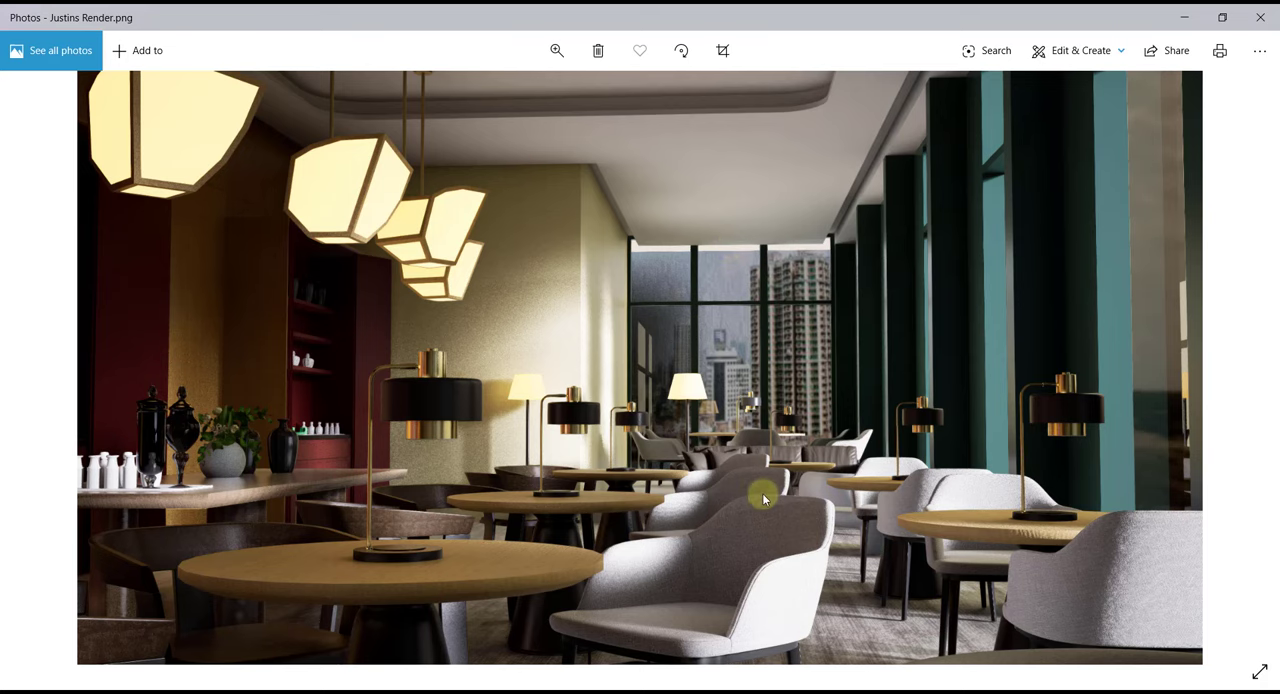